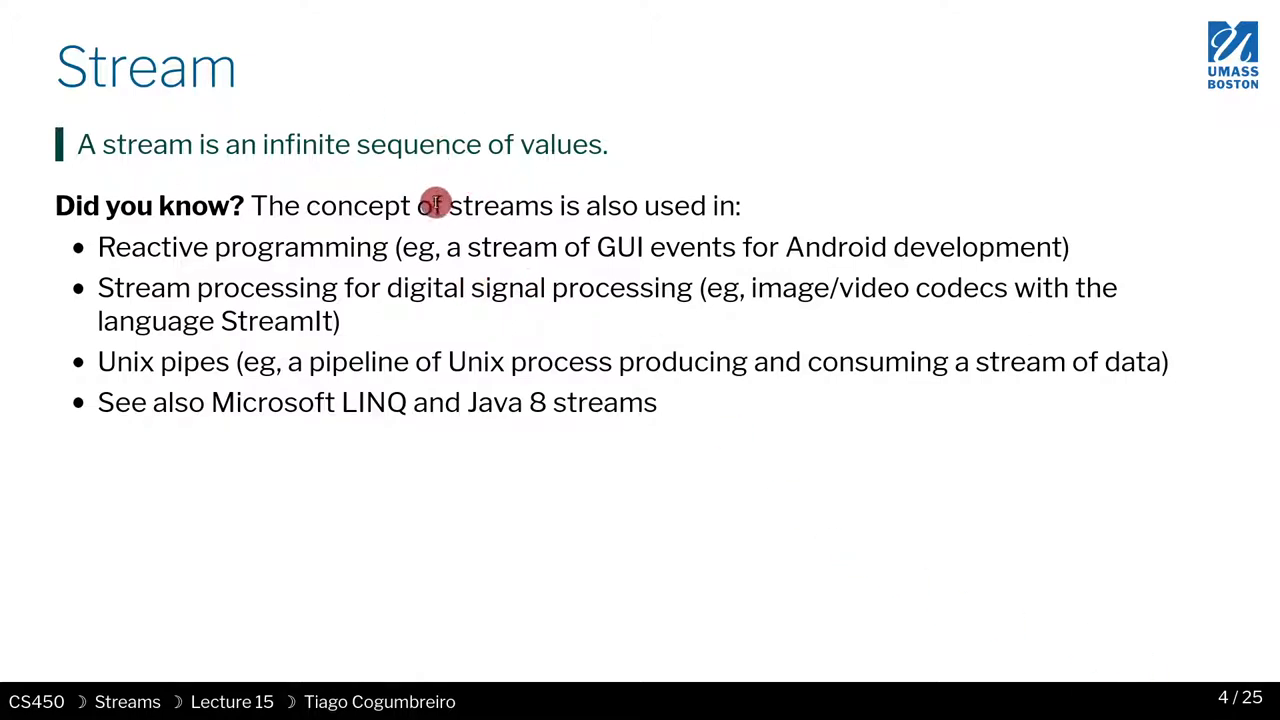
mouse_move(470, 336)
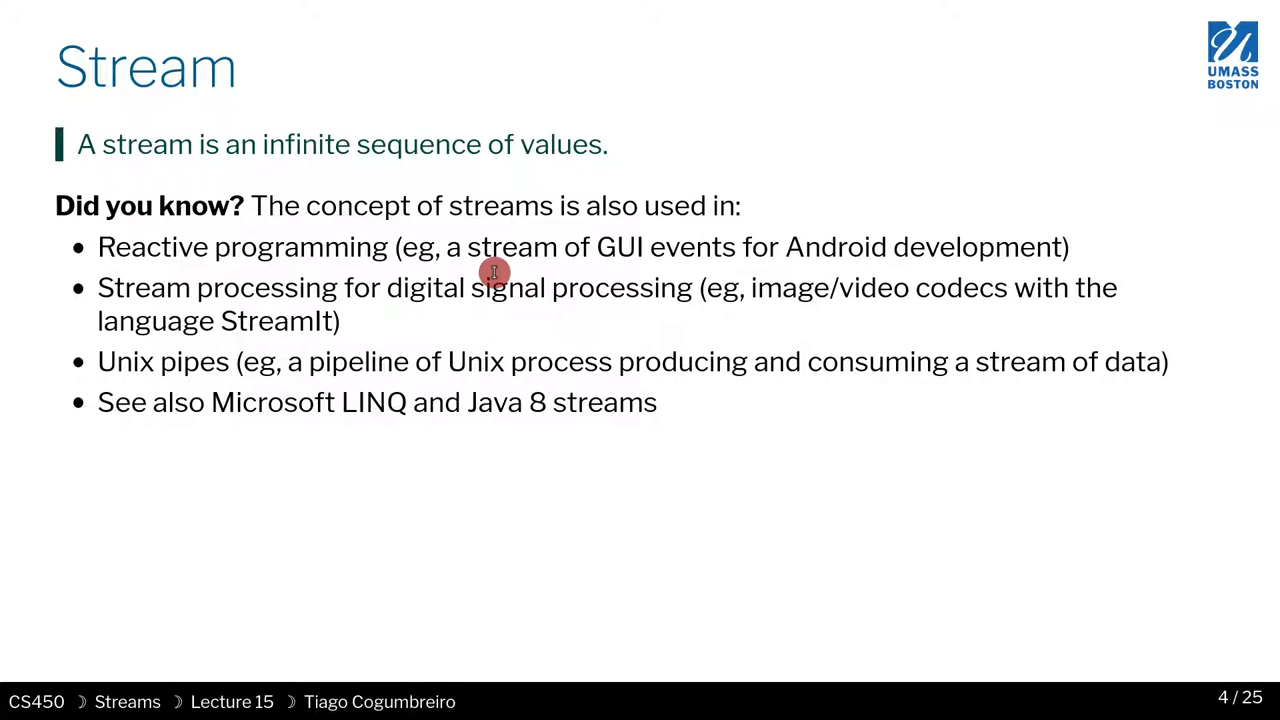
mouse_move(388, 296)
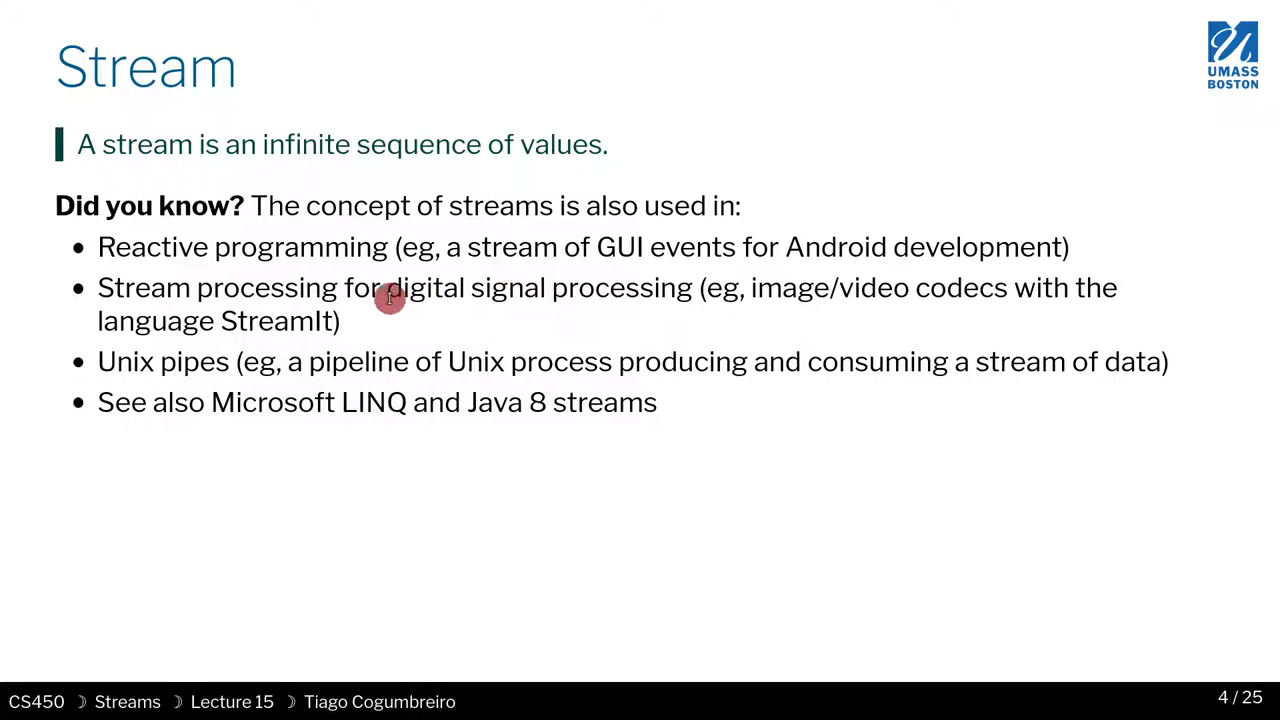
mouse_move(822, 176)
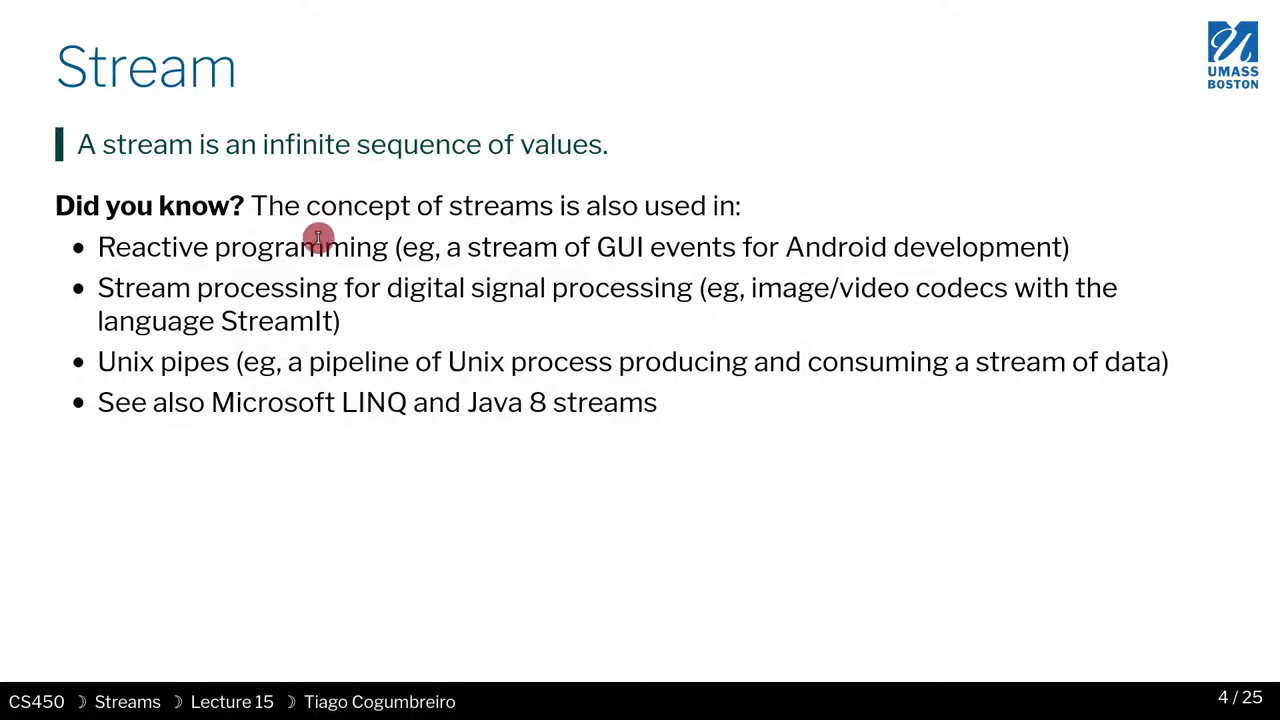
mouse_move(298, 258)
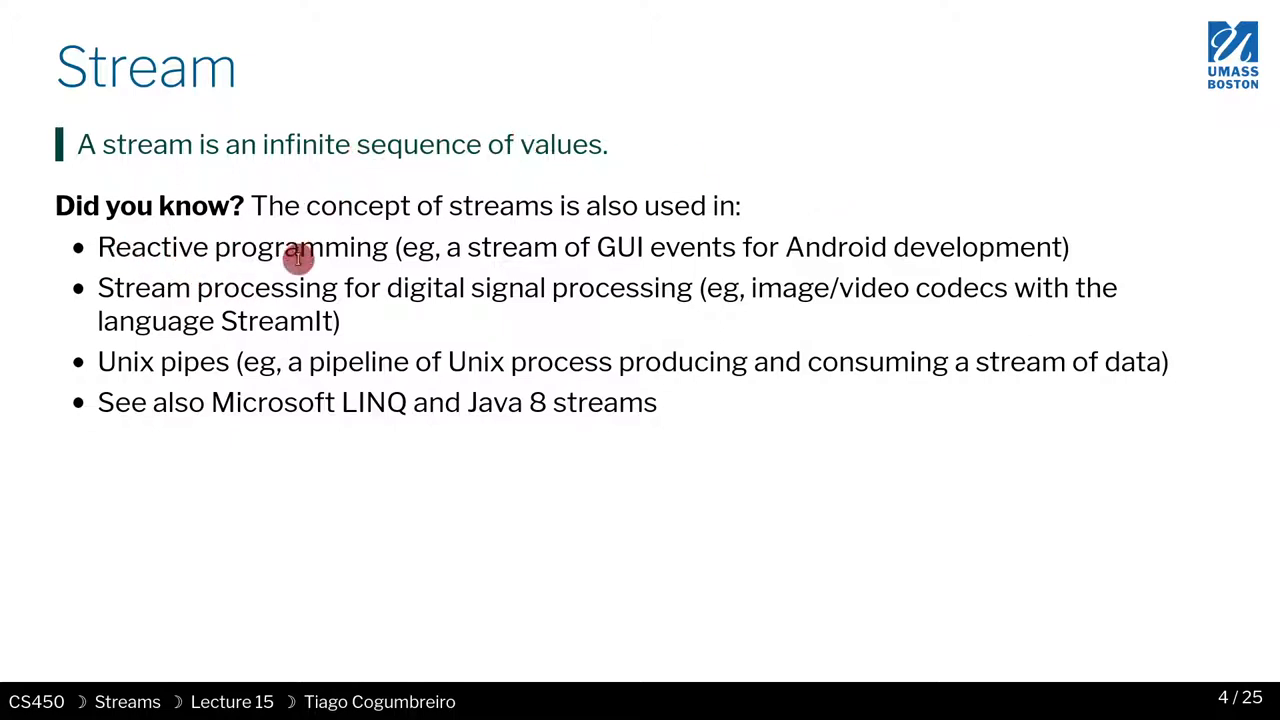
mouse_move(424, 248)
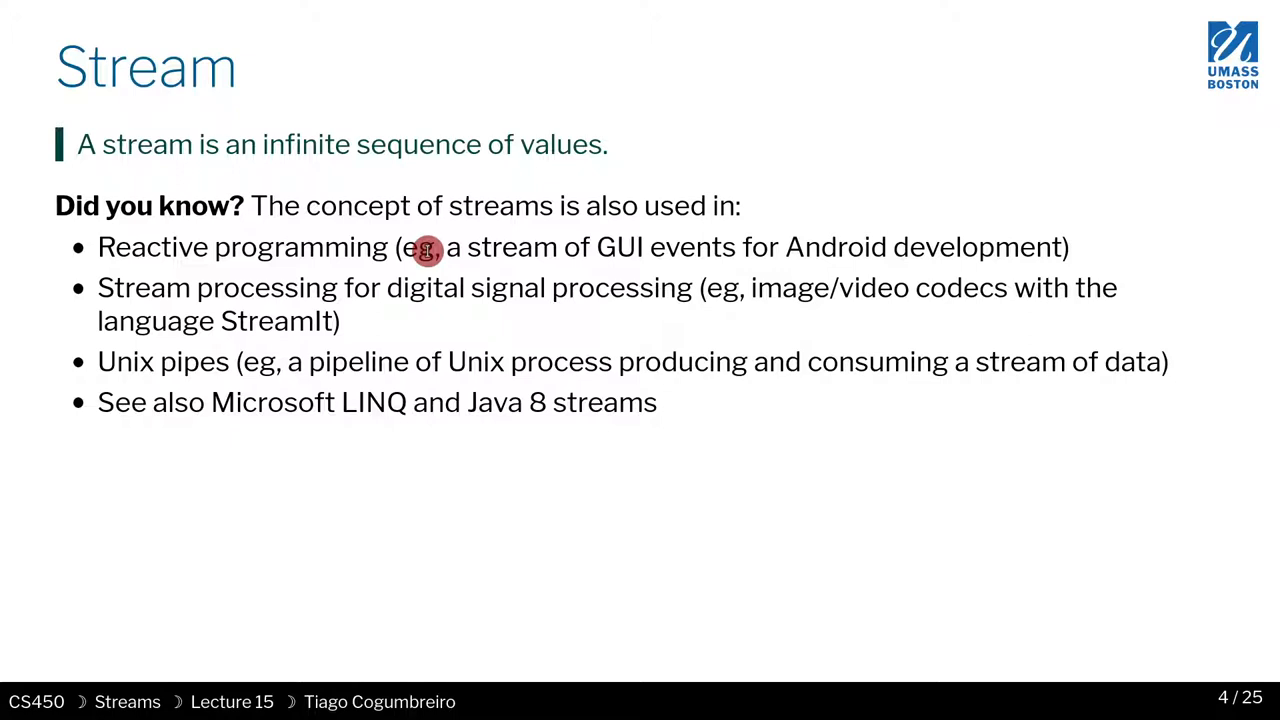
mouse_move(340, 296)
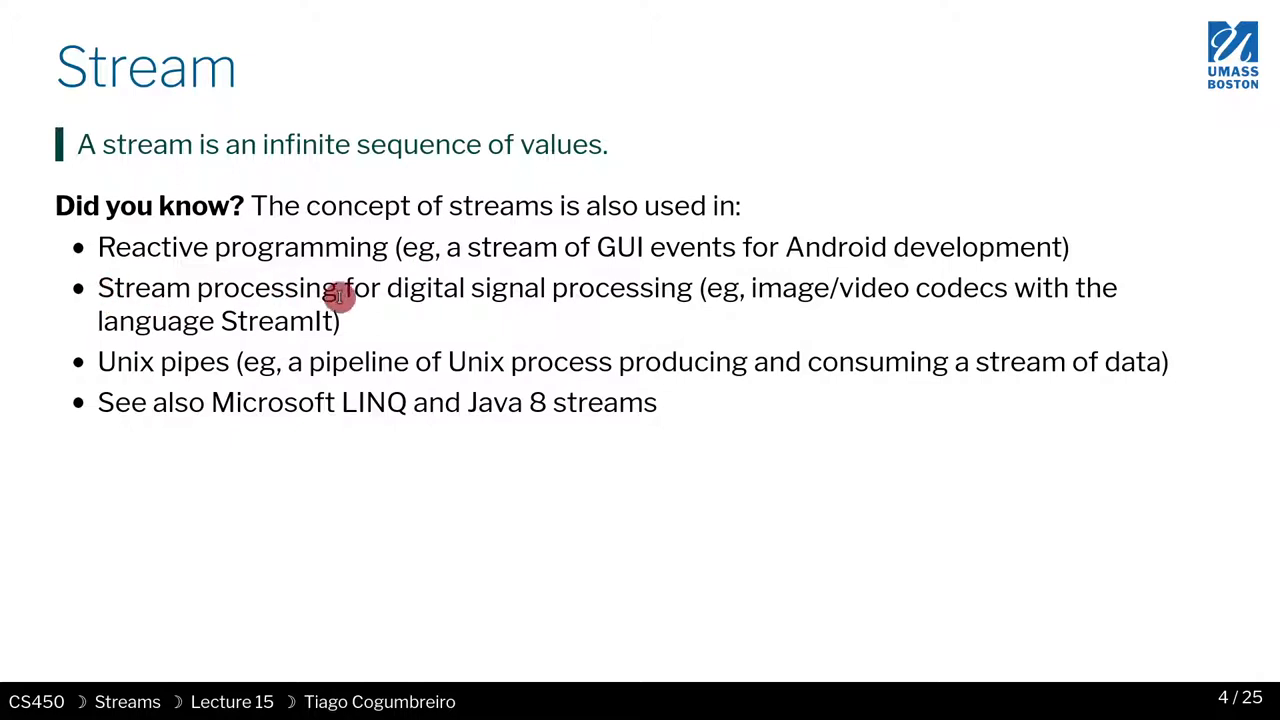
mouse_move(200, 290)
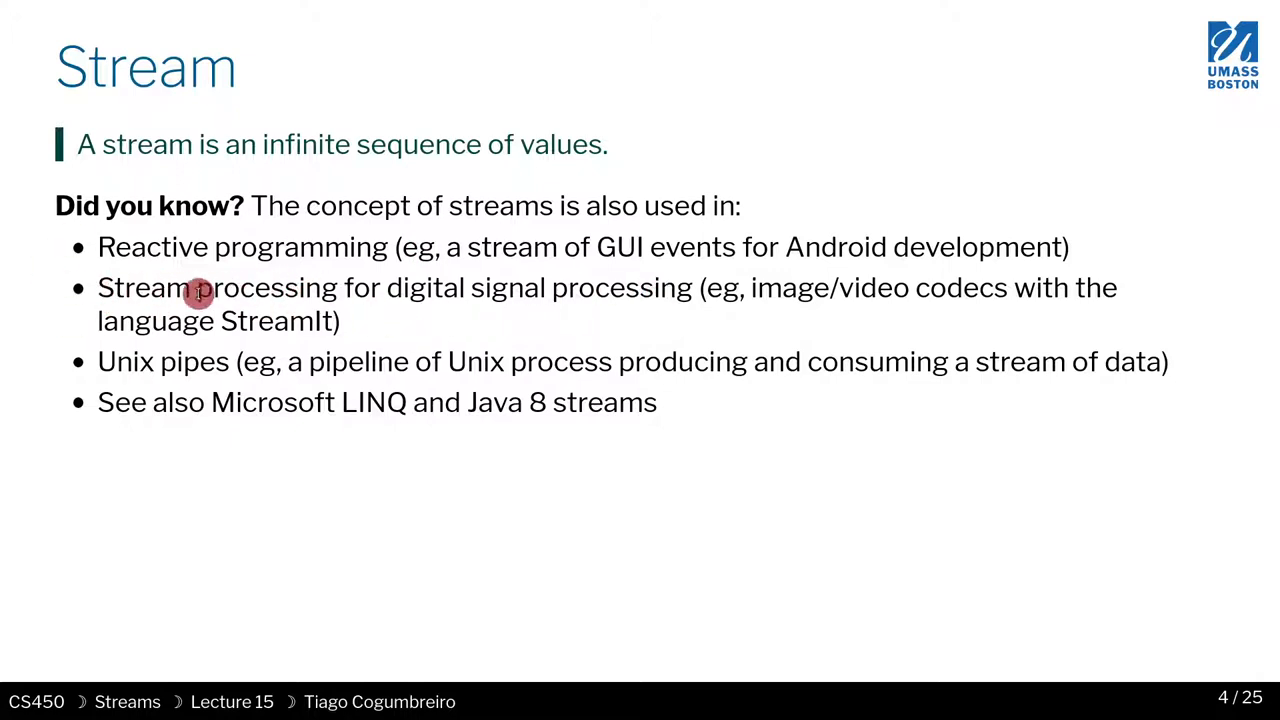
mouse_move(376, 312)
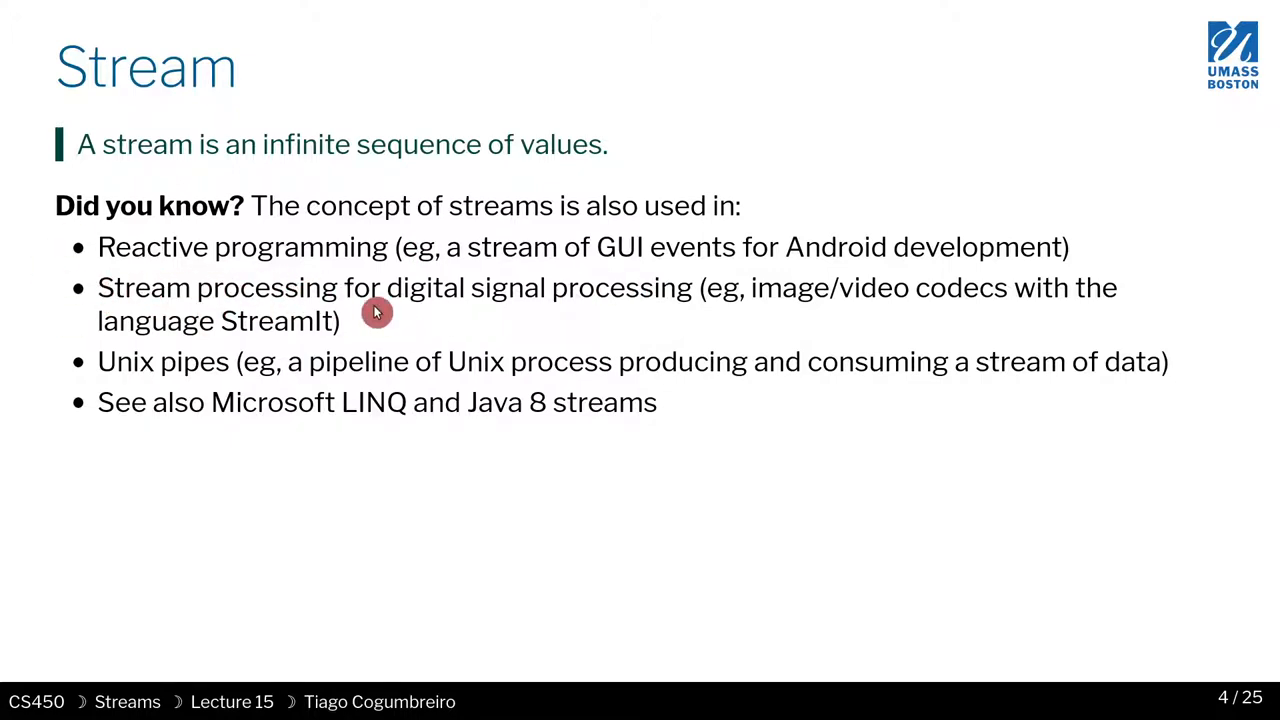
mouse_move(828, 318)
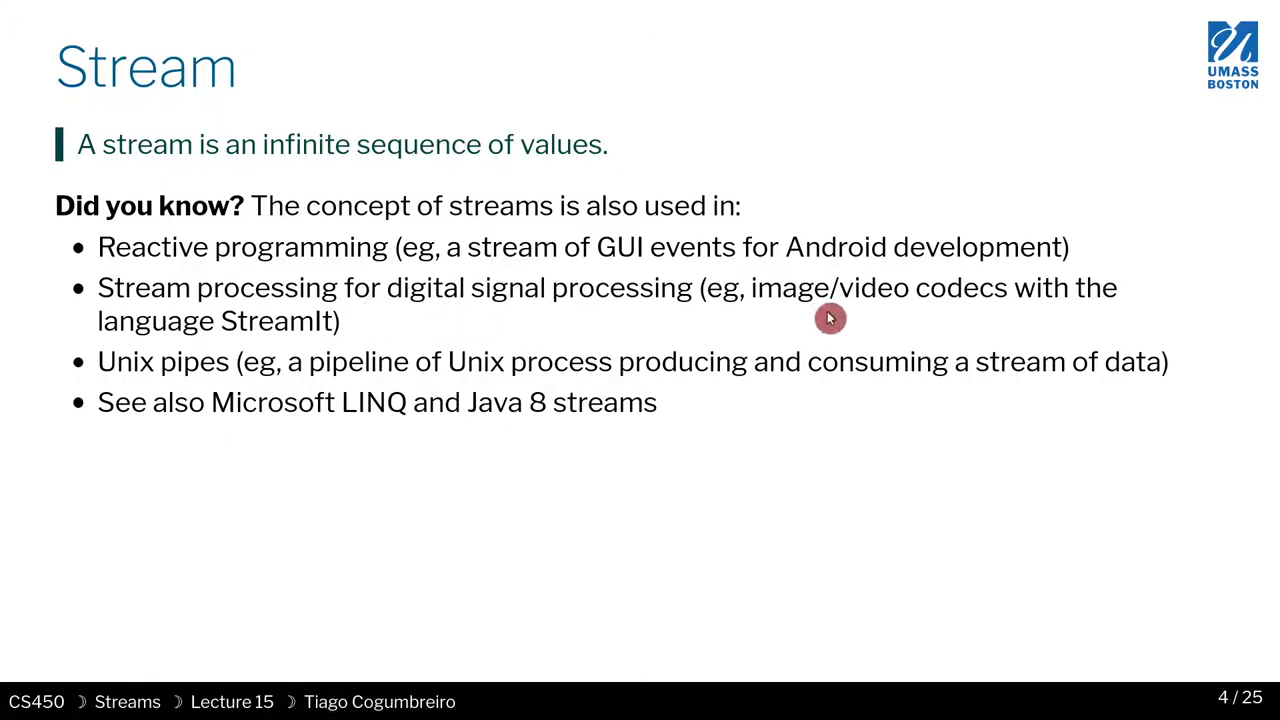
mouse_move(780, 272)
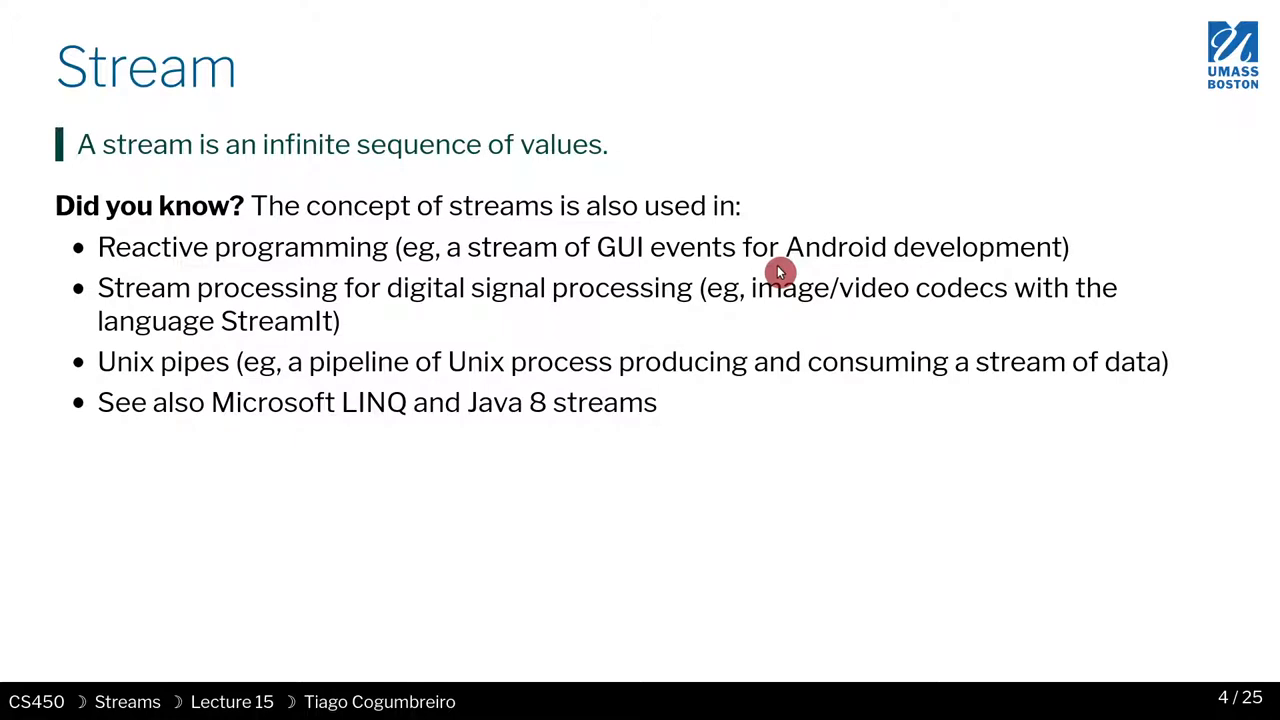
mouse_move(432, 332)
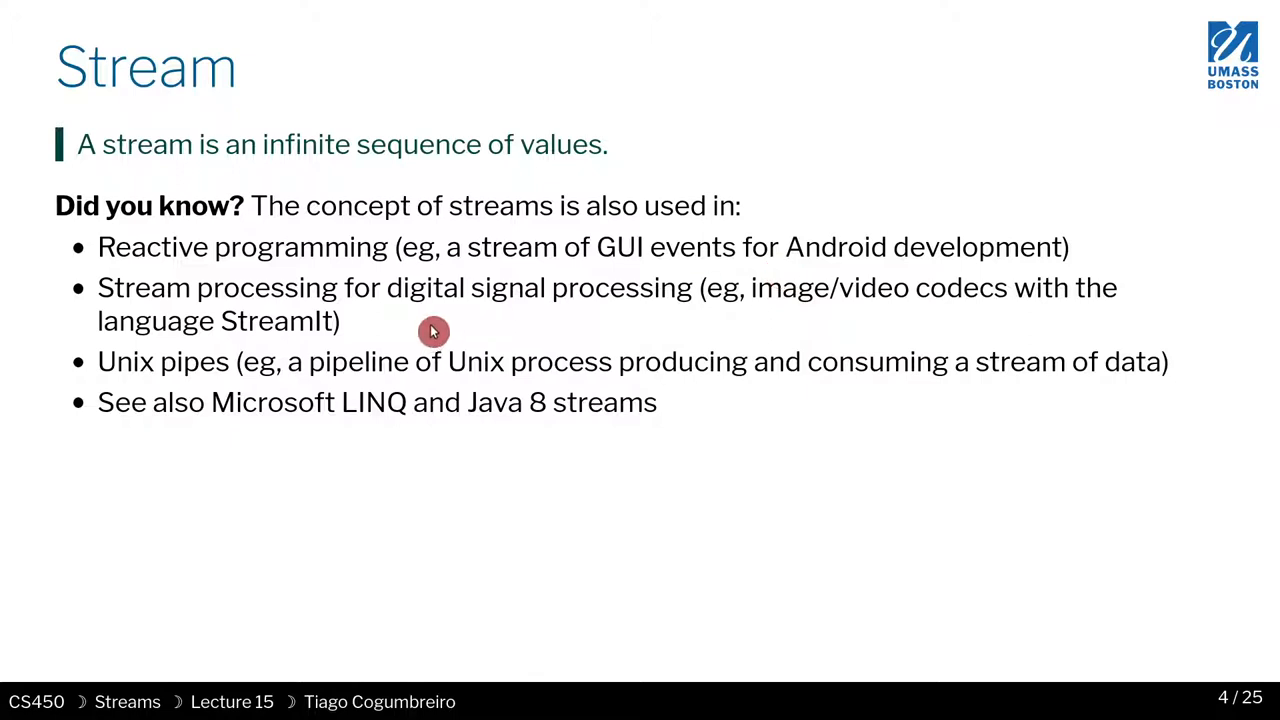
mouse_move(470, 304)
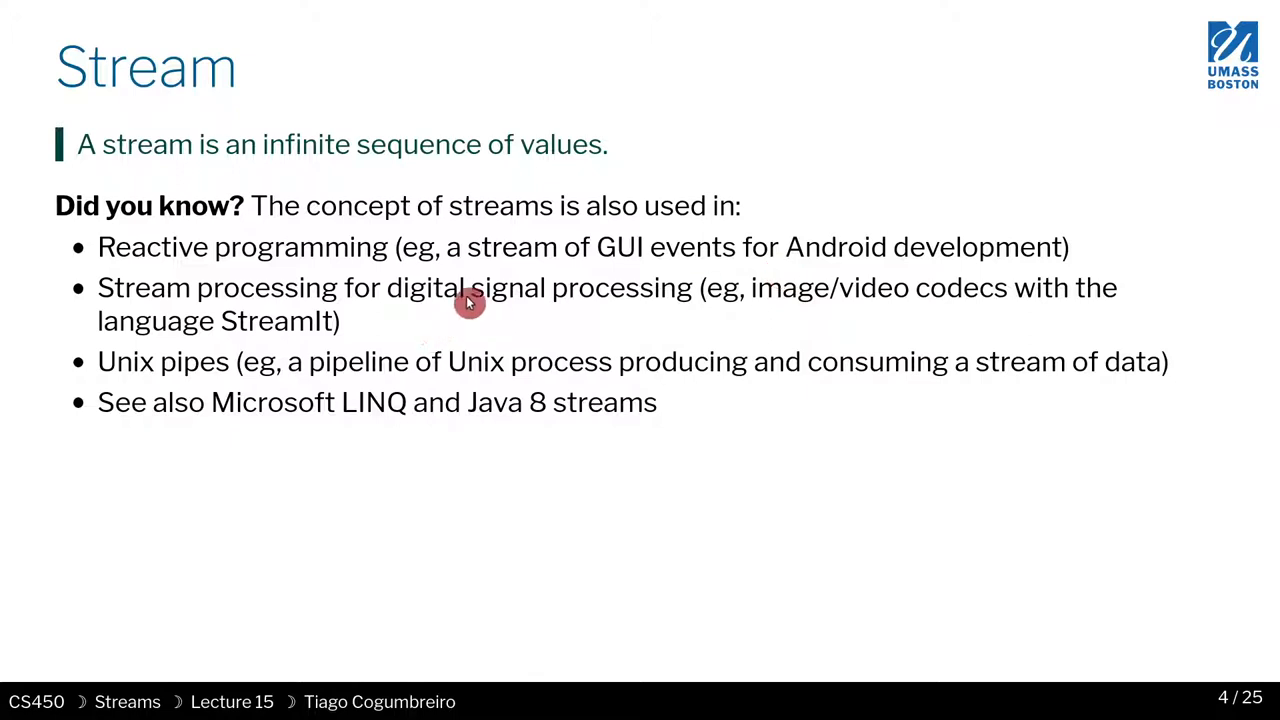
mouse_move(484, 270)
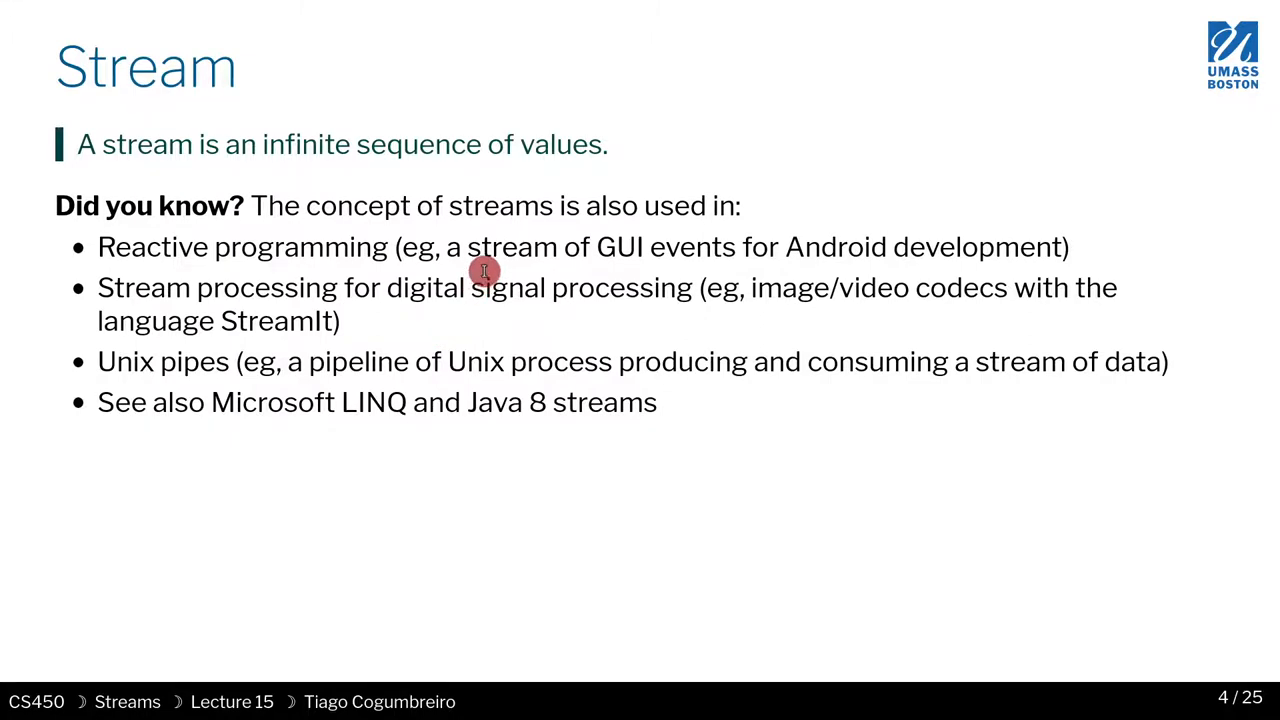
mouse_move(170, 388)
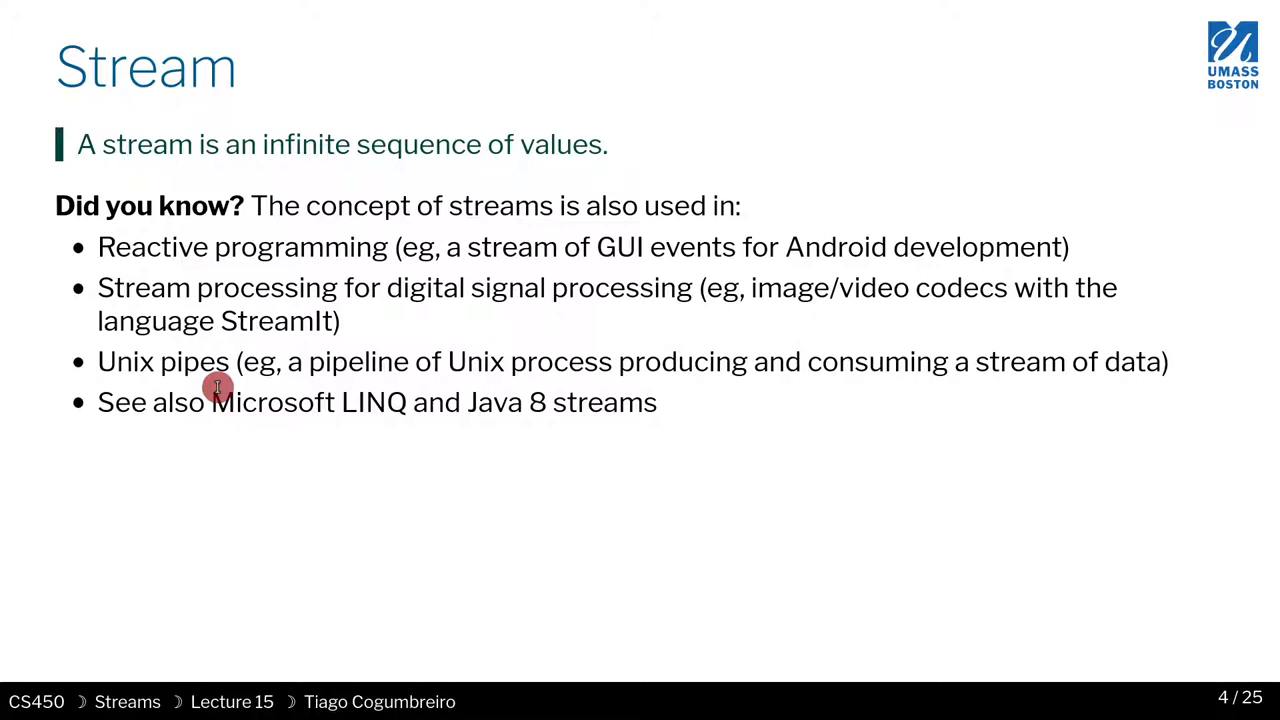
mouse_move(684, 348)
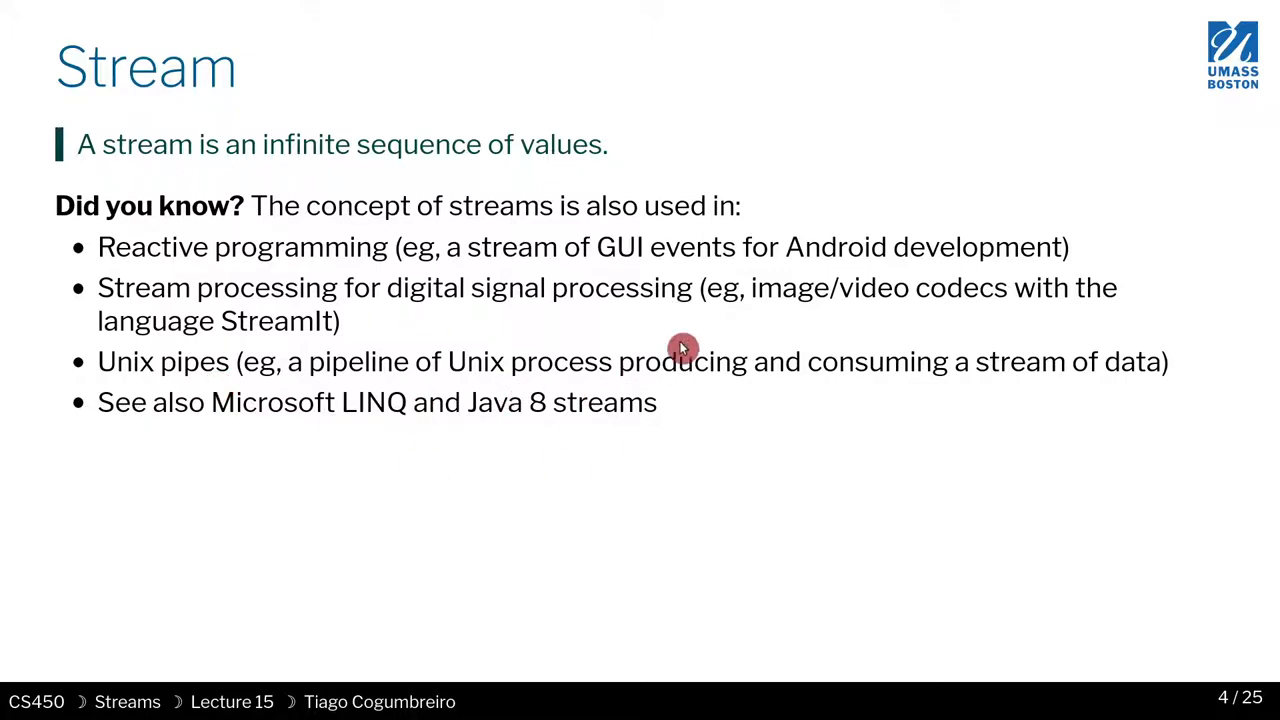
mouse_move(284, 430)
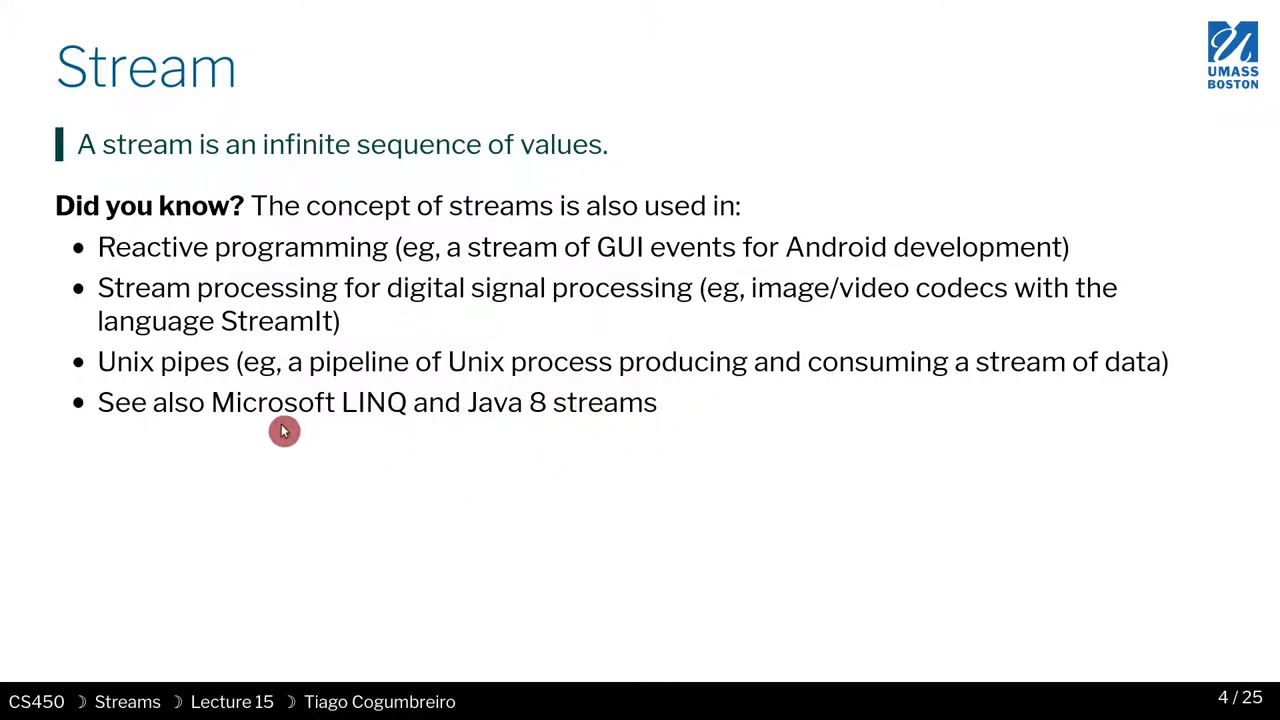
mouse_move(470, 428)
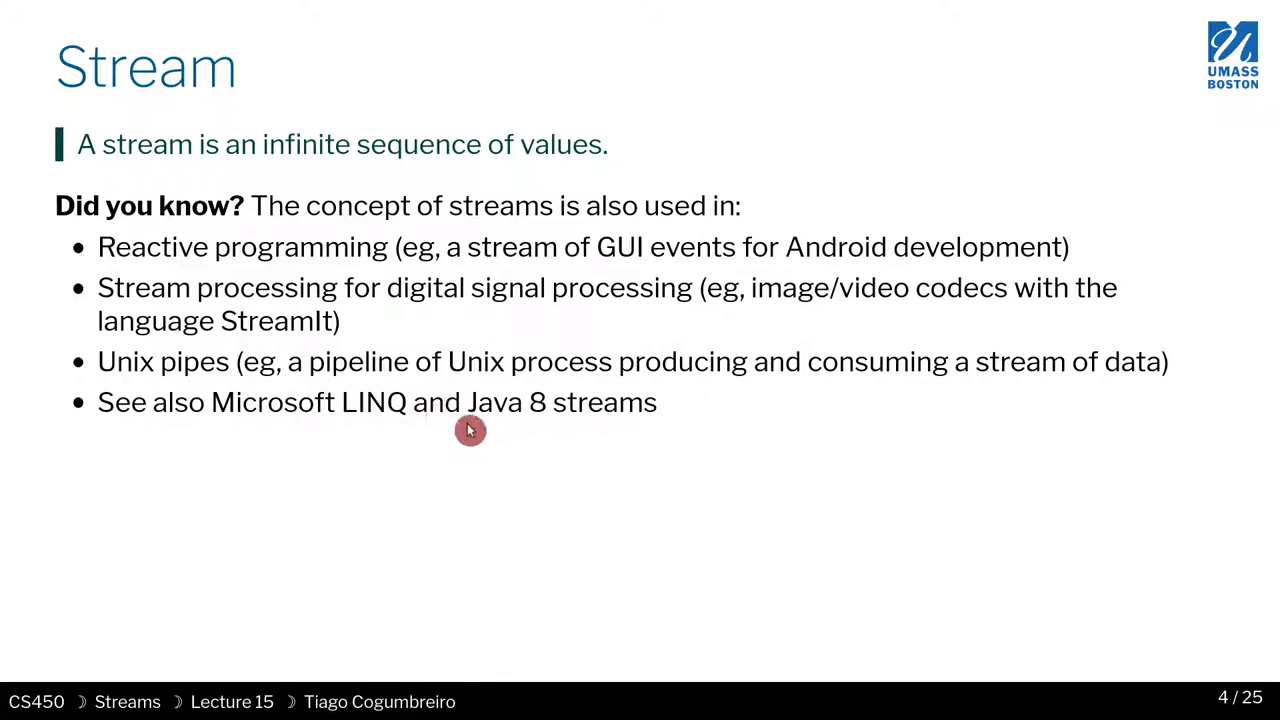
mouse_move(464, 296)
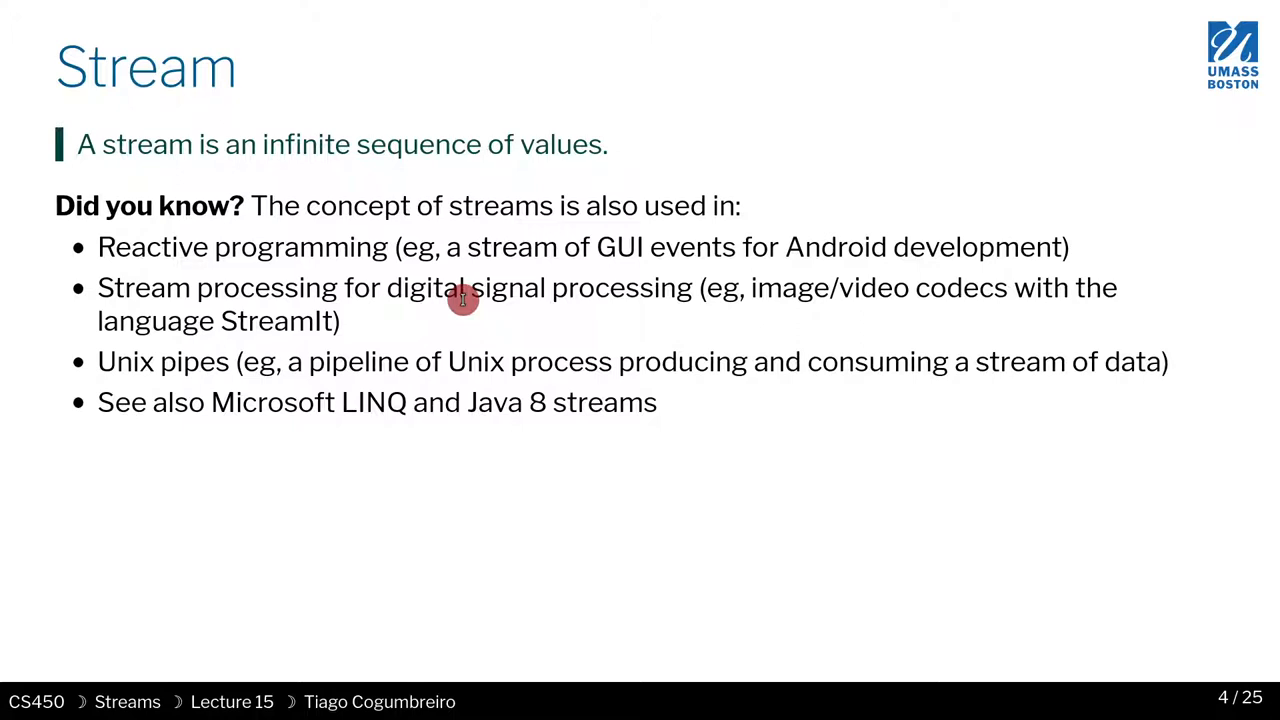
Step: Write the commented sketch '; (cons 1 (thunk (cons 2 (thunk (cons 4 (thunk ...))))))' above the tests, last thunk on its own line
key("Right")
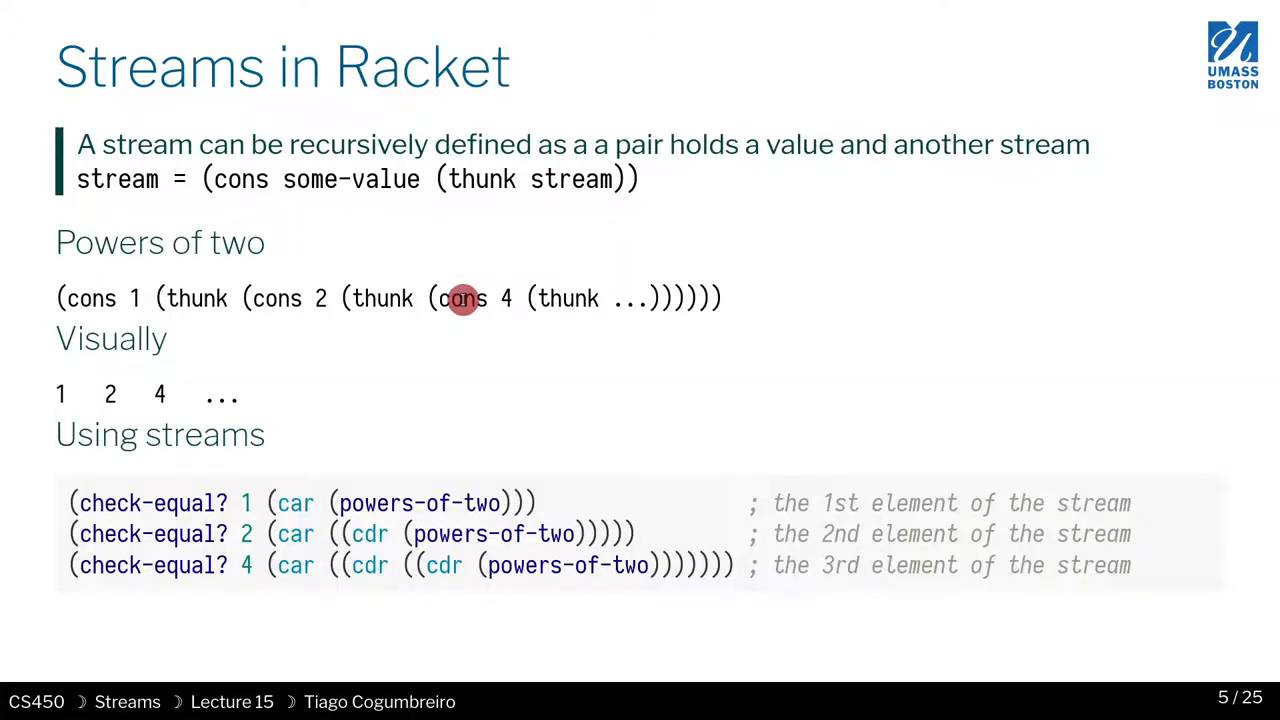
mouse_move(308, 178)
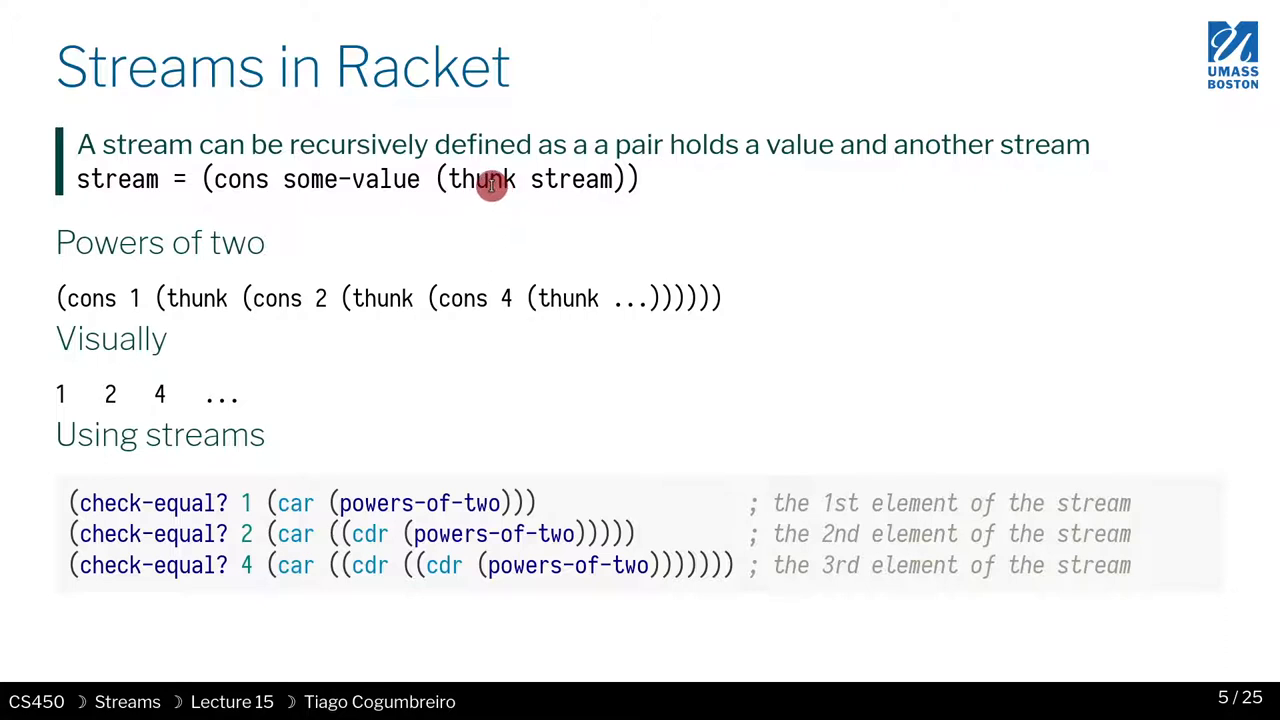
mouse_move(496, 188)
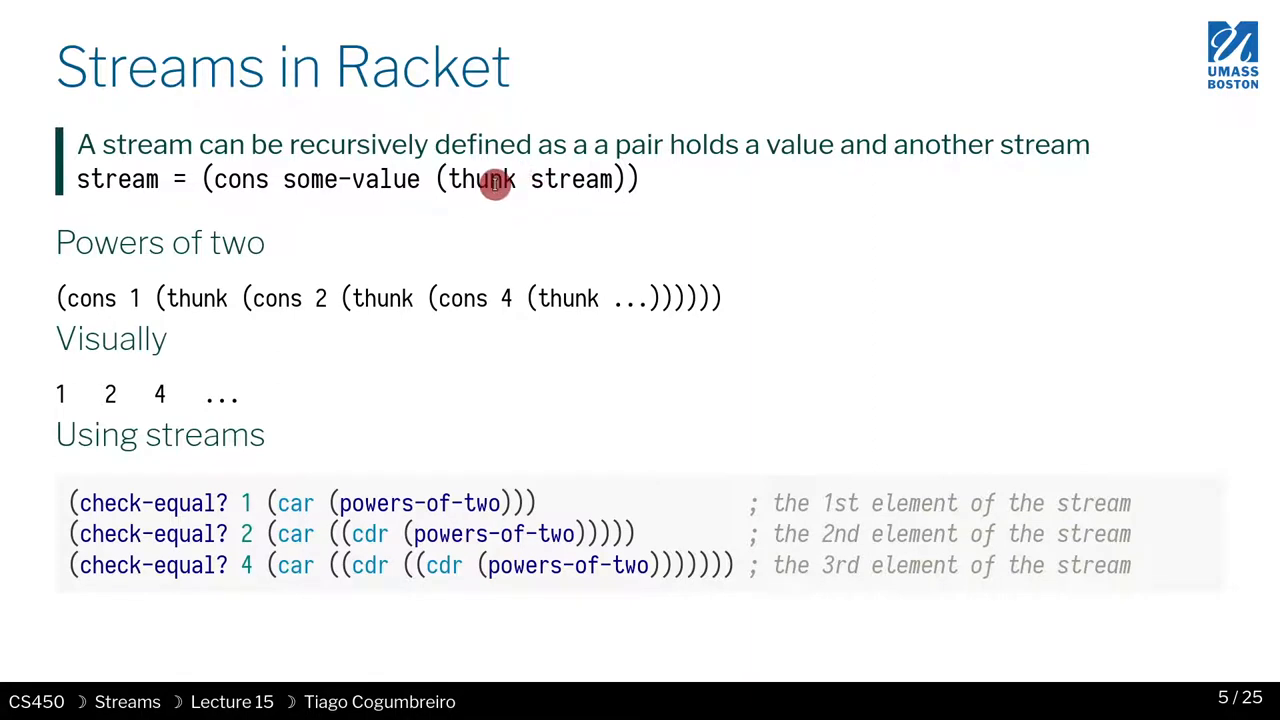
mouse_move(476, 204)
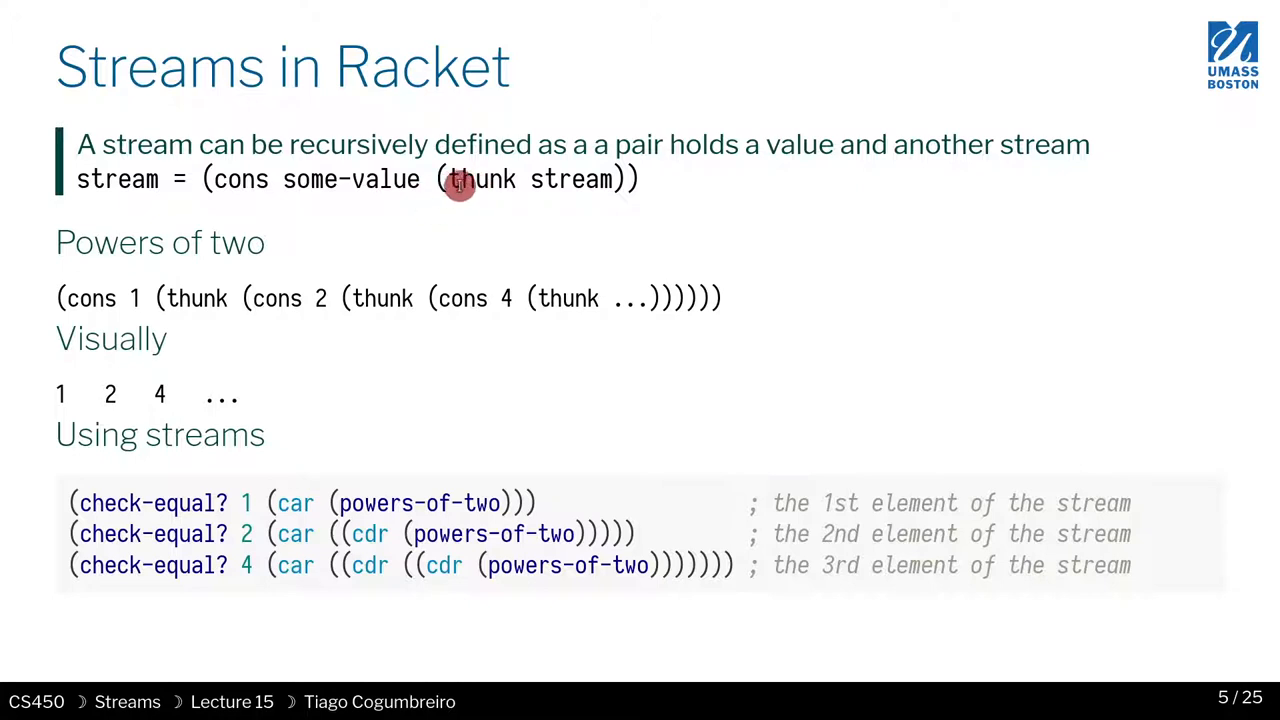
mouse_move(148, 188)
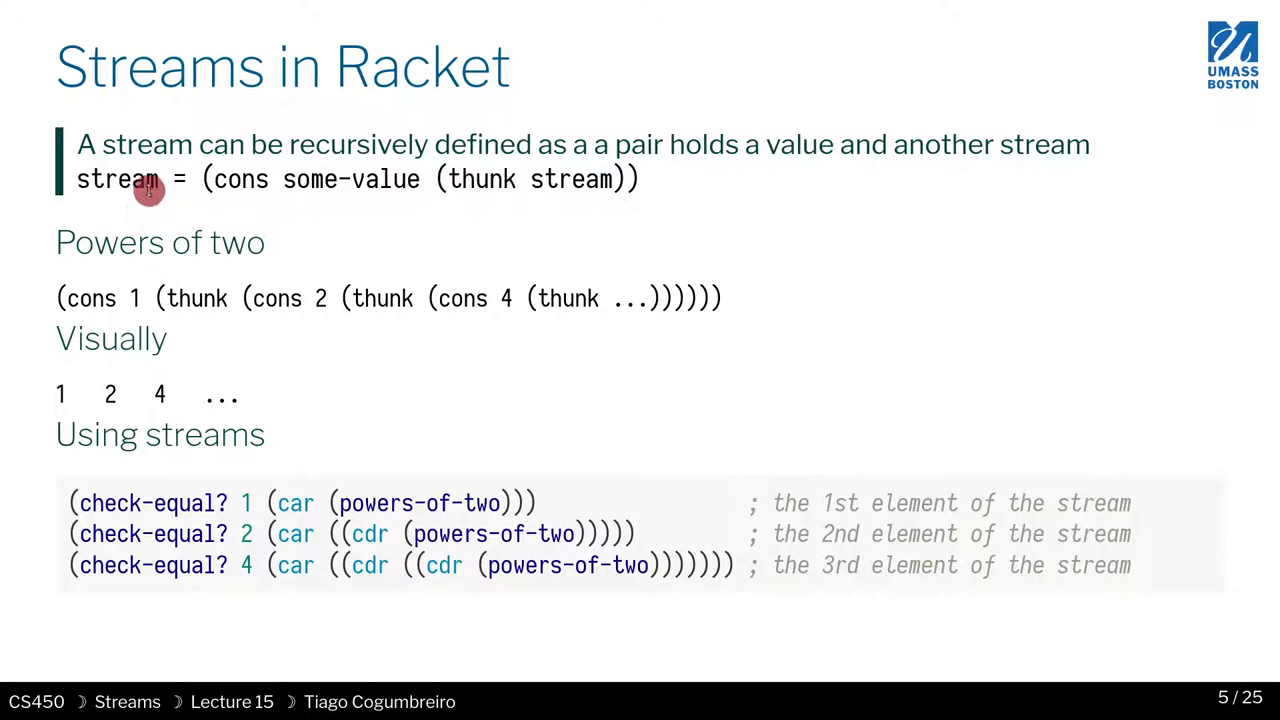
mouse_move(336, 224)
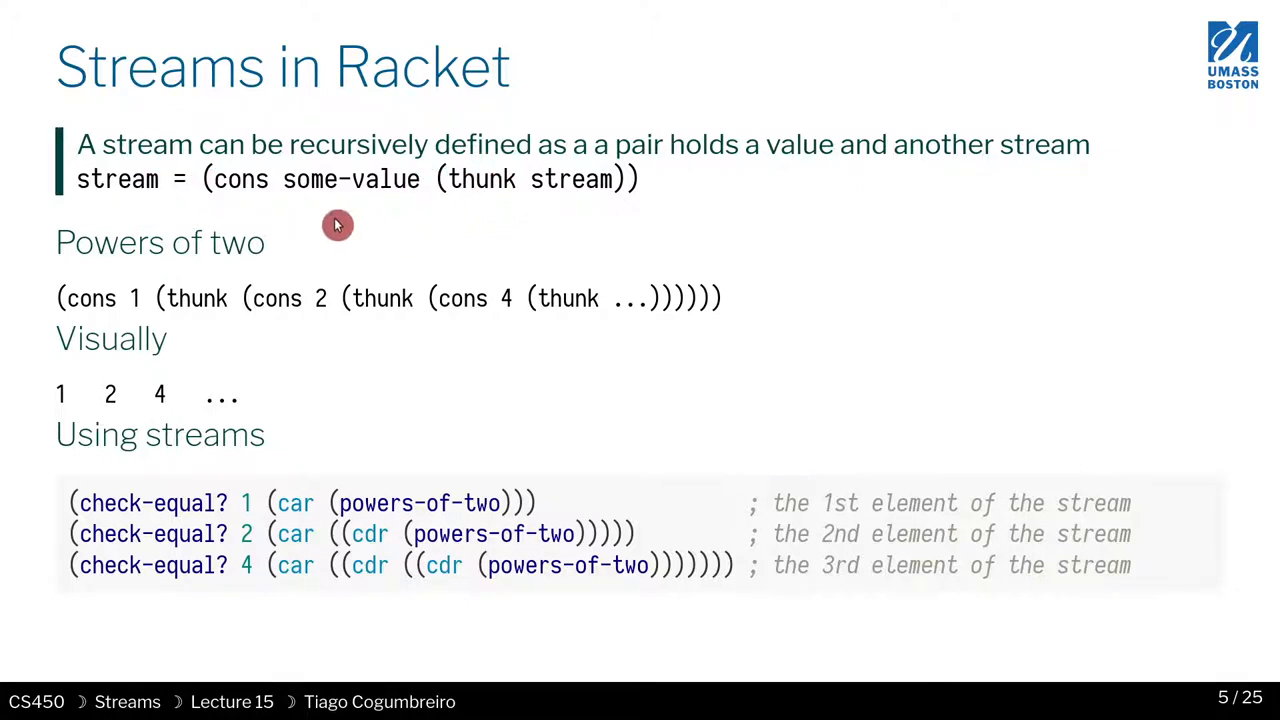
mouse_move(556, 228)
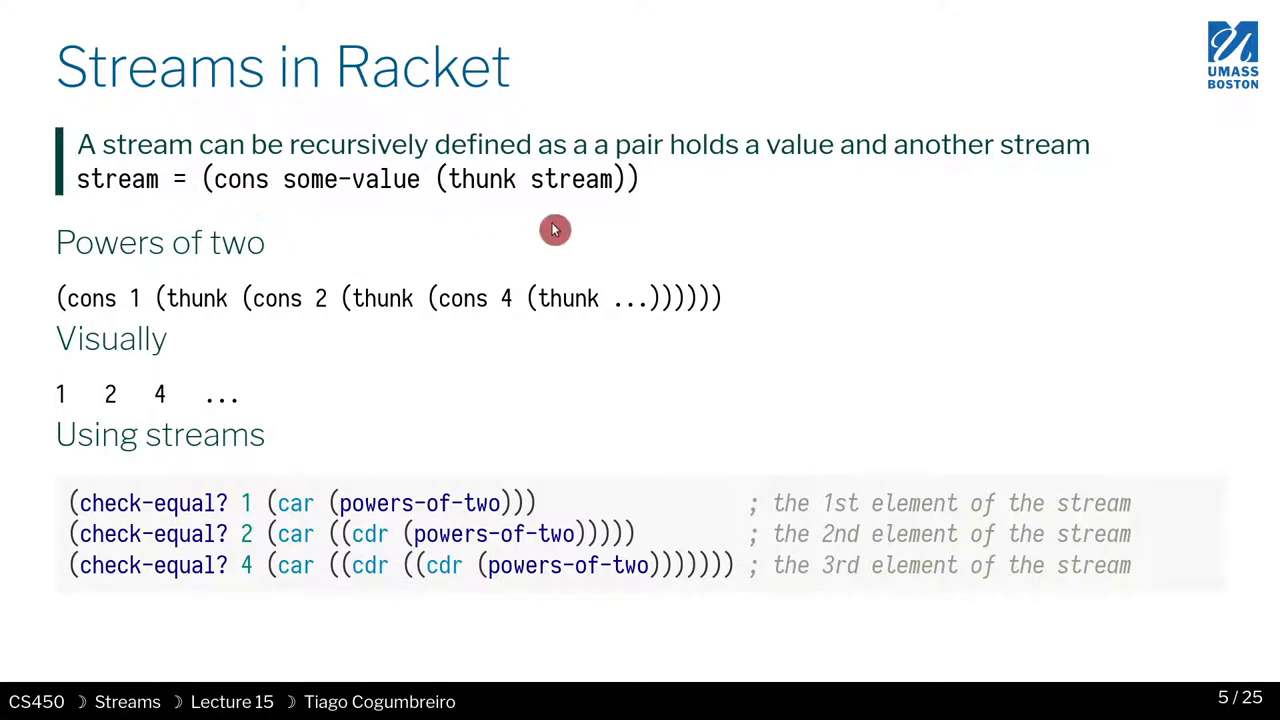
mouse_move(224, 188)
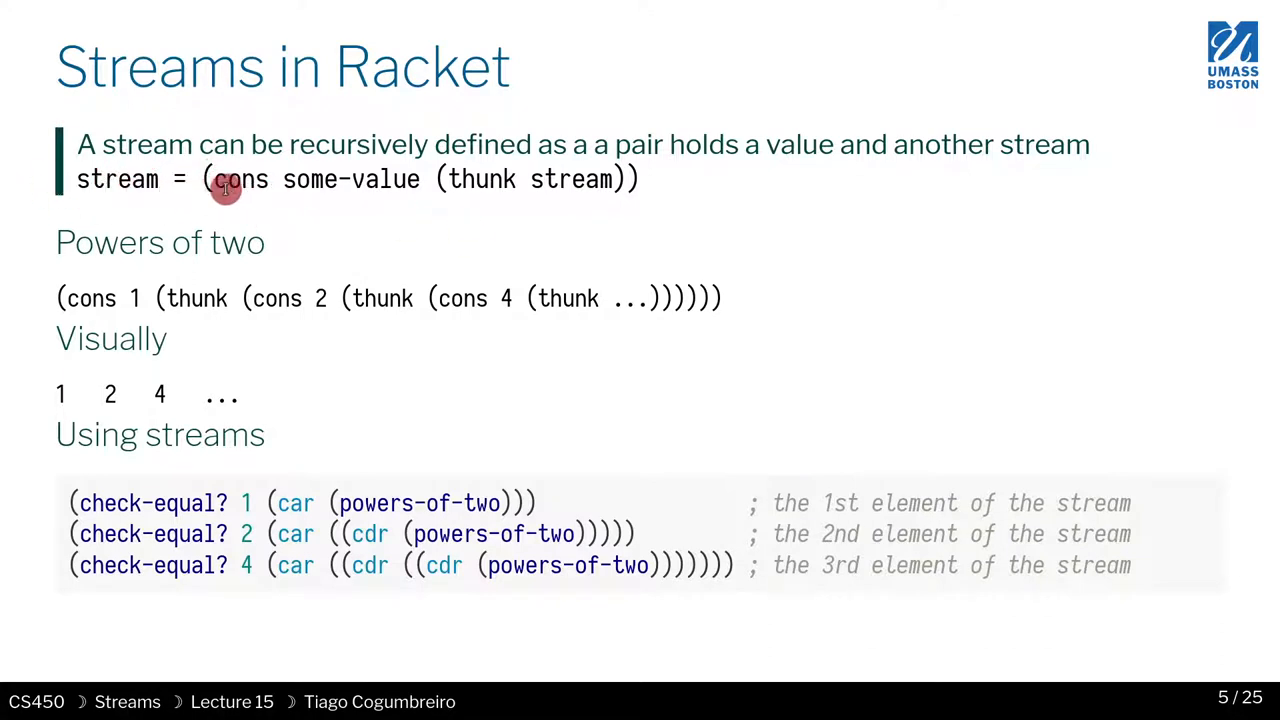
mouse_move(356, 186)
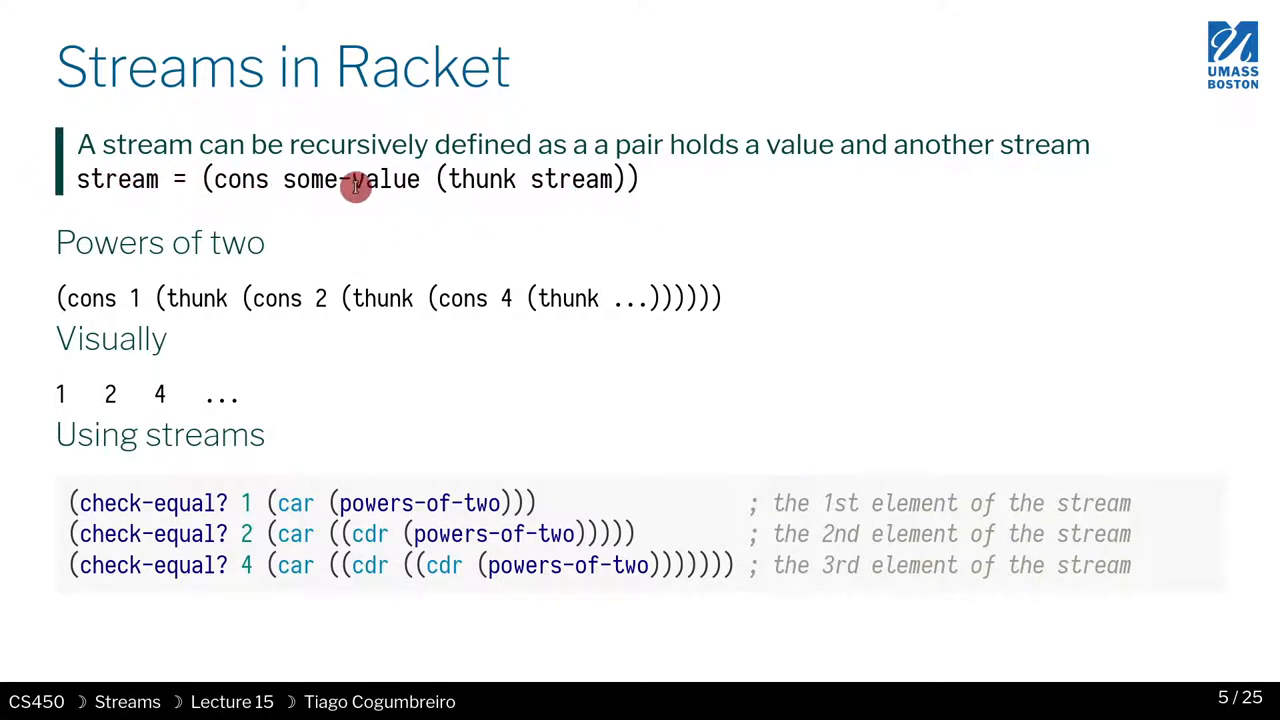
mouse_move(158, 204)
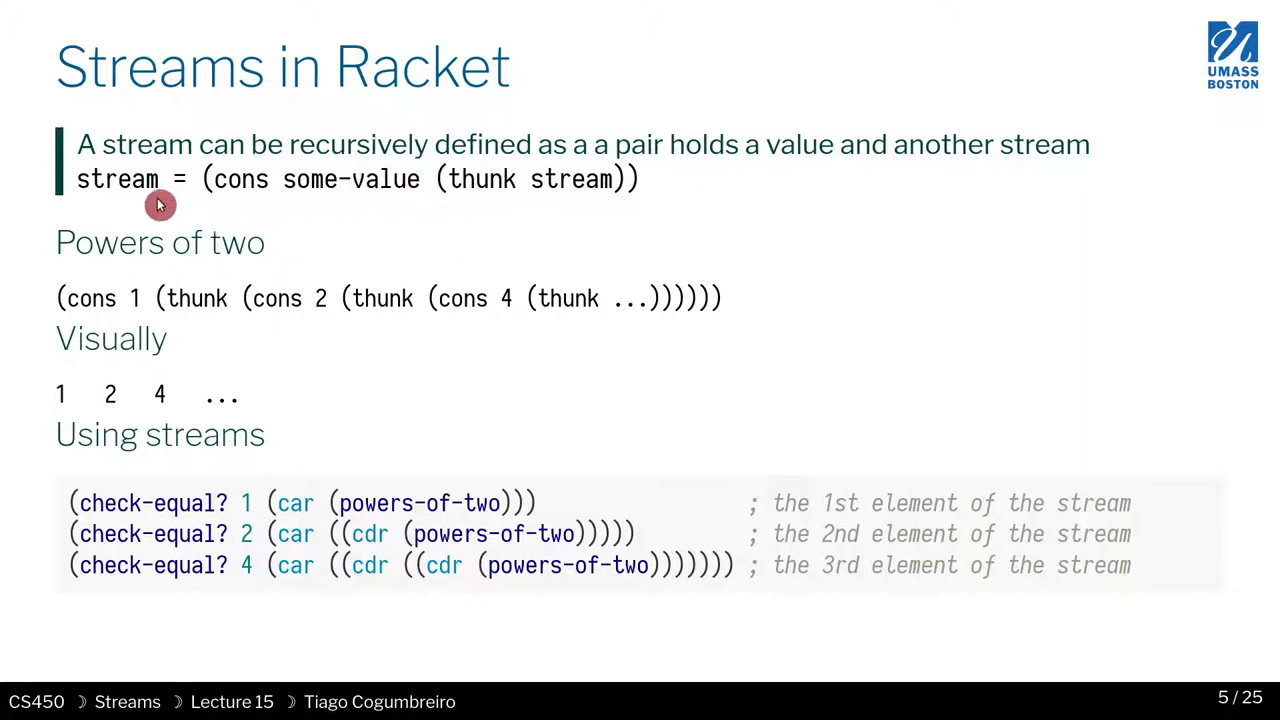
mouse_move(376, 212)
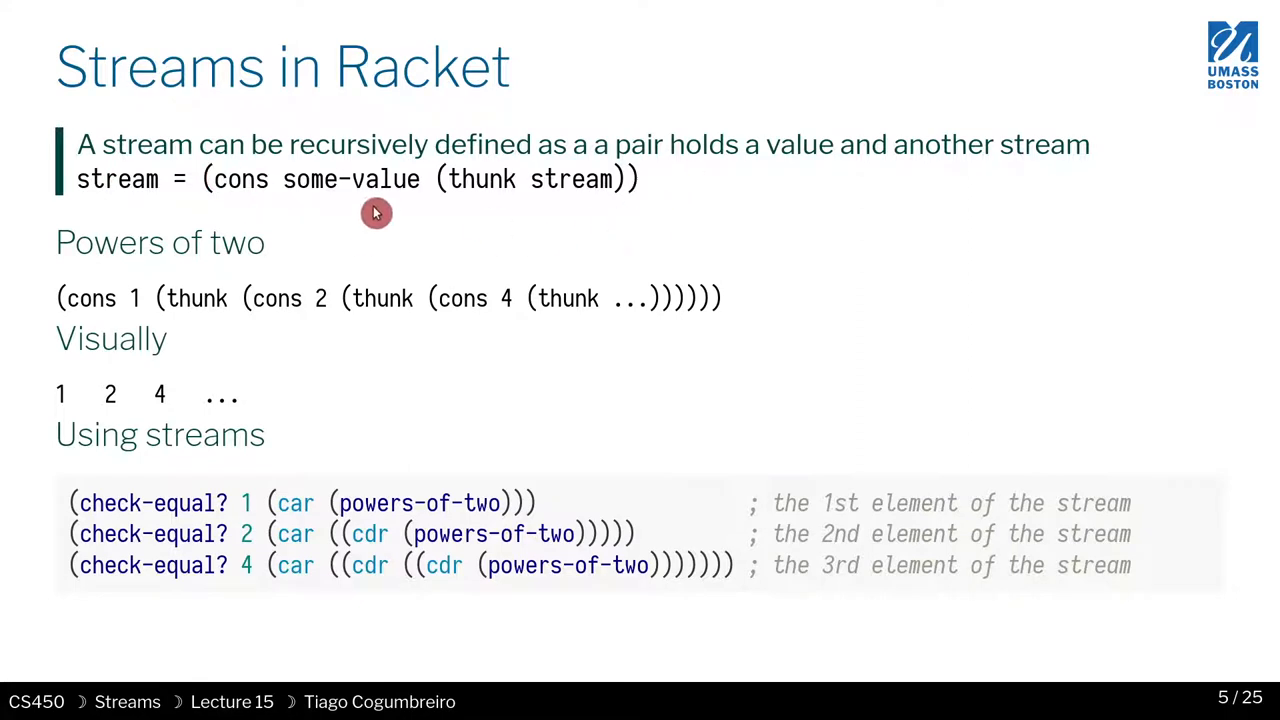
mouse_move(332, 206)
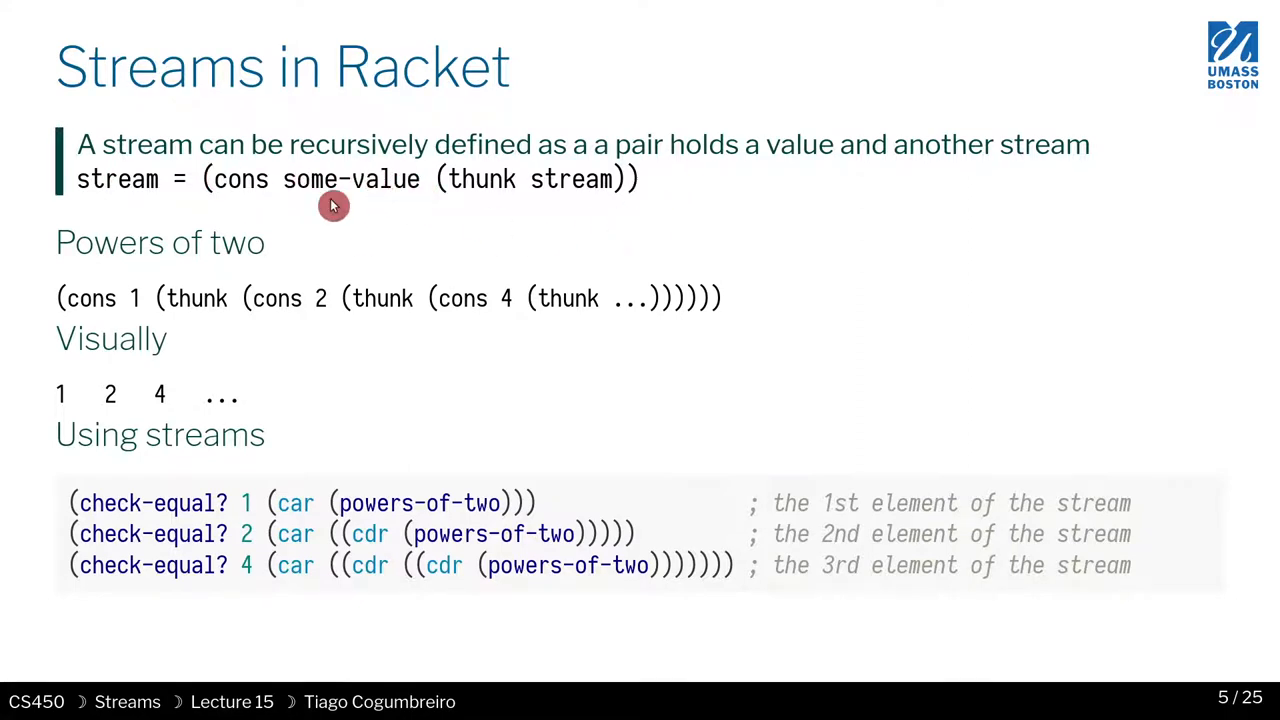
mouse_move(496, 158)
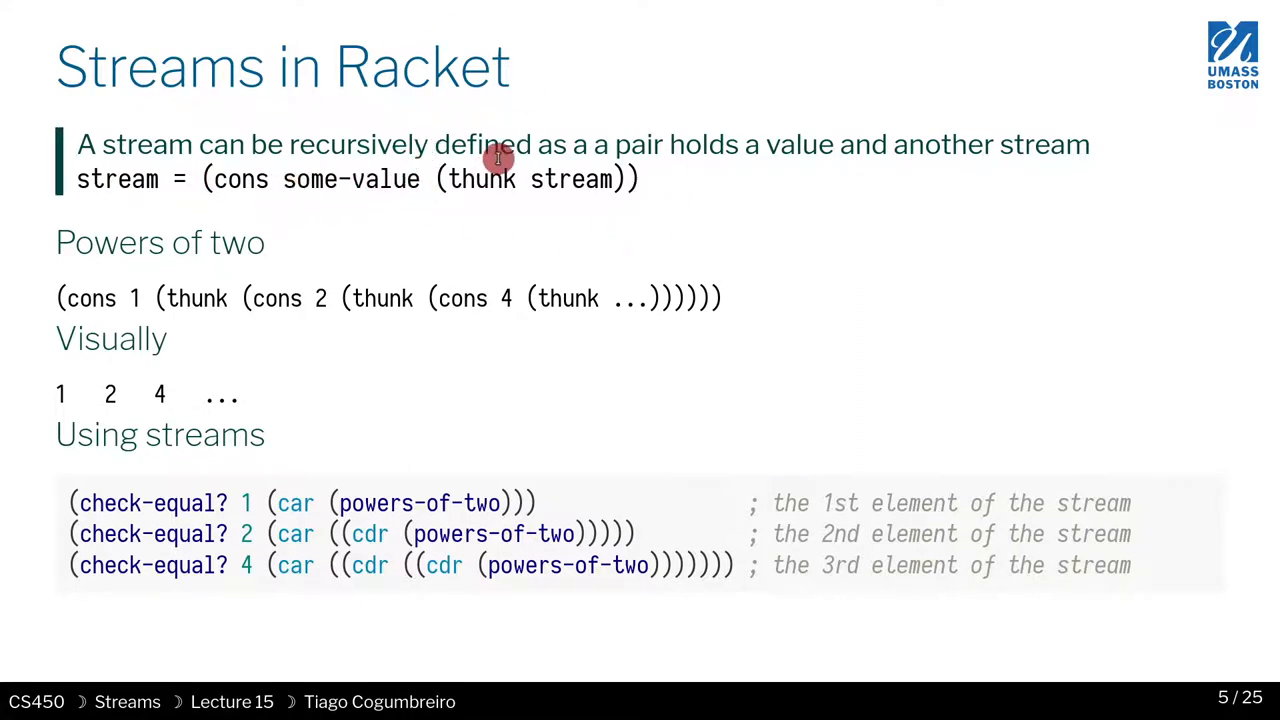
mouse_move(536, 144)
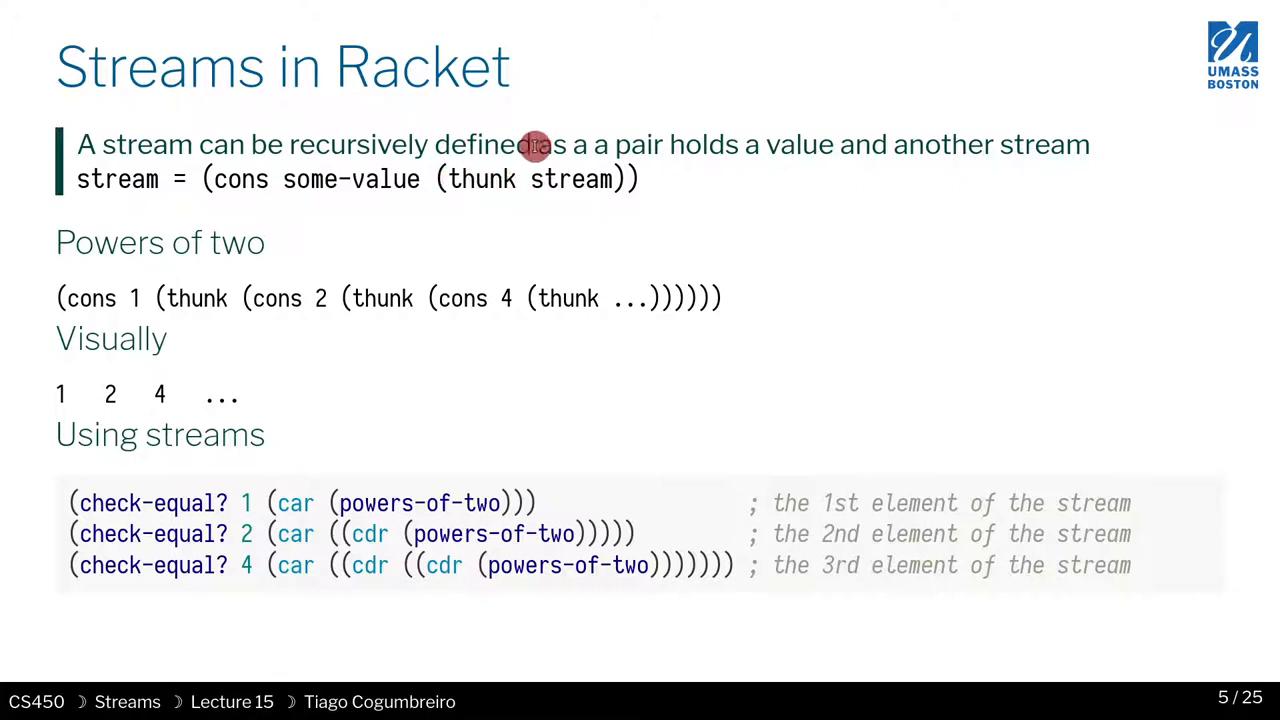
mouse_move(496, 210)
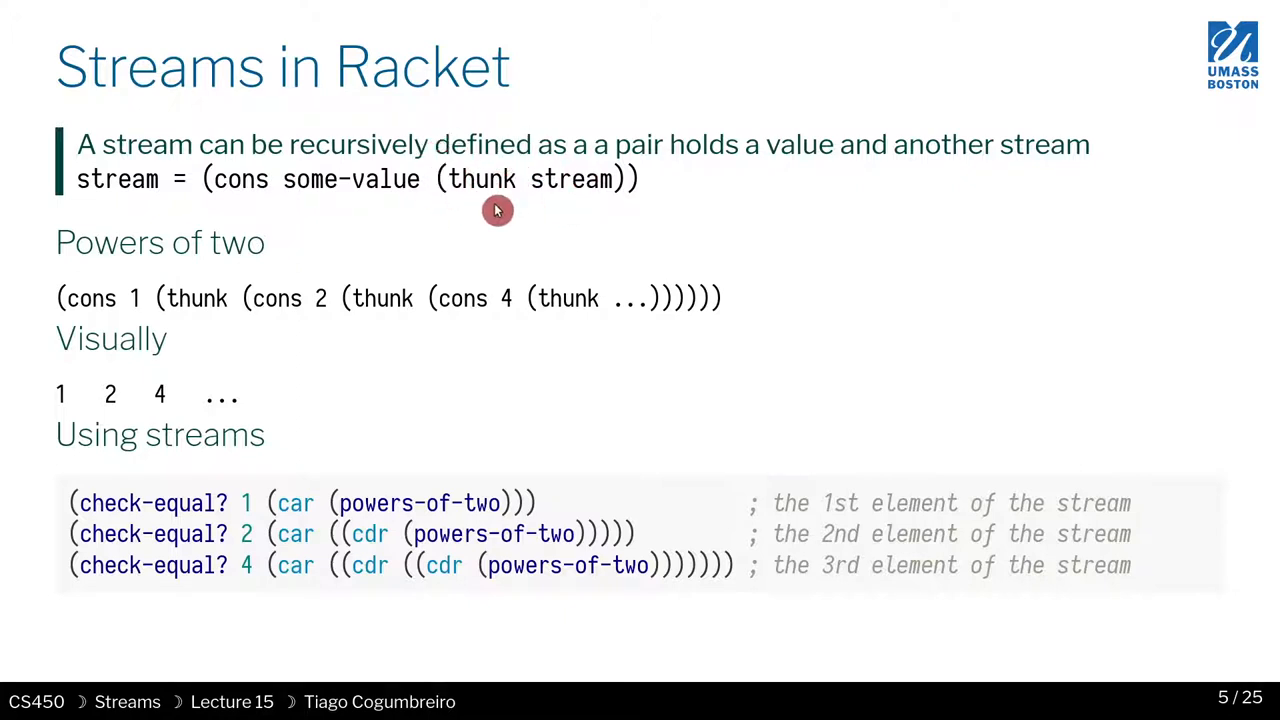
mouse_move(608, 164)
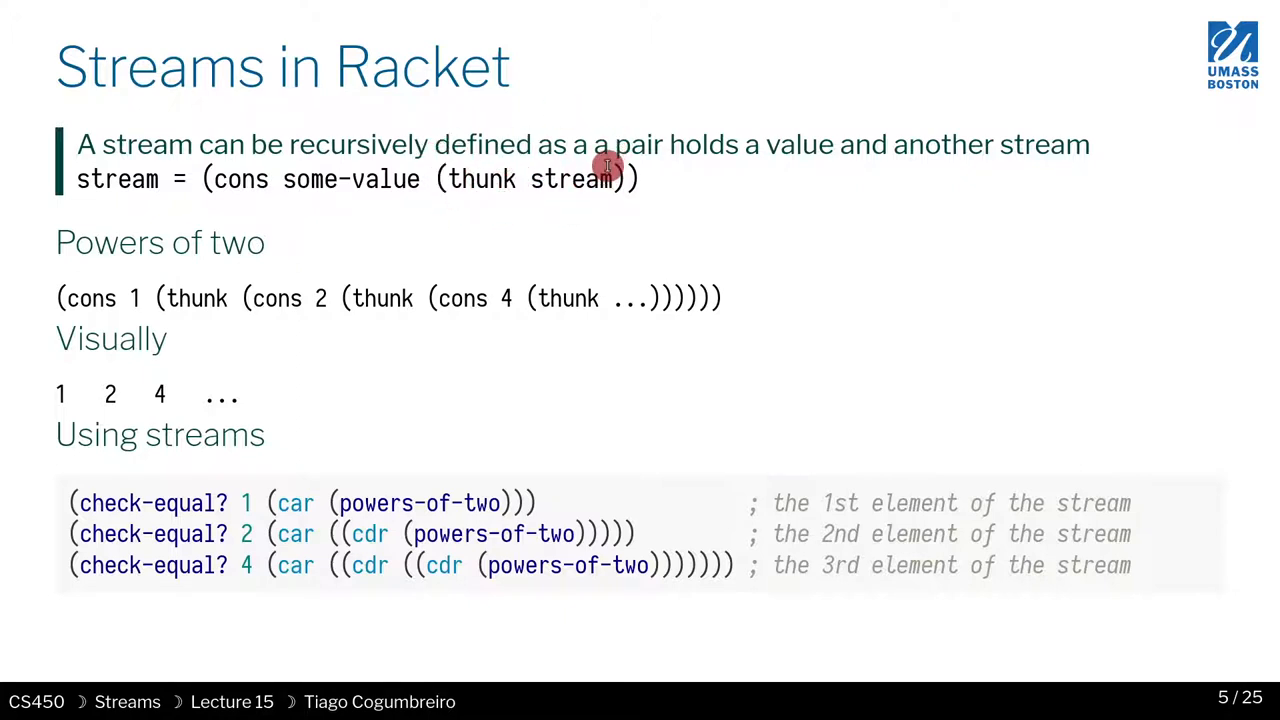
mouse_move(616, 138)
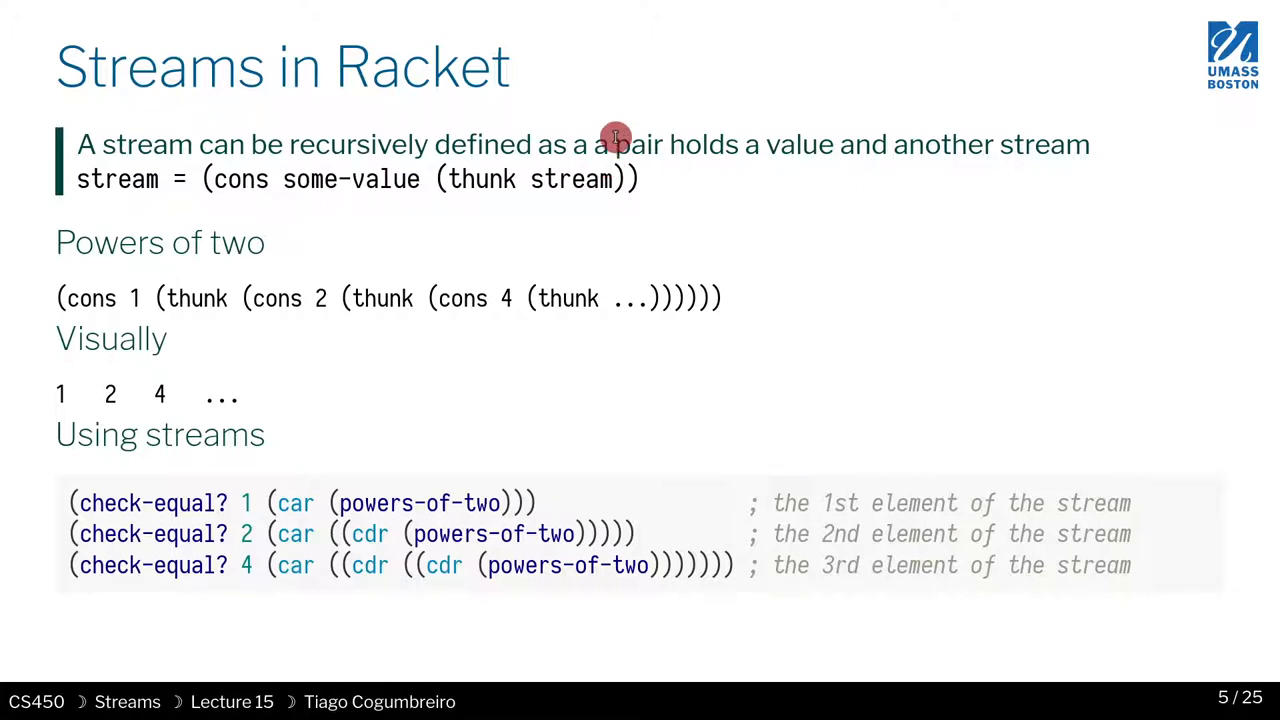
mouse_move(248, 262)
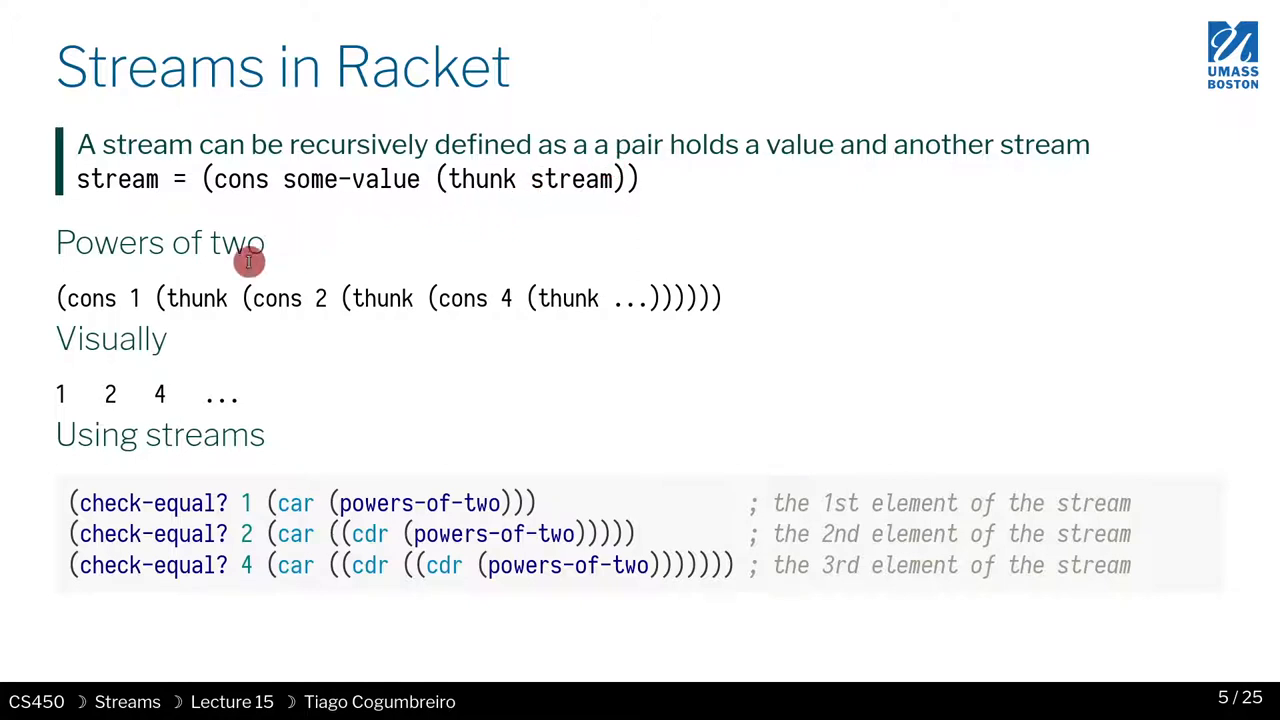
mouse_move(292, 248)
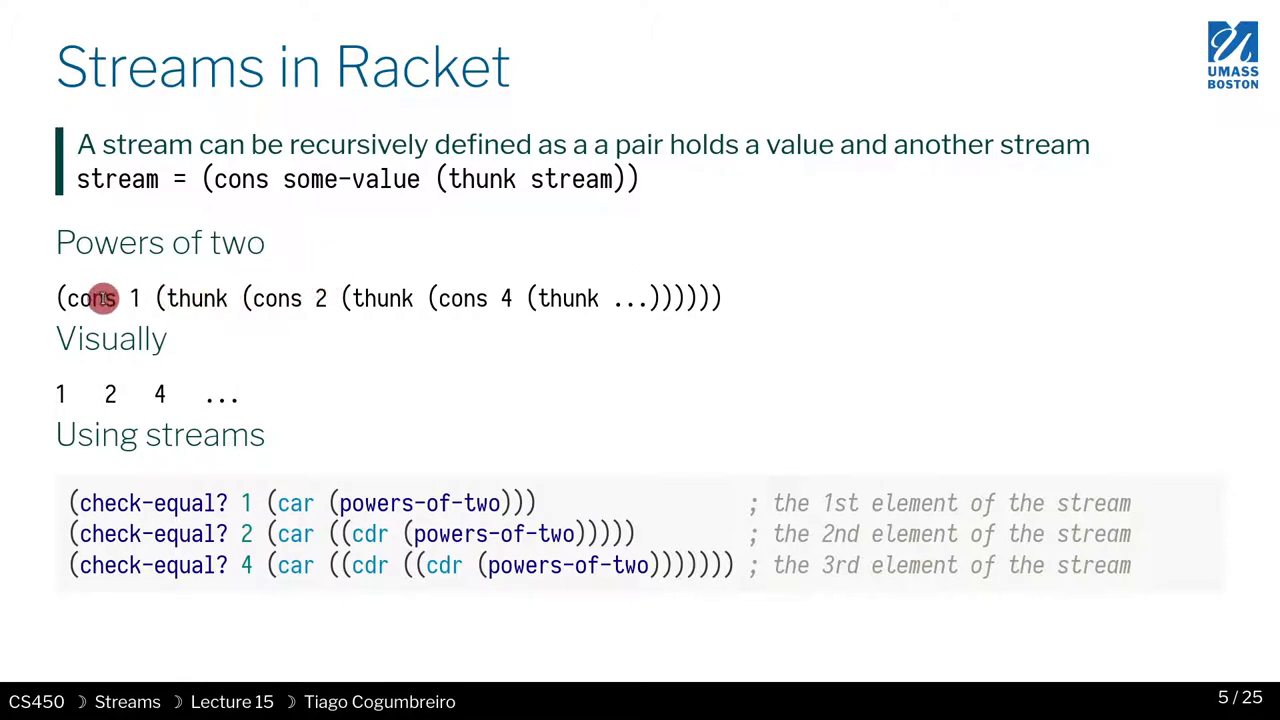
mouse_move(84, 308)
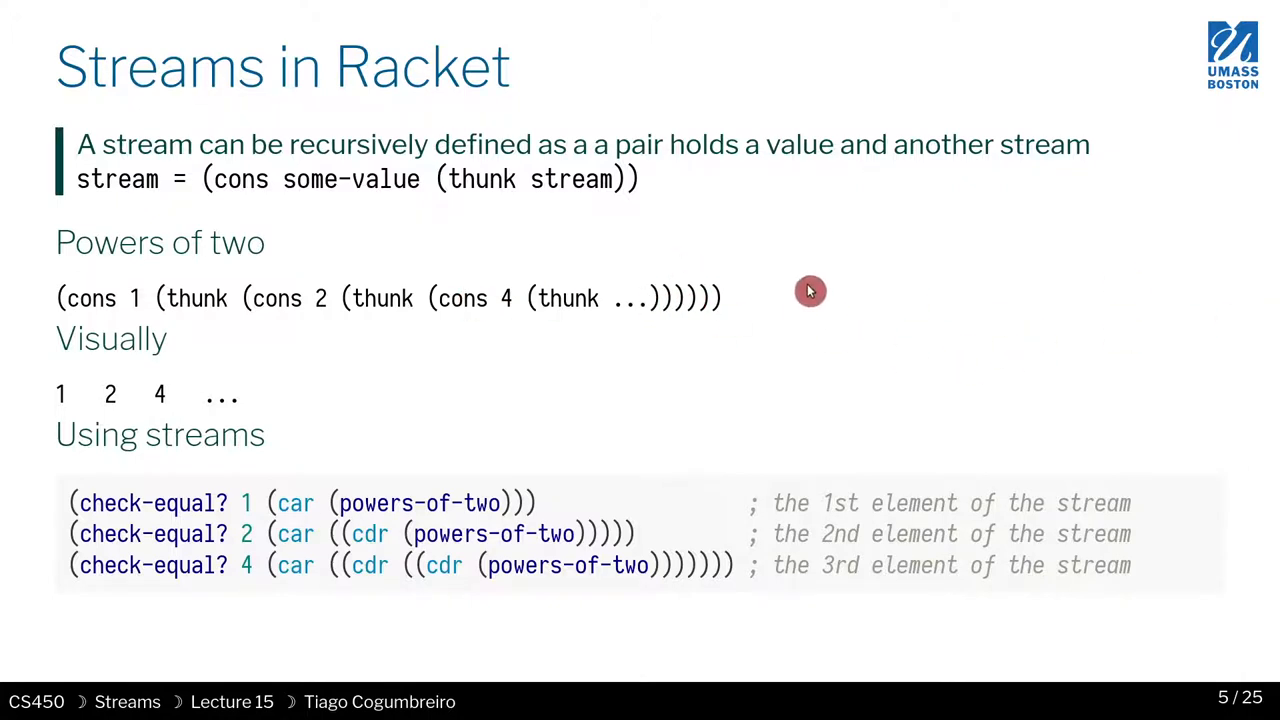
mouse_move(816, 252)
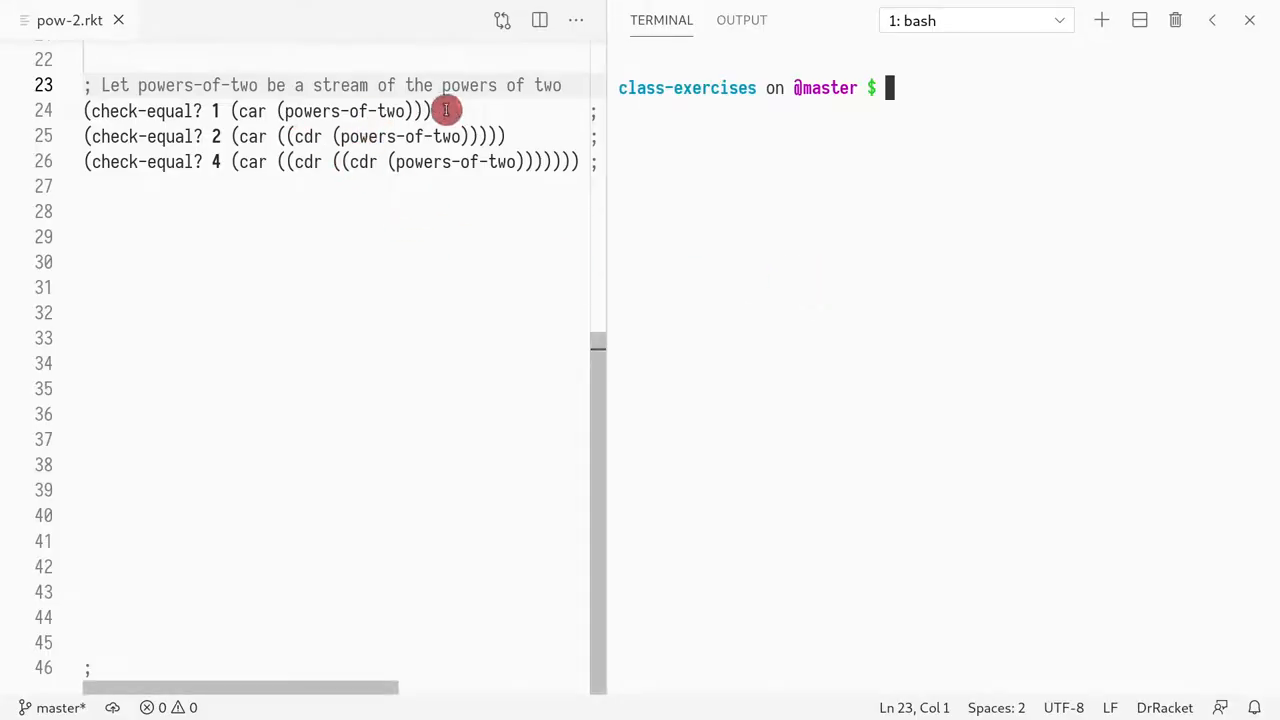
left_click_drag(280, 110, 444, 110)
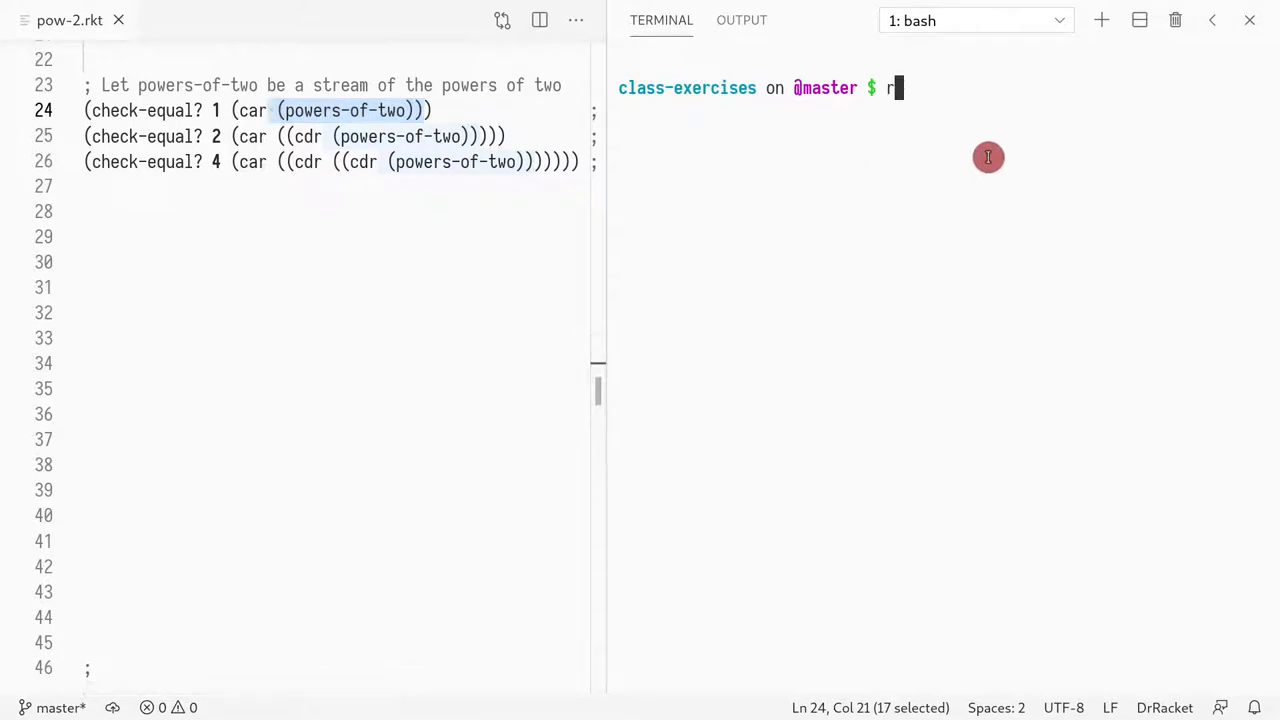
type("racket")
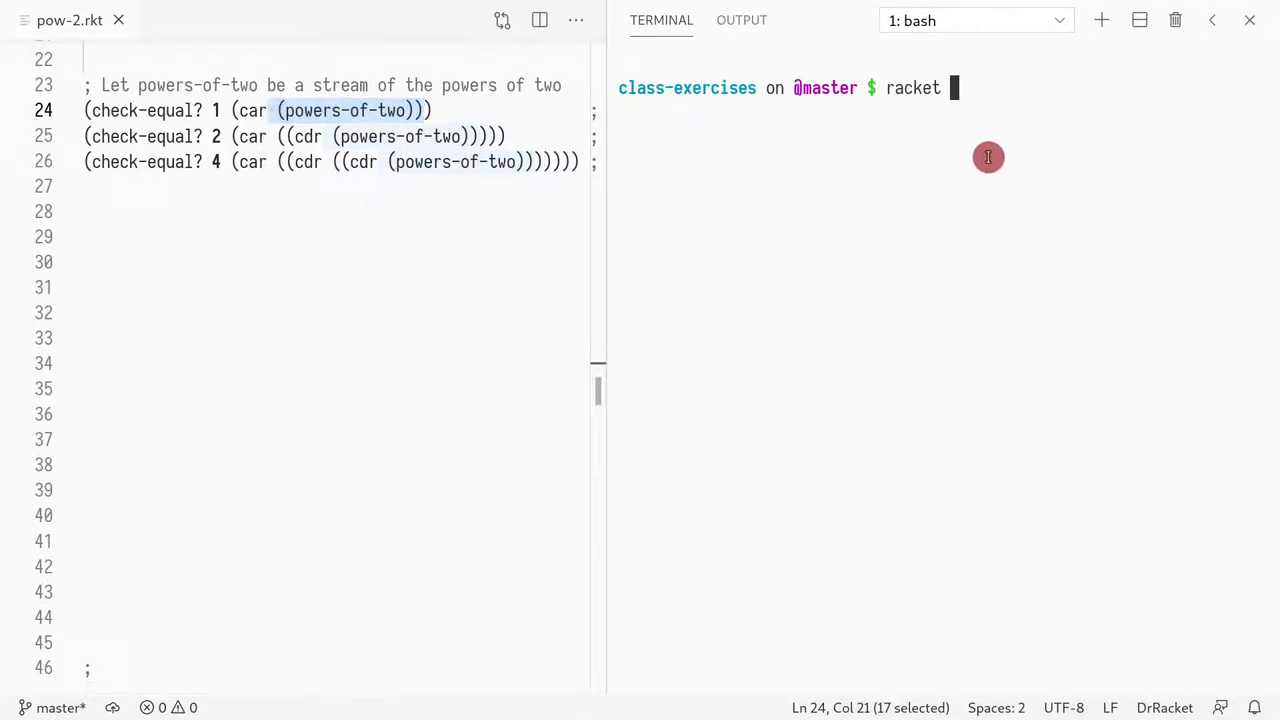
type("ra")
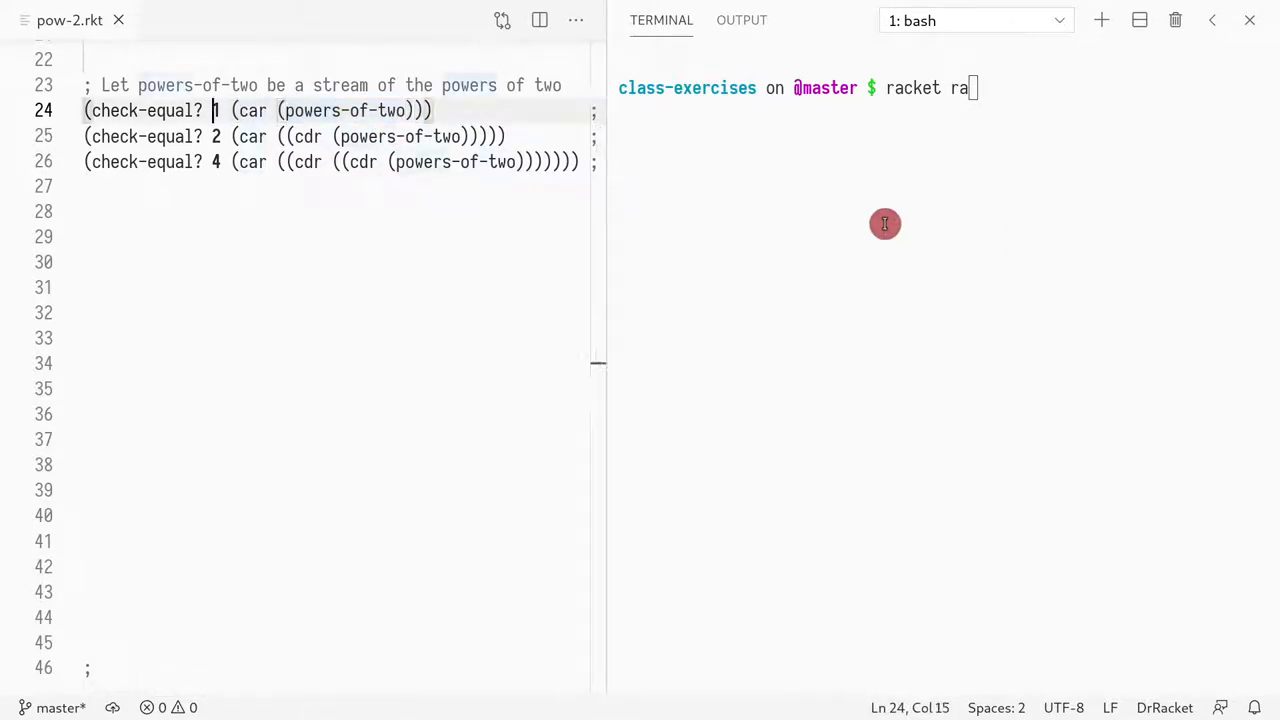
type(";")
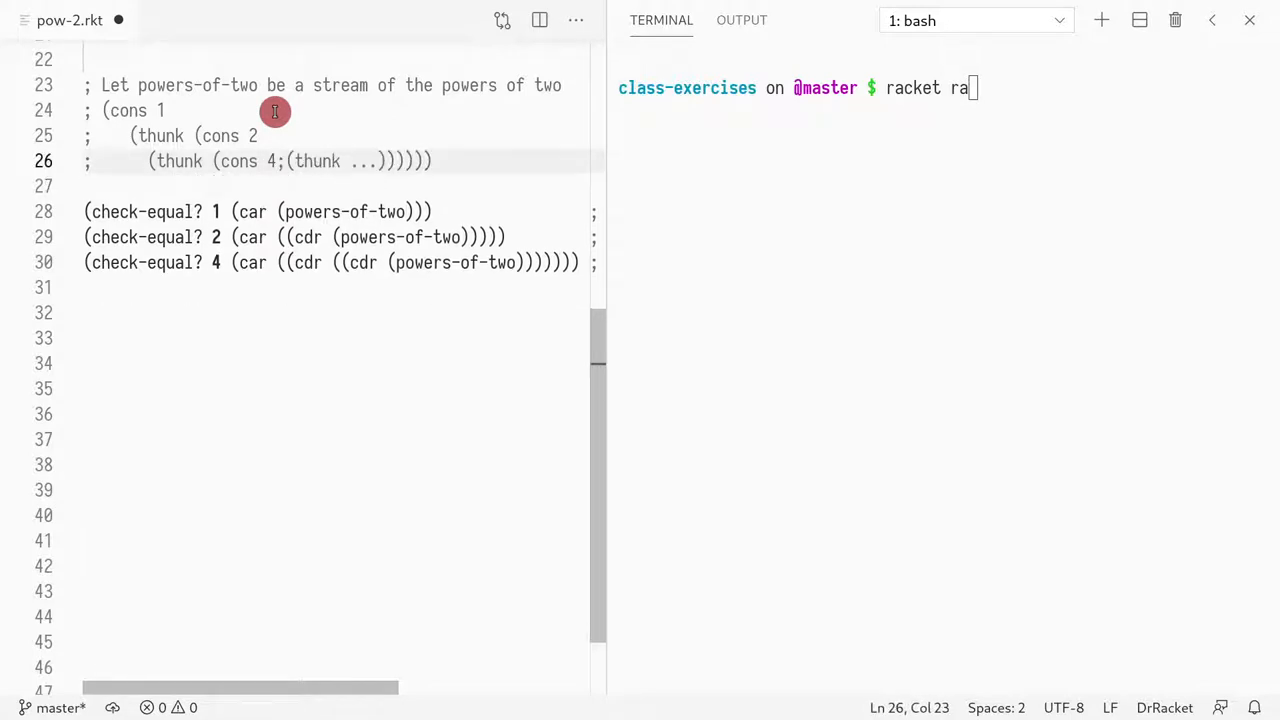
key("Enter")
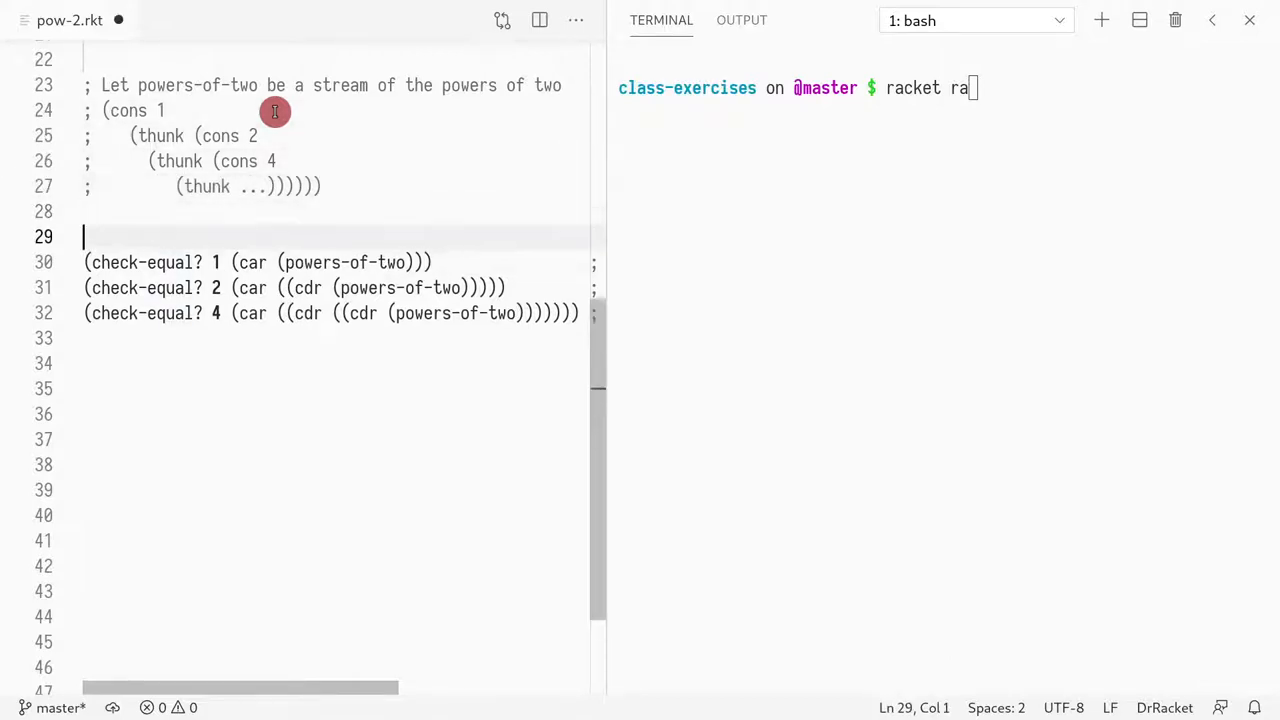
Step: Define finite-powers-of as (cons 1 (thunk (cons 2 (thunk (cons 4 (thunk (error "you went too far")))))))
type("(define (")
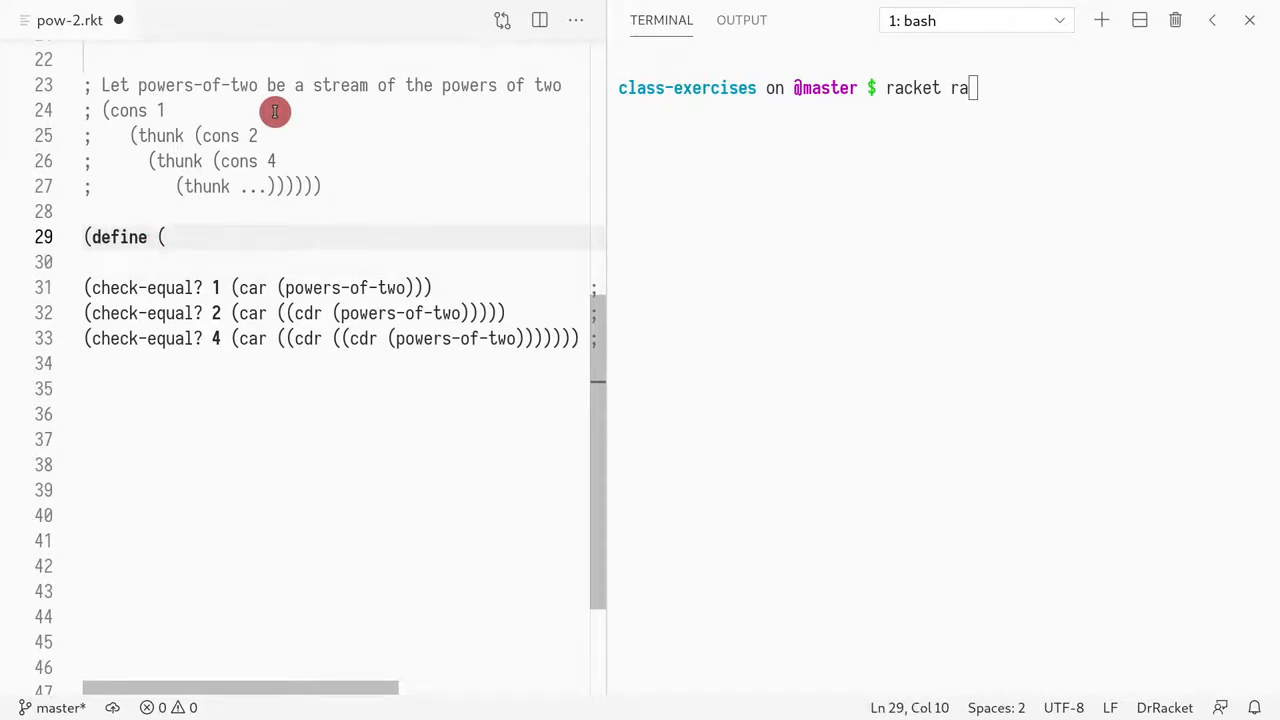
key("Backspace")
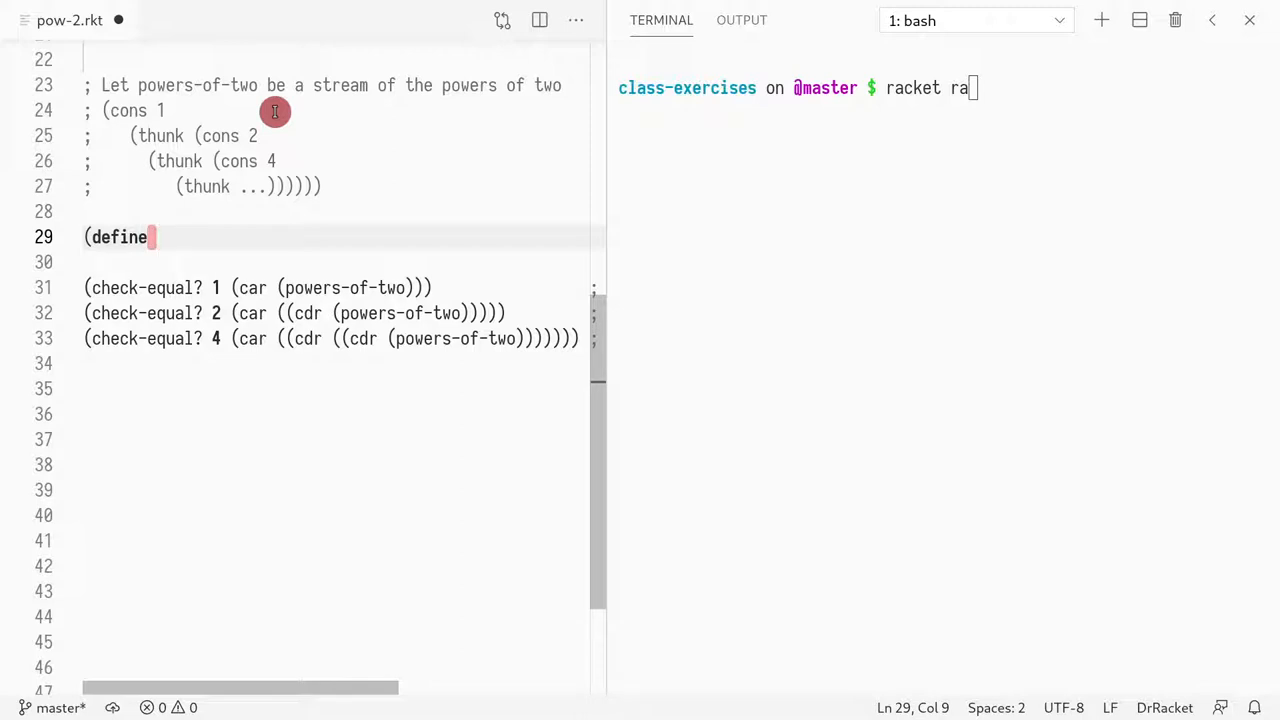
type("finite-power")
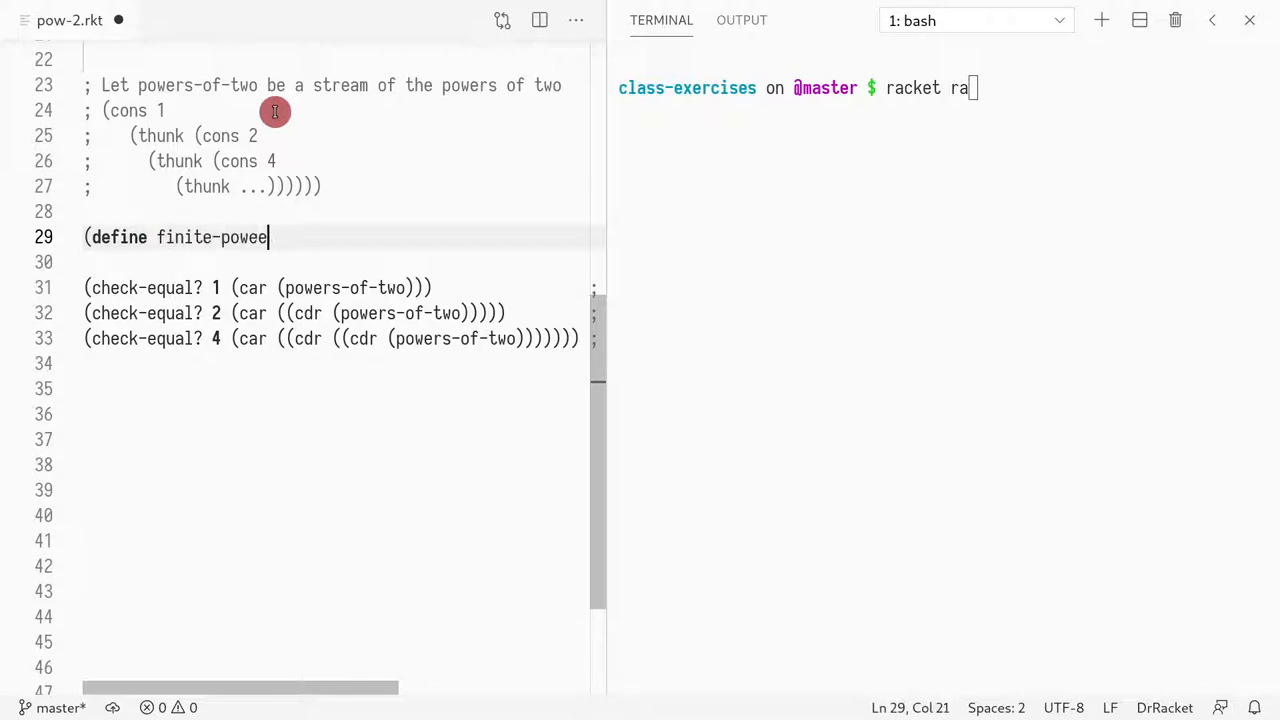
type("s-of")
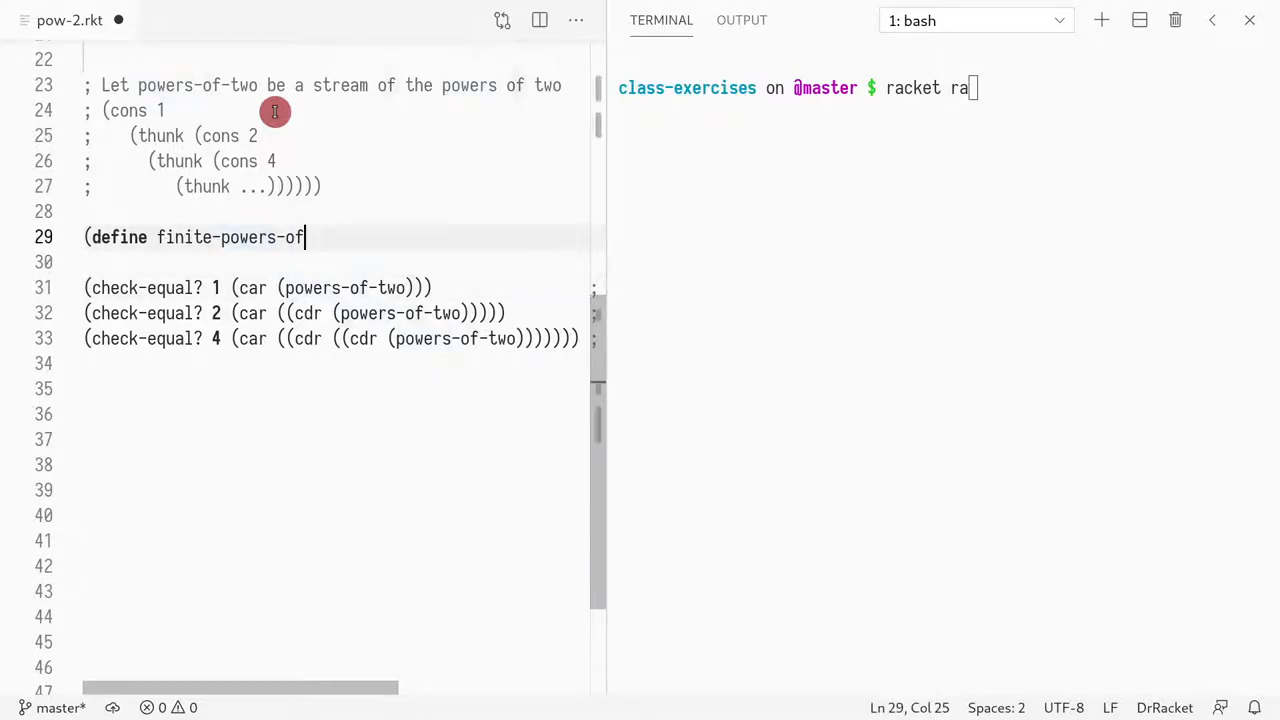
type("(cons 1 (")
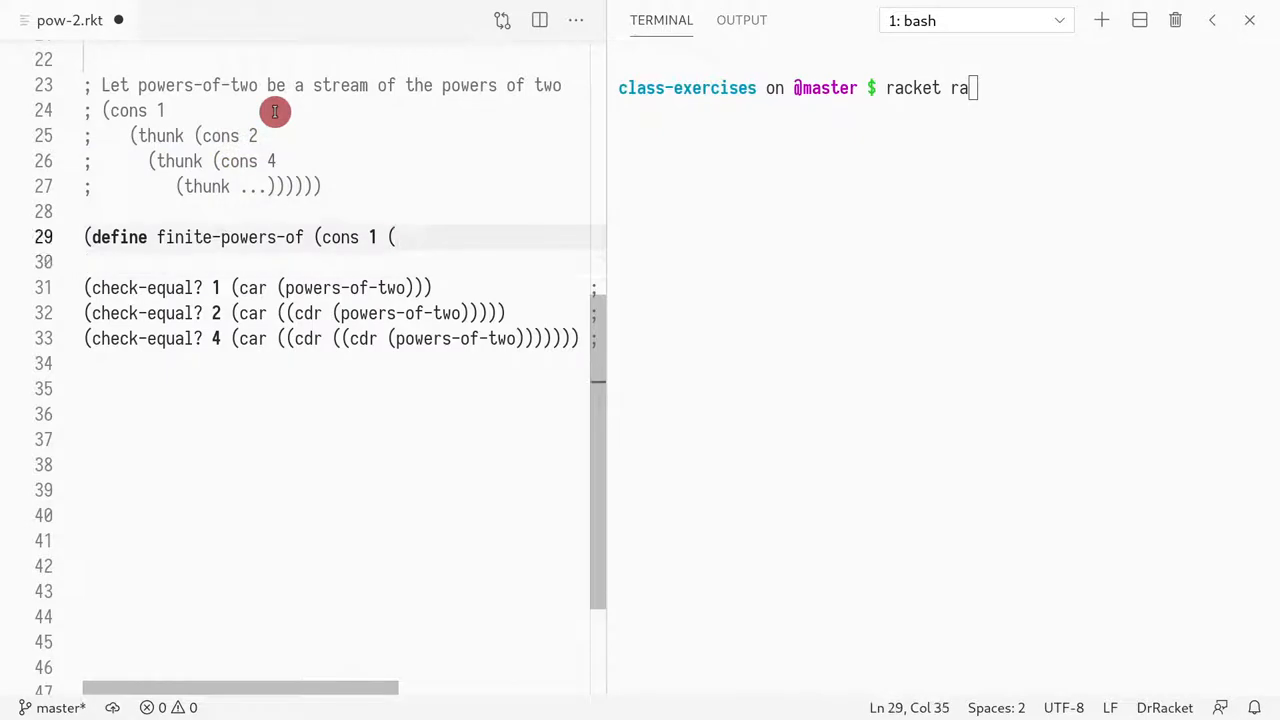
type("thunk (cons 2")
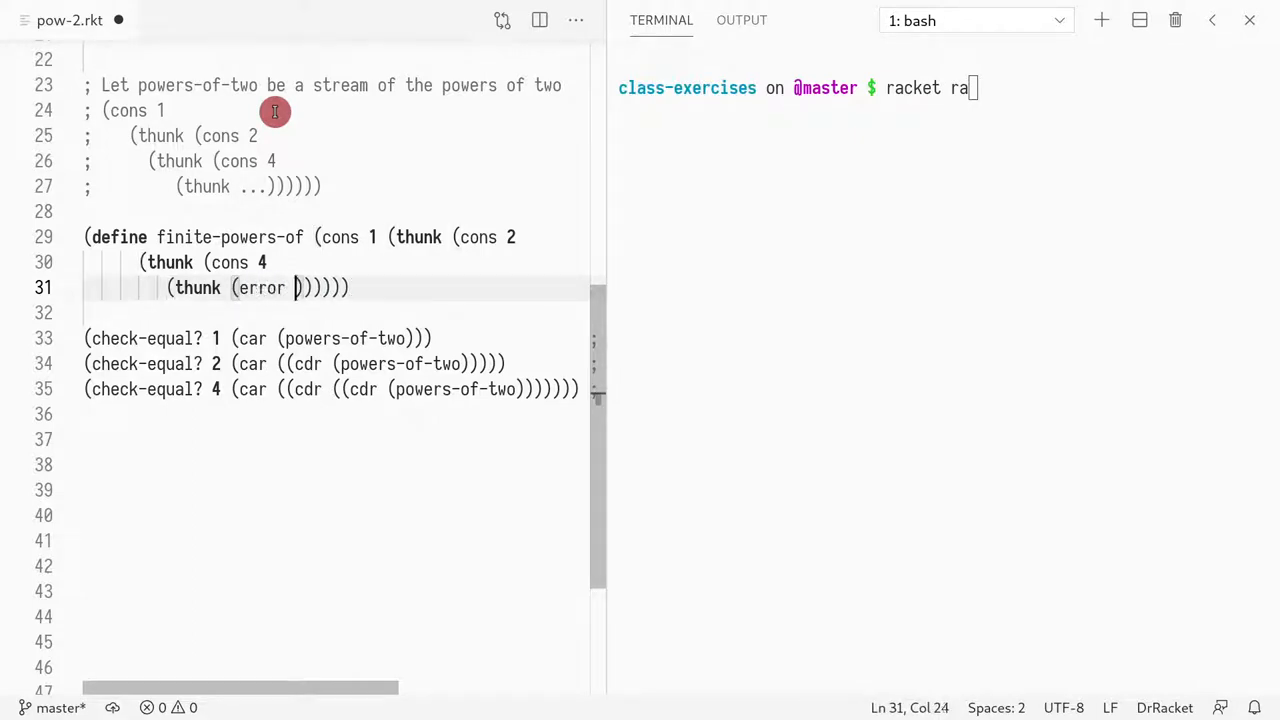
type("\"you went too far")
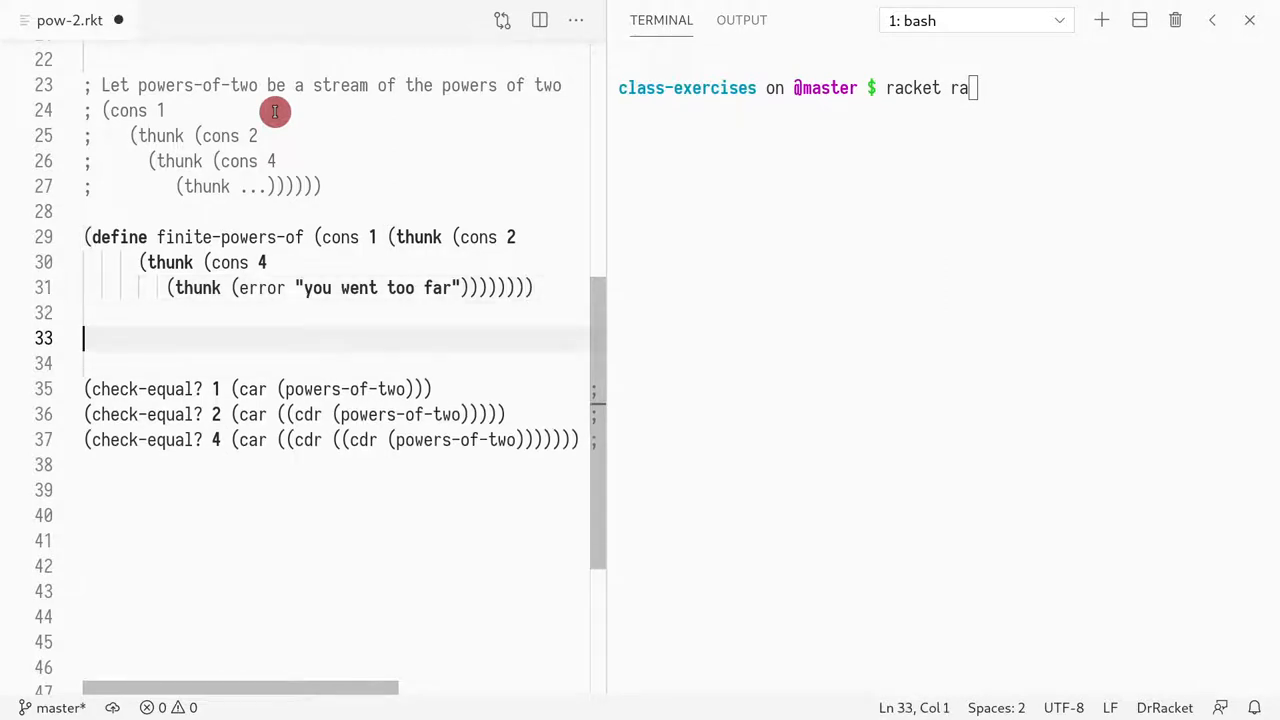
Step: Reference finite-powers-of on a line below the definition and save the file
double_click(262, 236)
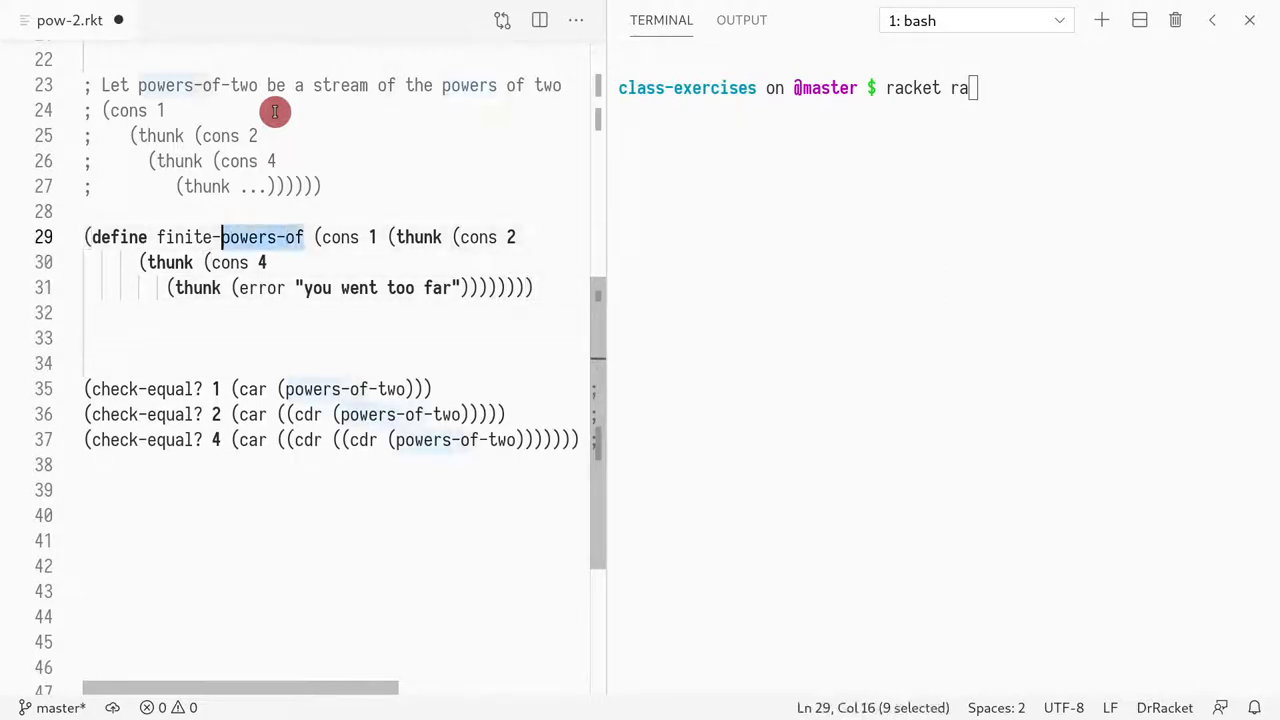
type("finite-powers-of")
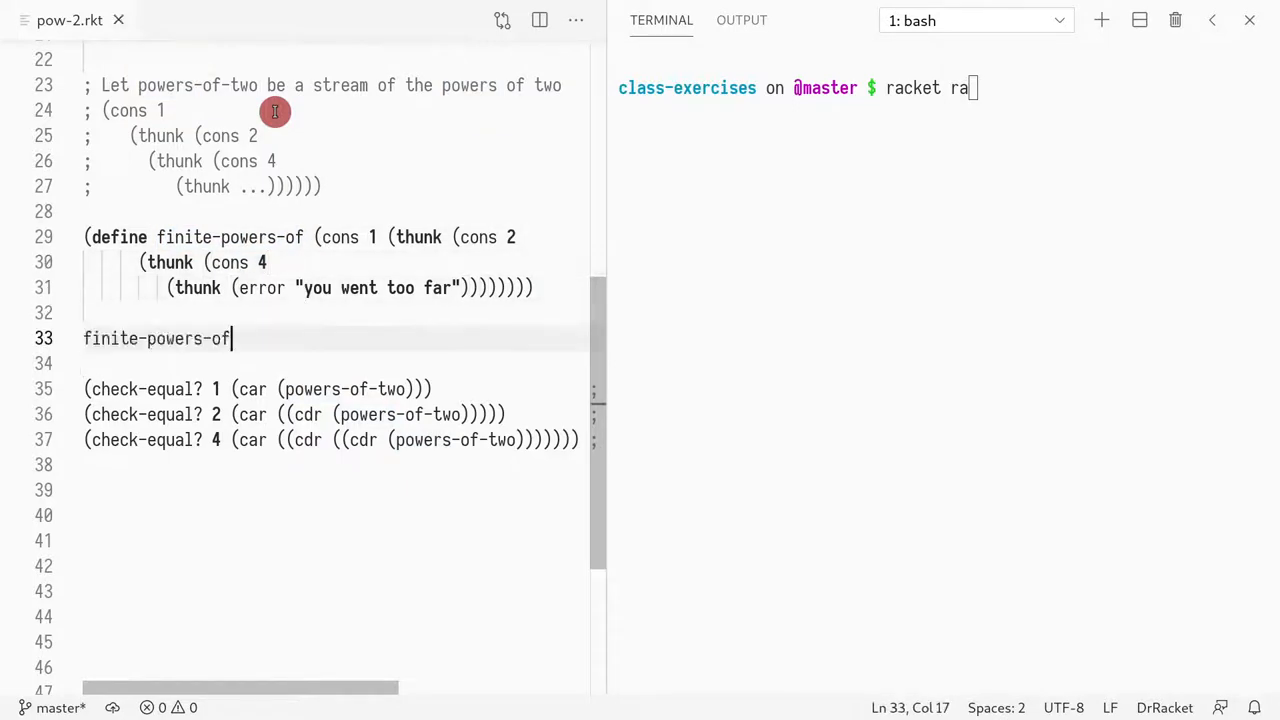
key("Backspace")
type("pow-2.rkt")
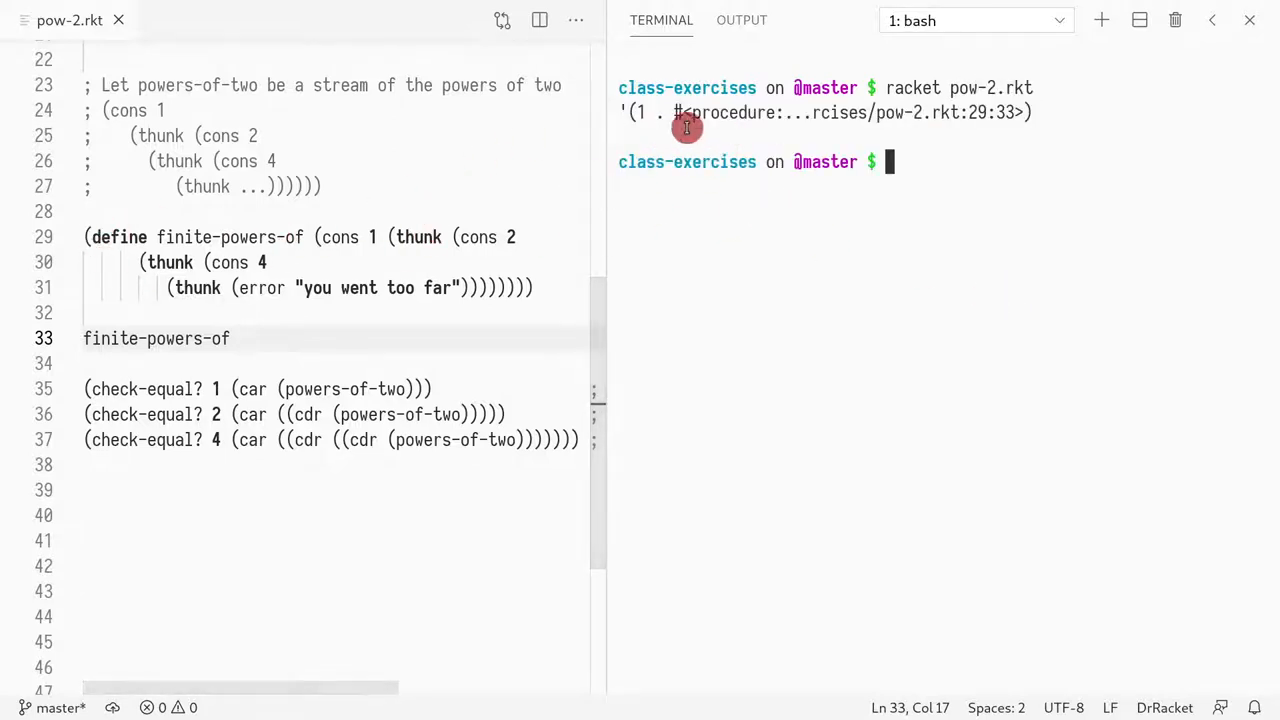
Step: Reindent finite-powers-of so each nested cons and thunk sits on its own line
left_click(384, 236)
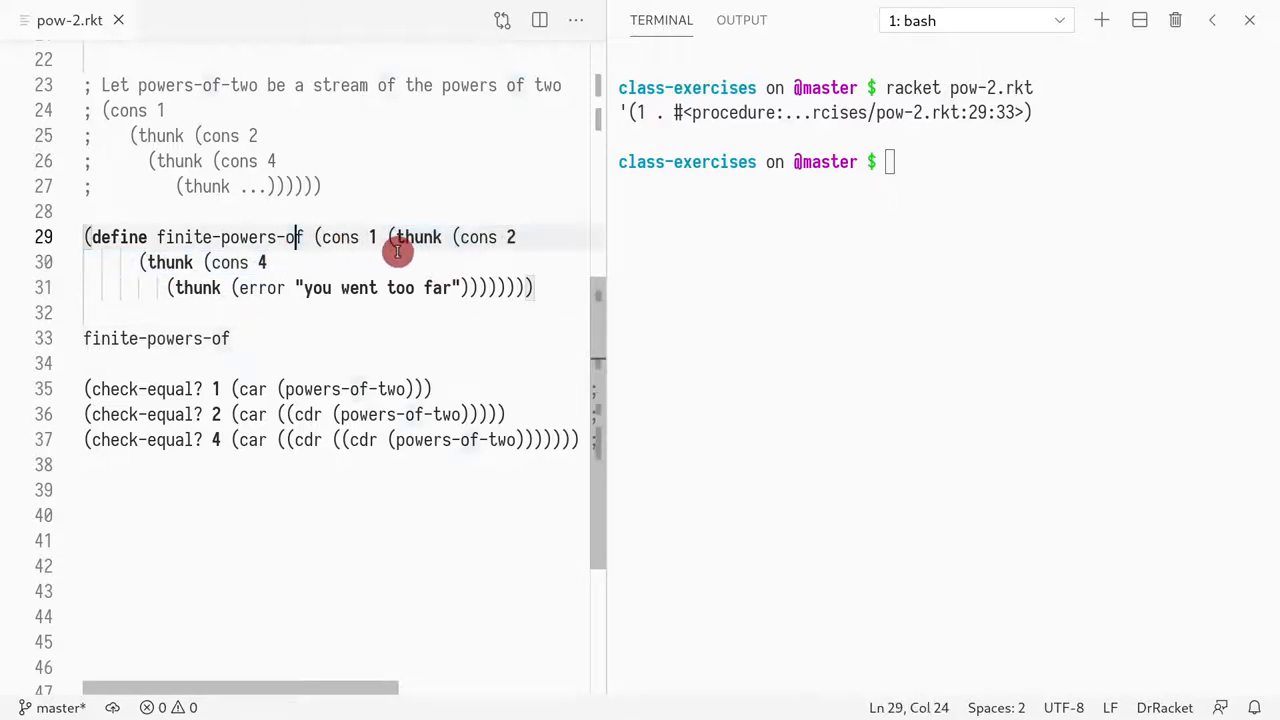
key("Enter")
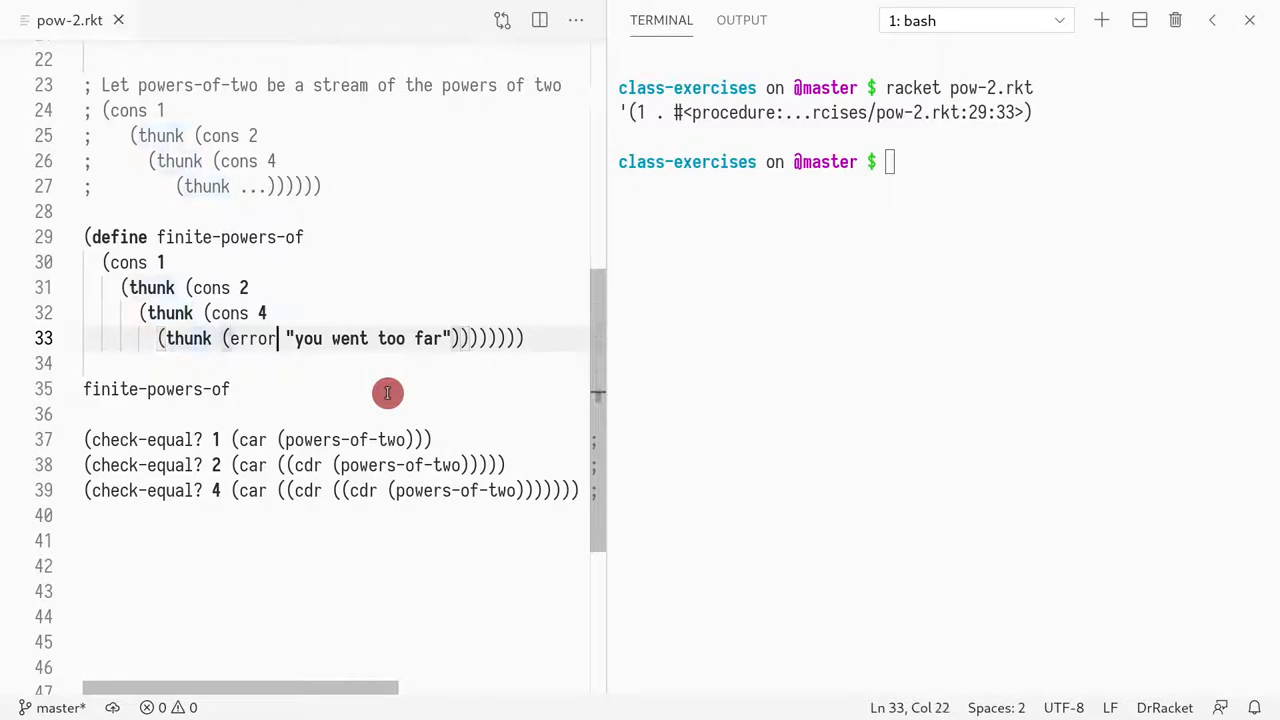
left_click(232, 388)
type("w")
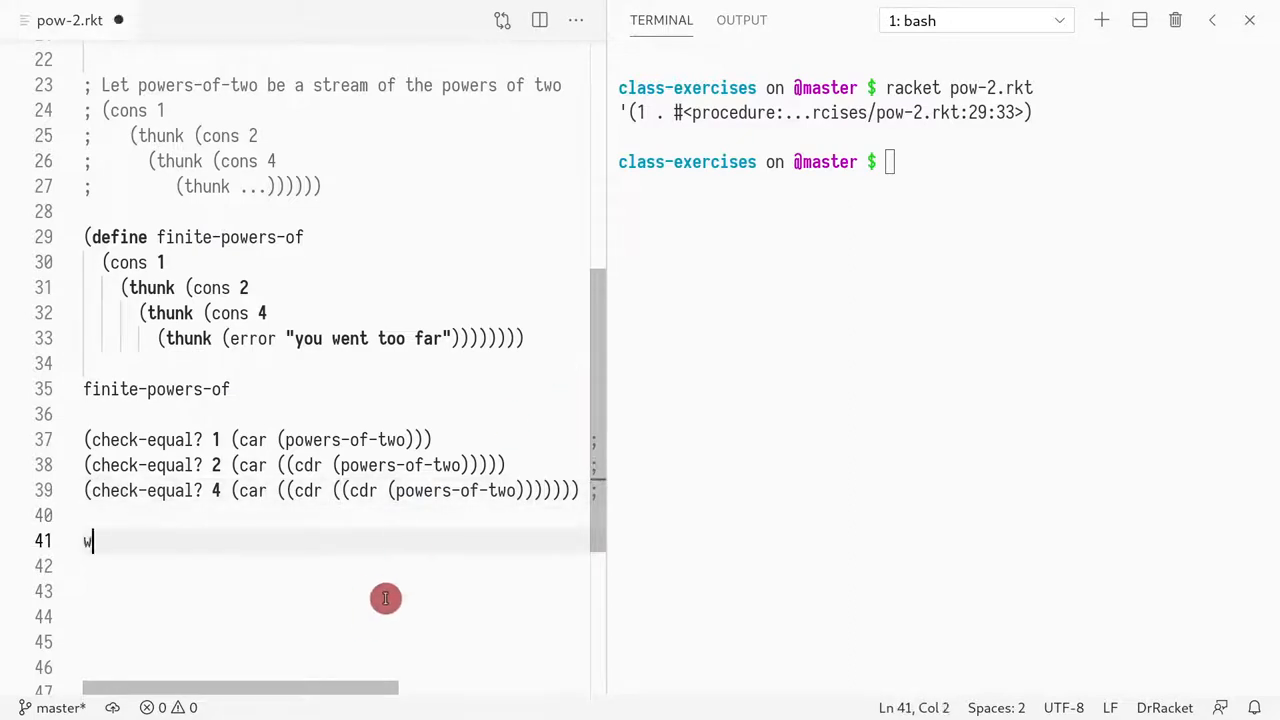
Step: Remove the stray text and build the car/cdr accesses in the powers-of-two tests for elements 1, 2 and 4
key("backspace")
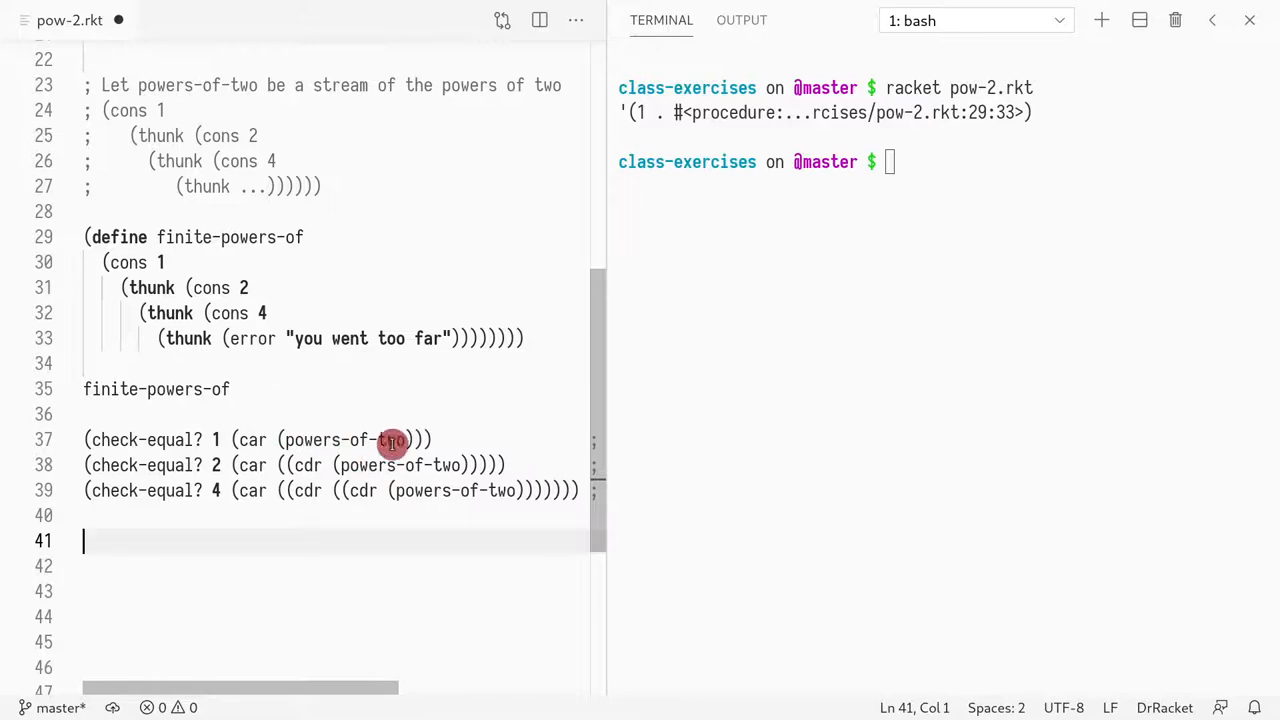
left_click(284, 364)
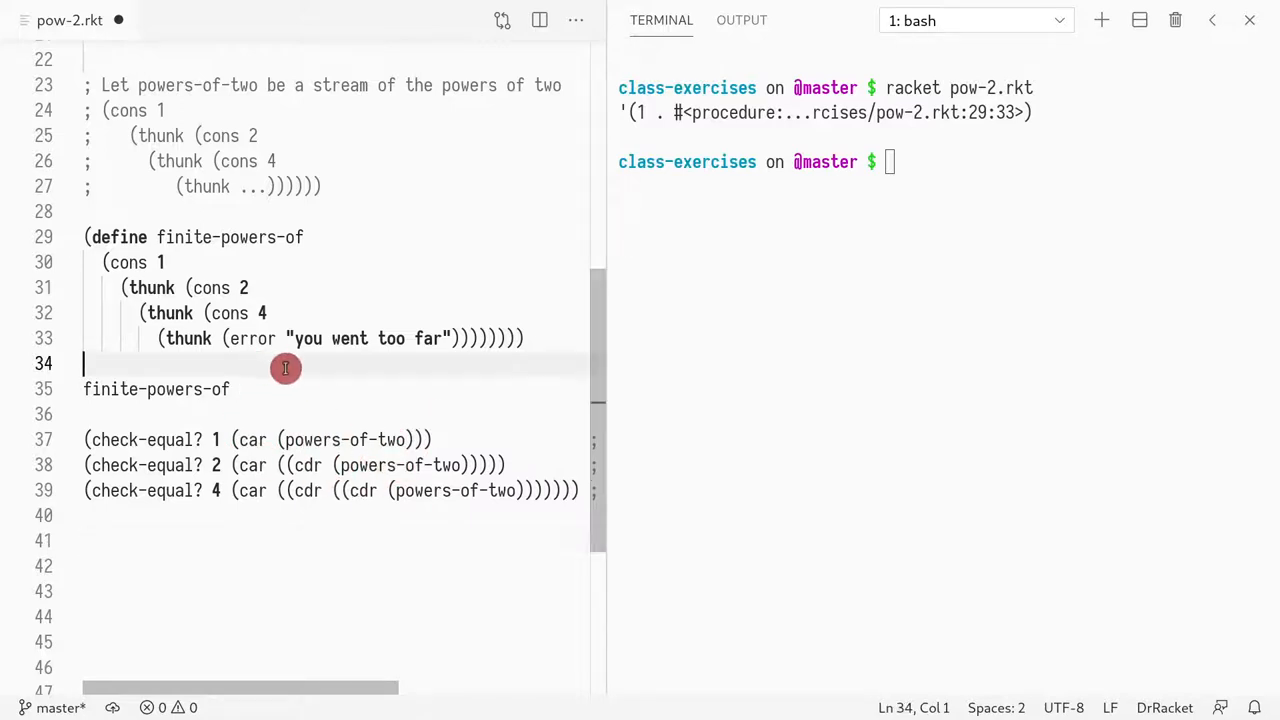
double_click(250, 440)
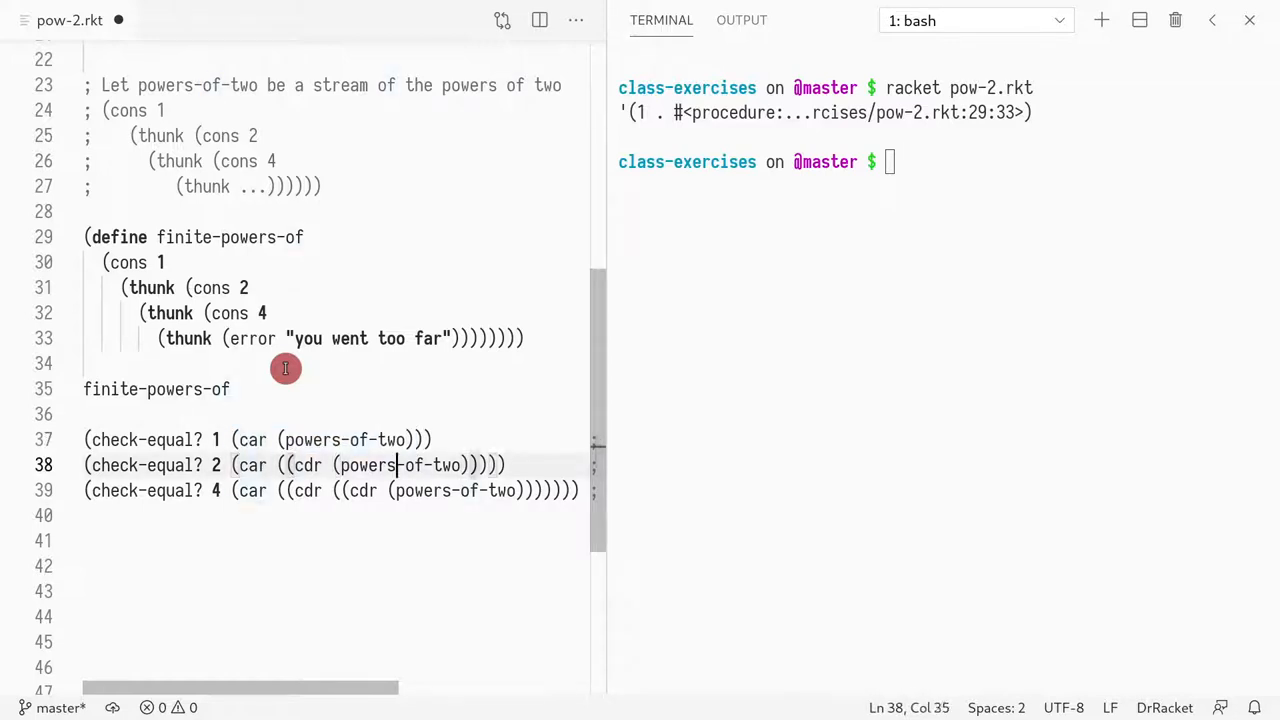
left_click_drag(292, 464, 460, 464)
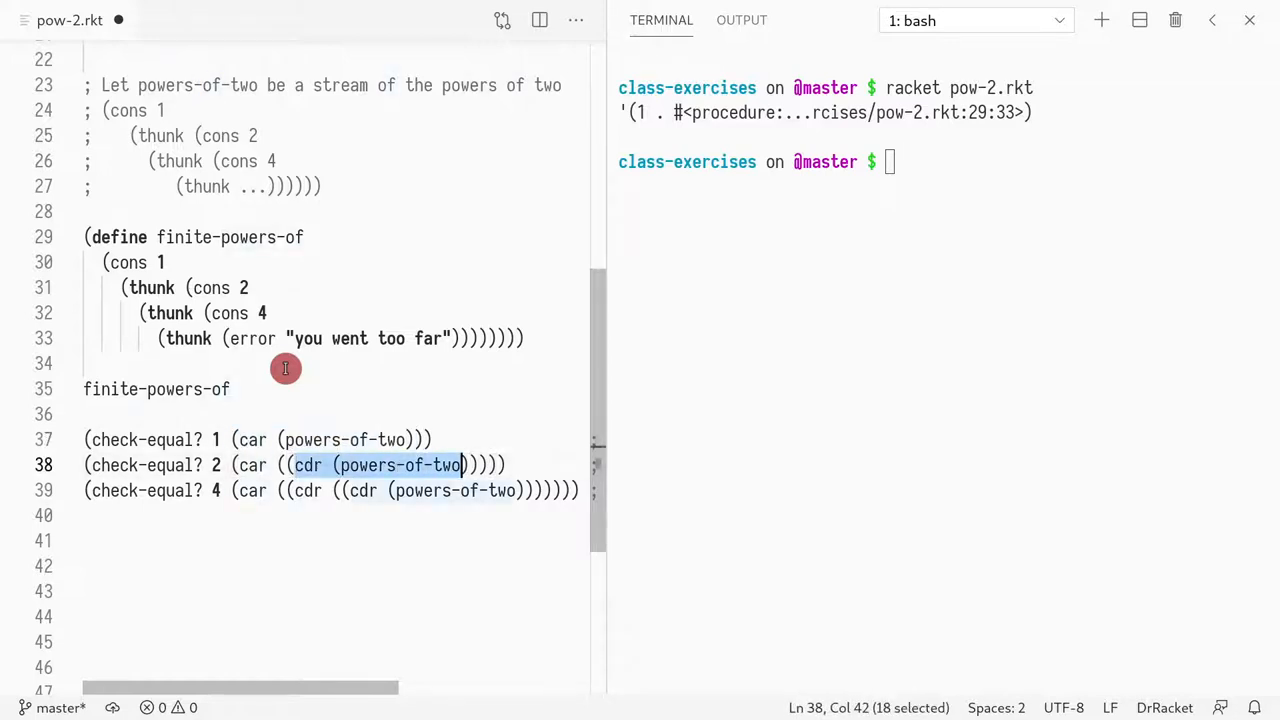
mouse_move(280, 190)
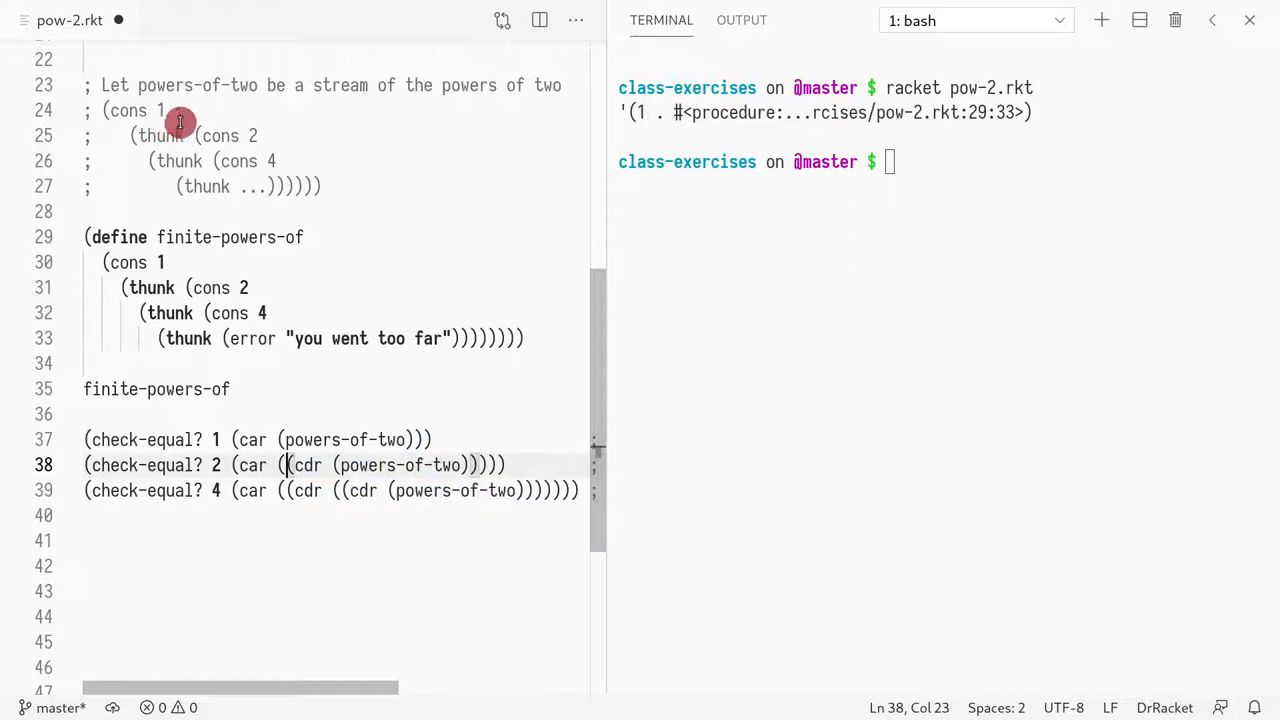
left_click_drag(284, 464, 490, 464)
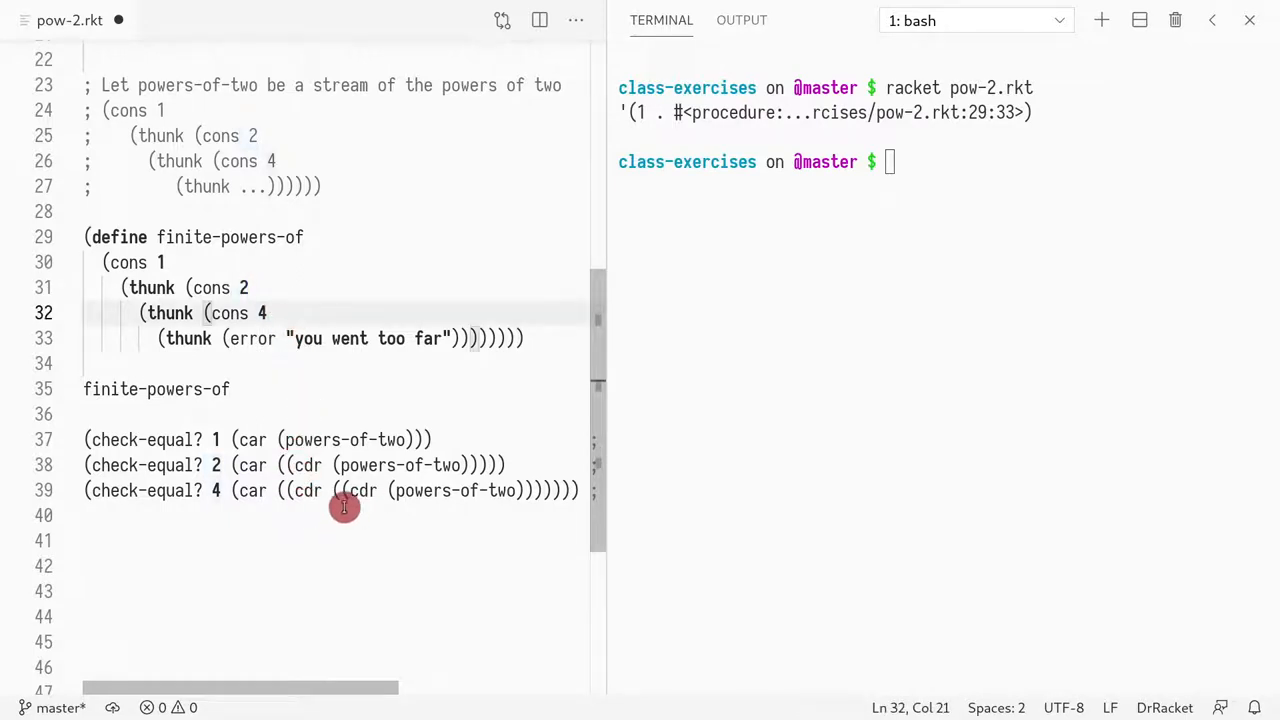
mouse_move(370, 496)
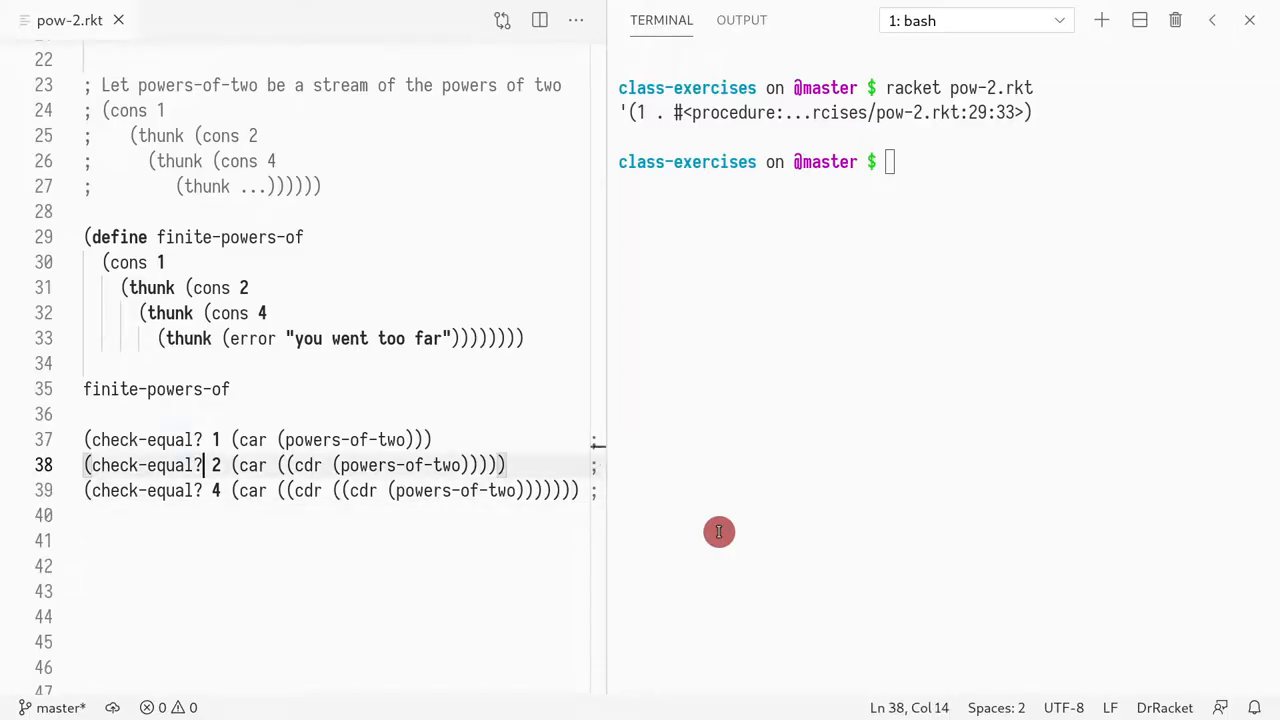
Step: Try expected value 3 to see a failure, then add a fourth test expecting 8 and try 9
type("3")
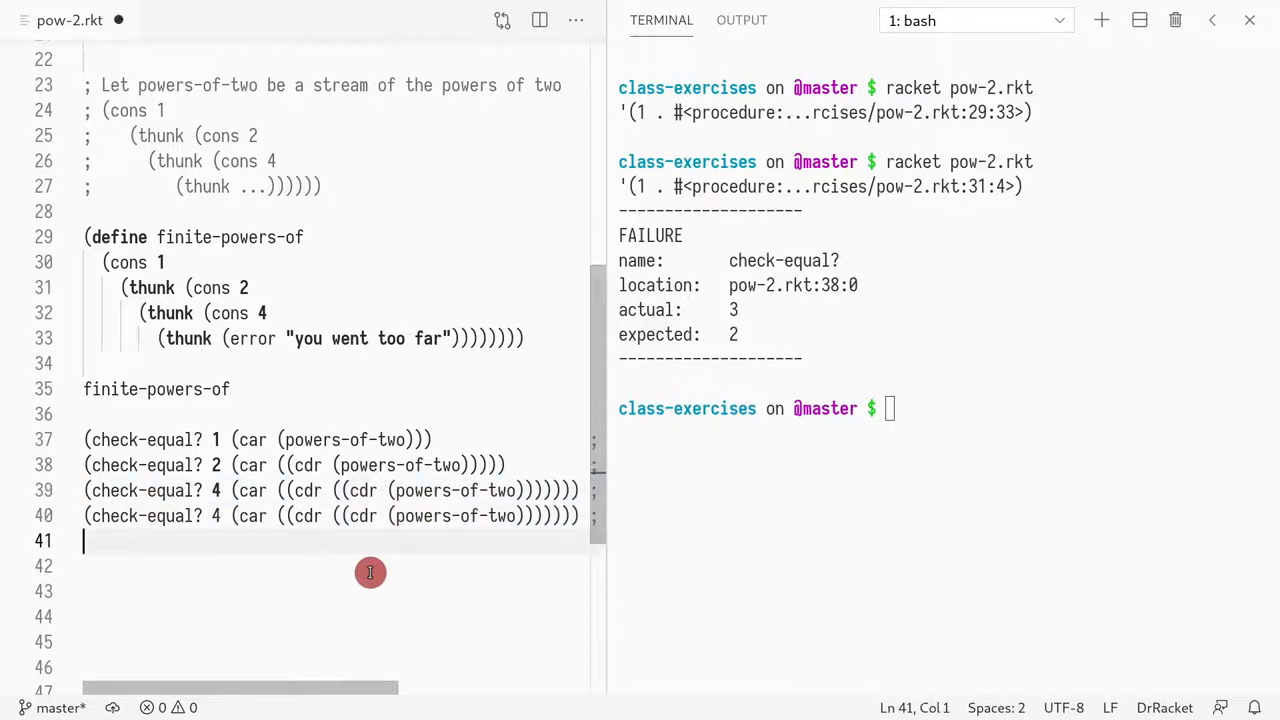
left_click(220, 516)
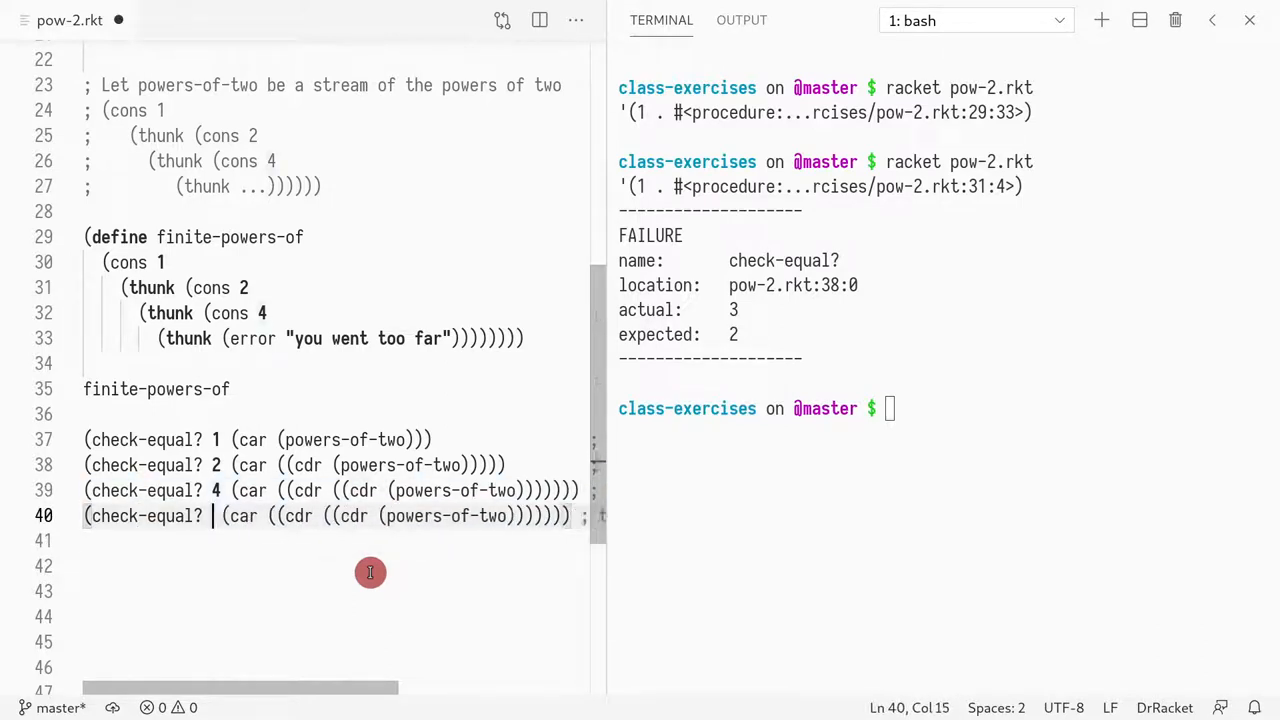
type("8")
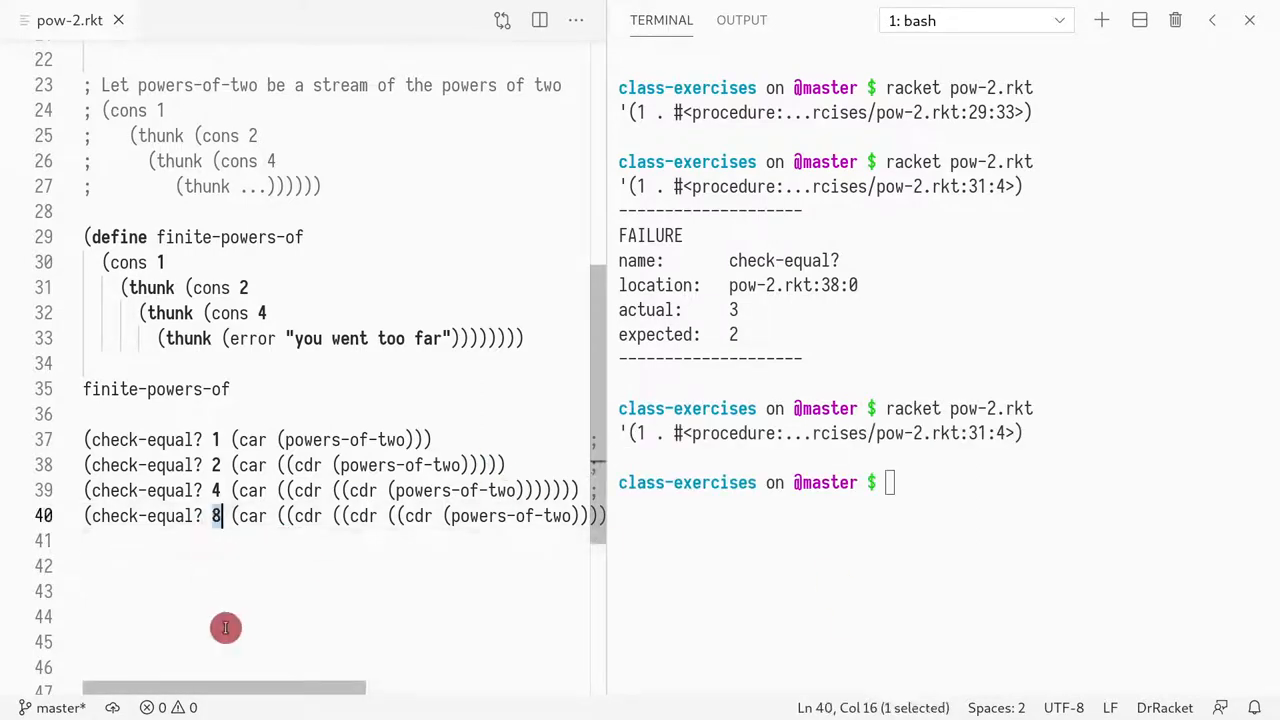
type("9")
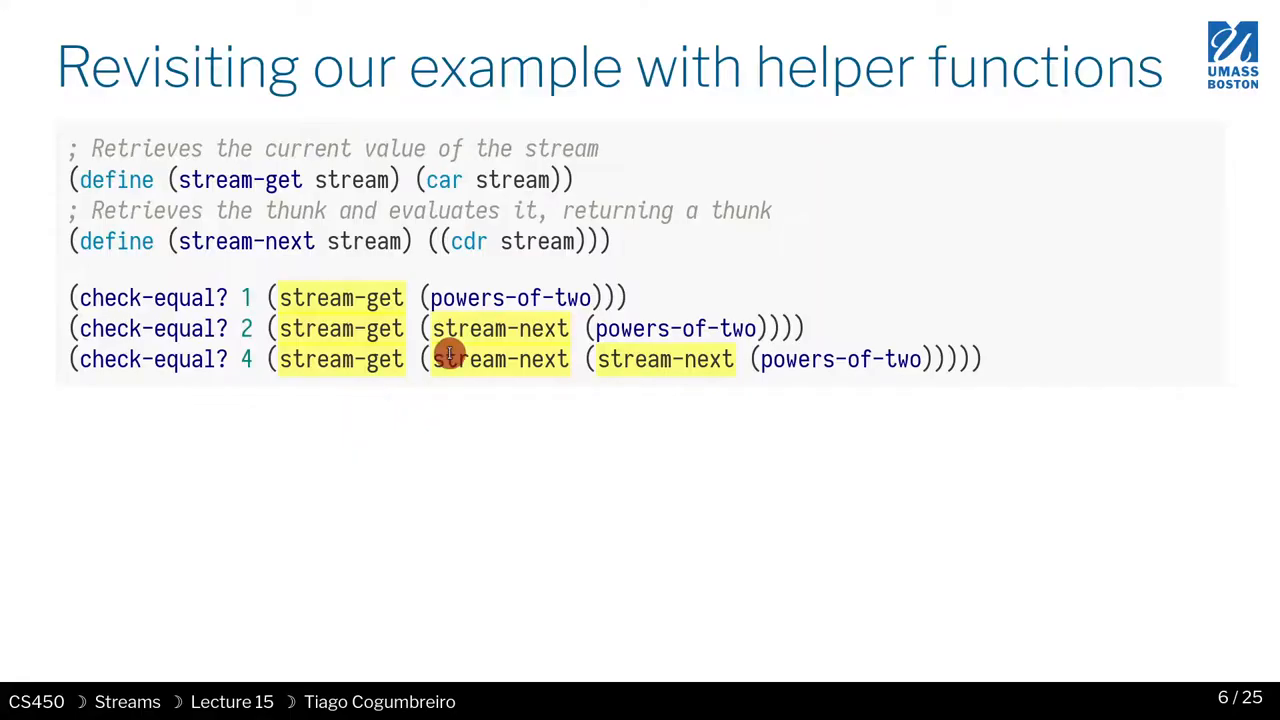
Step: Advance the slides past the helper functions to the Count elements in stream section
key("Right")
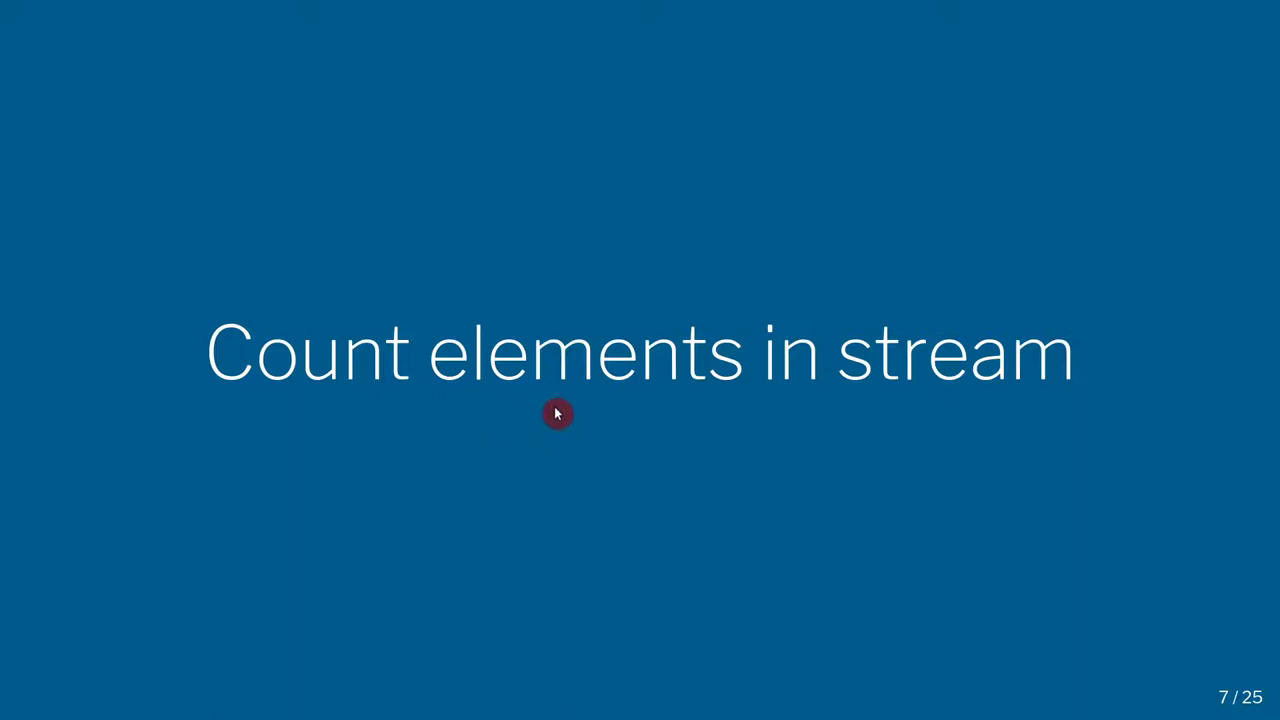
key("Right")
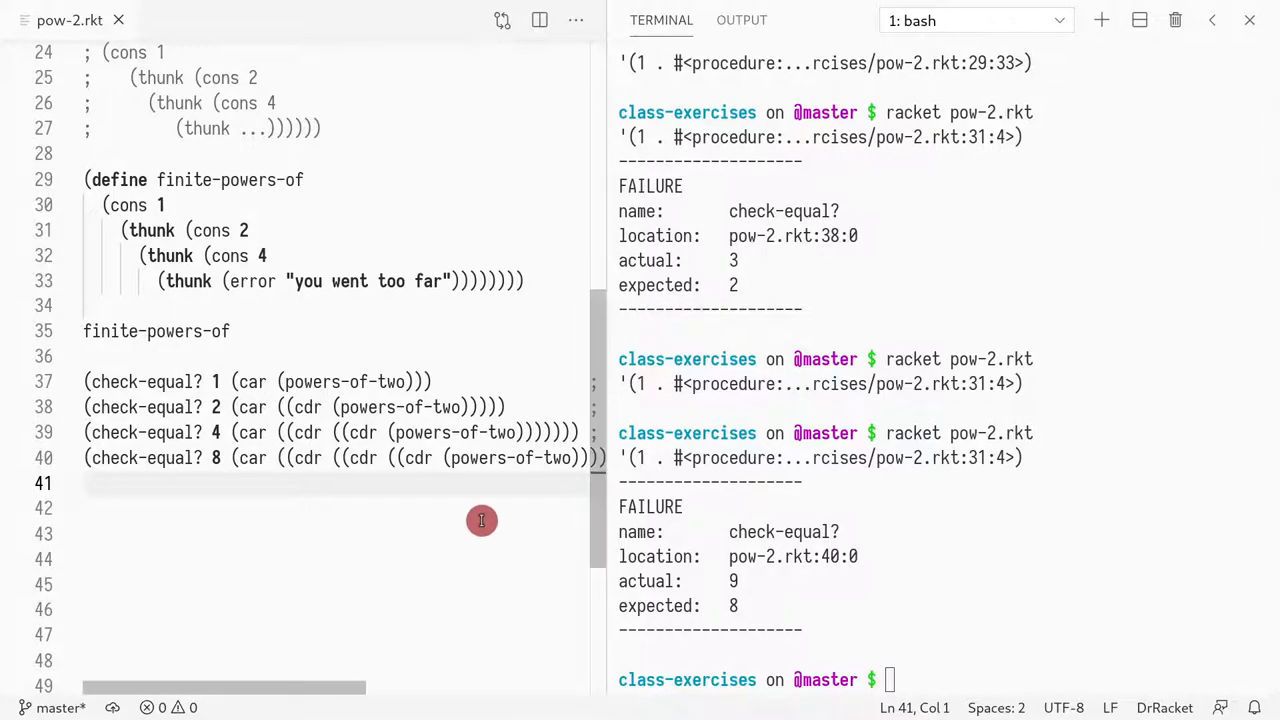
Step: Add the count-until tests and a stub (define (count-until s) 'todo) above them
type("(")
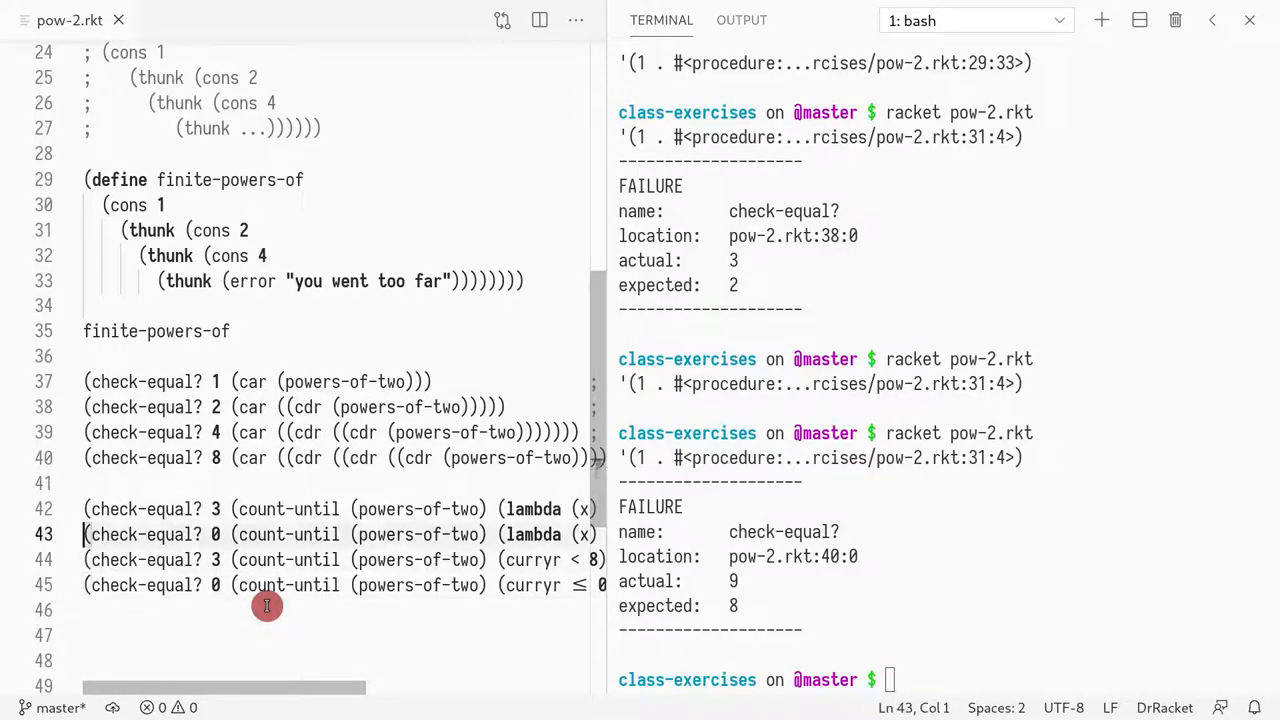
type("(define (count-un")
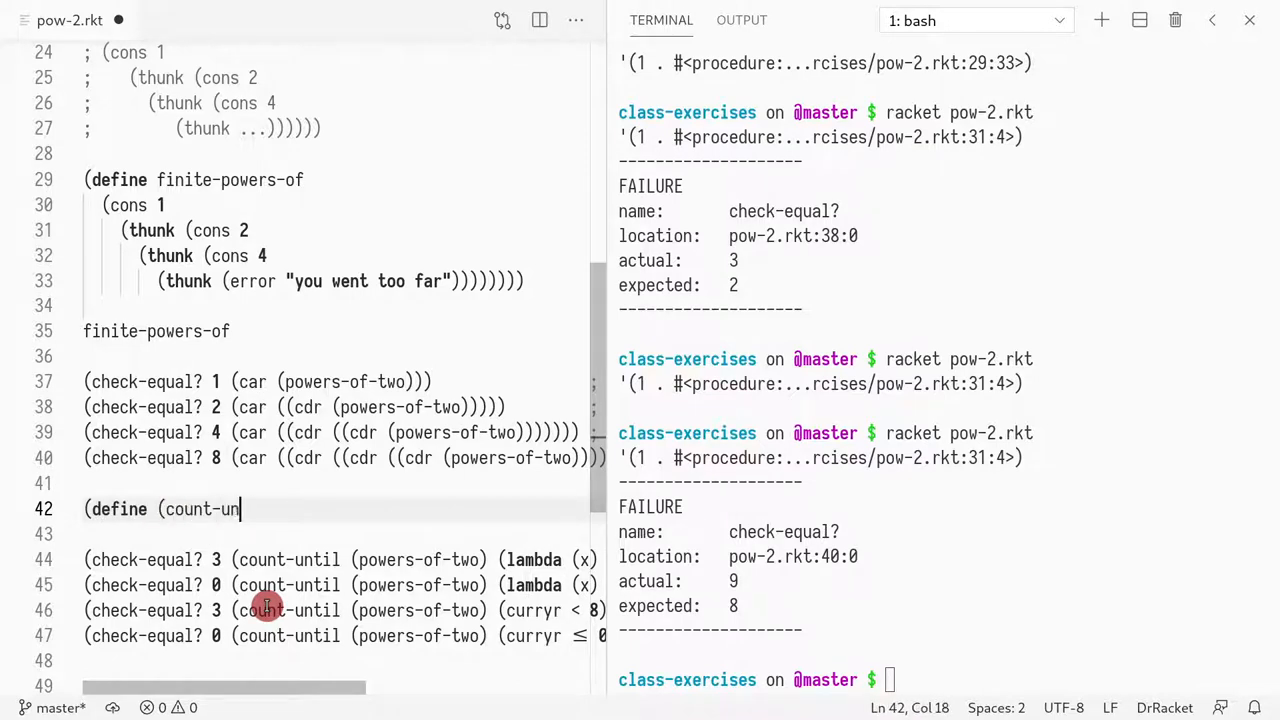
type("til s)")
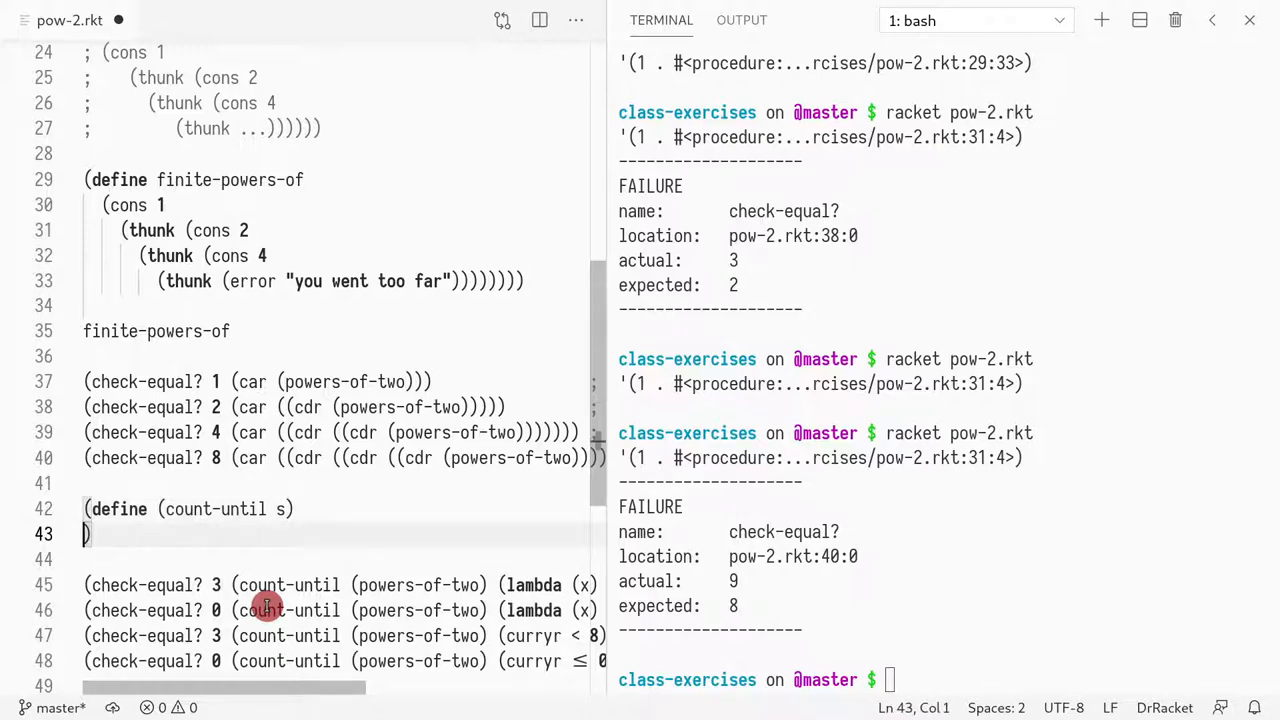
type("'todo")
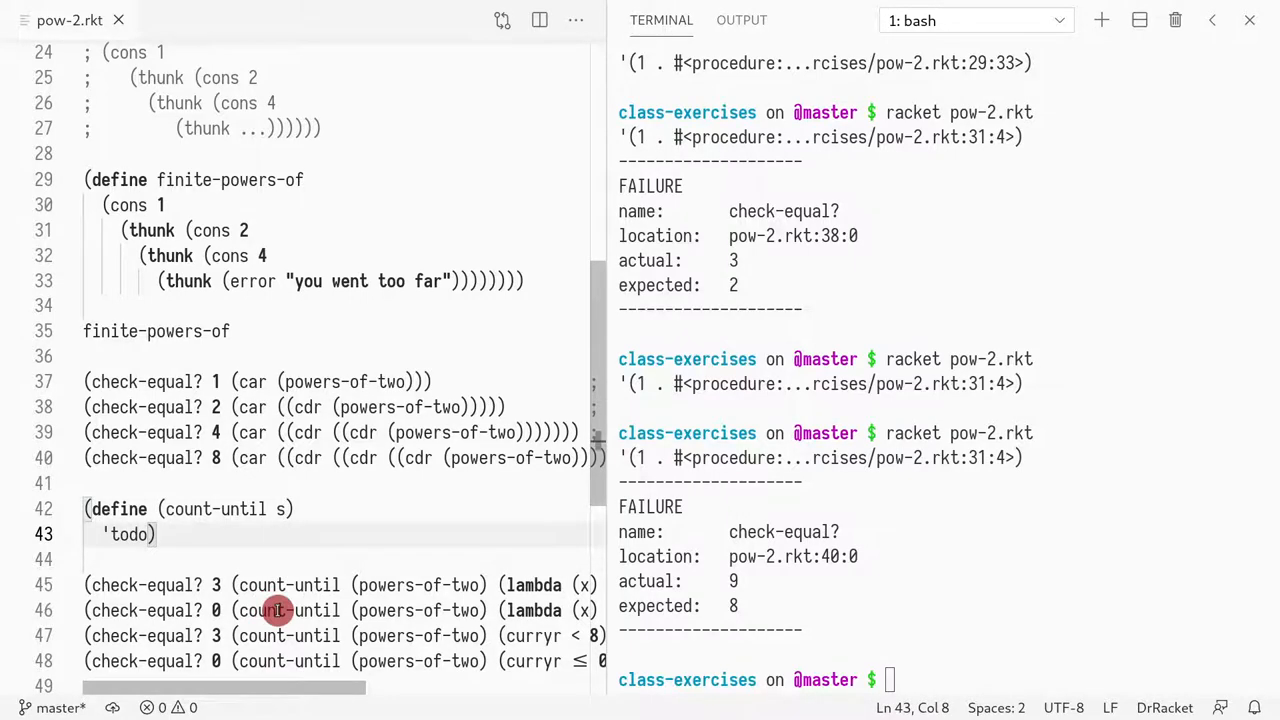
scroll("down", 3)
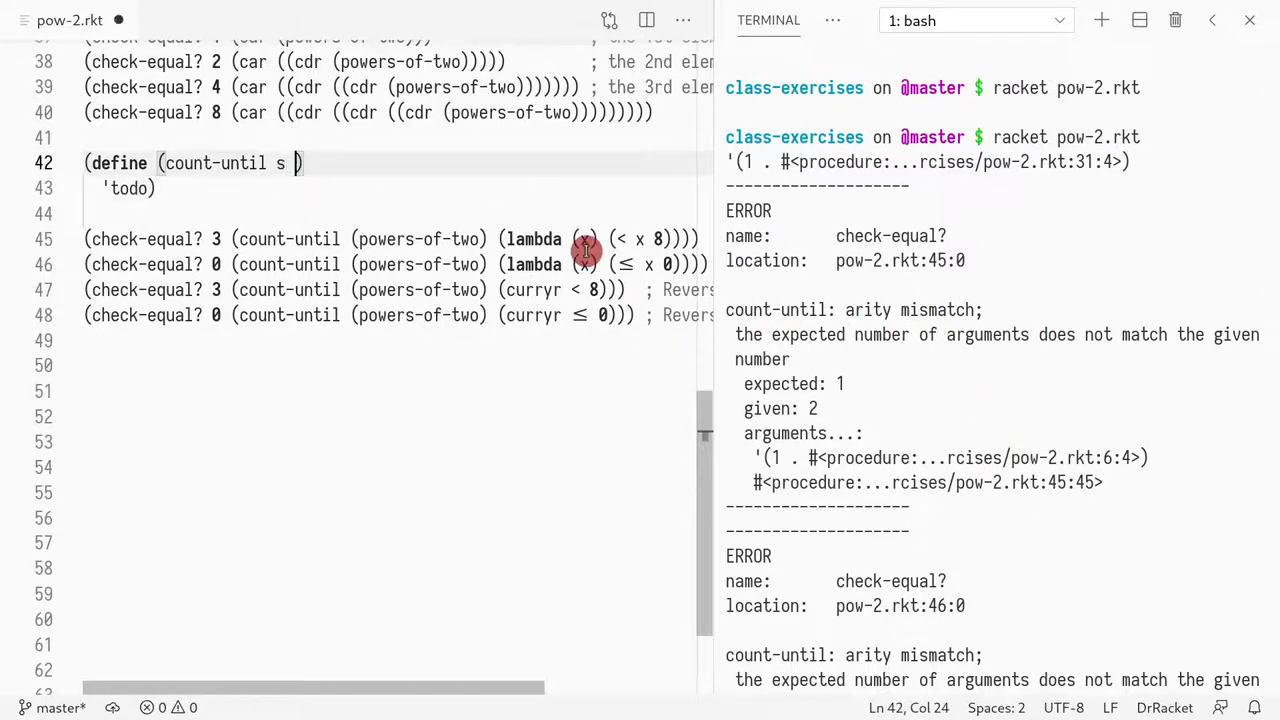
Step: Give count-until a pred parameter and start its body with (define h (car s)) and a cond
type("pred")
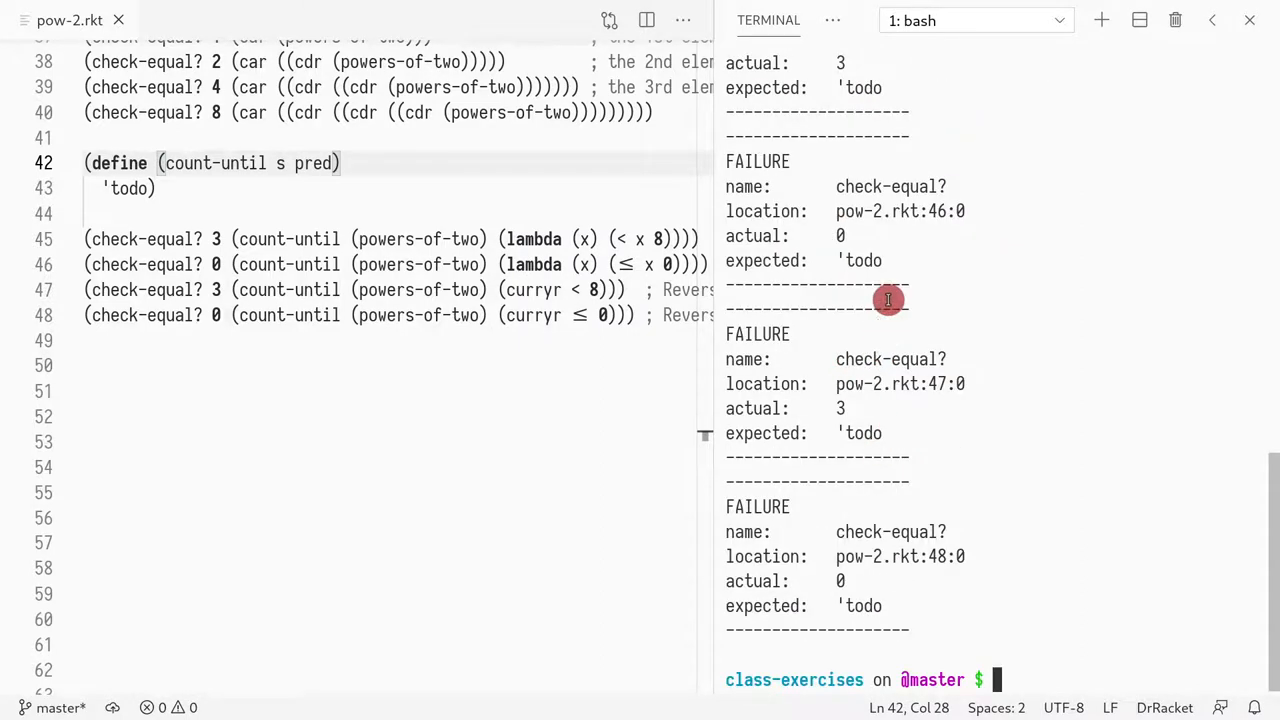
left_click(424, 180)
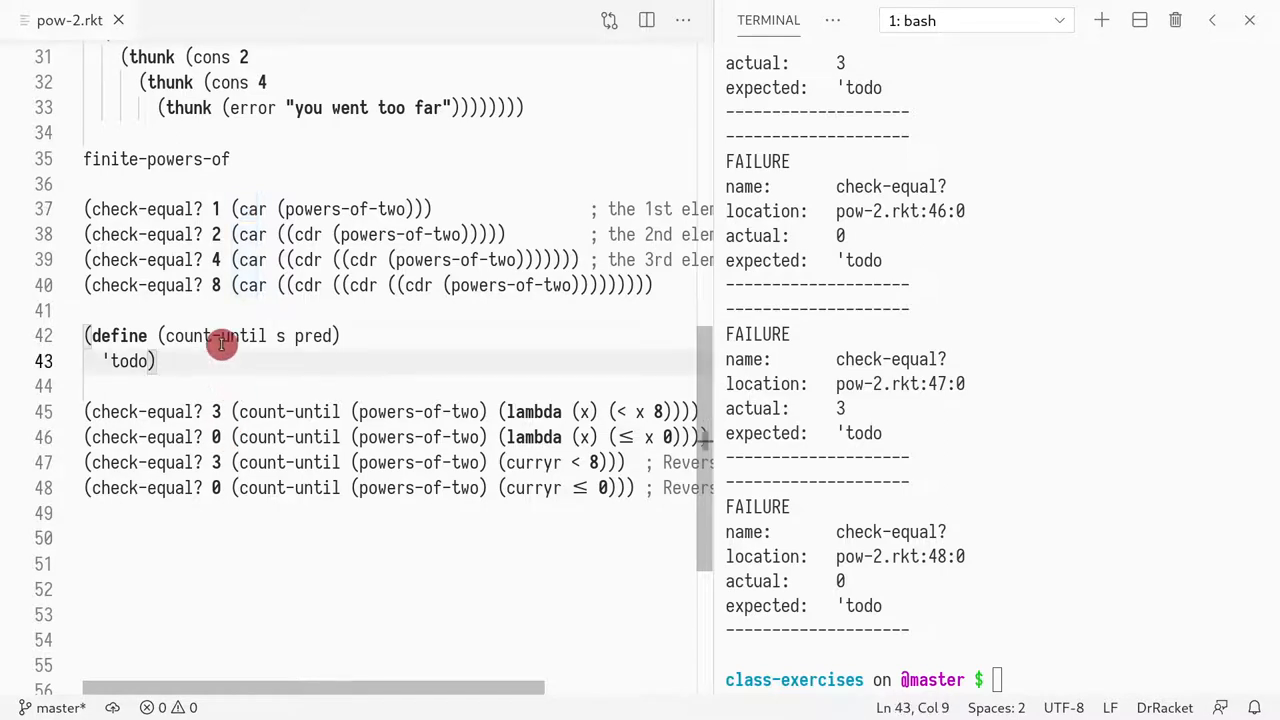
type("(cond [")
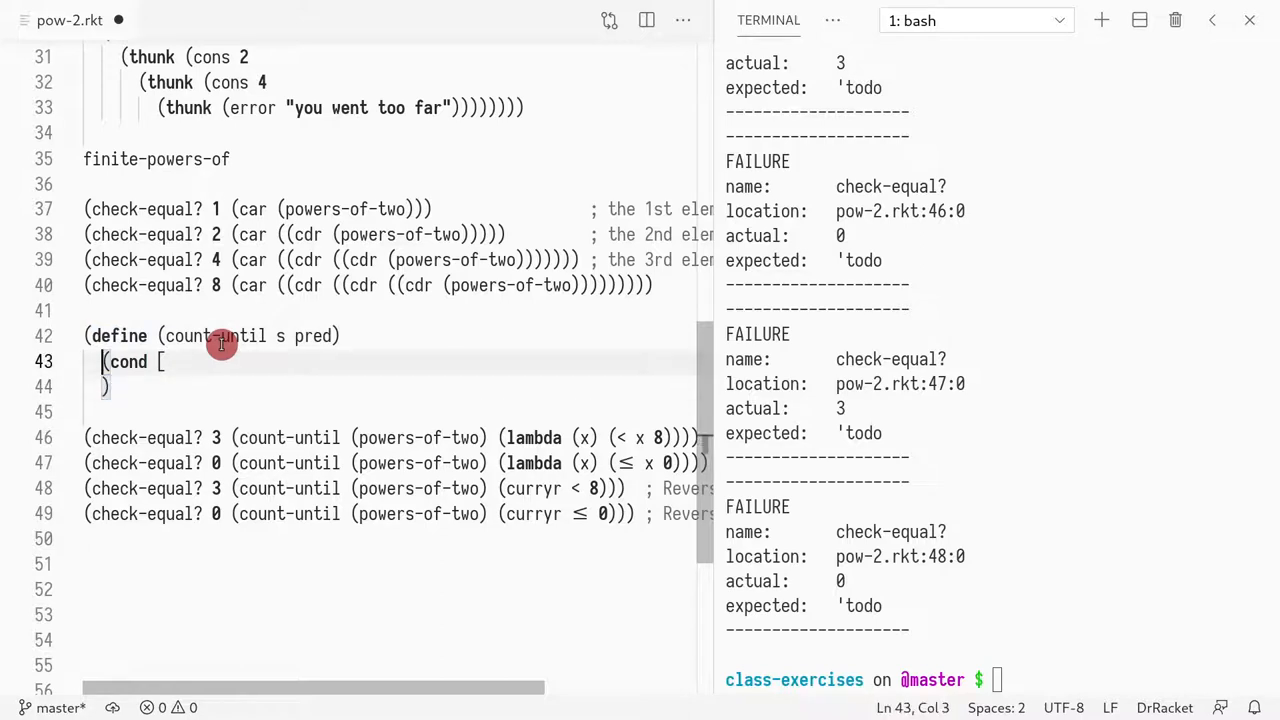
type("(define h (")
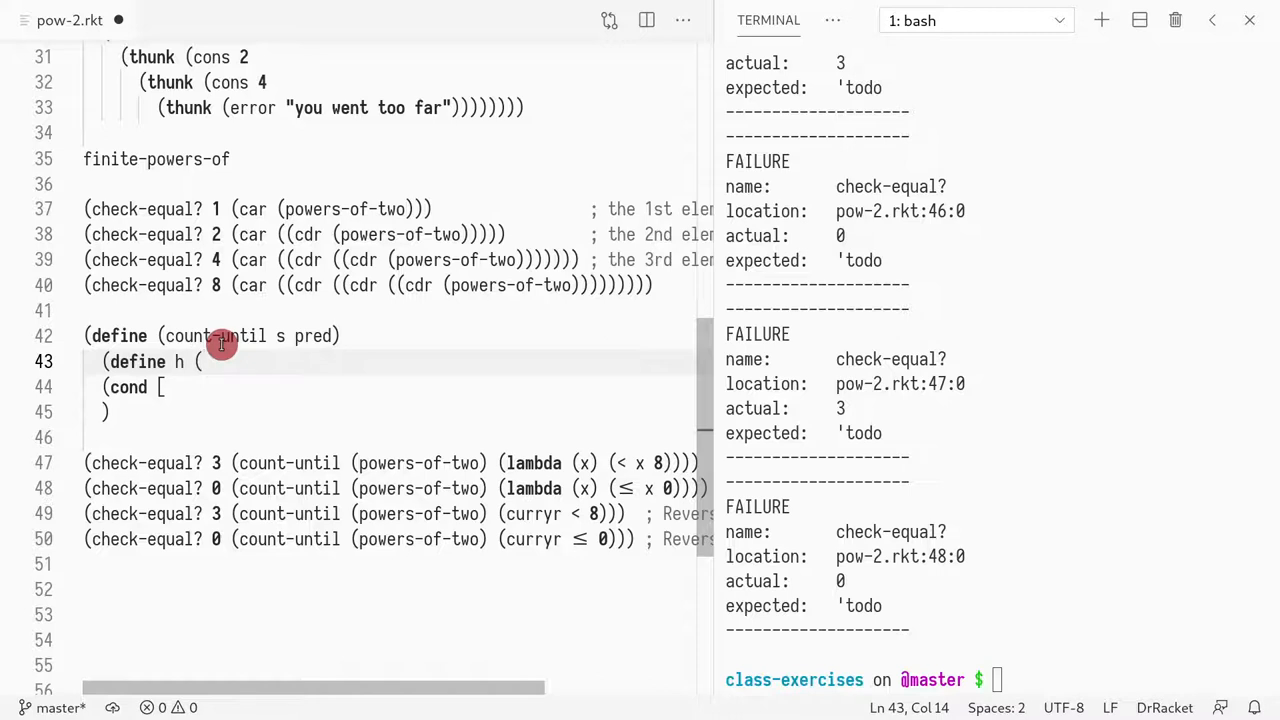
type("car s")
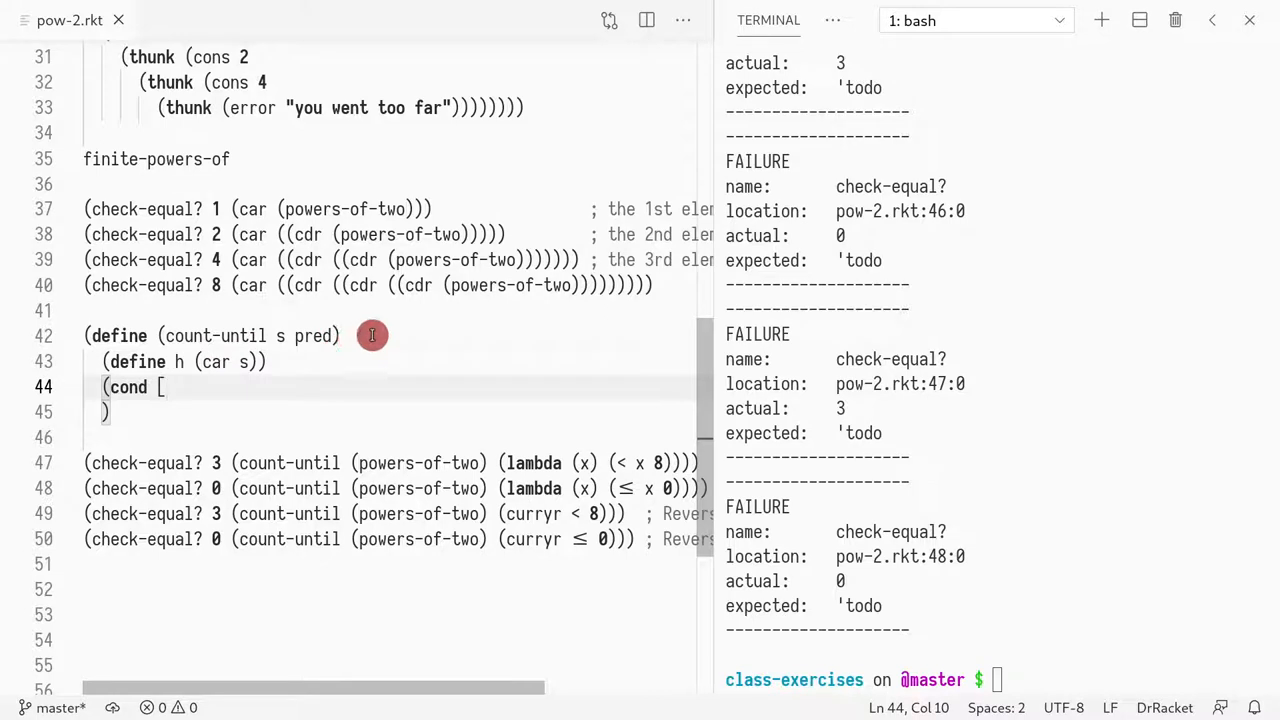
mouse_move(448, 356)
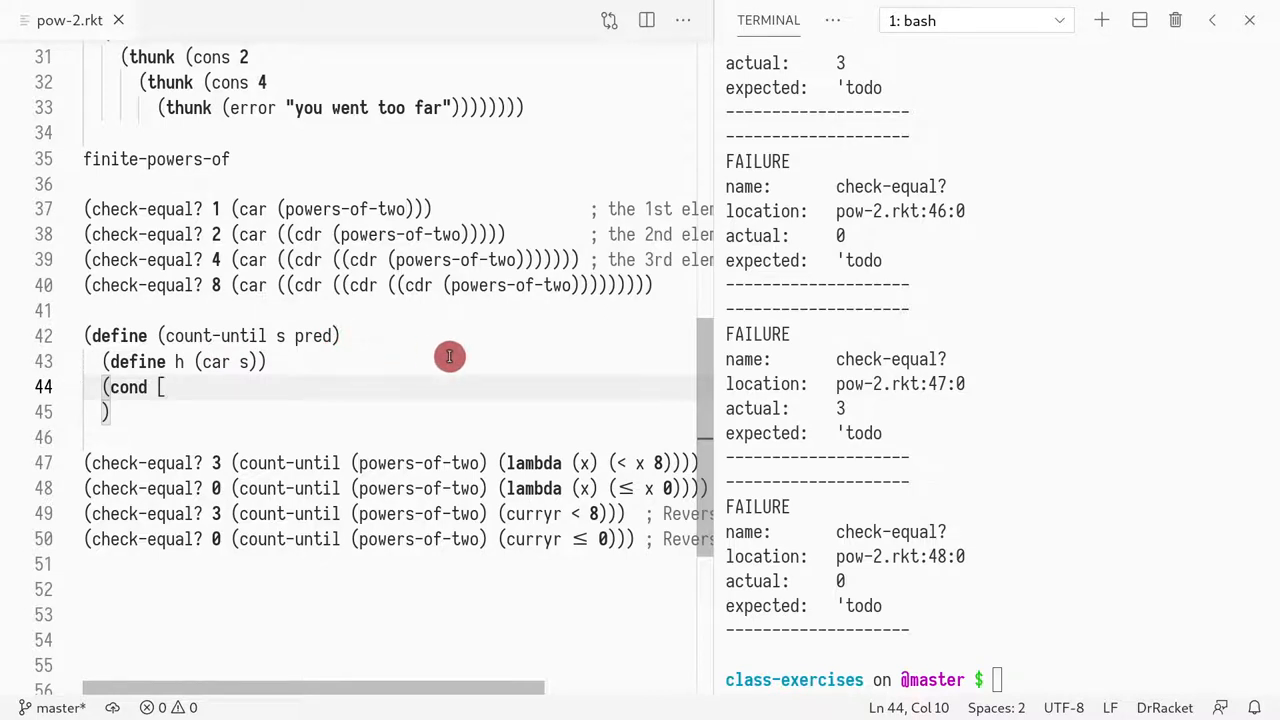
Step: Make the cond return 'something when (pred h) holds and 'somethingelse otherwise, then rerun racket pow-2.rkt
type("(")
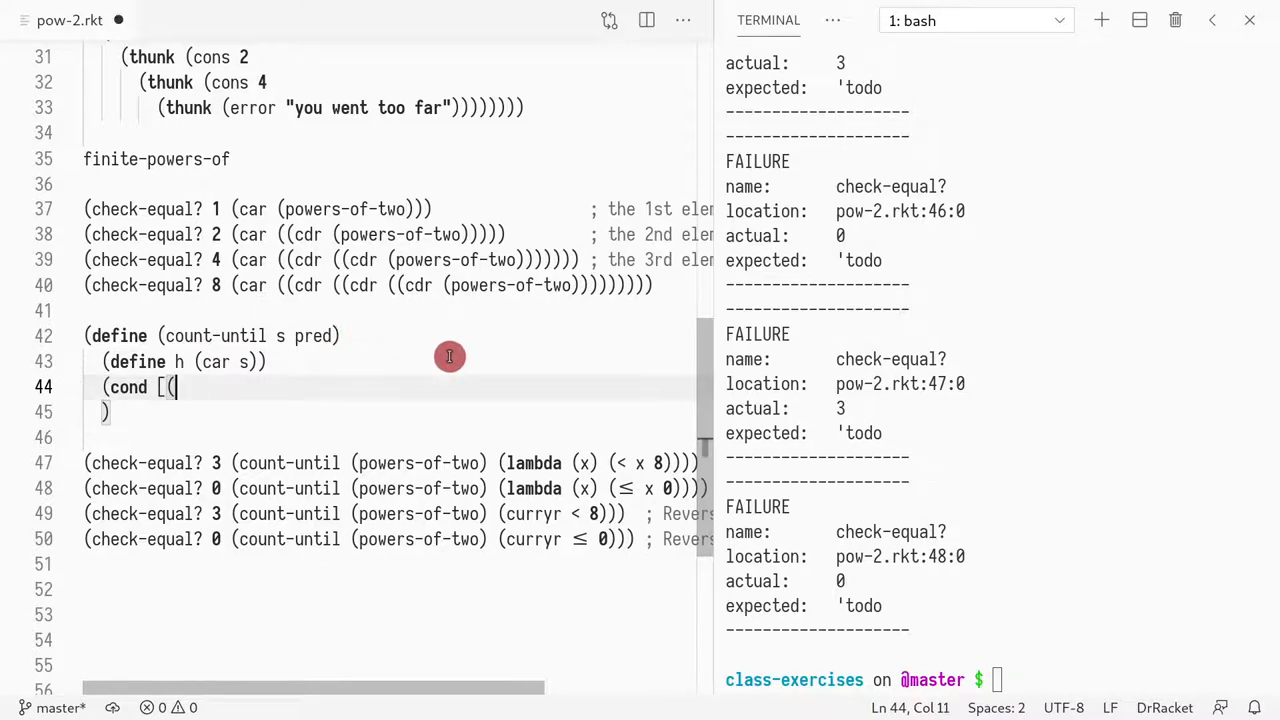
double_click(316, 336)
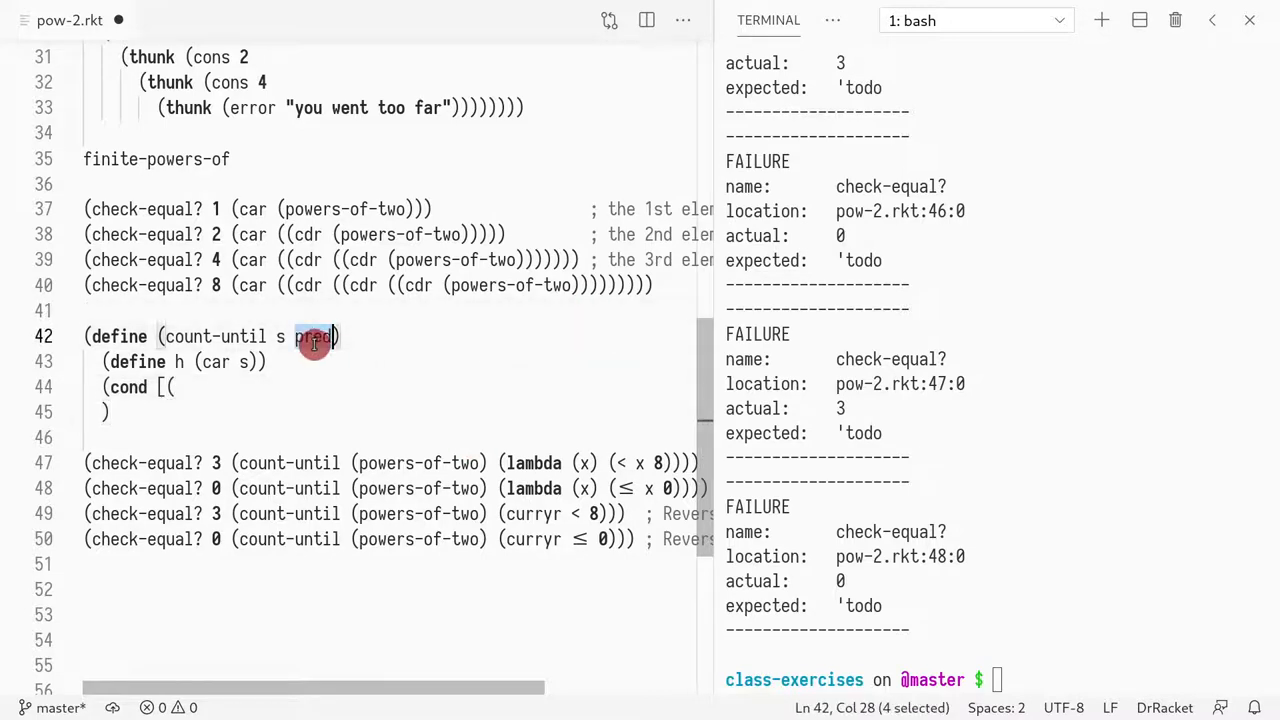
type("(pred h")
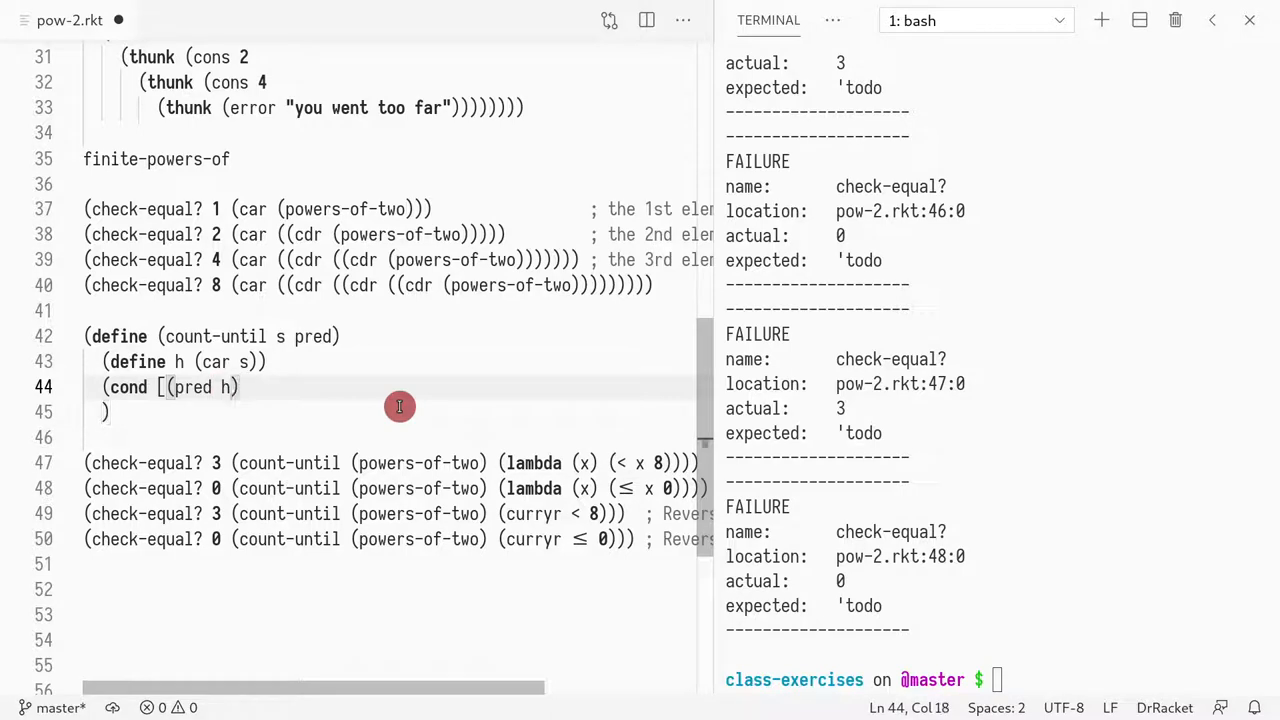
type("'")
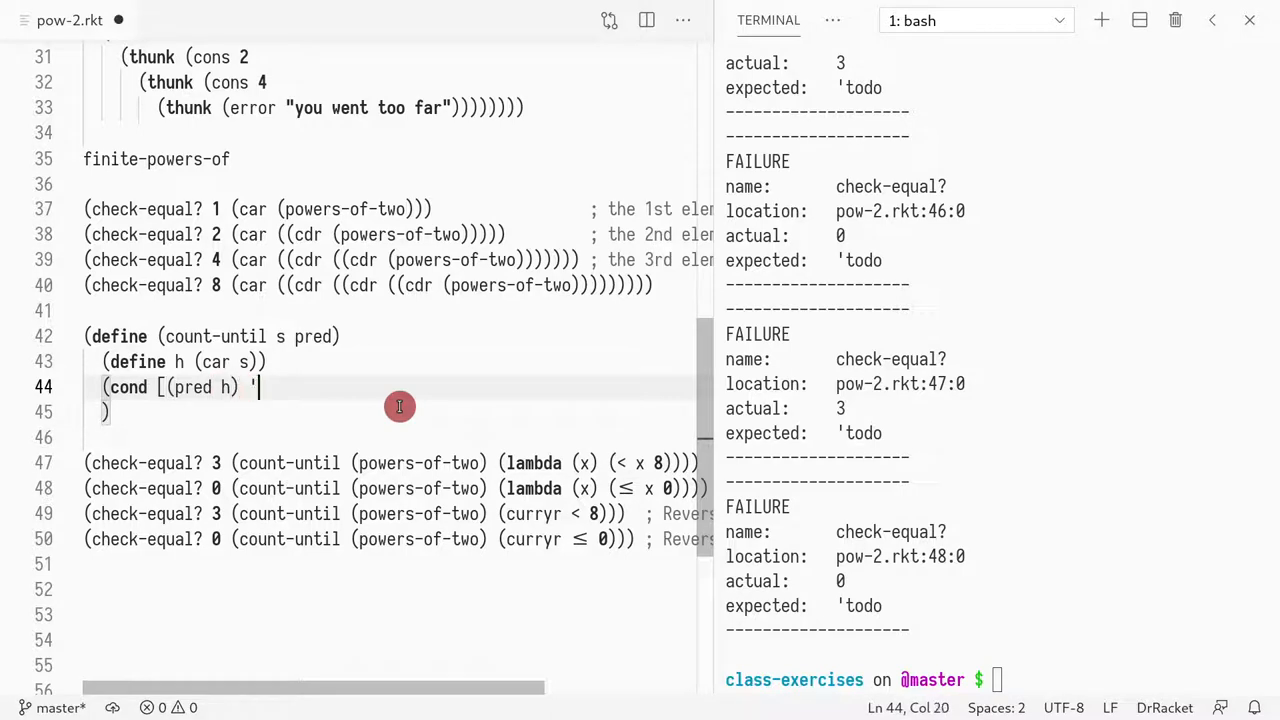
type("something]")
type("[")
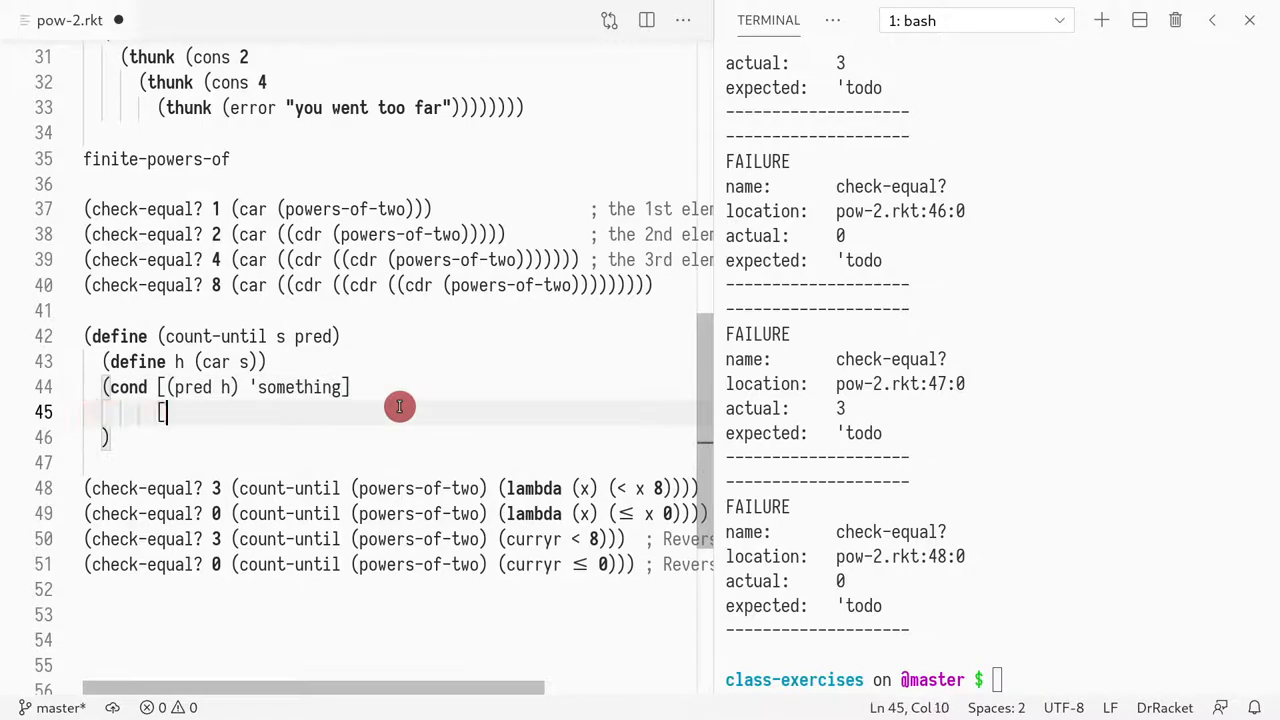
type("else 's")
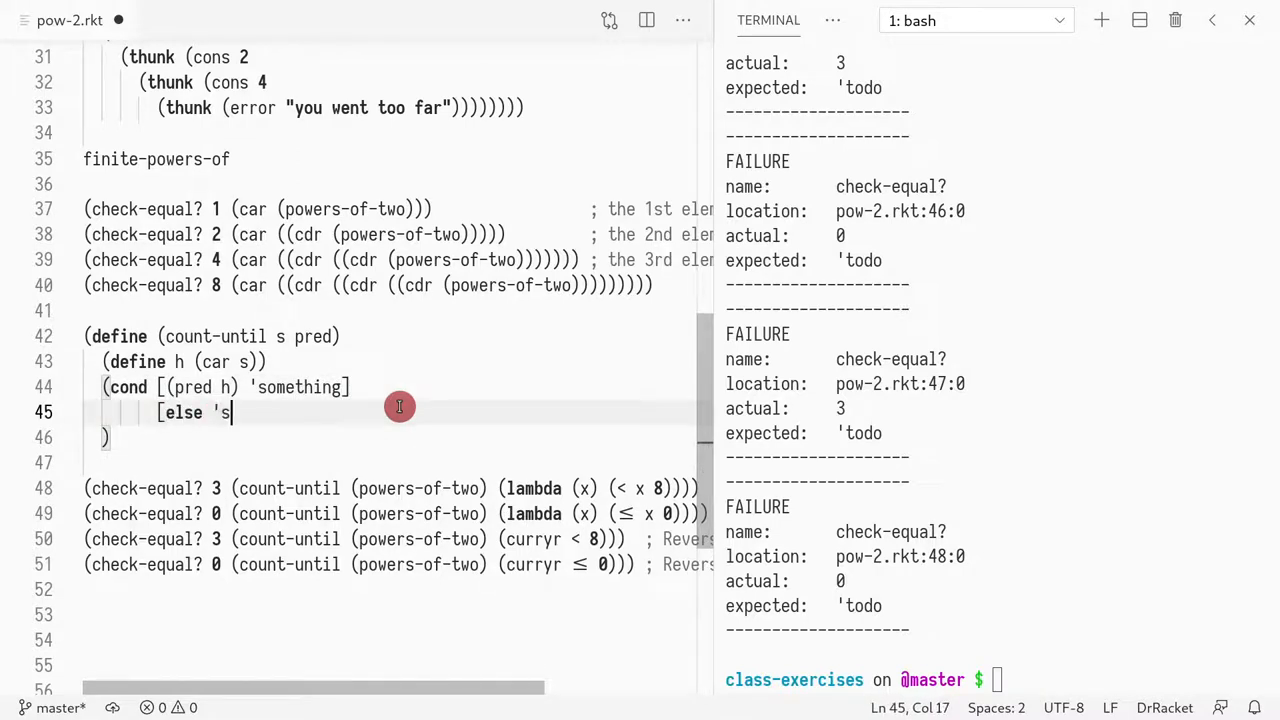
type("omethingelse]")
left_click(390, 438)
type(")")
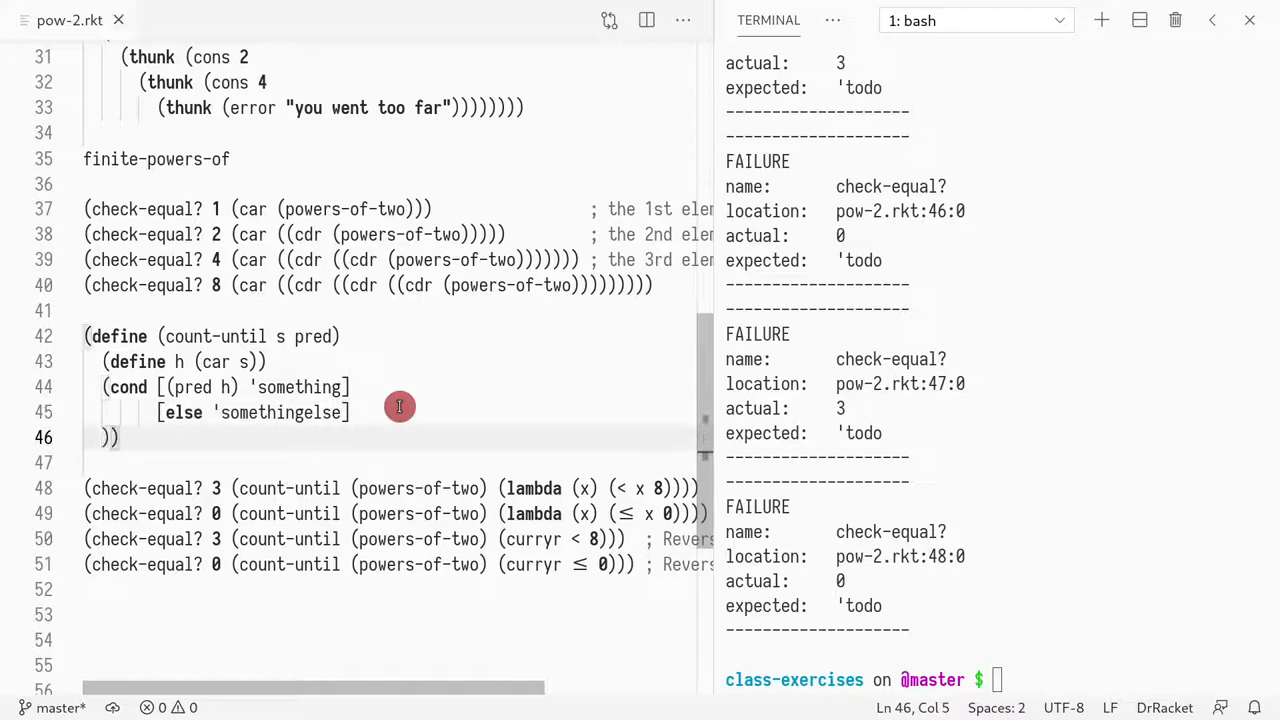
type("racket pow-2.rkt")
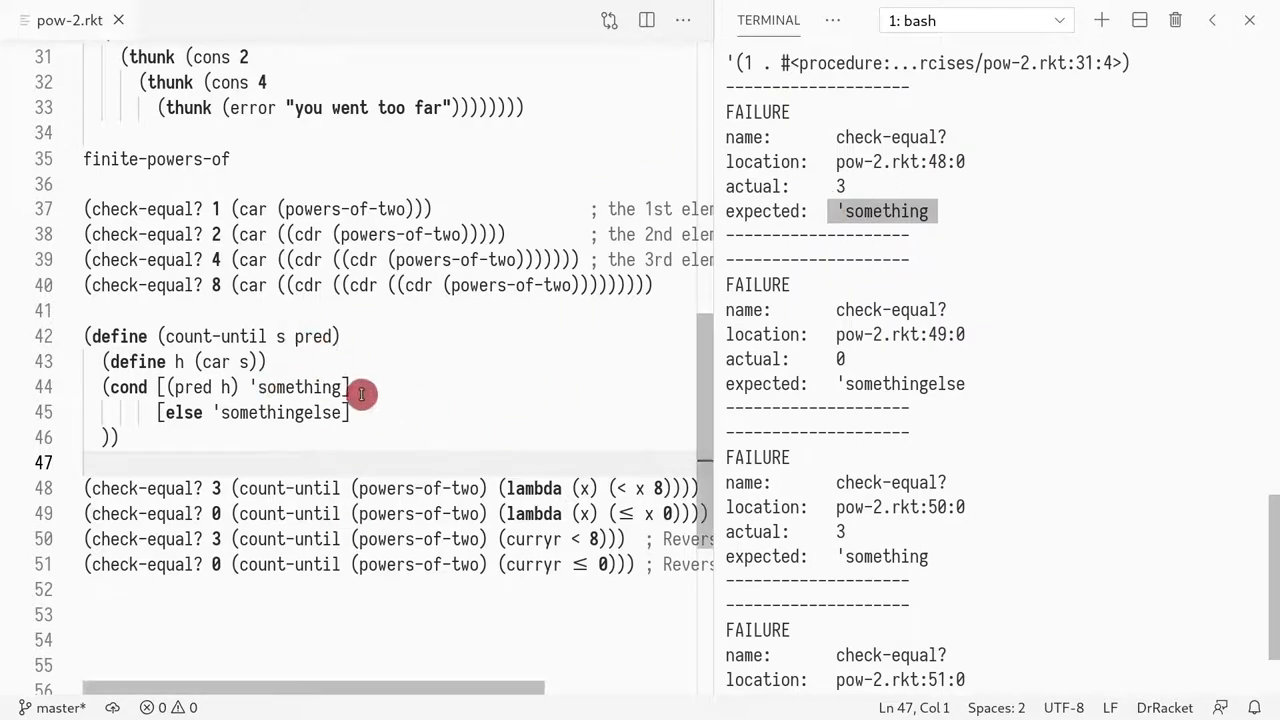
scroll("down", 3)
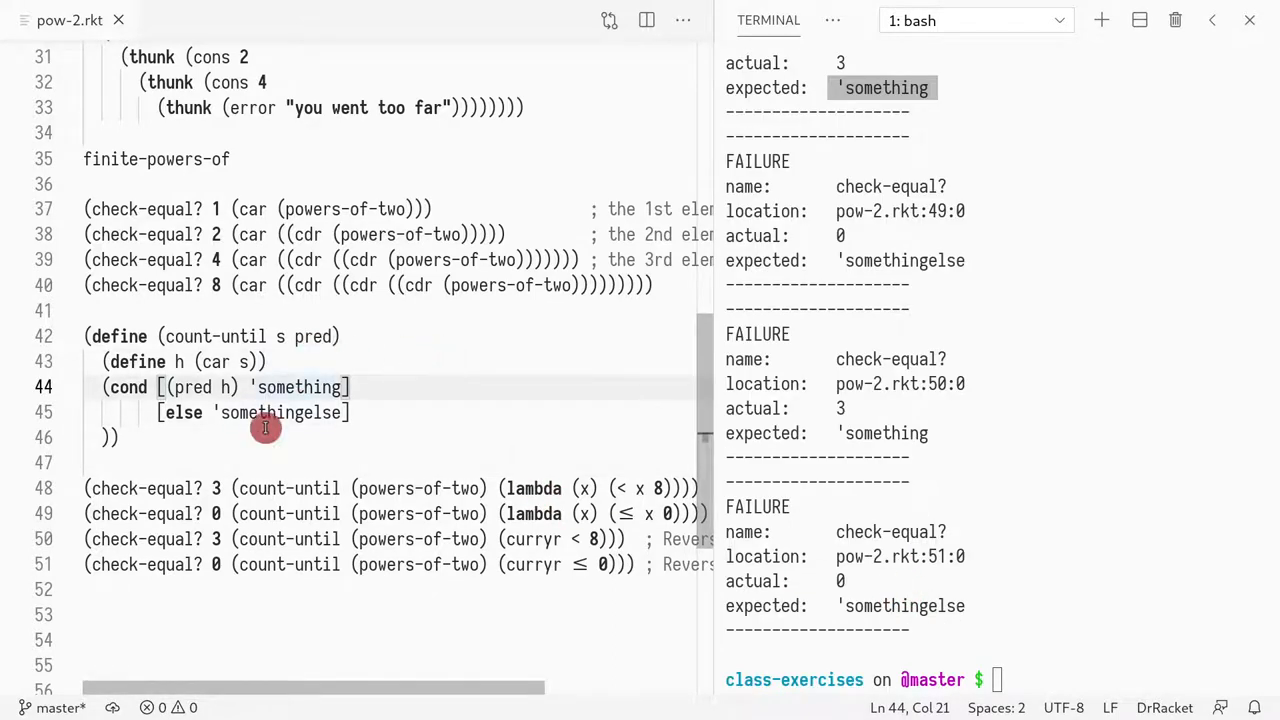
mouse_move(372, 432)
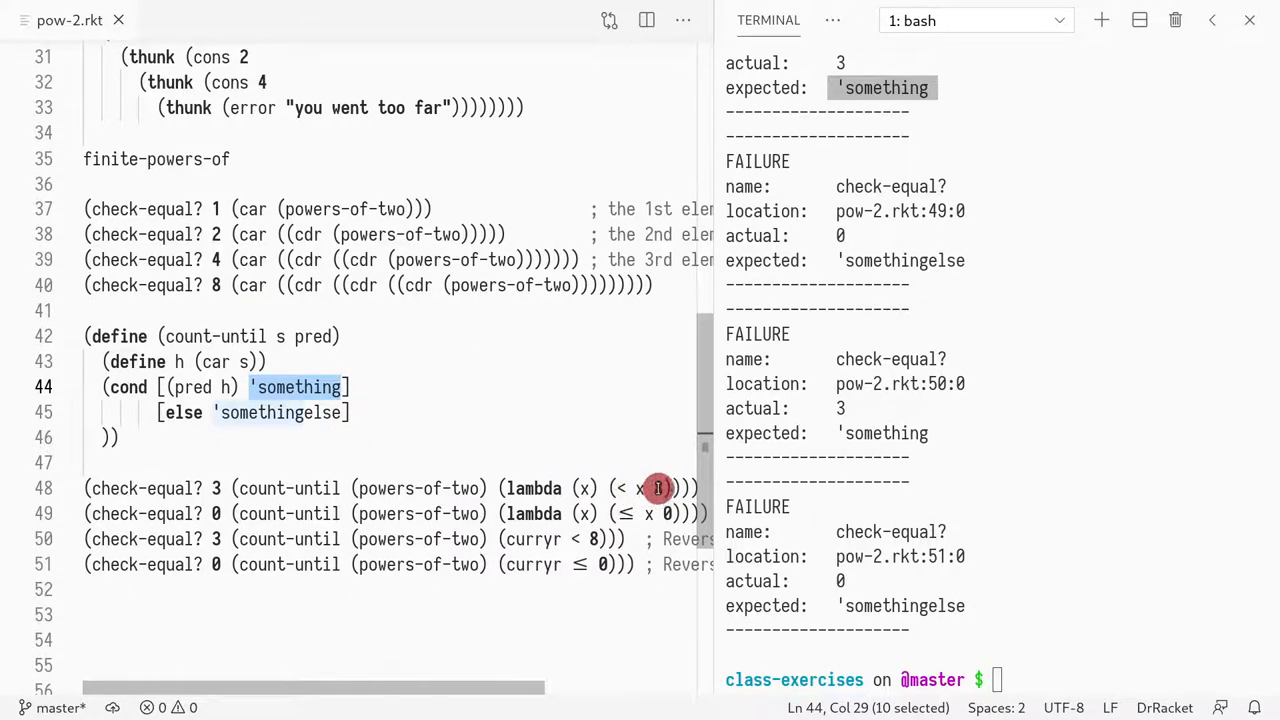
mouse_move(212, 488)
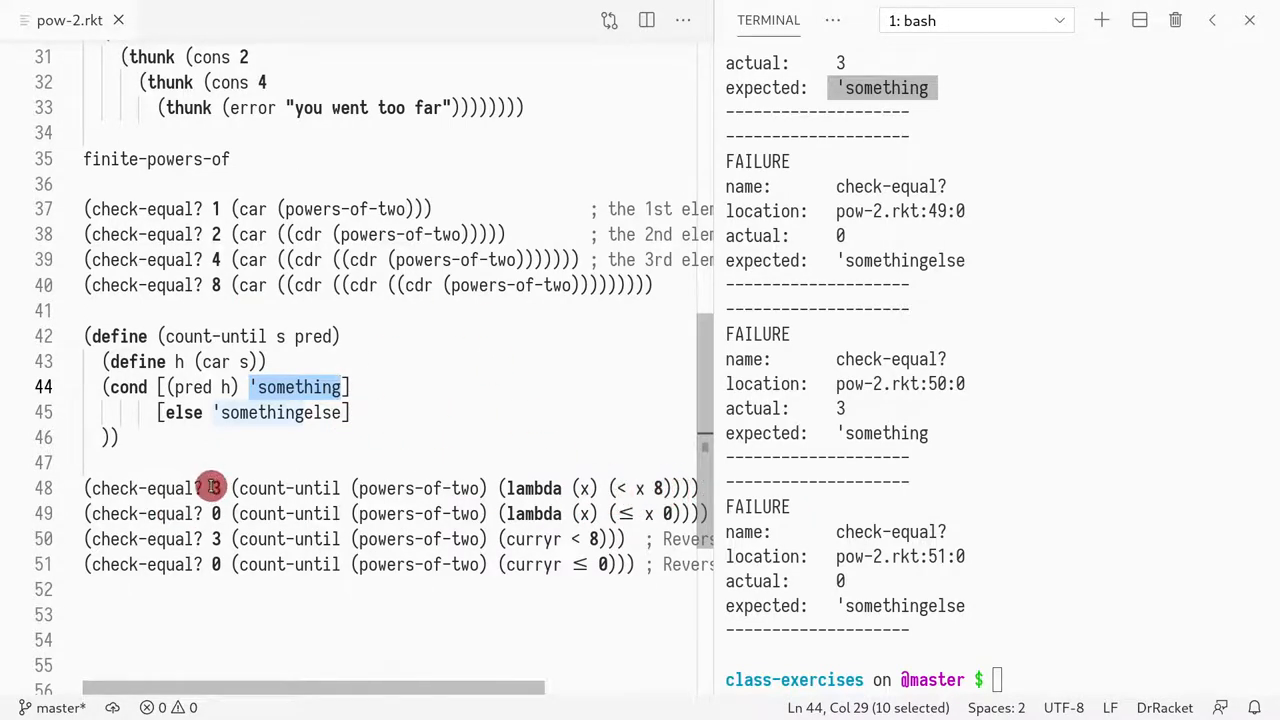
Step: Make the matching branch (+ 1 (count-until ...)) and the else branch 0, clearing the old terminal output
type("3")
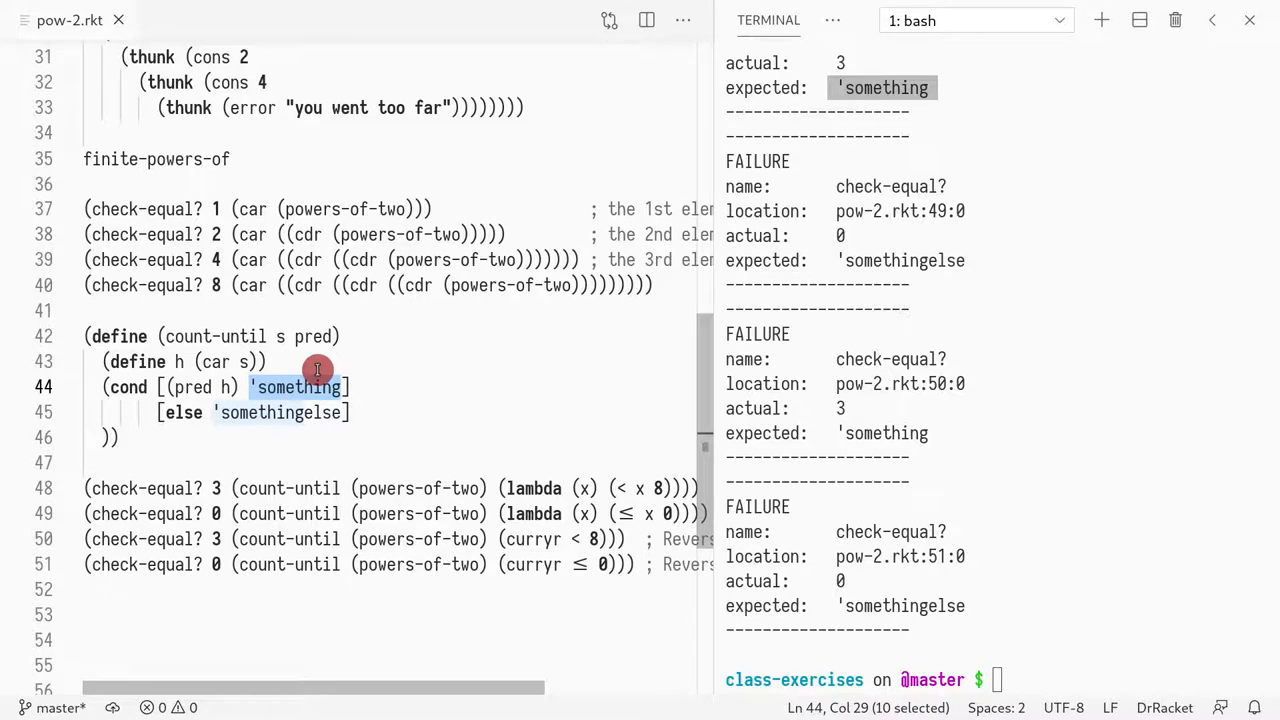
type("(count-until s pred")
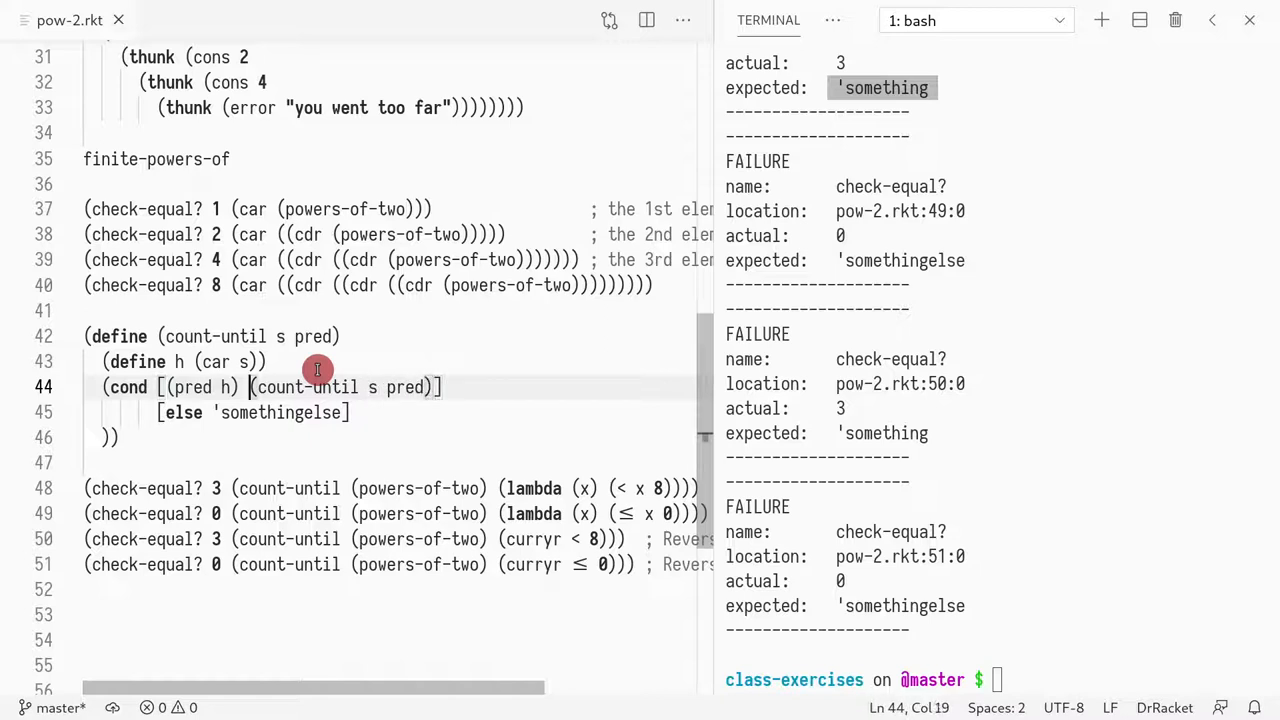
type("(+ 1")
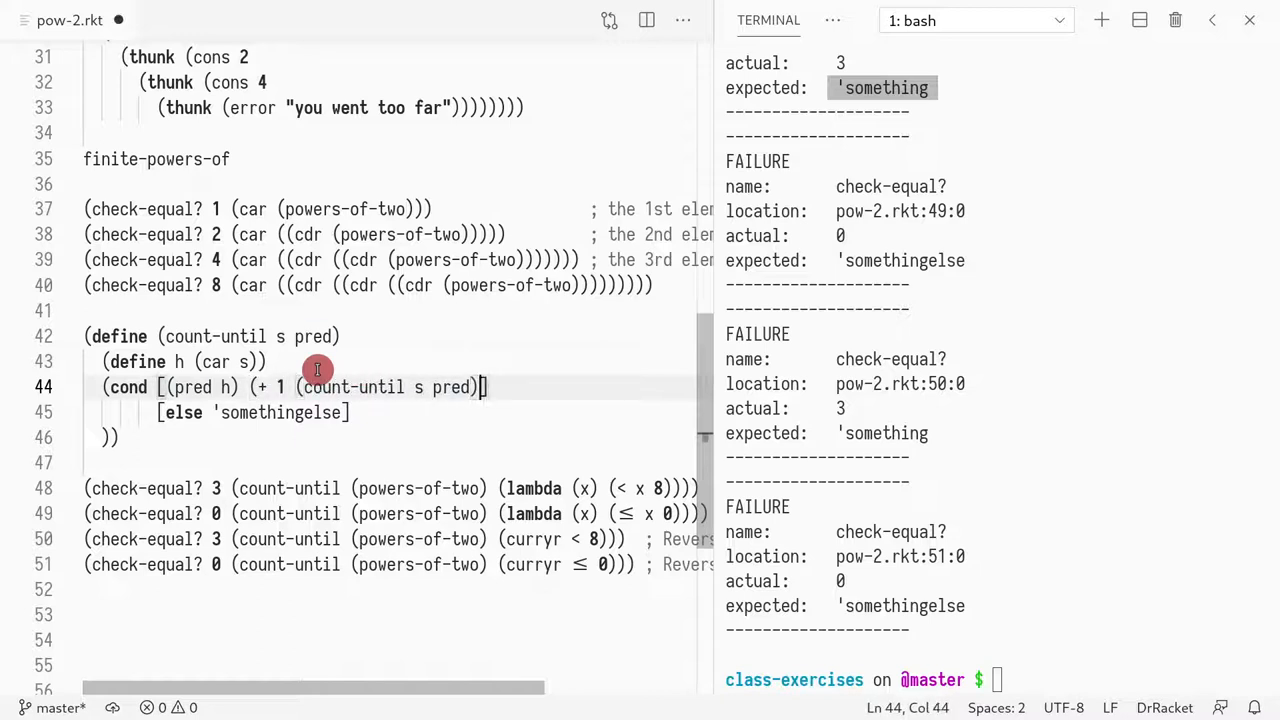
type("))")
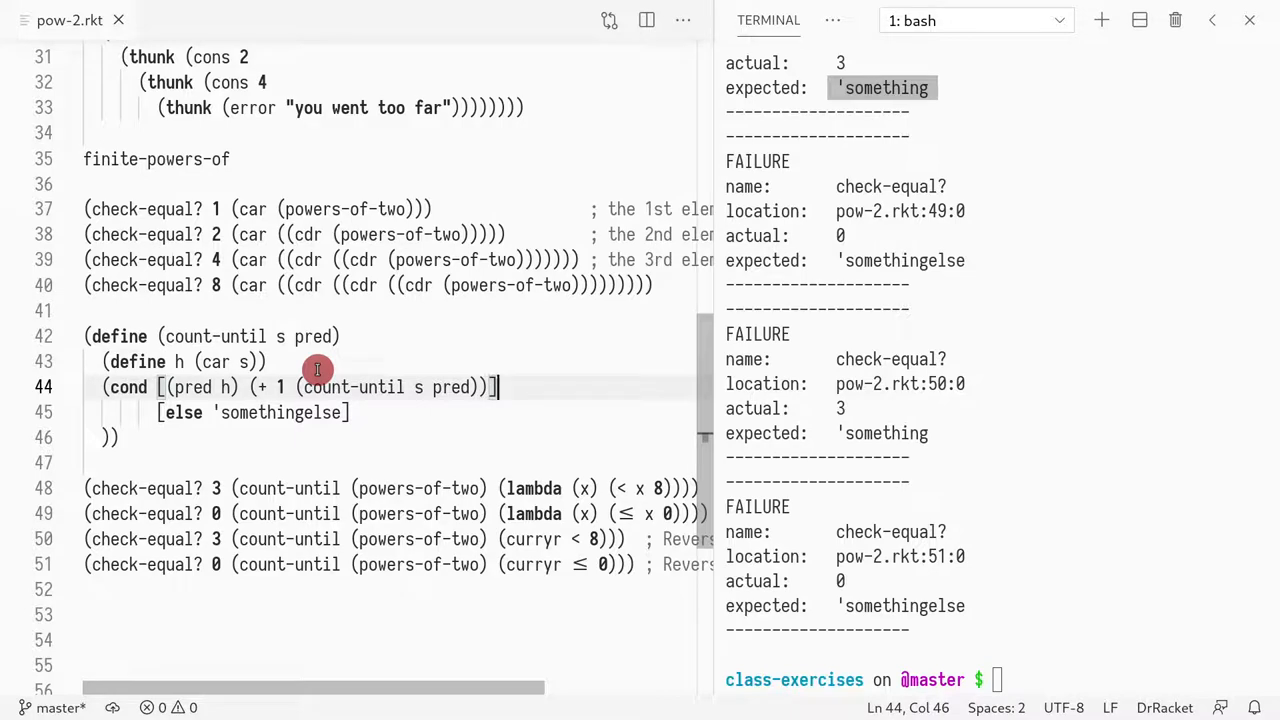
left_click(344, 412)
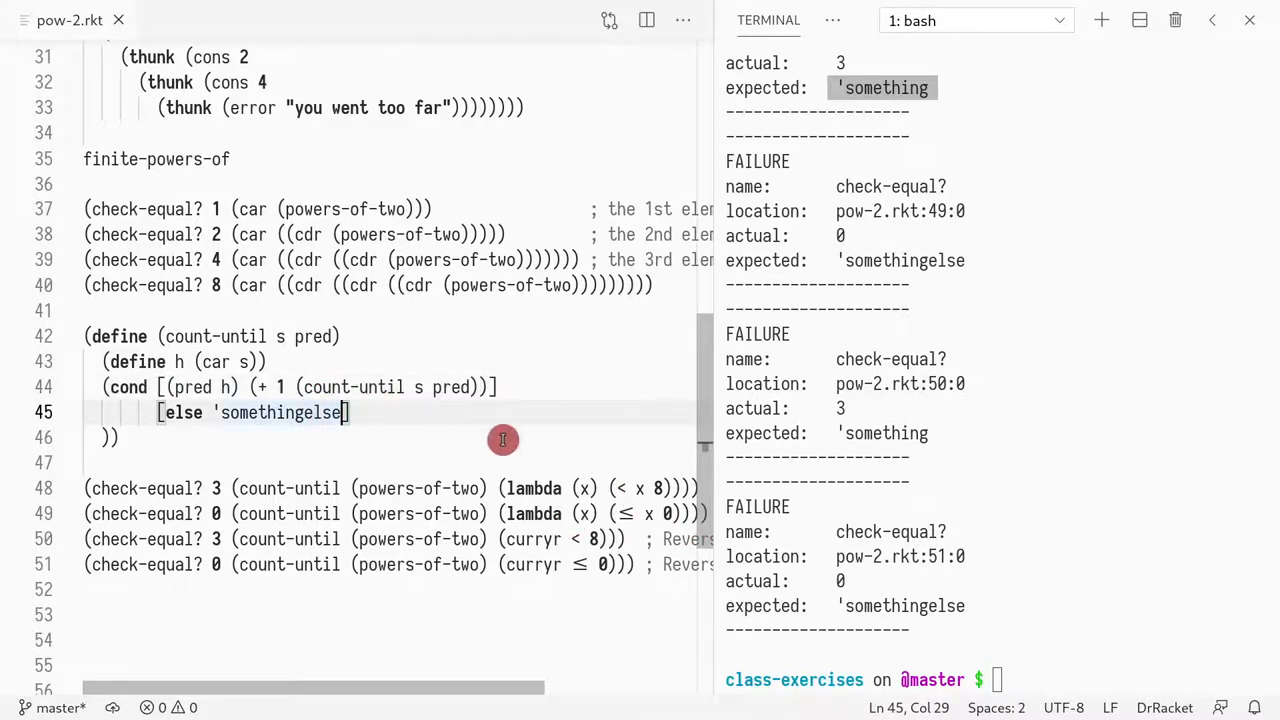
mouse_move(264, 488)
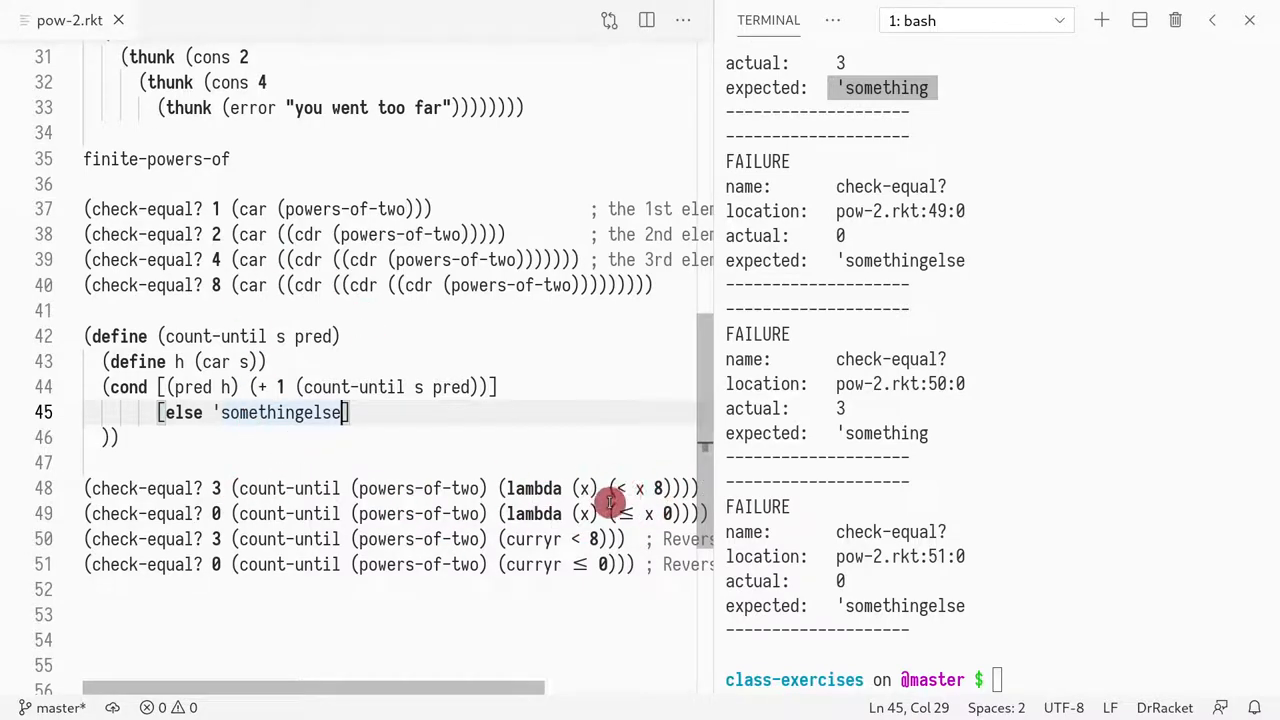
mouse_move(636, 460)
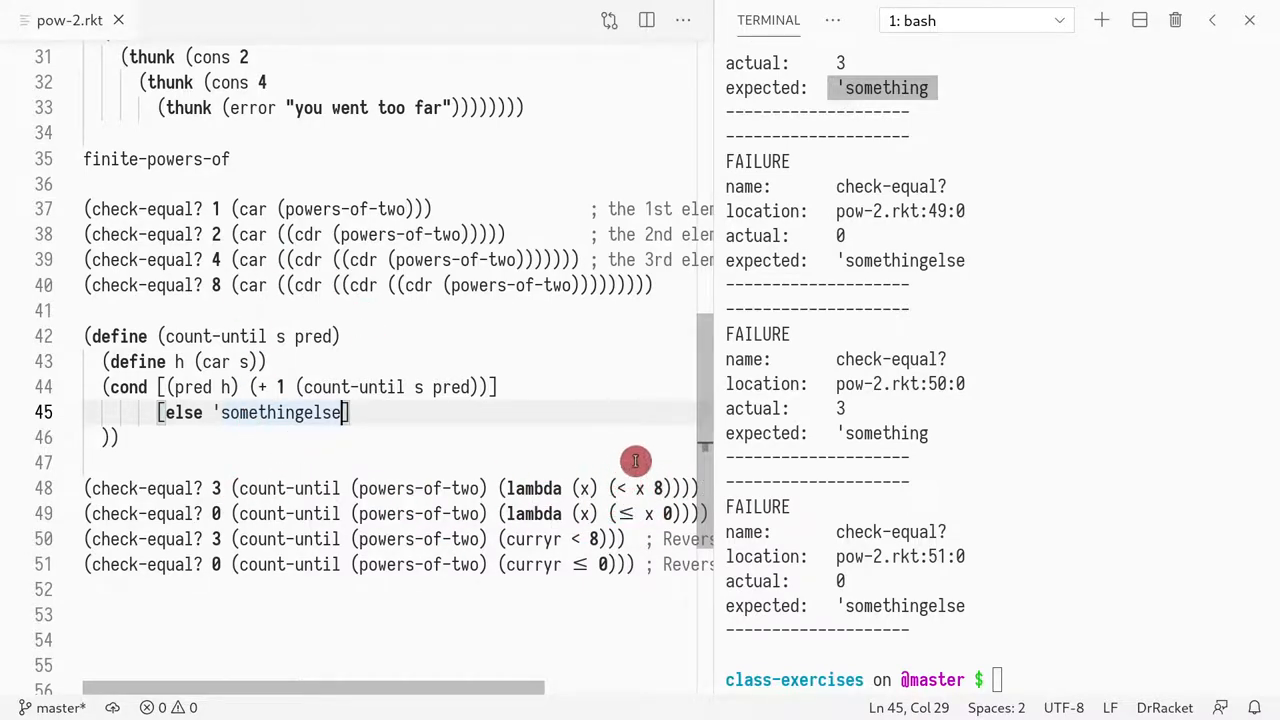
mouse_move(216, 280)
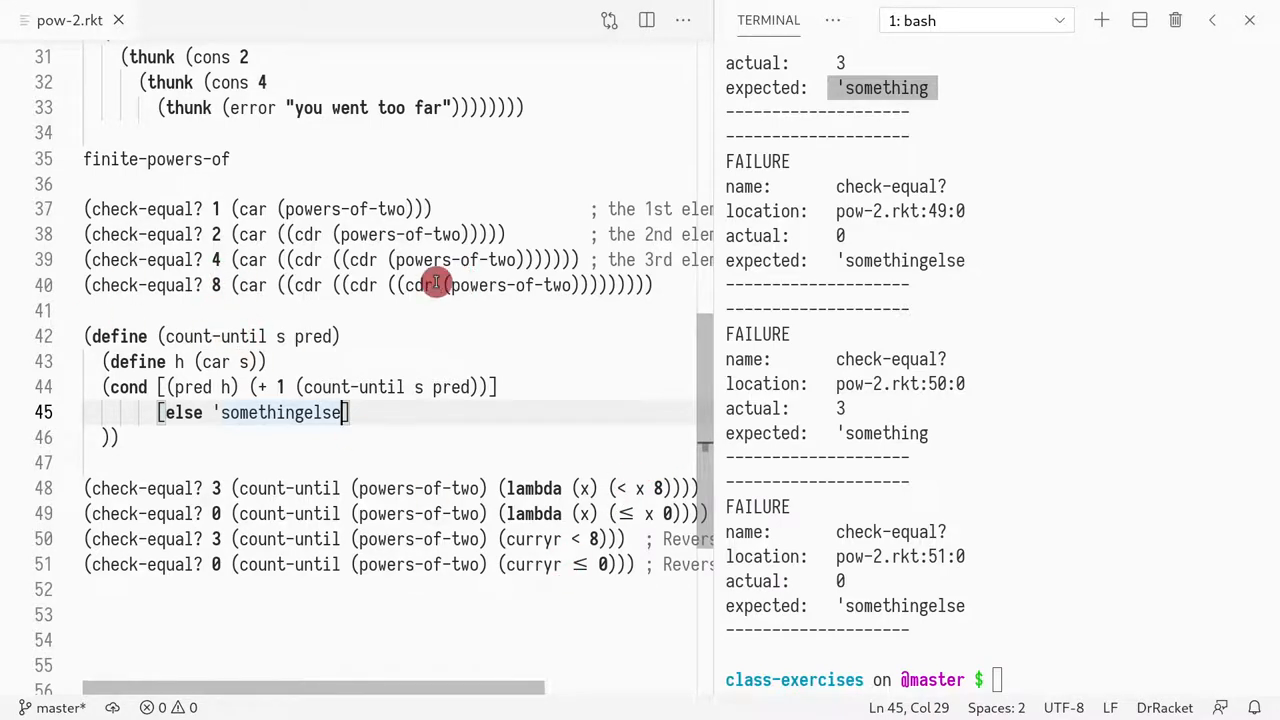
mouse_move(570, 378)
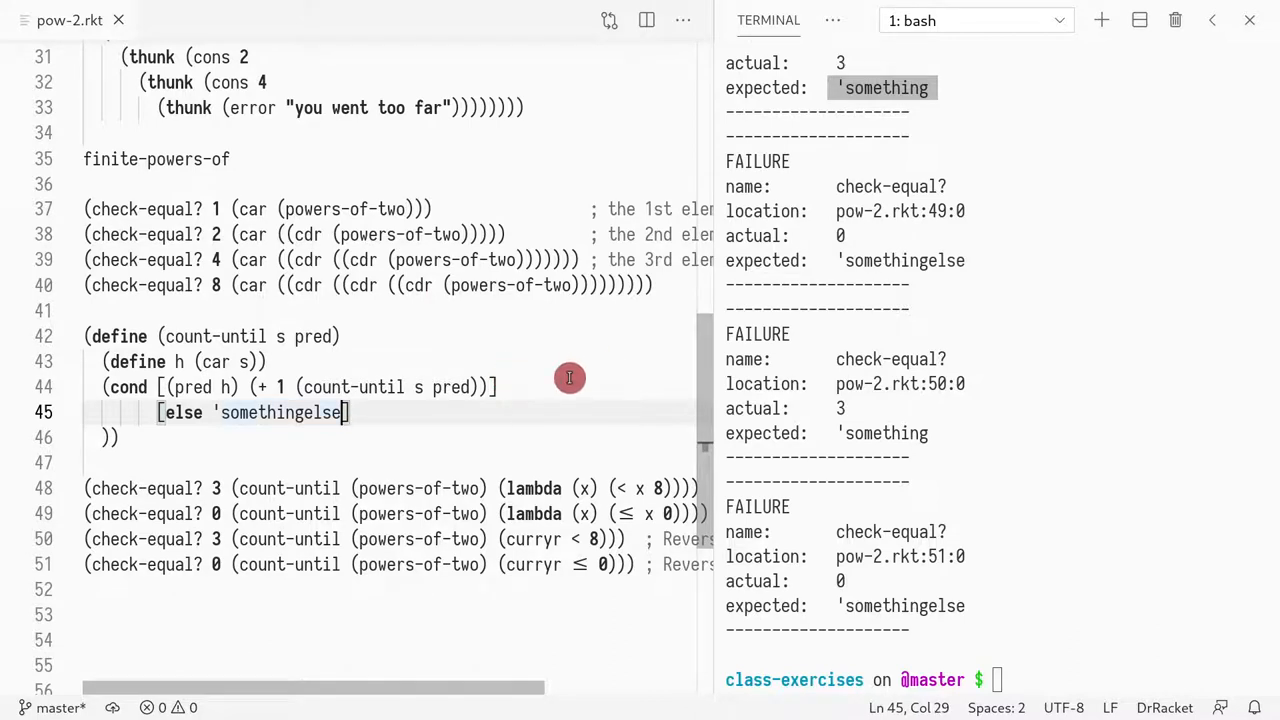
type("0]")
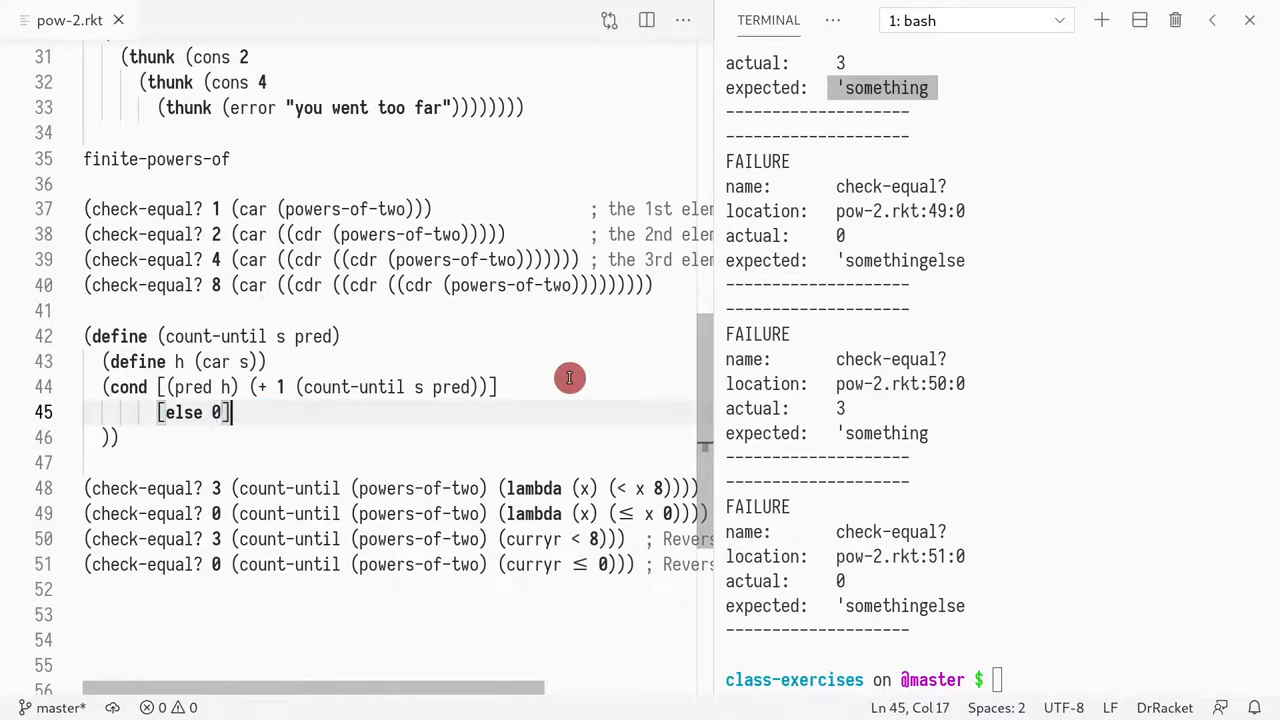
mouse_move(490, 440)
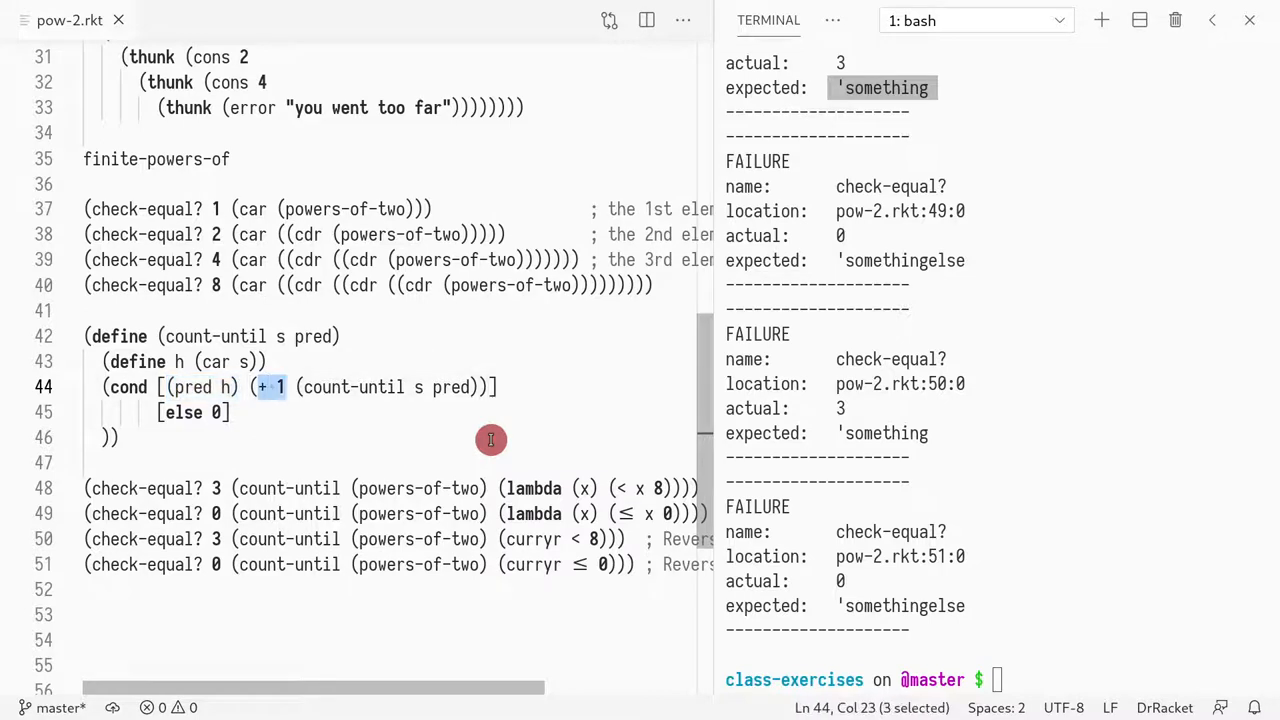
left_click_drag(292, 388, 480, 388)
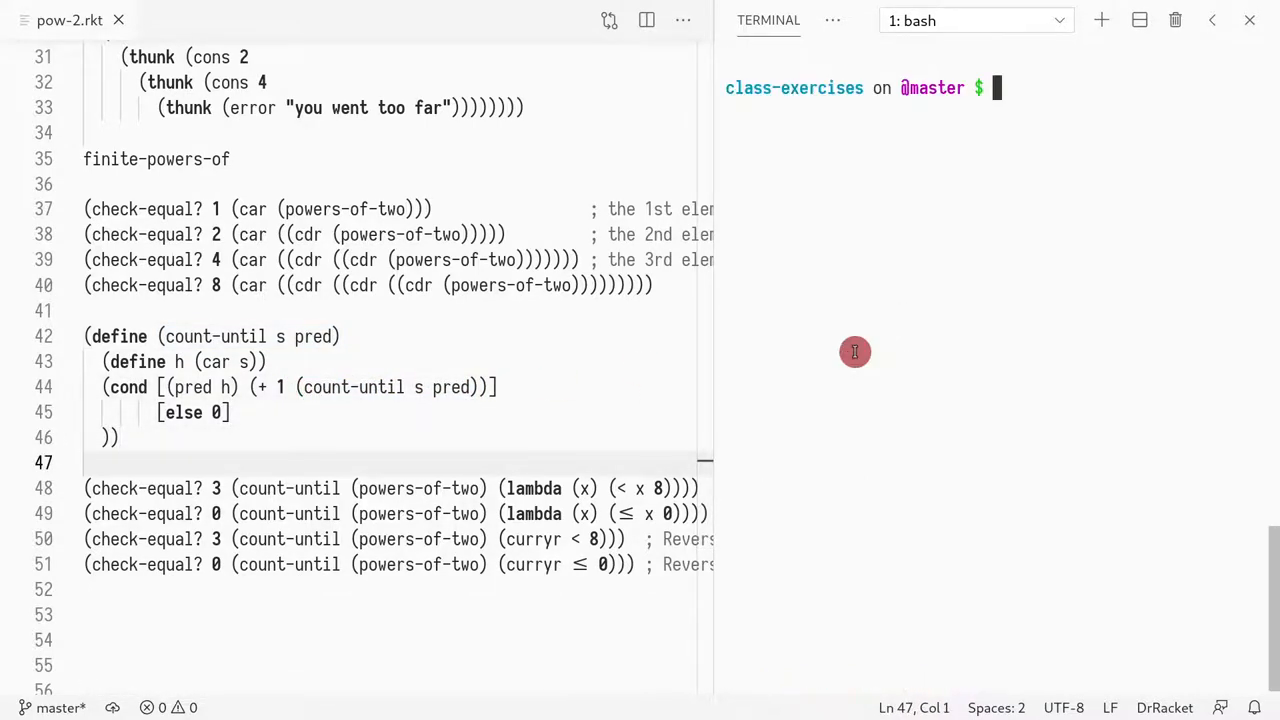
Step: Run racket pow-2.rkt and interrupt the hanging run with Ctrl+C
type("racket pow-2.rkt")
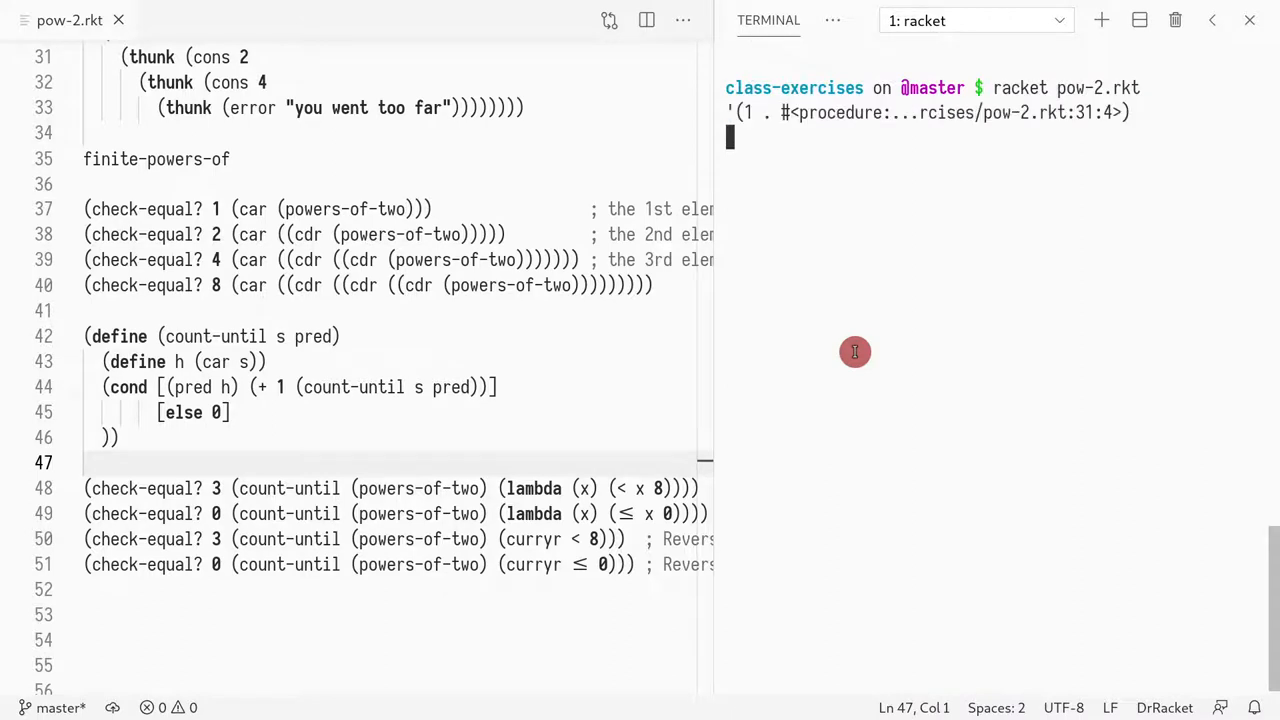
key("ctrl+c")
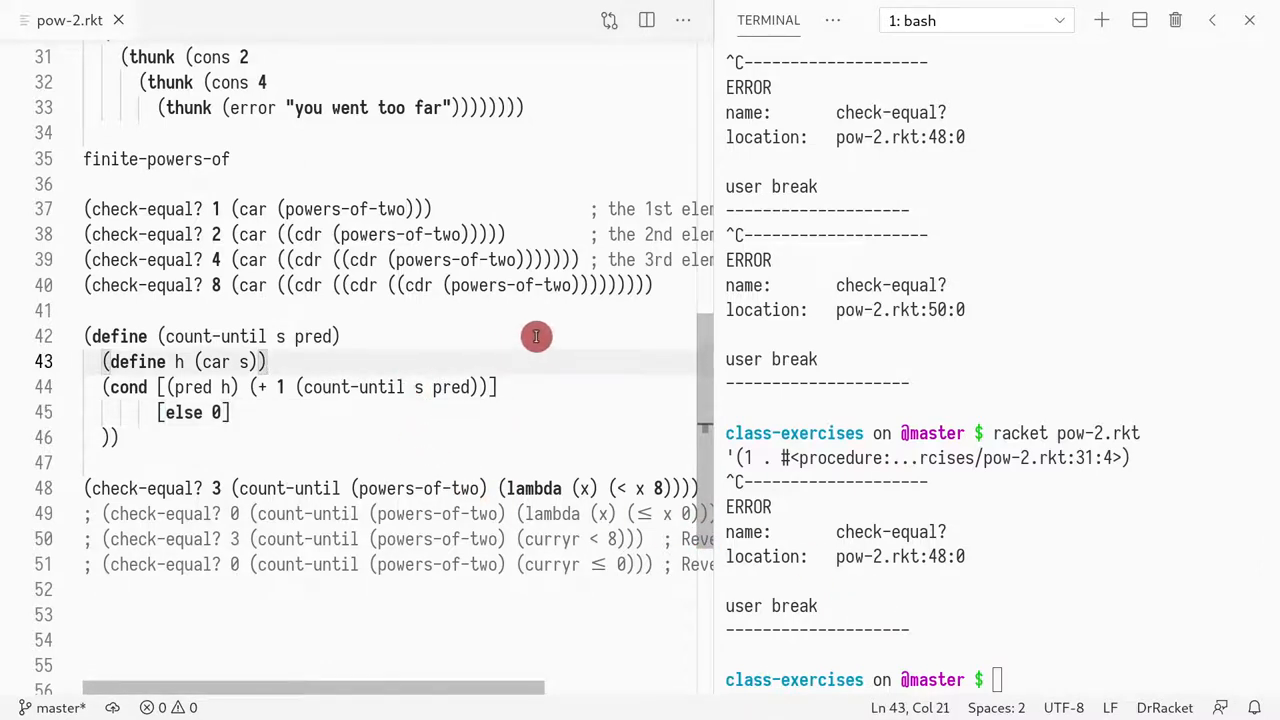
mouse_move(328, 394)
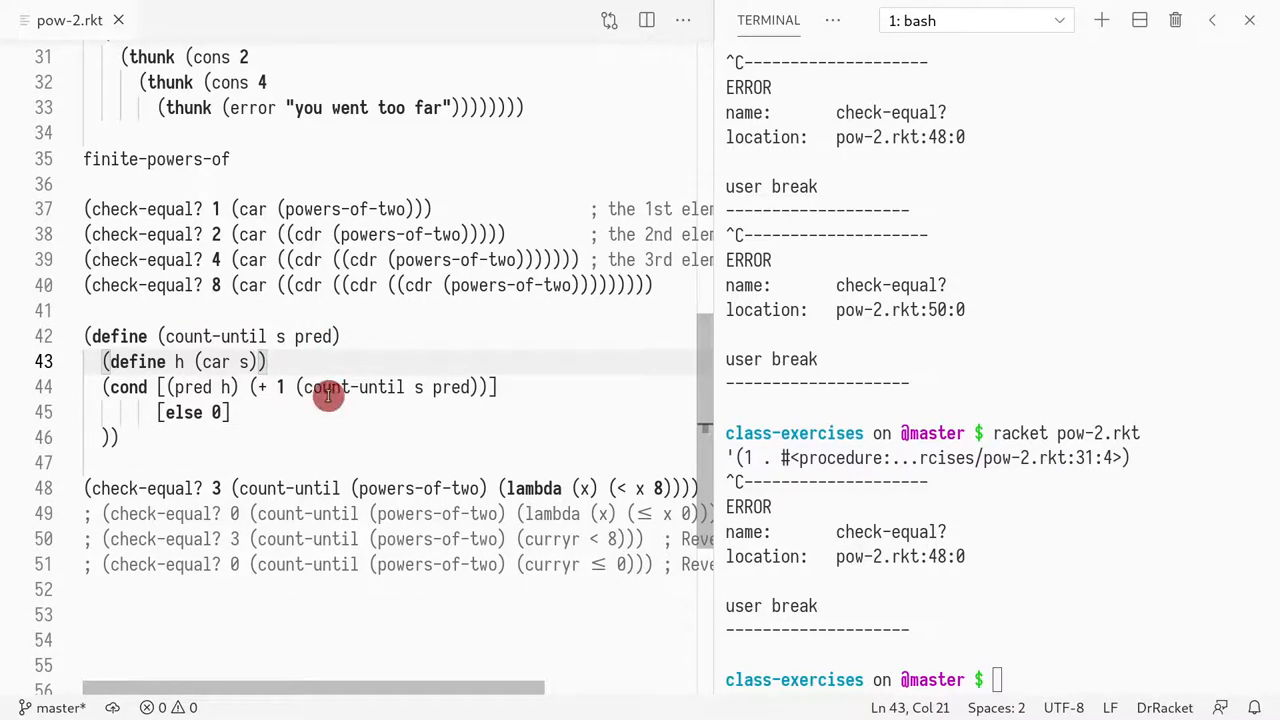
mouse_move(332, 376)
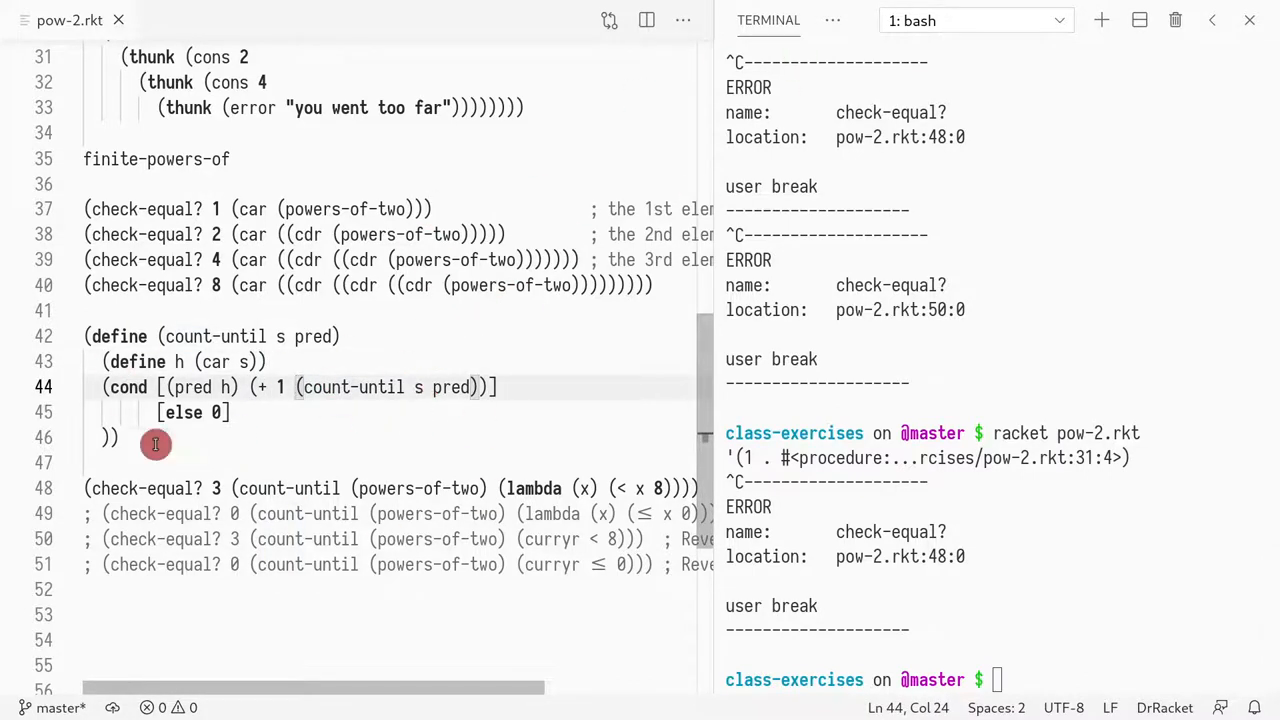
mouse_move(388, 368)
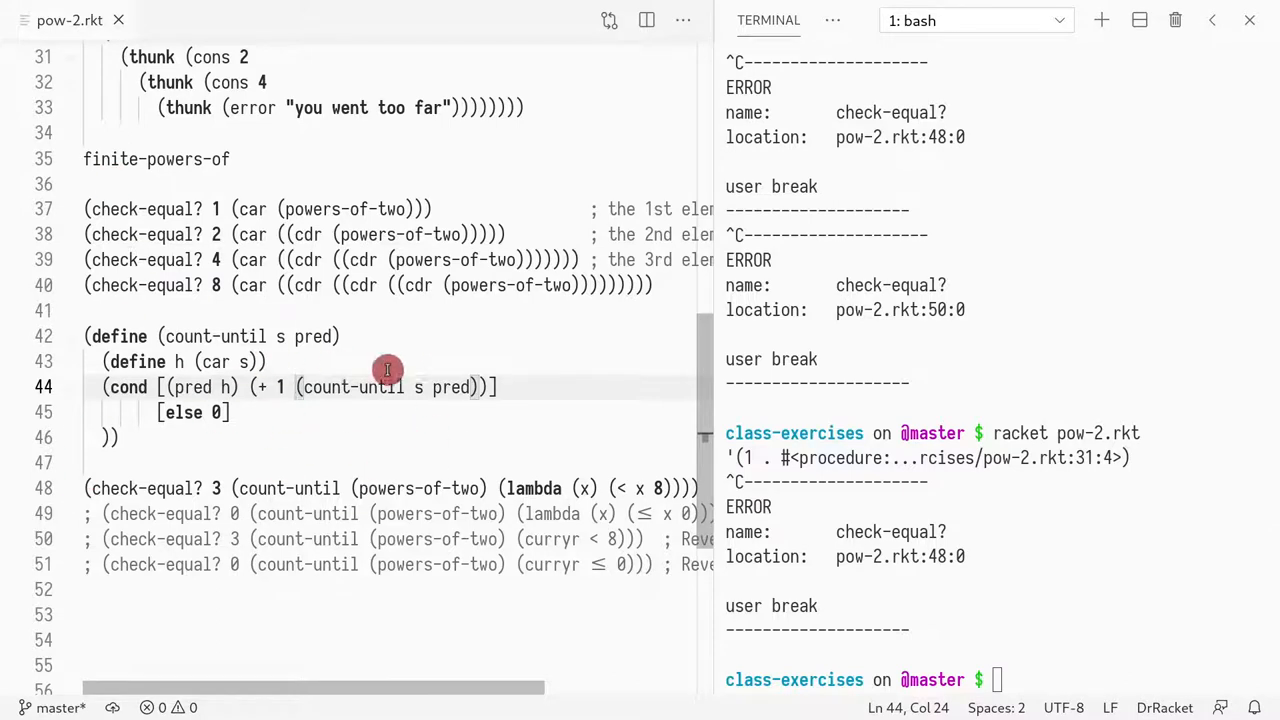
mouse_move(260, 360)
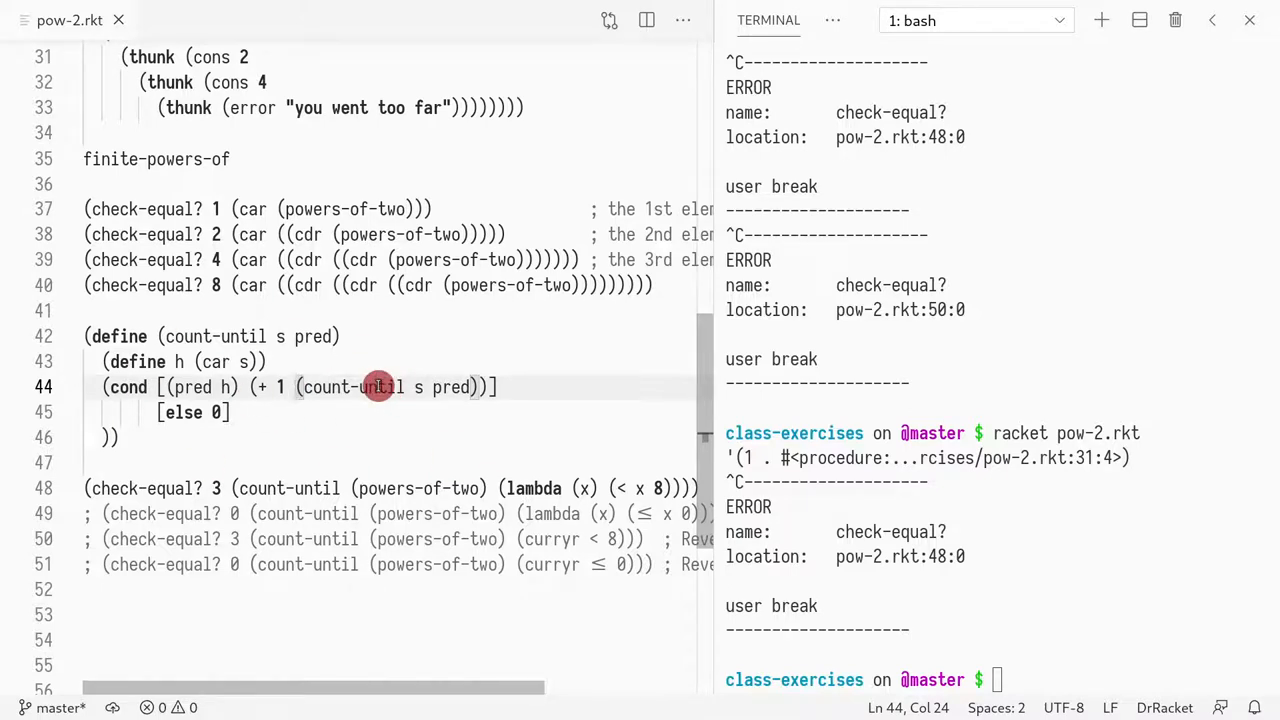
Step: Make count-until recurse on (cdr s) and add a check-equal? test expecting 4 for (< x 10)
left_click_drag(296, 388, 500, 388)
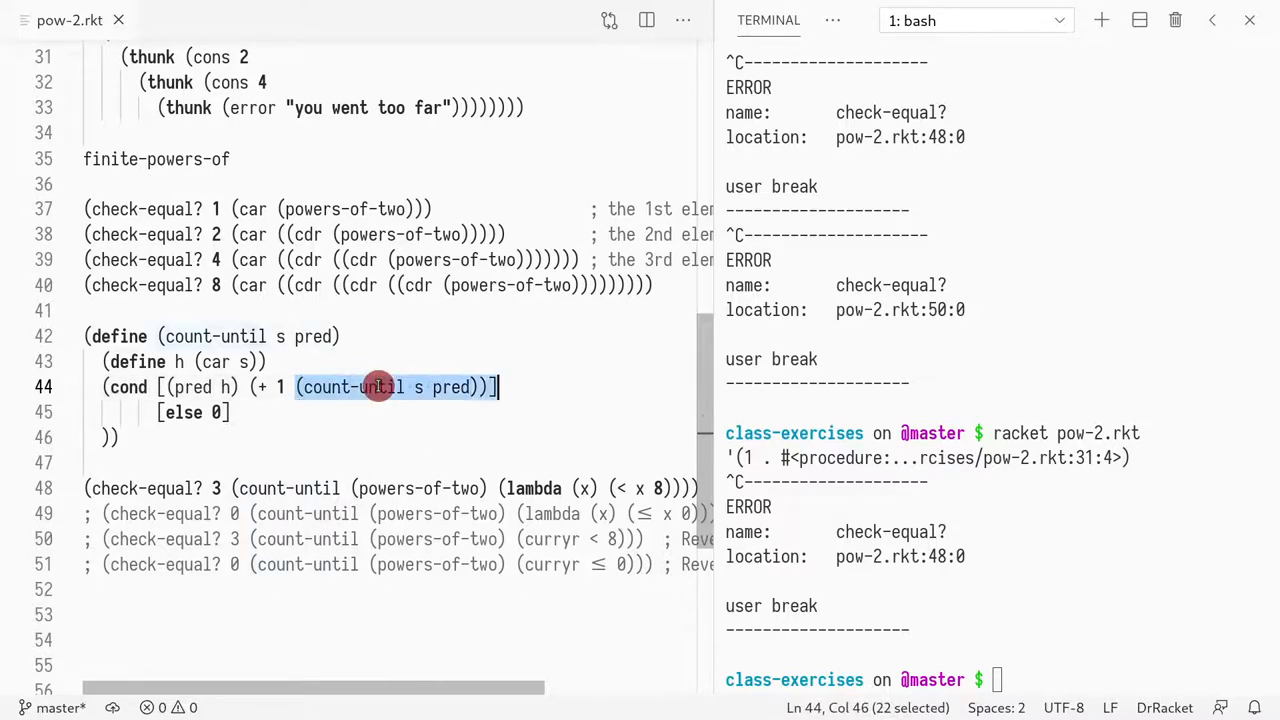
left_click(412, 388)
type("((cdr s")
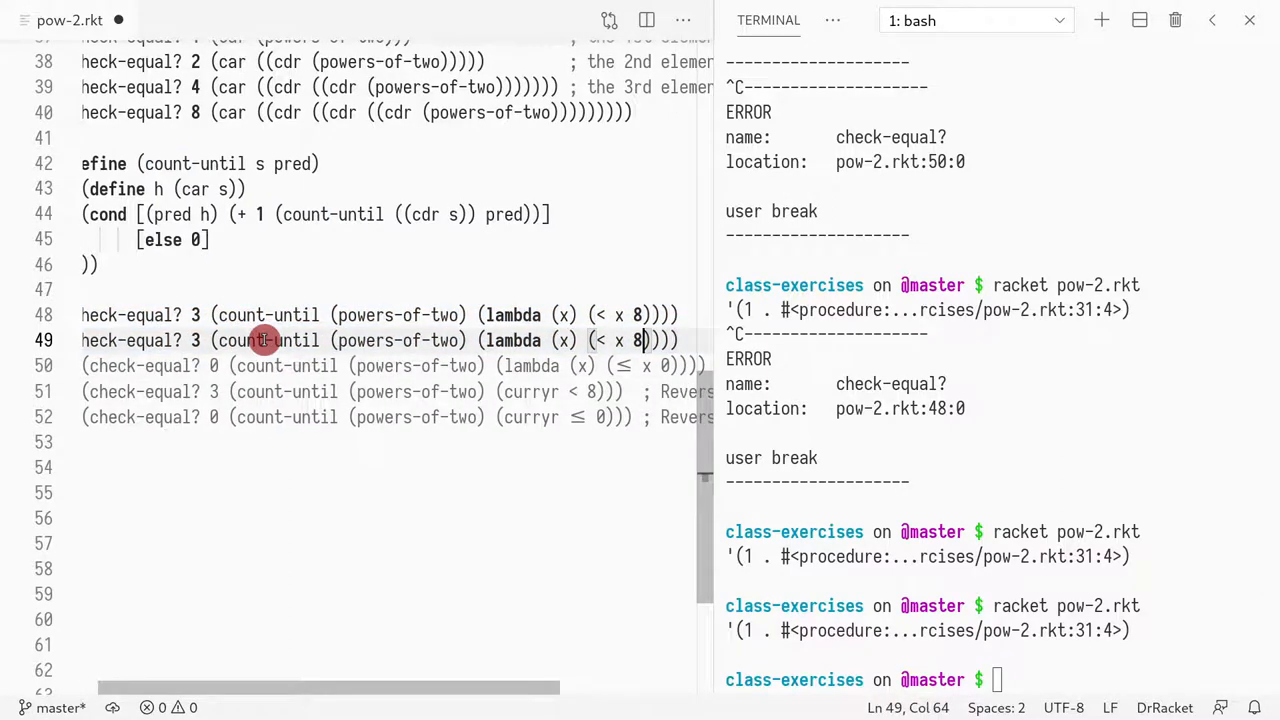
type("0")
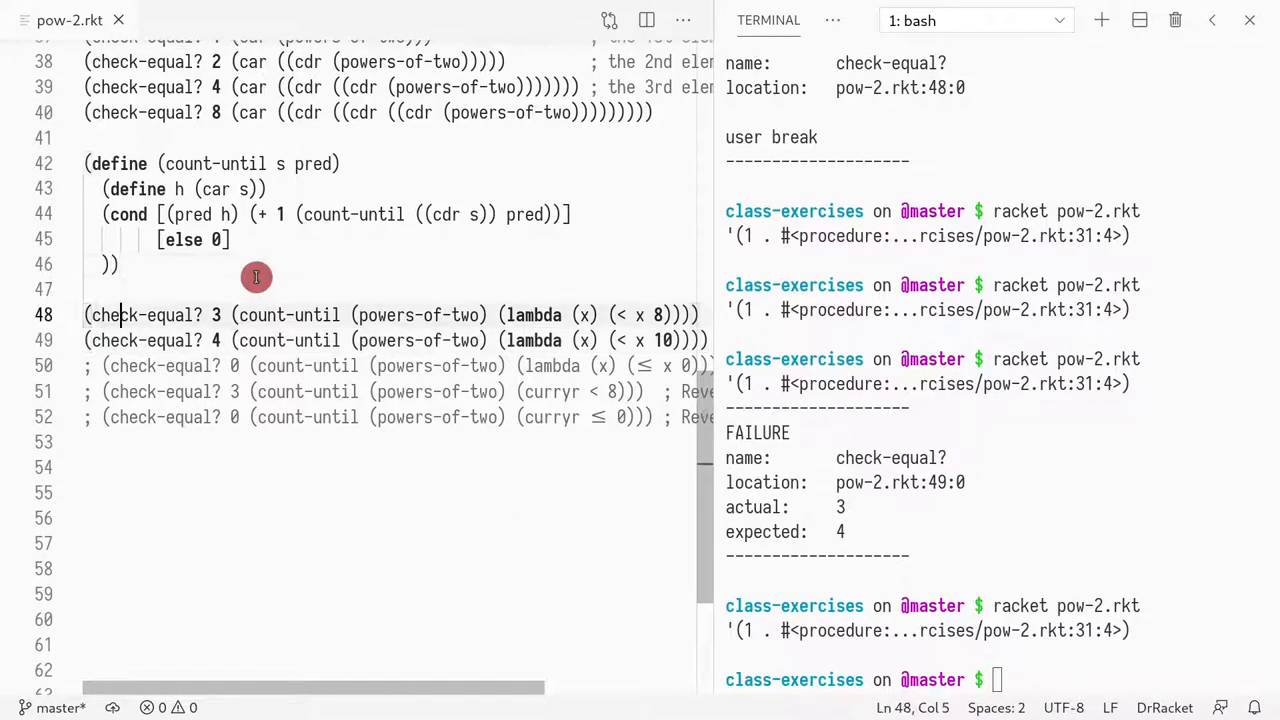
left_click(120, 340)
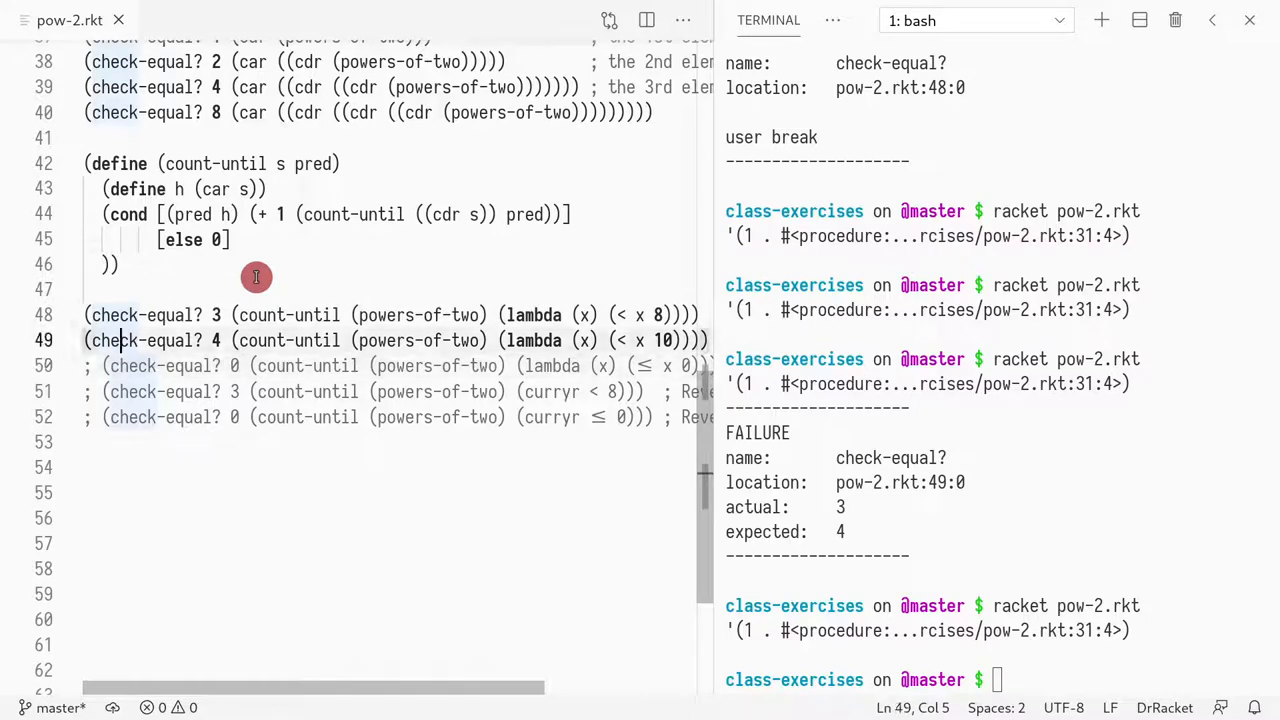
mouse_move(330, 290)
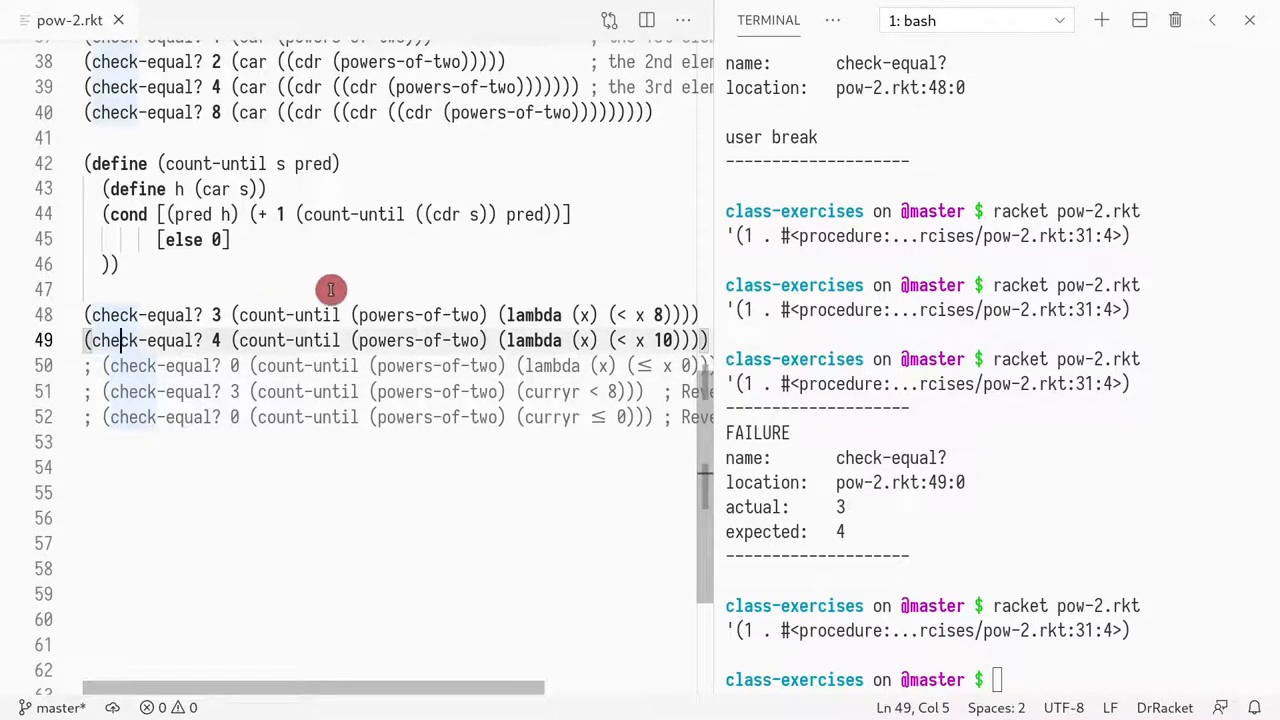
left_click(102, 364)
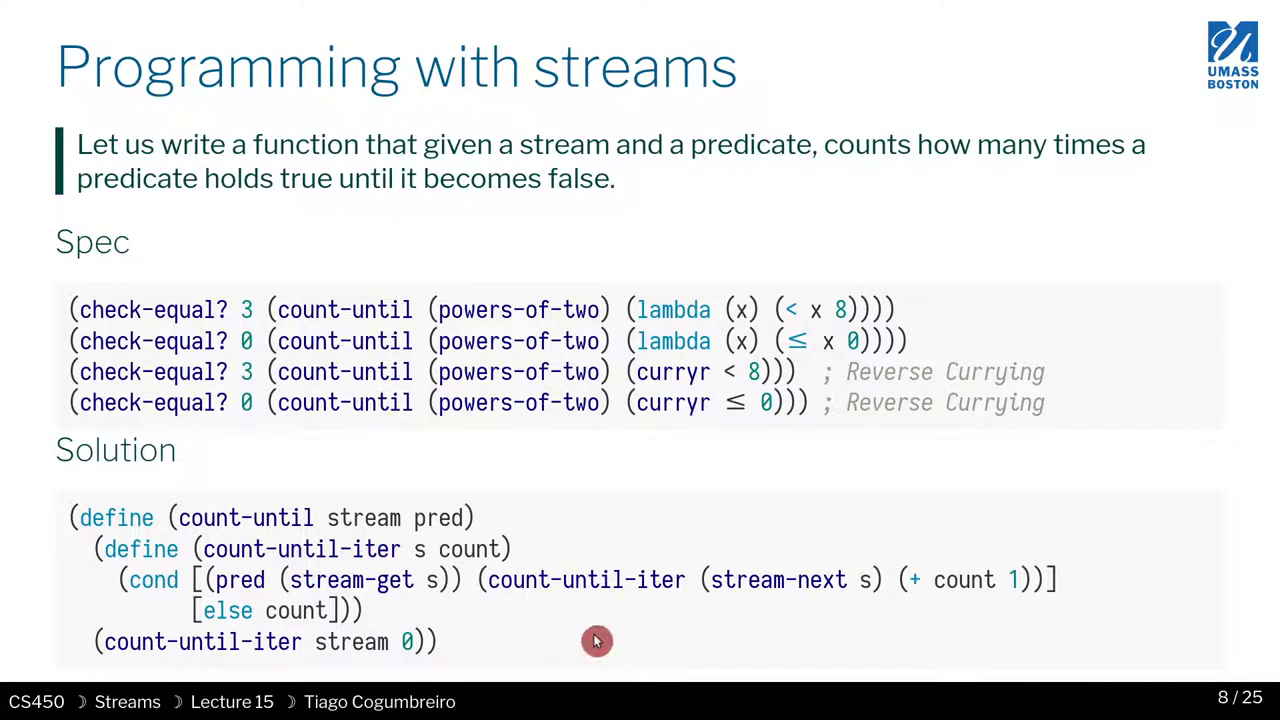
mouse_move(808, 624)
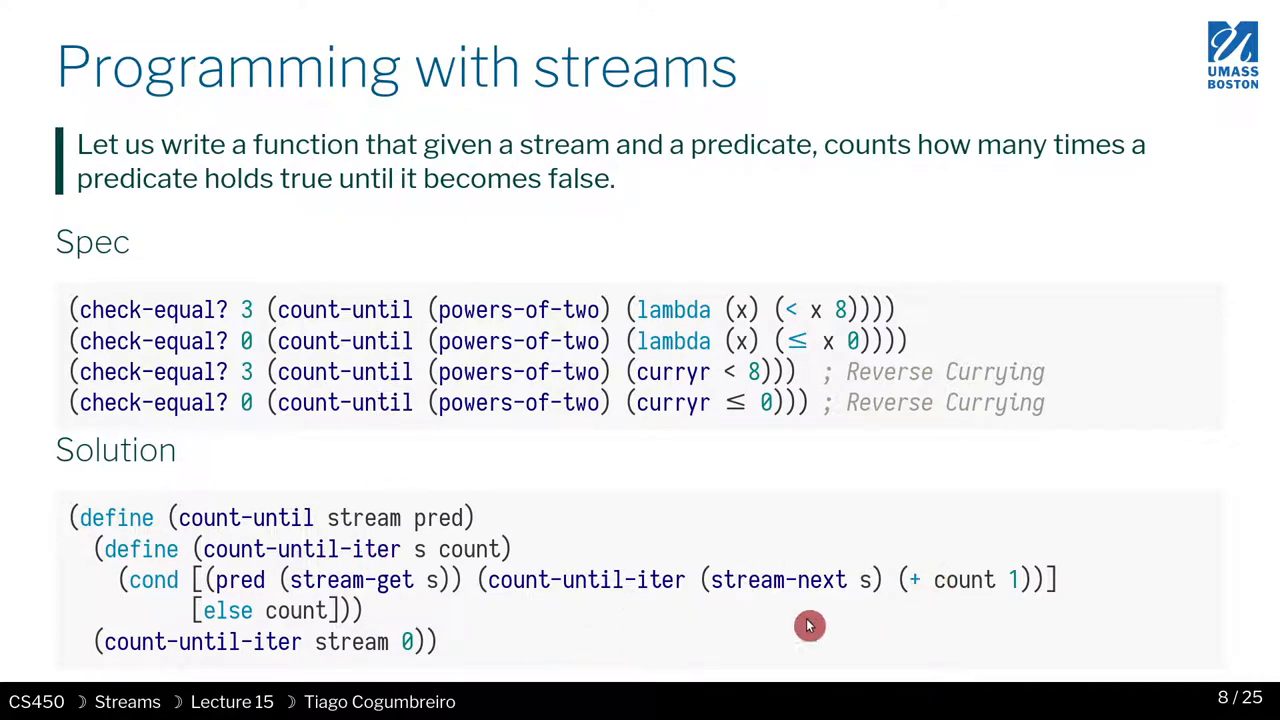
mouse_move(500, 640)
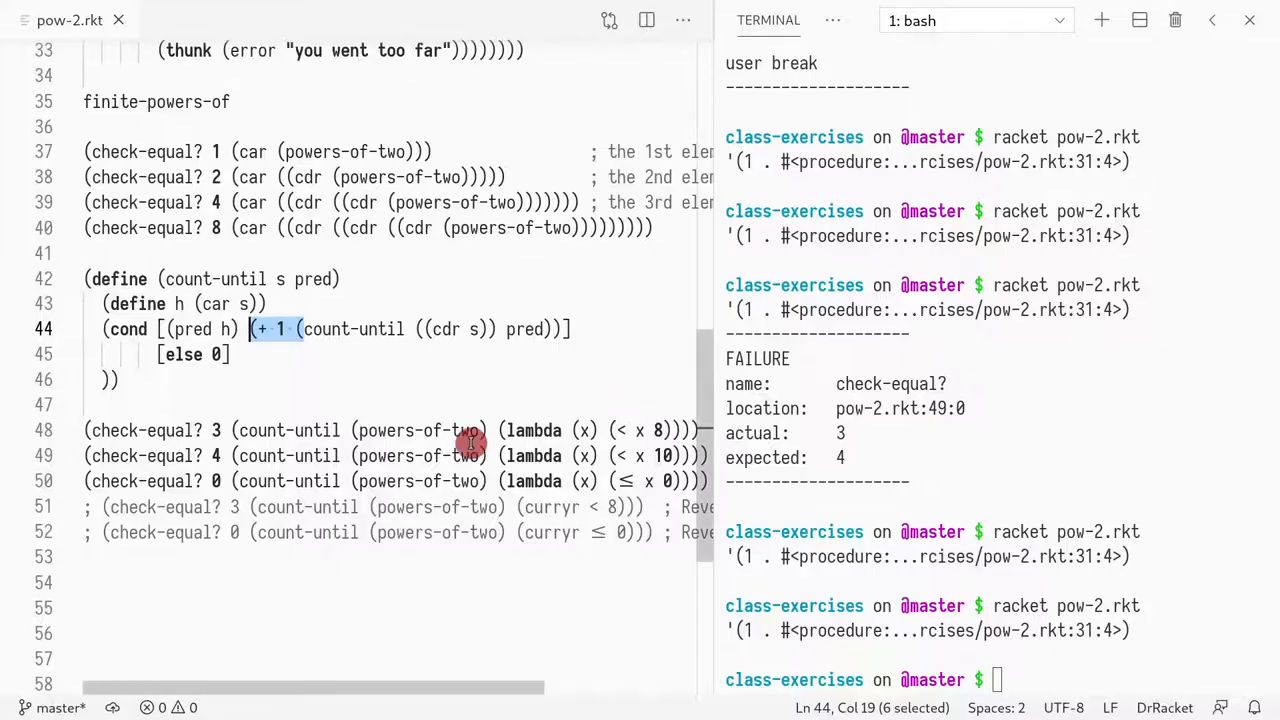
scroll("down", 3)
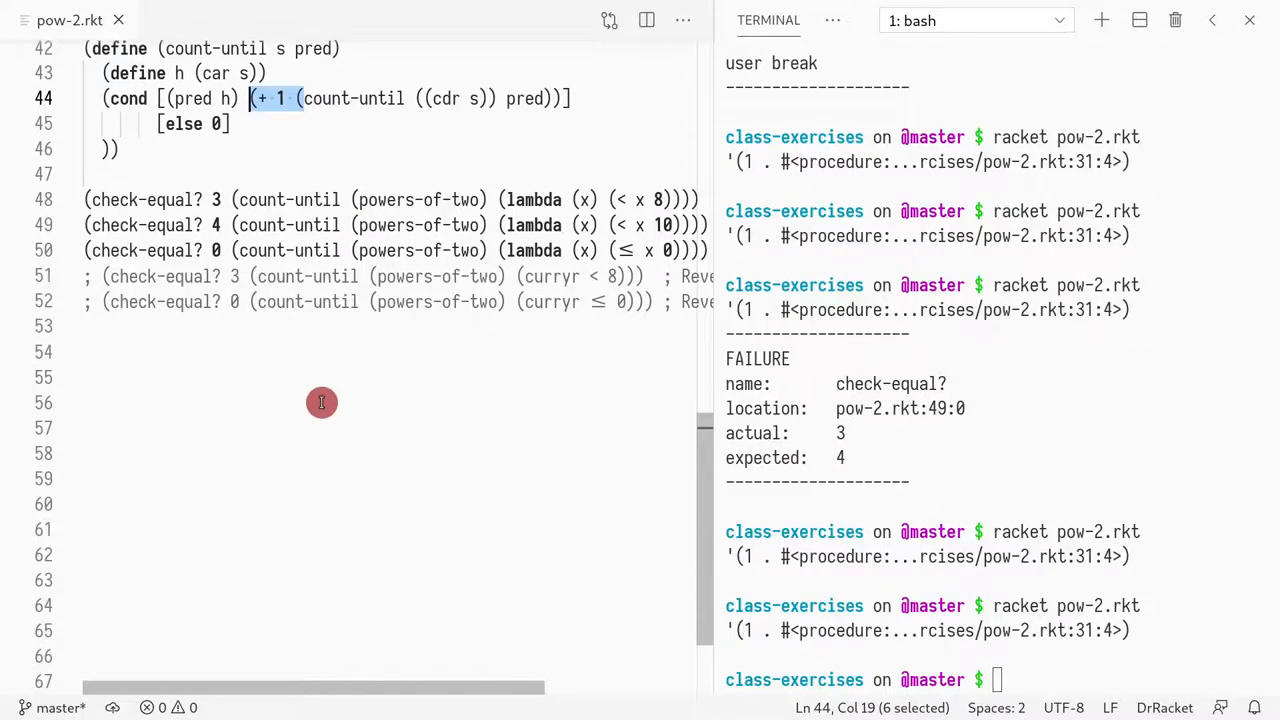
mouse_move(388, 380)
type("(")
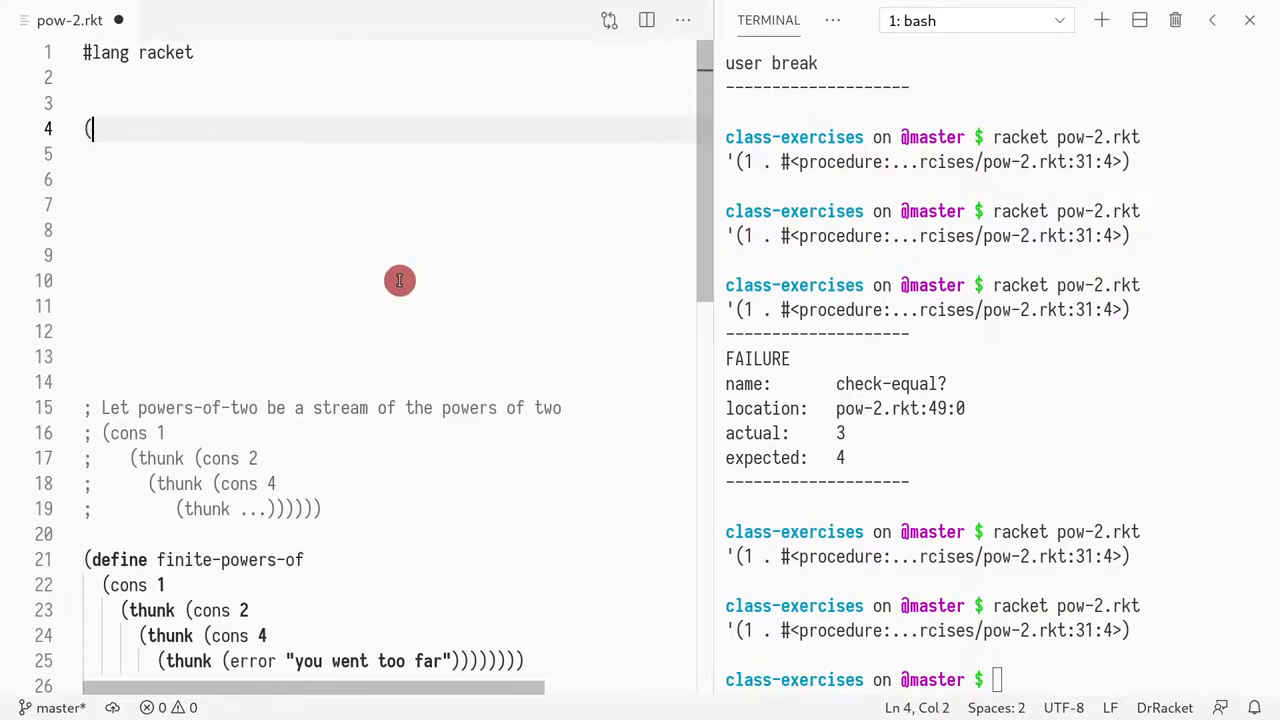
Step: Define powers-of-two whose body conses 1 onto a recursive powers-of-two call
type("define (powe")
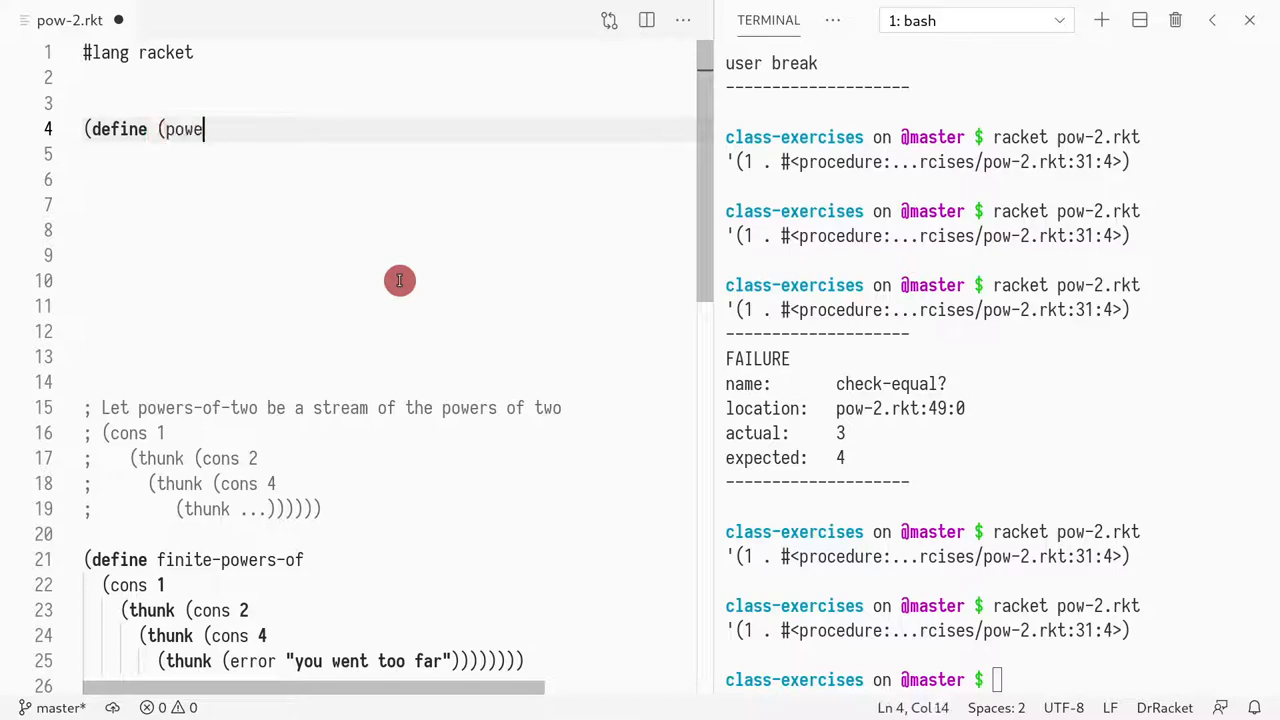
type("rs-of-two")
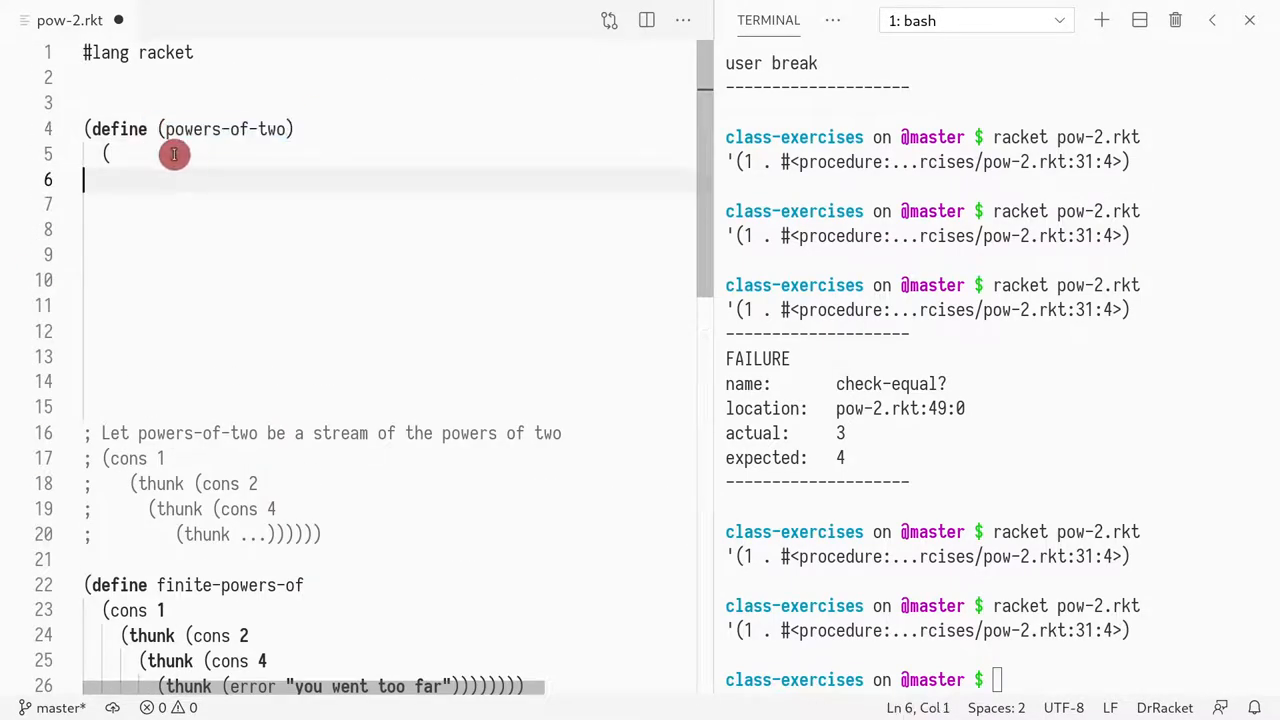
scroll("down", 3)
type("cons 1")
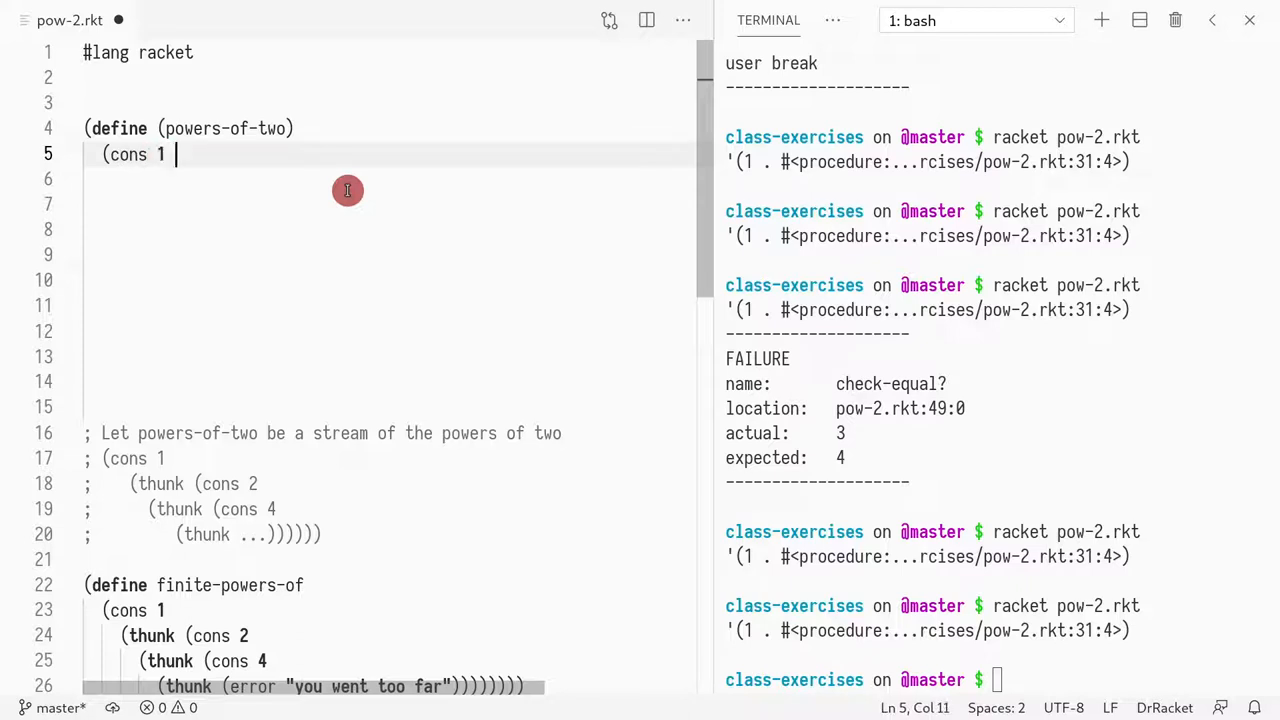
type("(")
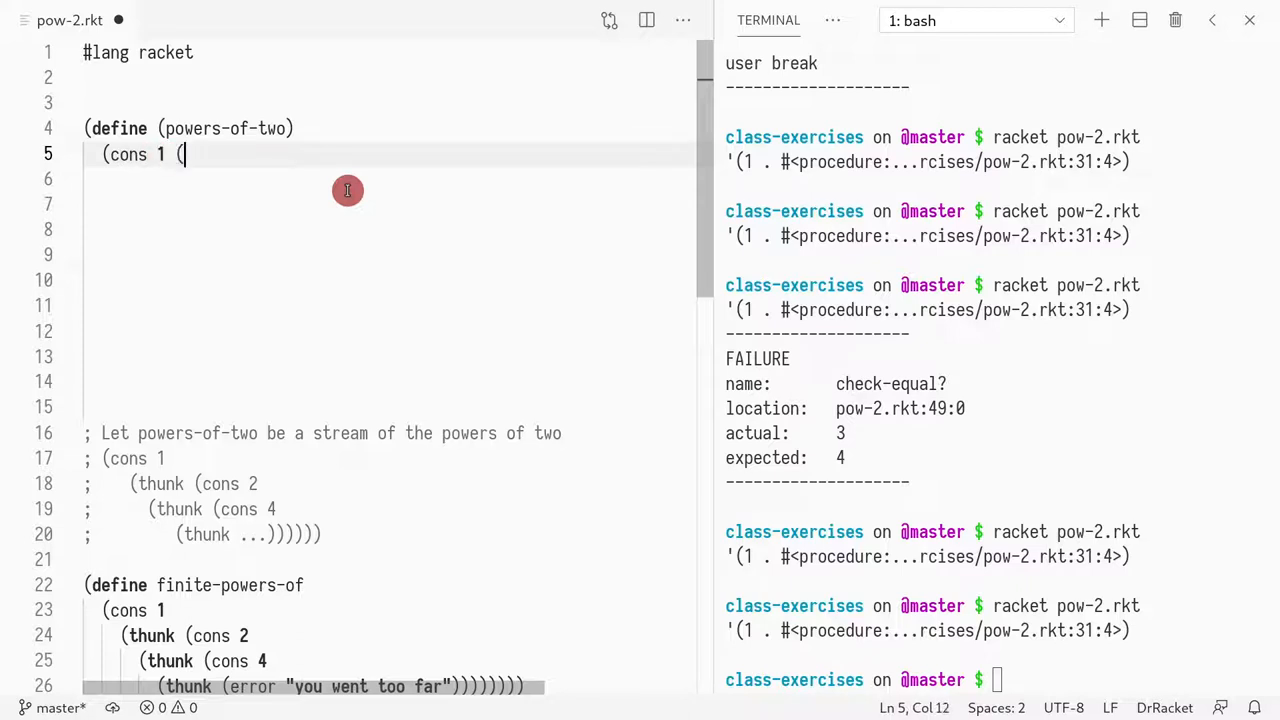
mouse_move(276, 160)
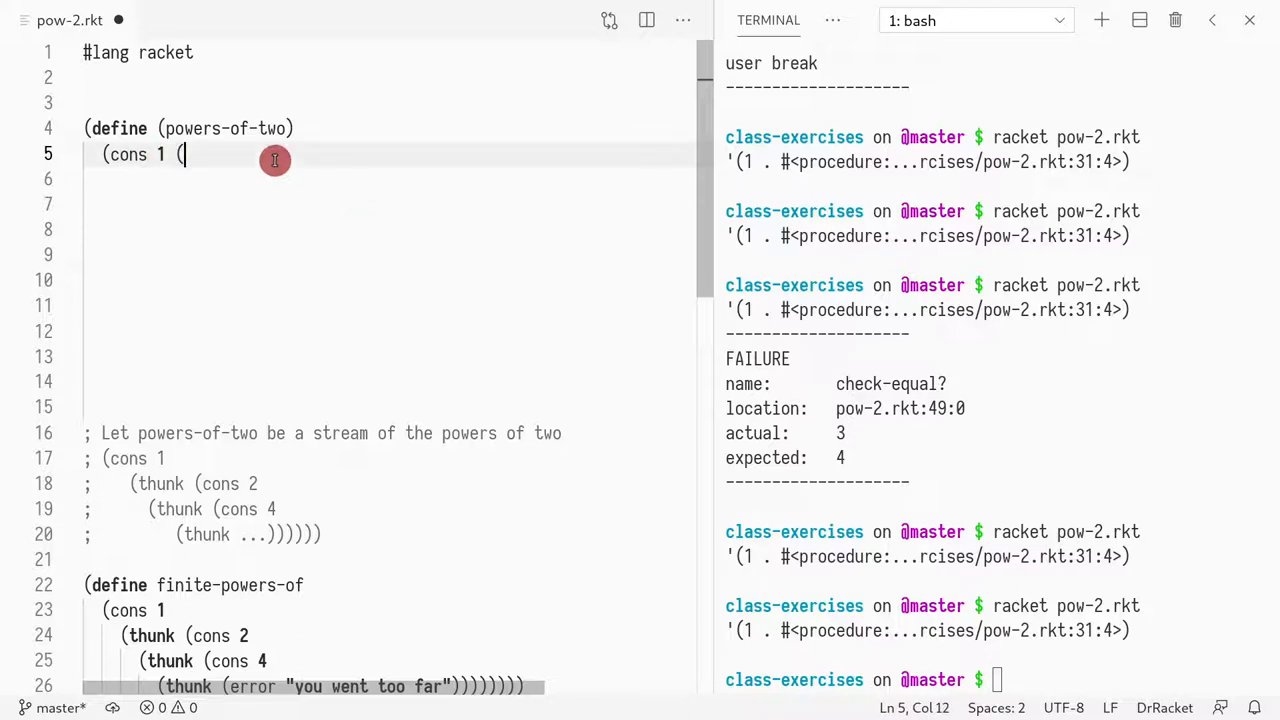
type("powers-of-two)")
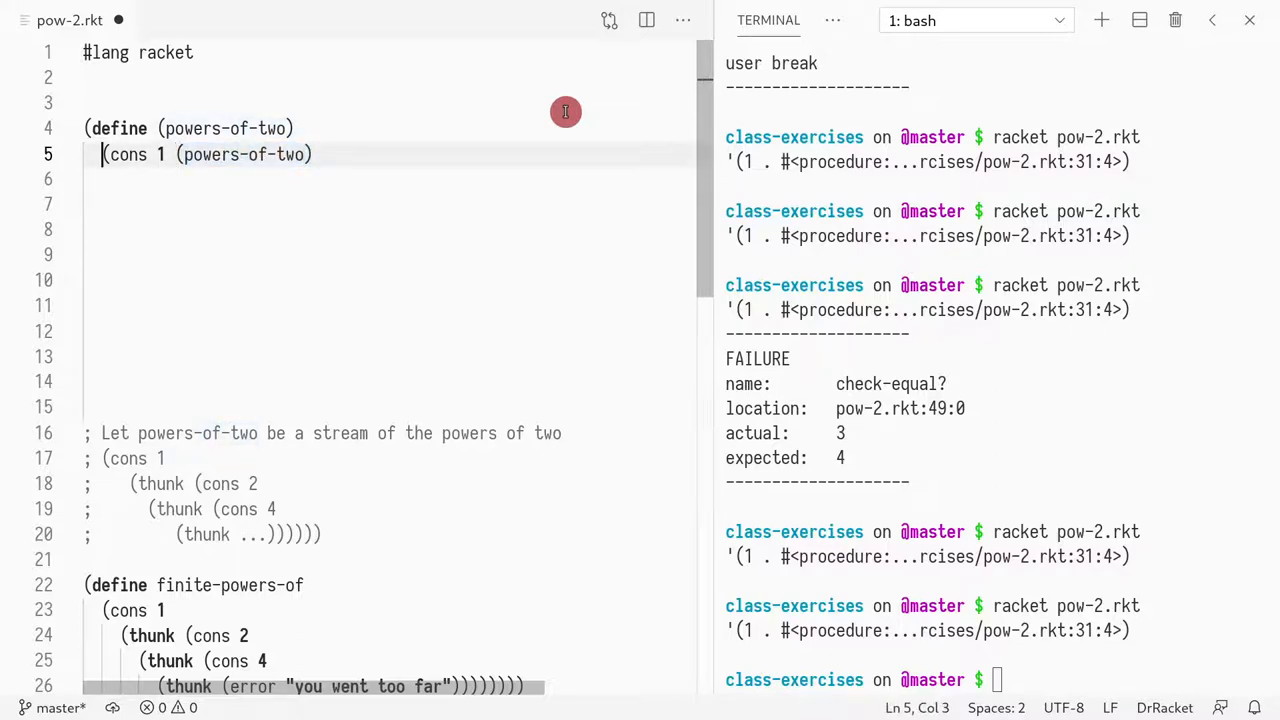
Step: Define inner helper powers-of-two-aux taking curr-pow-of-two and consing it onto the recursion
key("Enter")
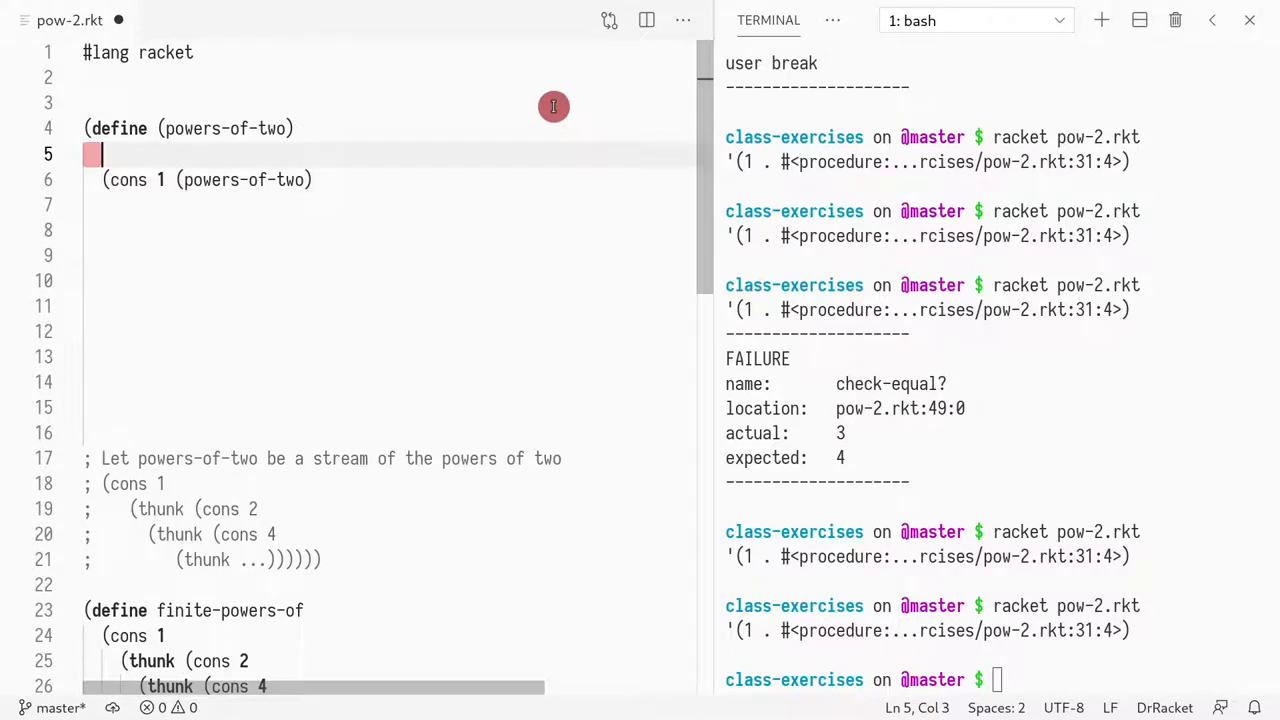
type("(define (")
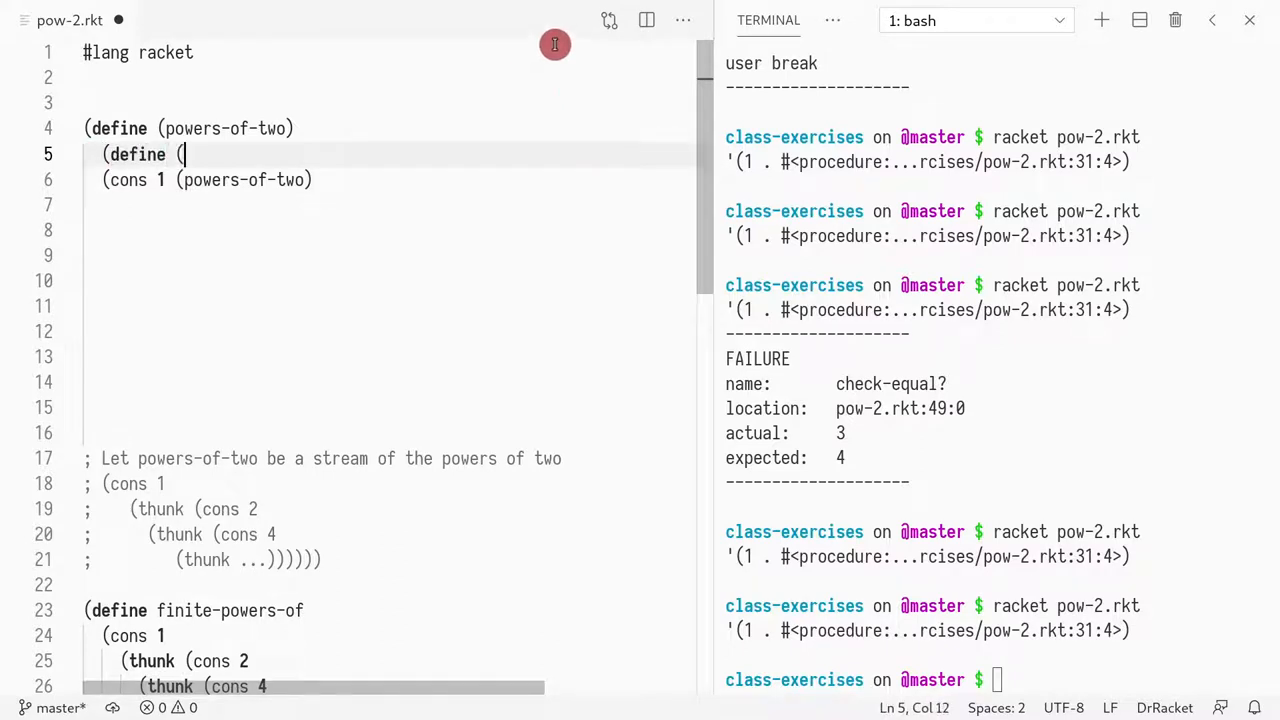
type("power")
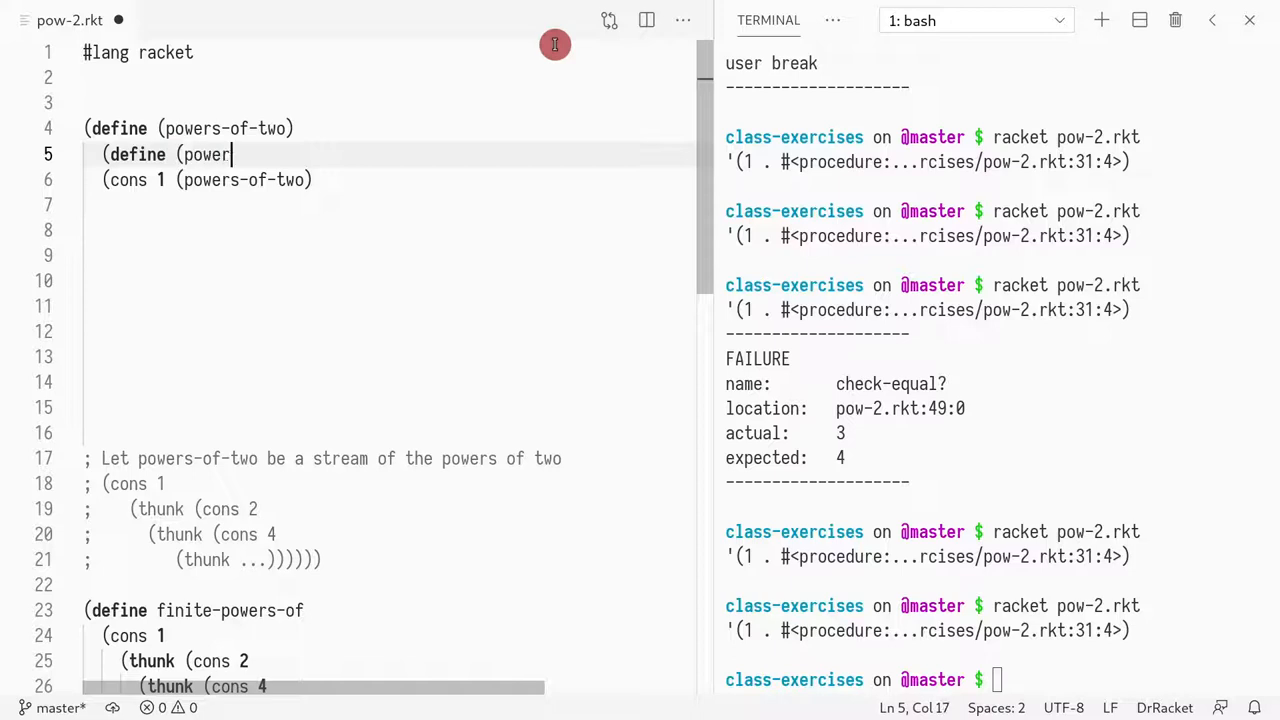
type("s-of-two-iter")
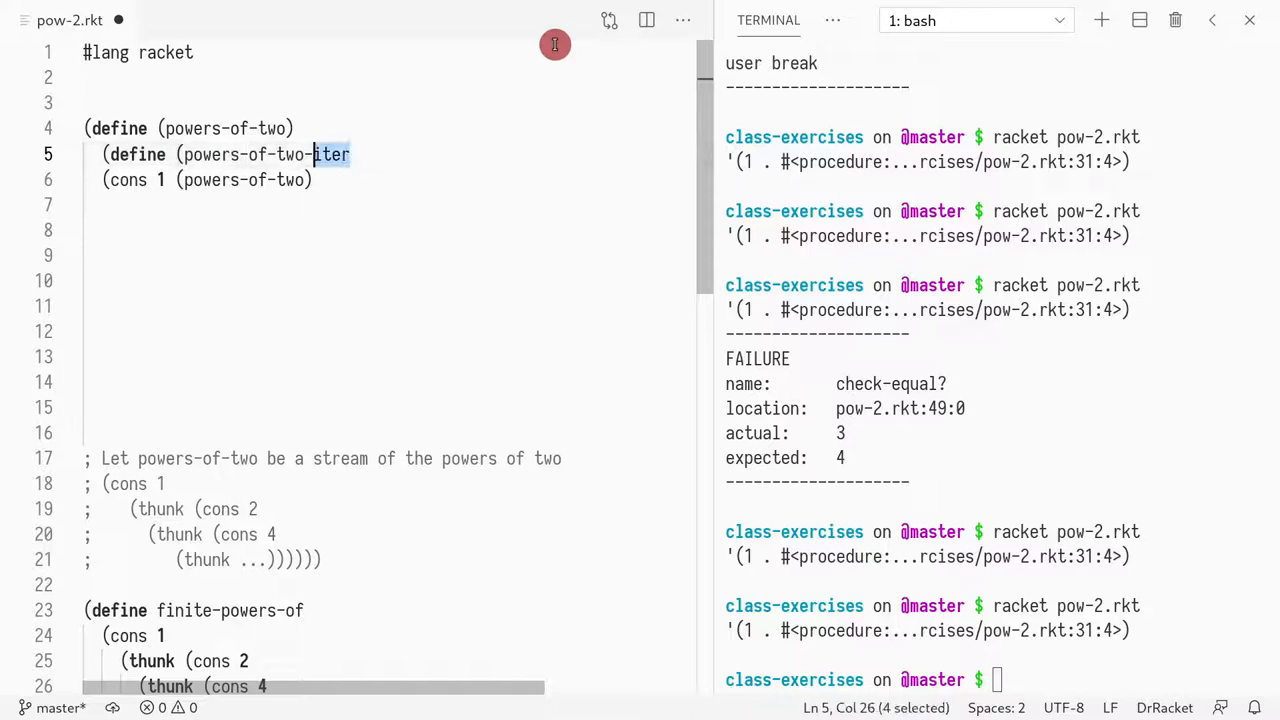
type("aux n")
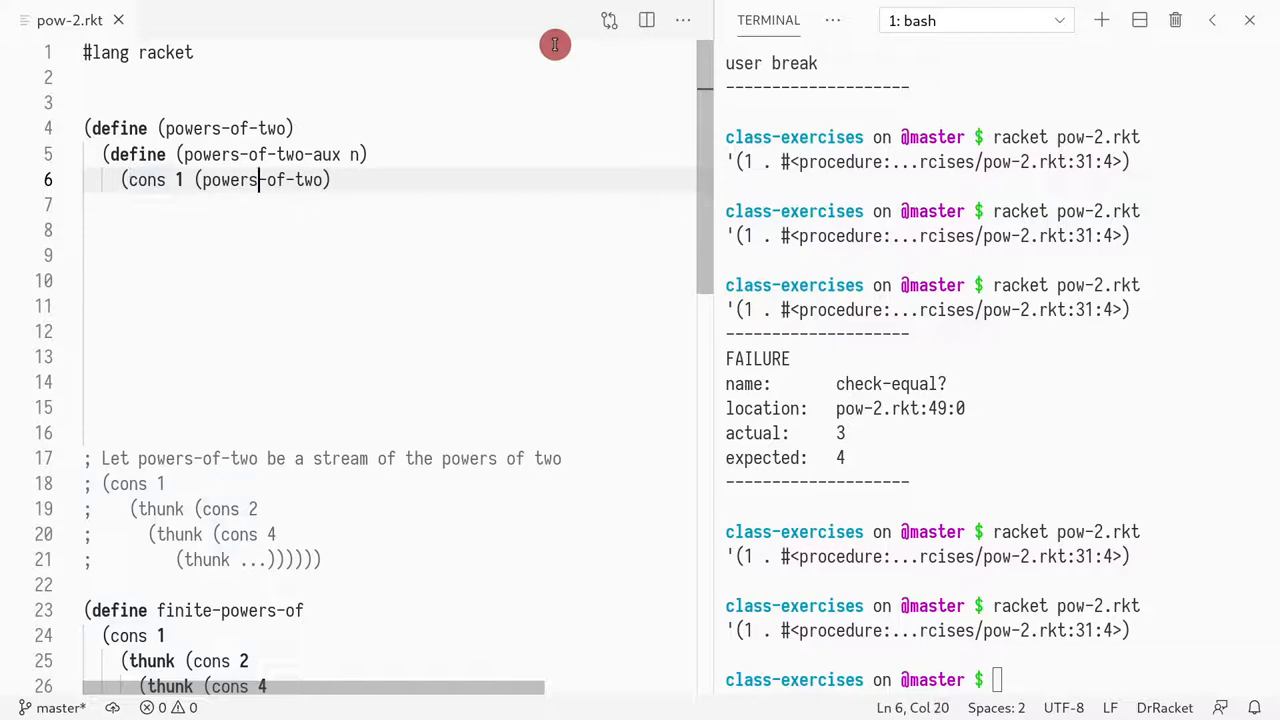
double_click(212, 154)
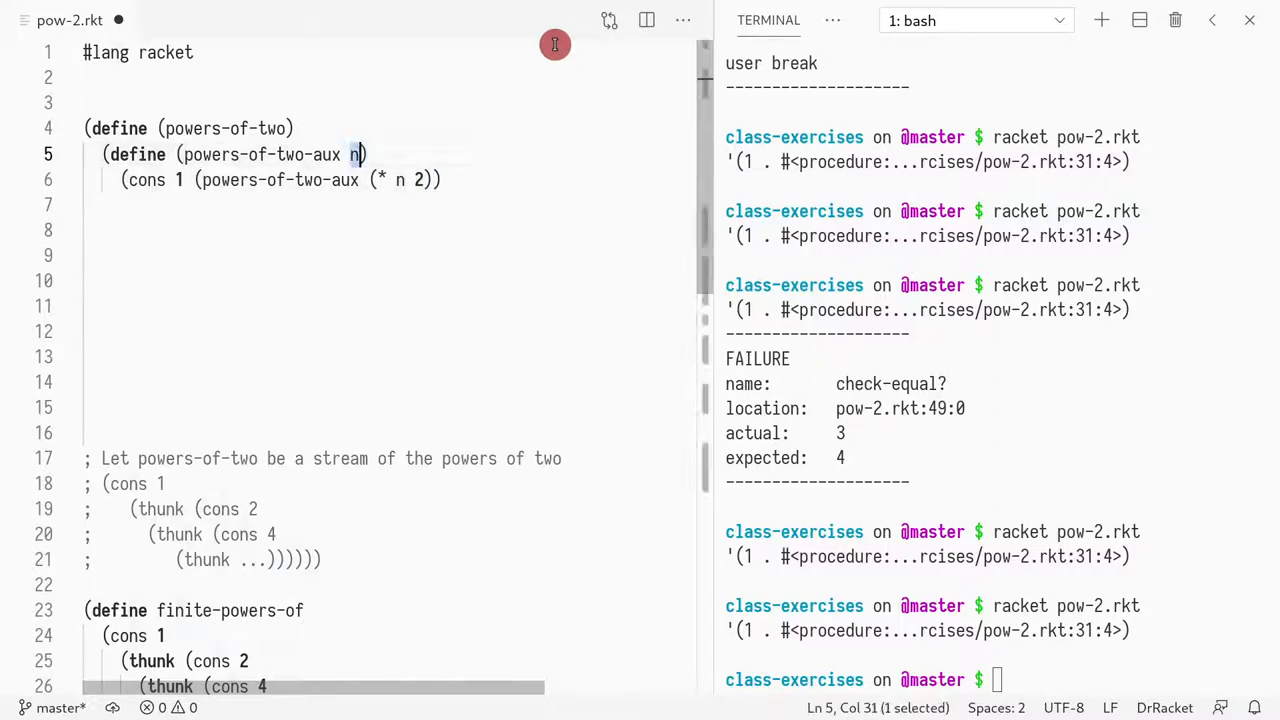
type("curr")
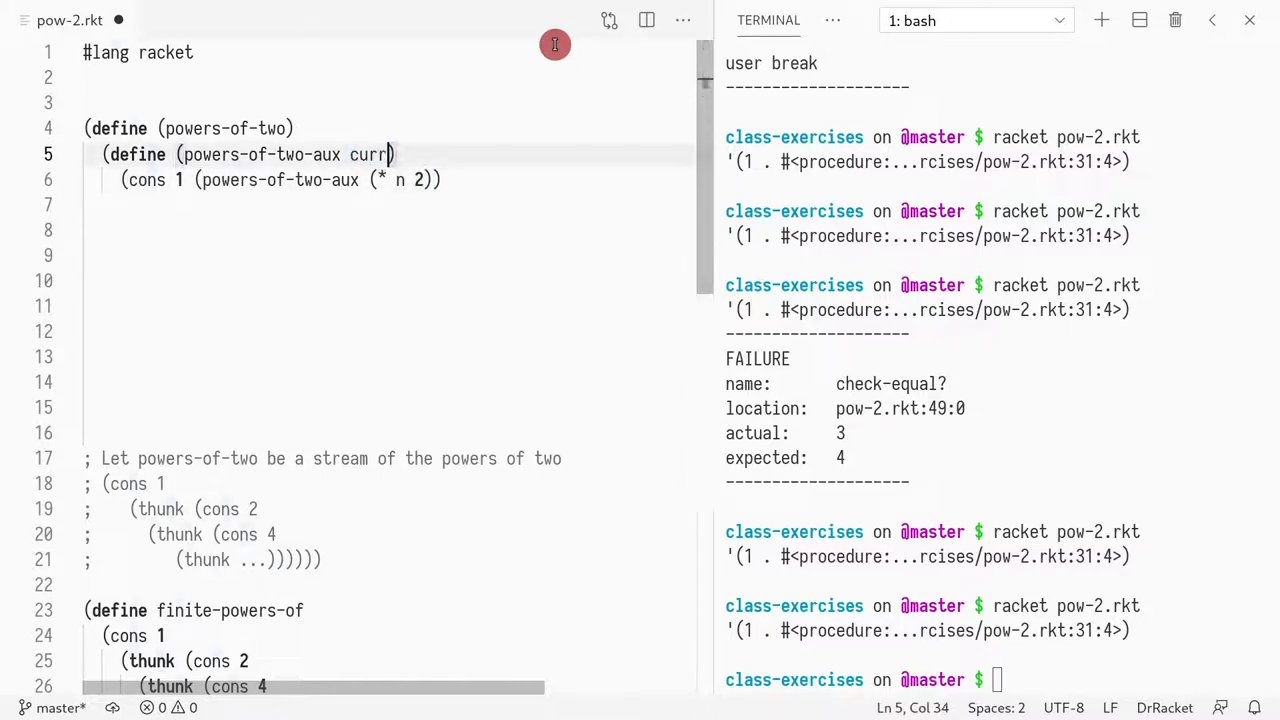
type("-pow-of-two")
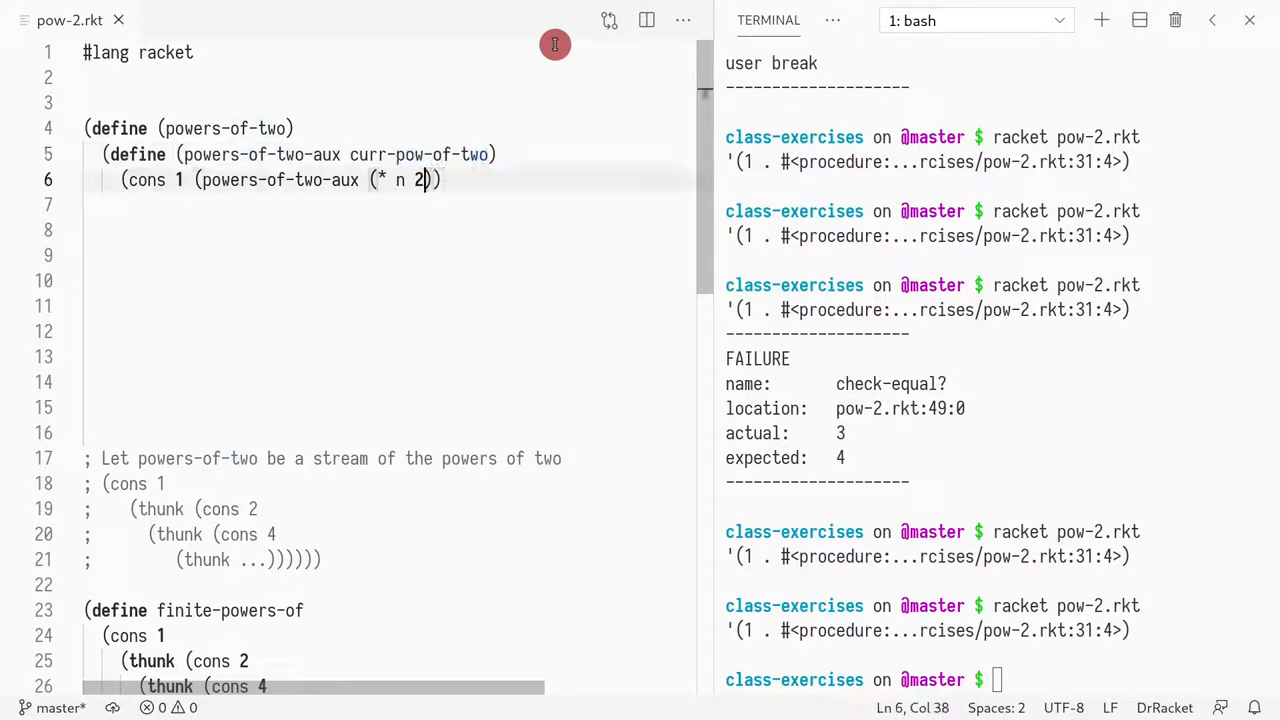
type("curr-pow-of-two")
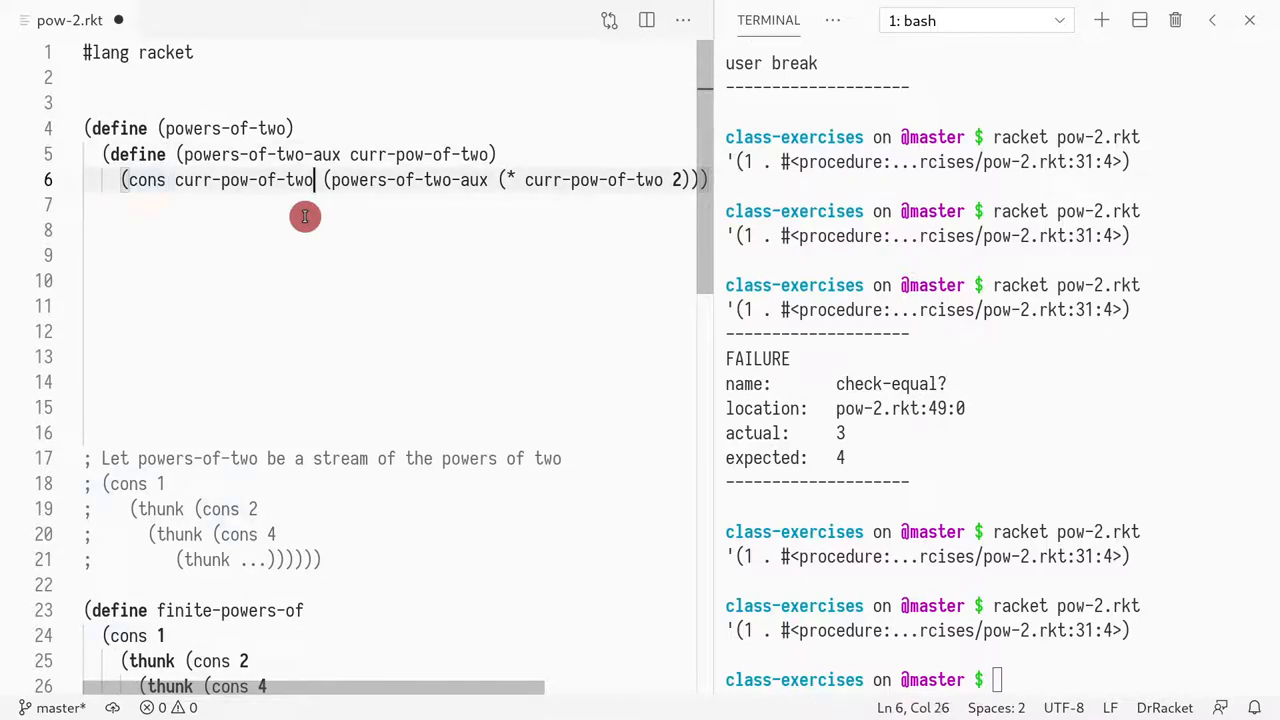
Step: Lay out the cons arguments on separate lines and close the helper's parentheses
key("Enter")
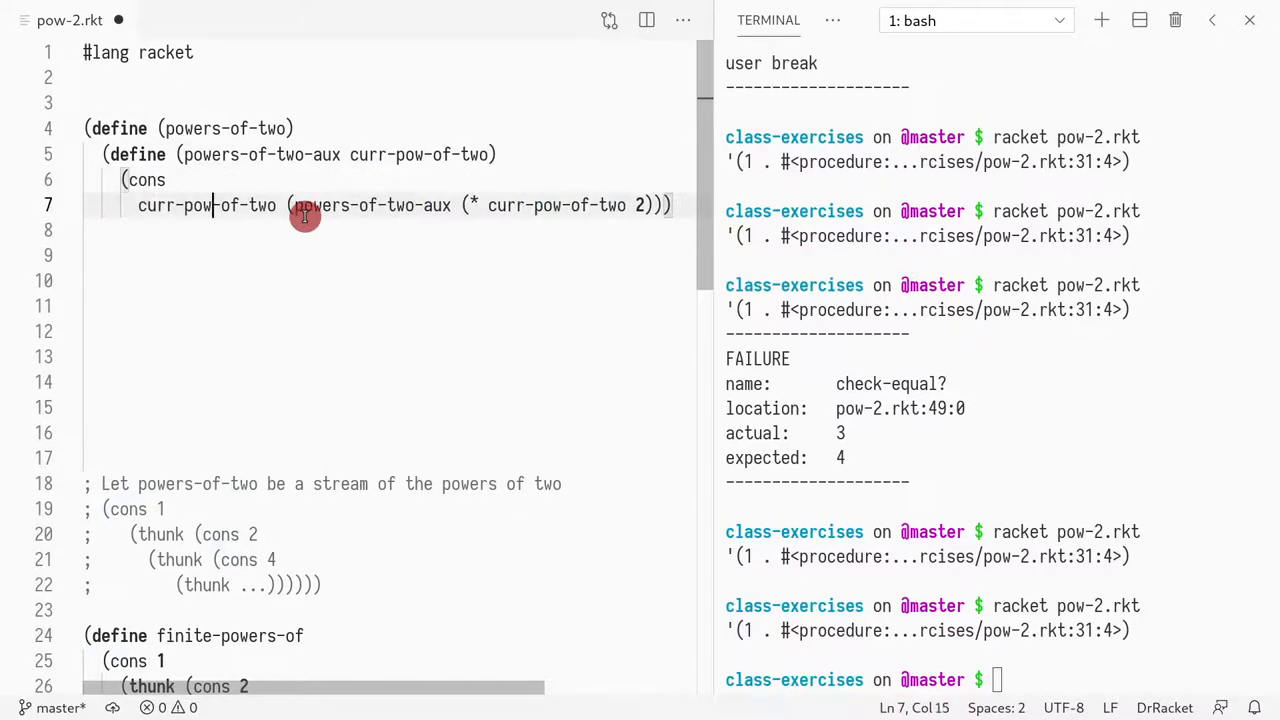
key("enter")
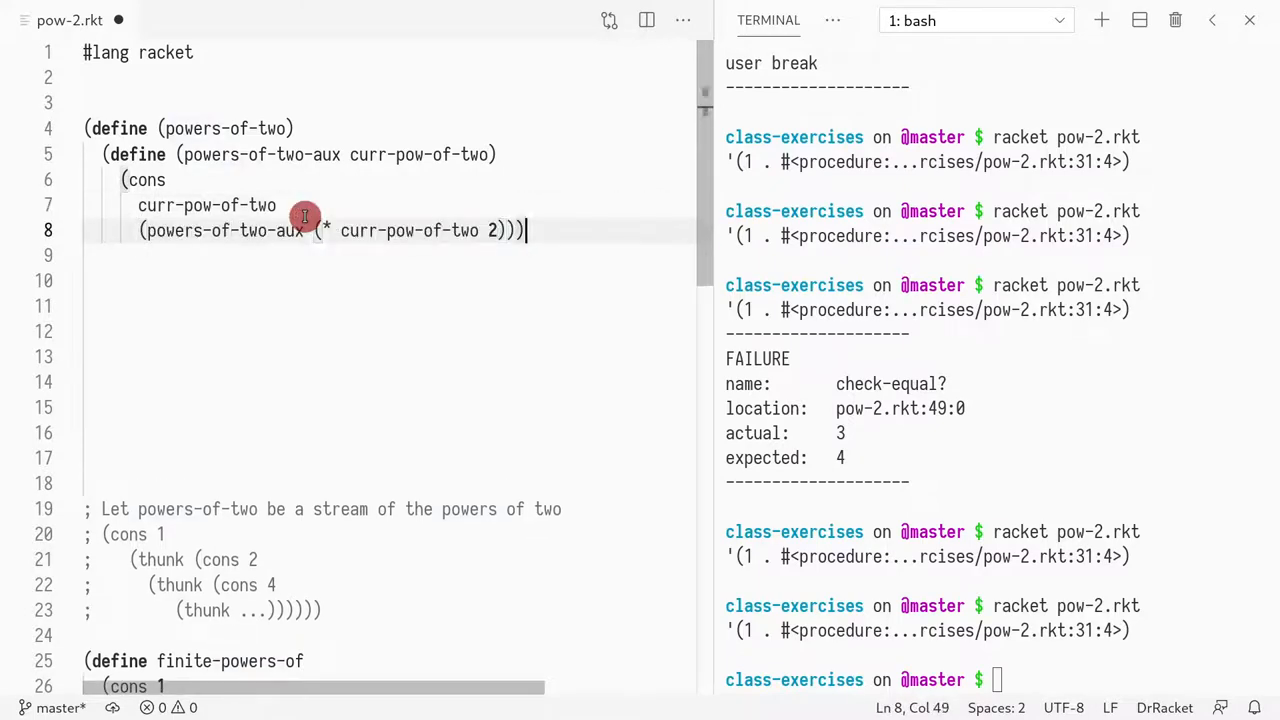
type("))")
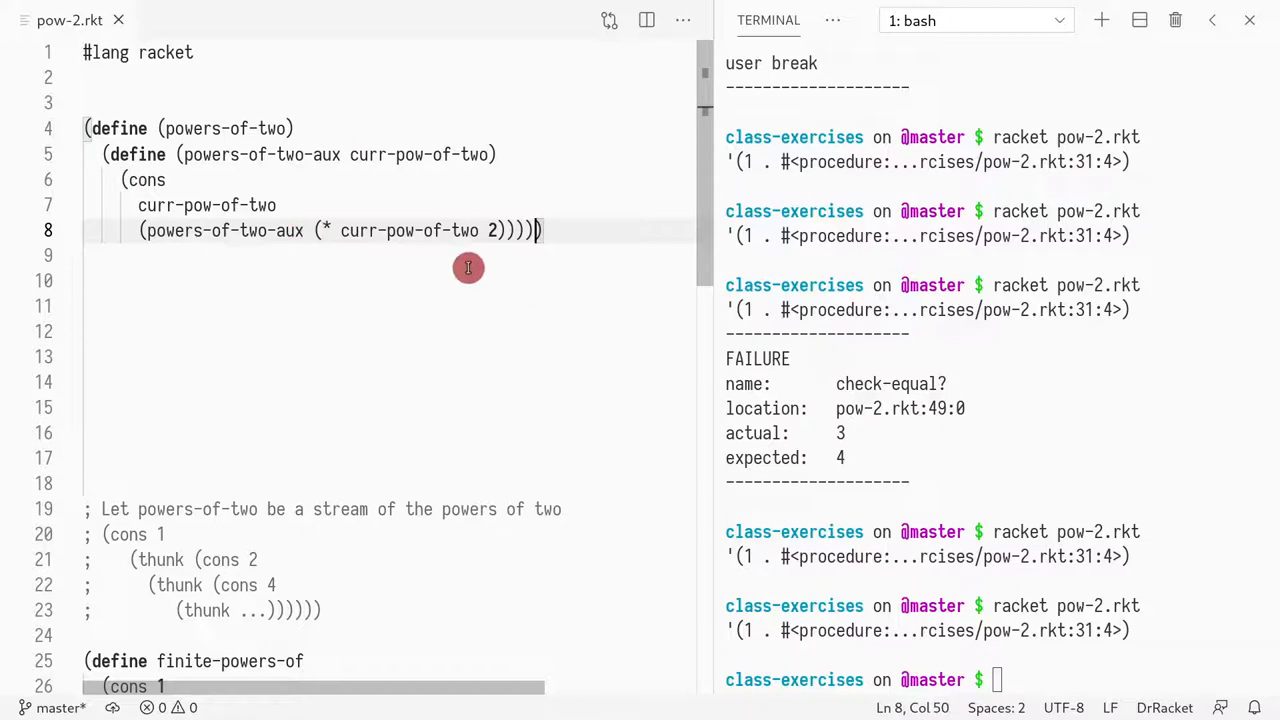
left_click(92, 154)
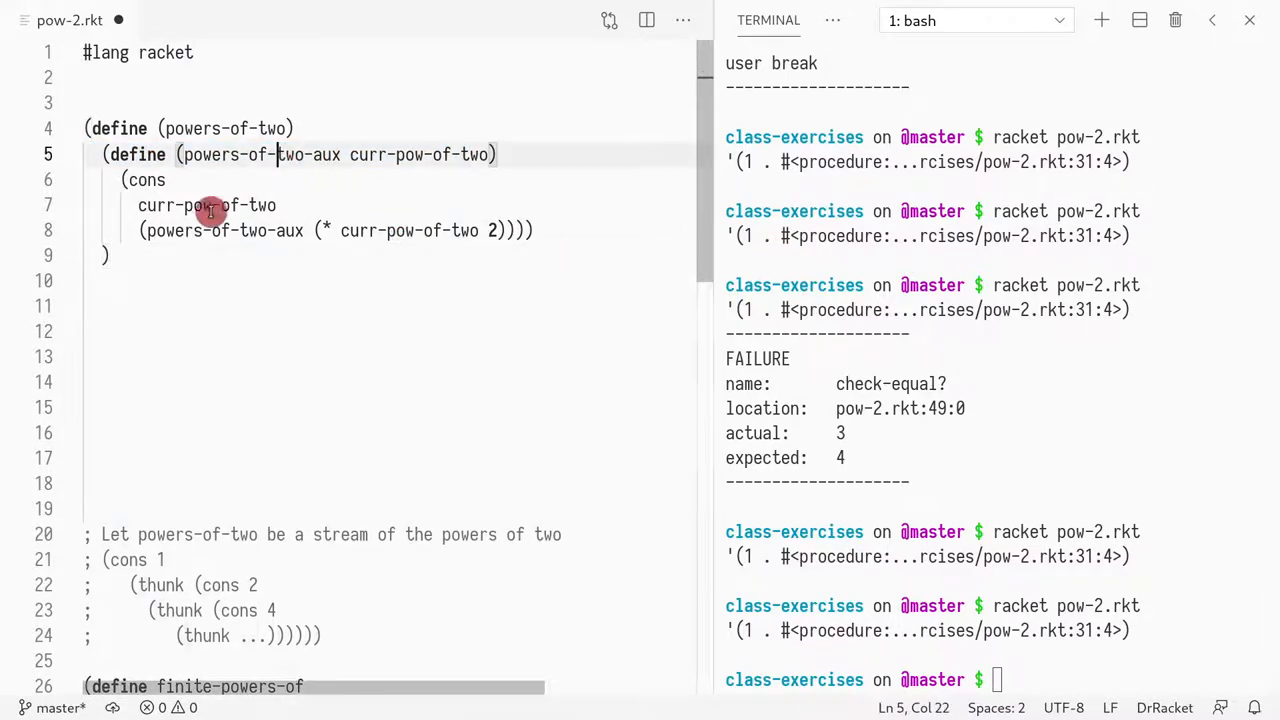
Step: Call (powers-of-two-aux 1) as the last expression of powers-of-two's body
double_click(324, 154)
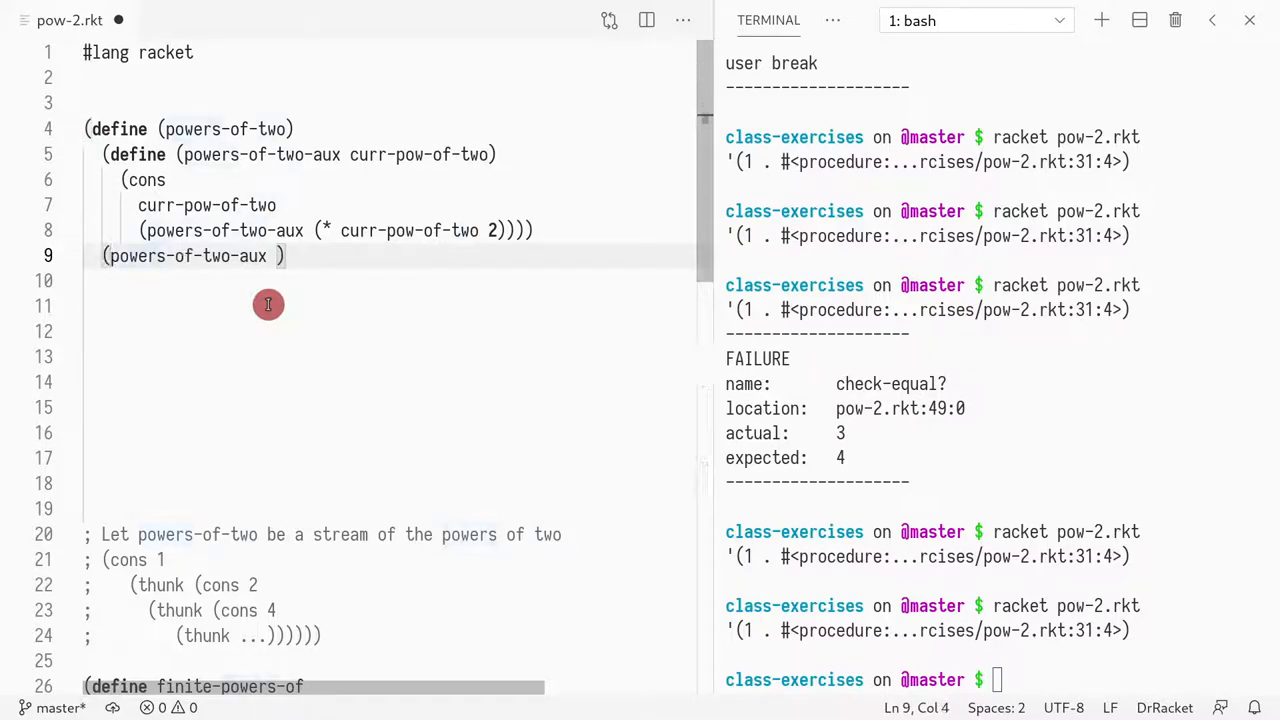
type("1")
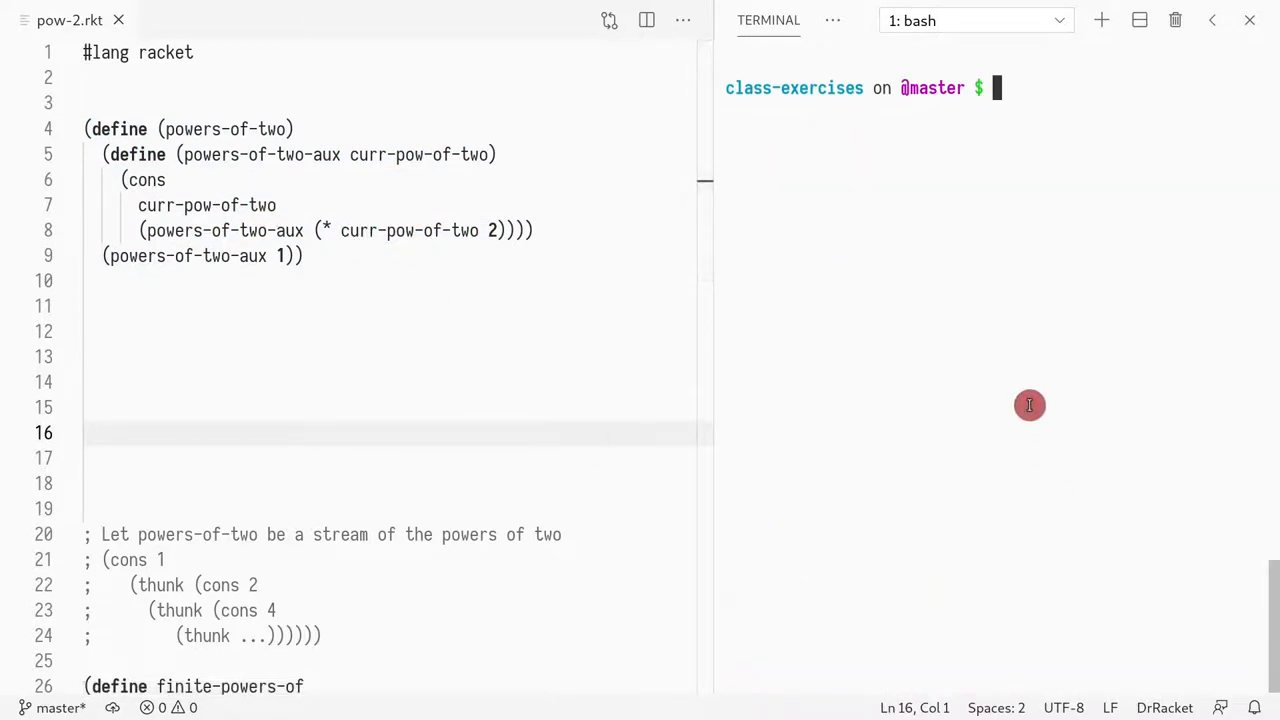
Step: Run racket pow-2.rkt, then add (require rackunit) to fix the unbound check-equal? error
type("racket pow-2.rkt")
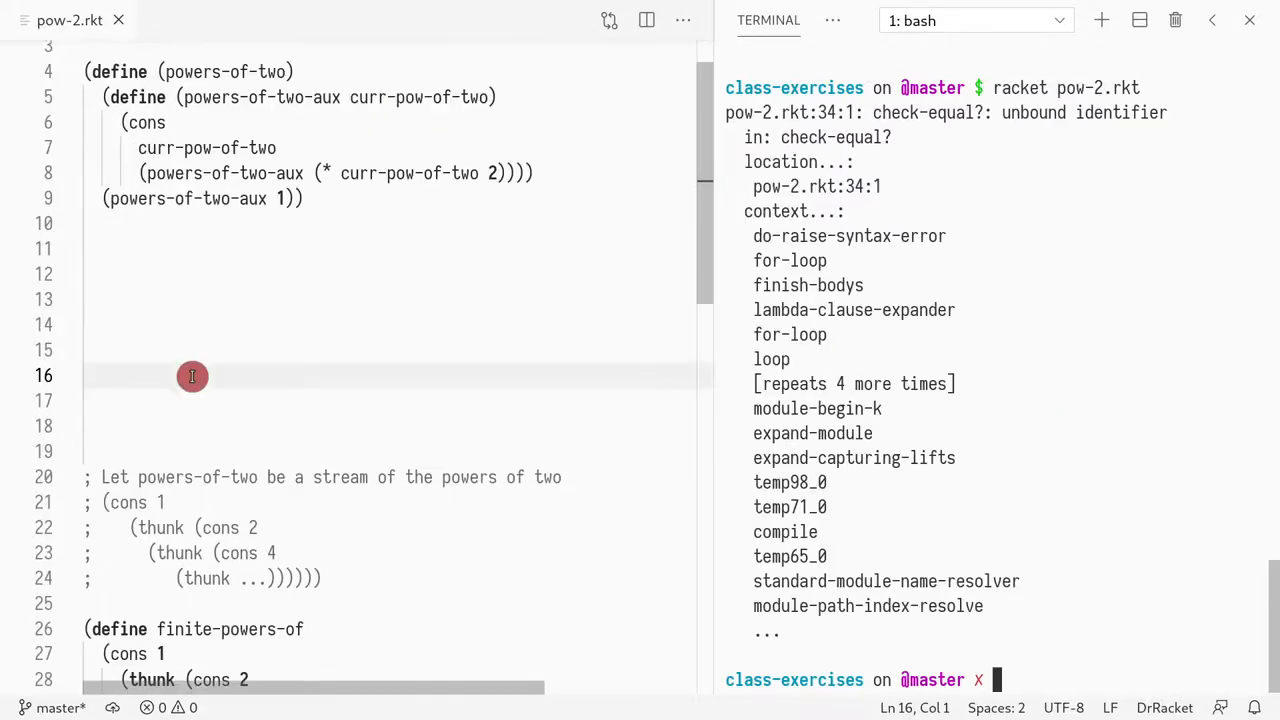
scroll("down", 3)
type("(")
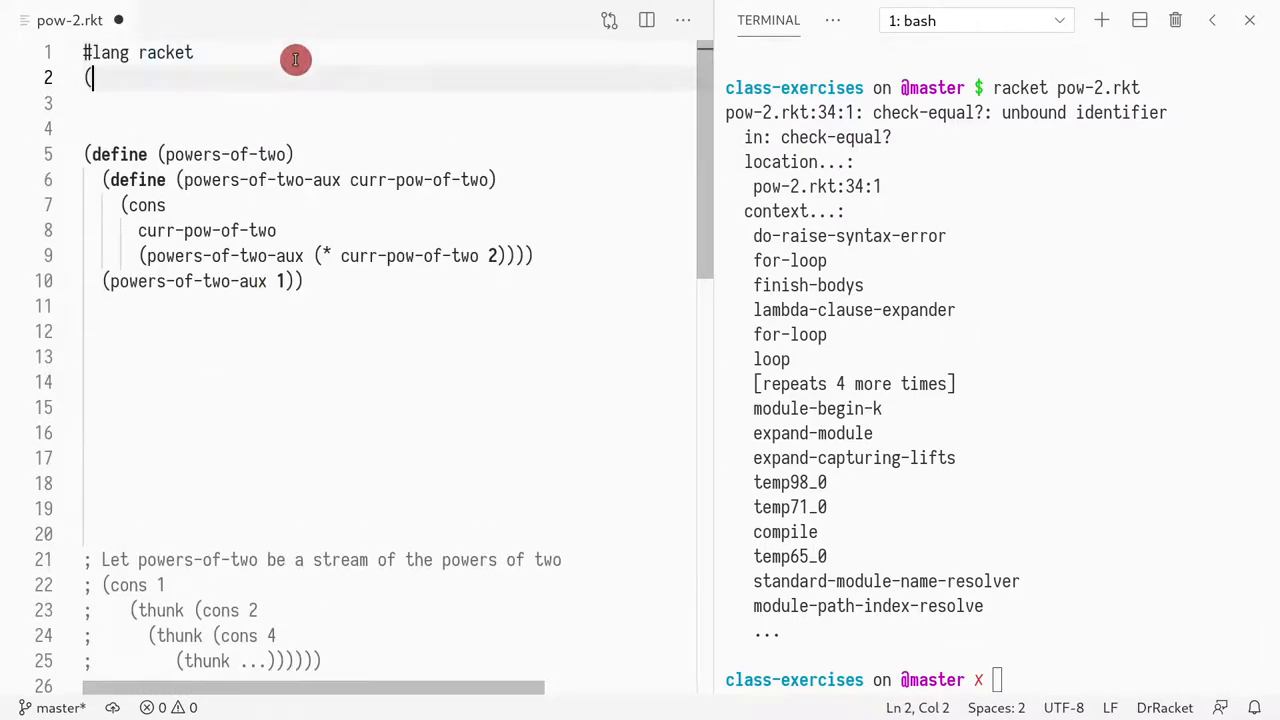
type("require")
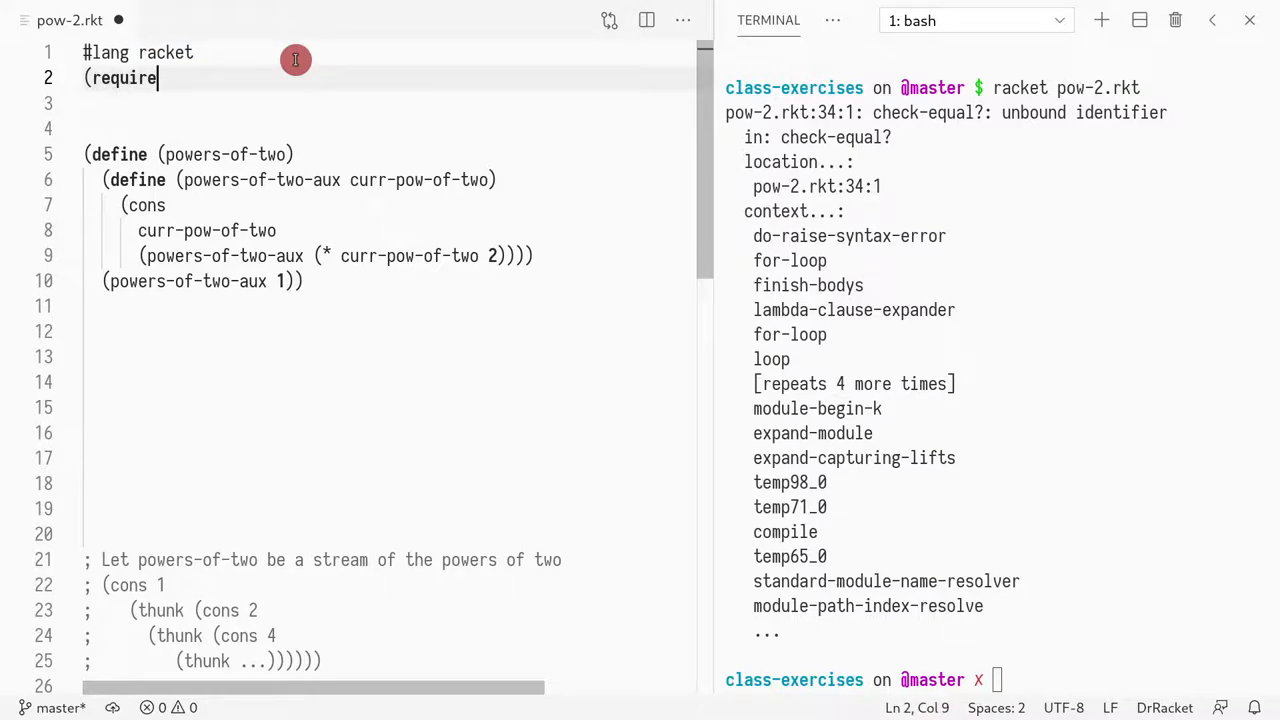
type("rackunit)")
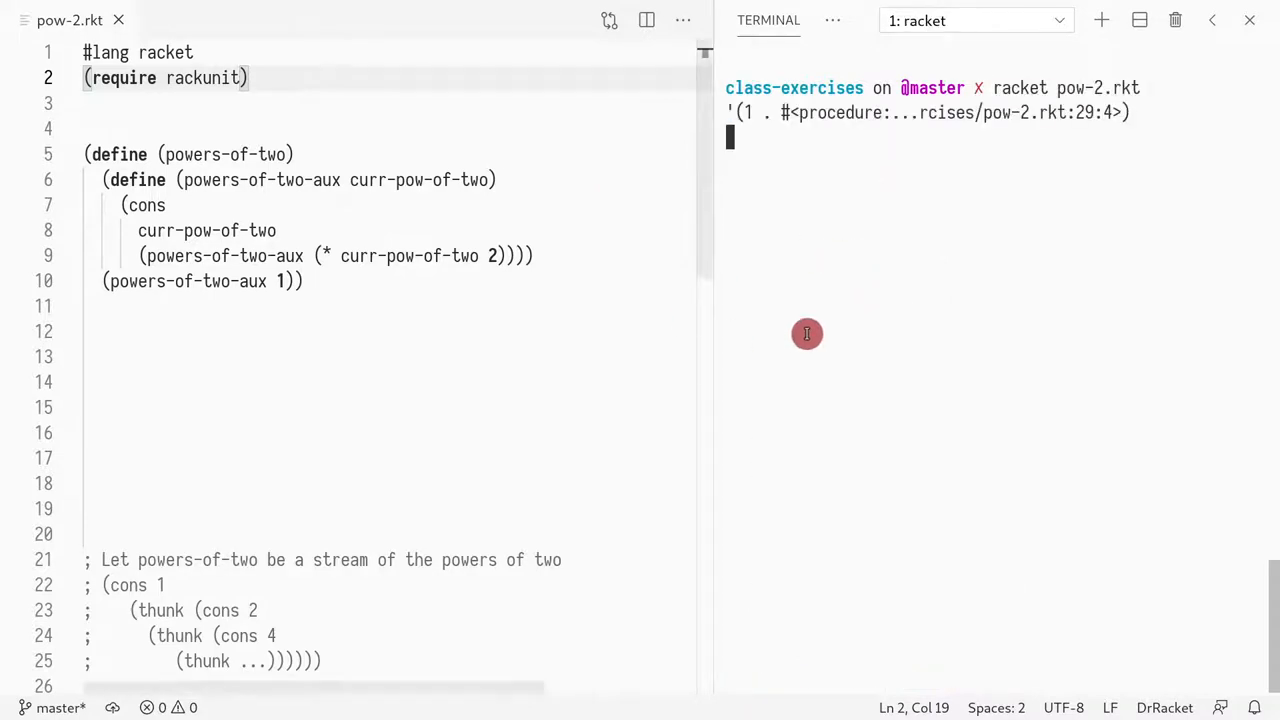
mouse_move(832, 144)
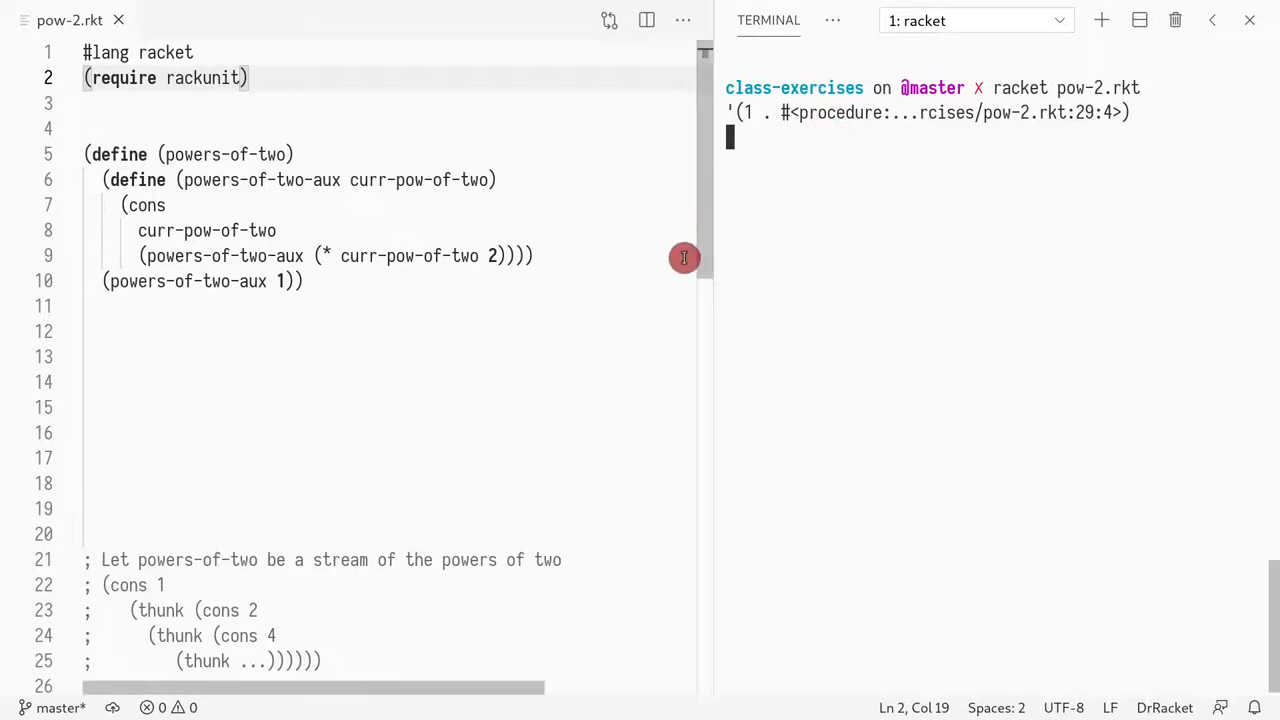
mouse_move(444, 298)
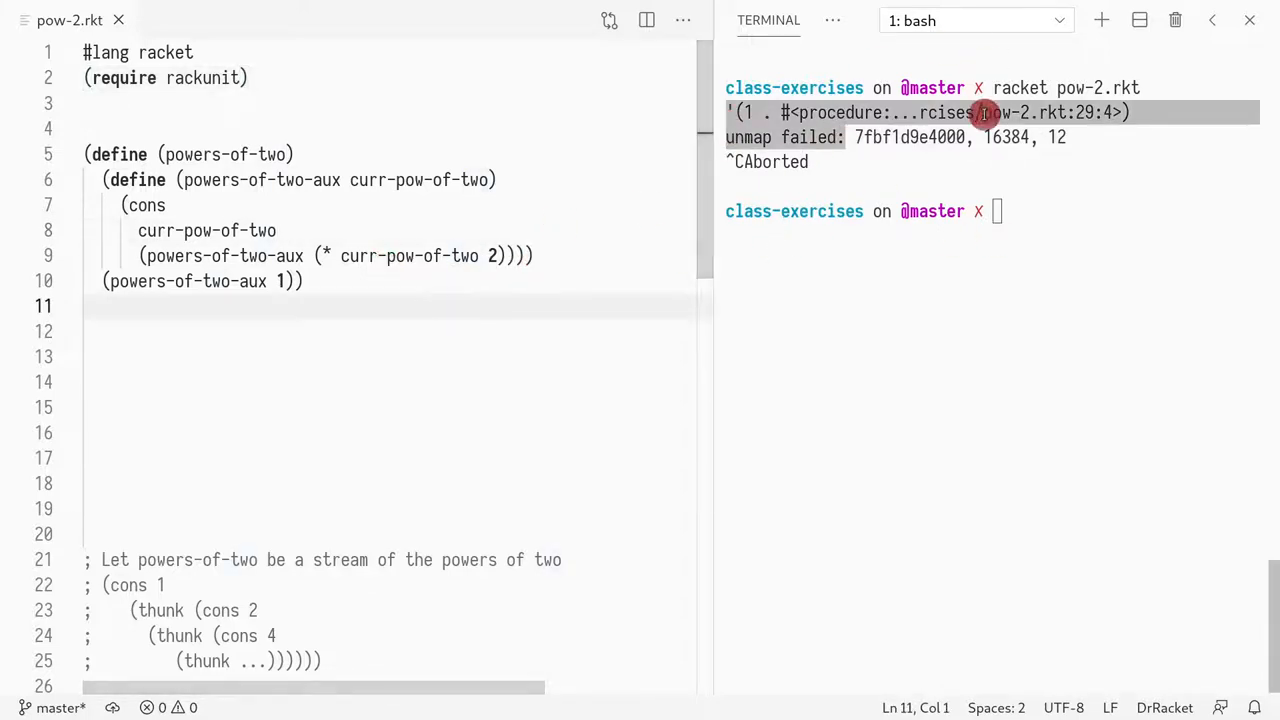
mouse_move(500, 308)
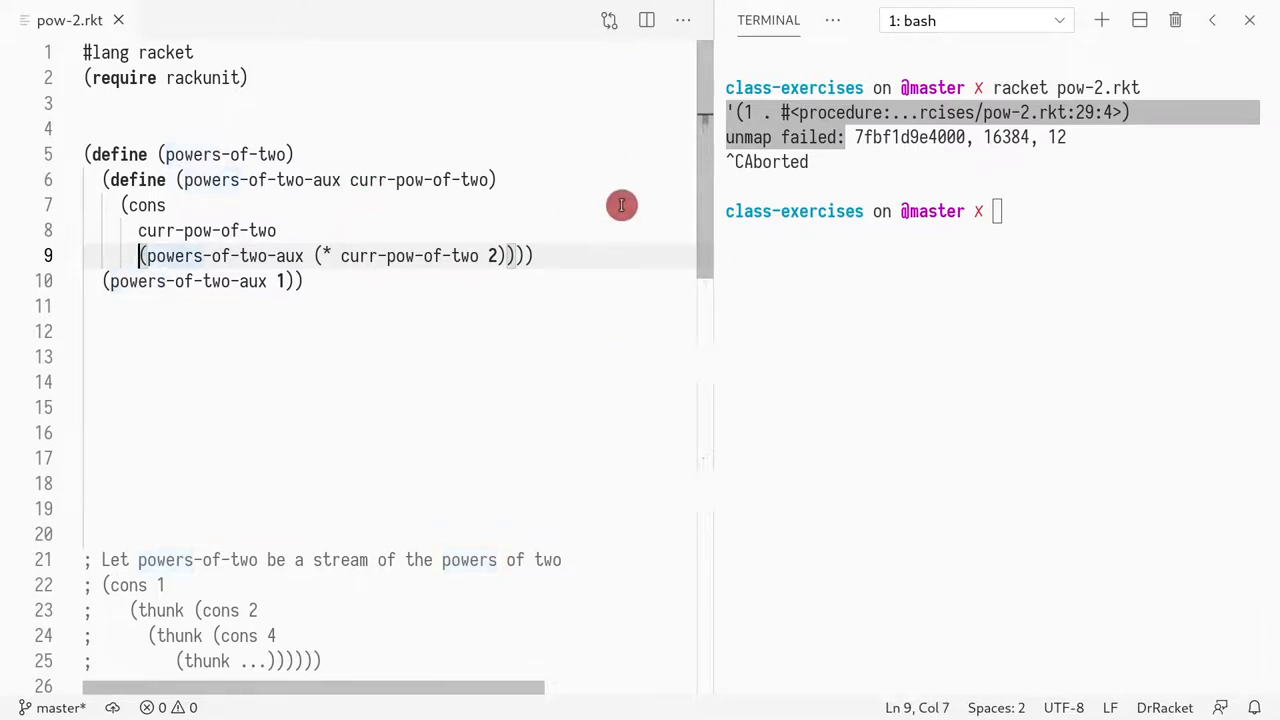
Step: Wrap the recursive powers-of-two-aux call in a thunk and rerun racket pow-2.rkt
type("(thunk")
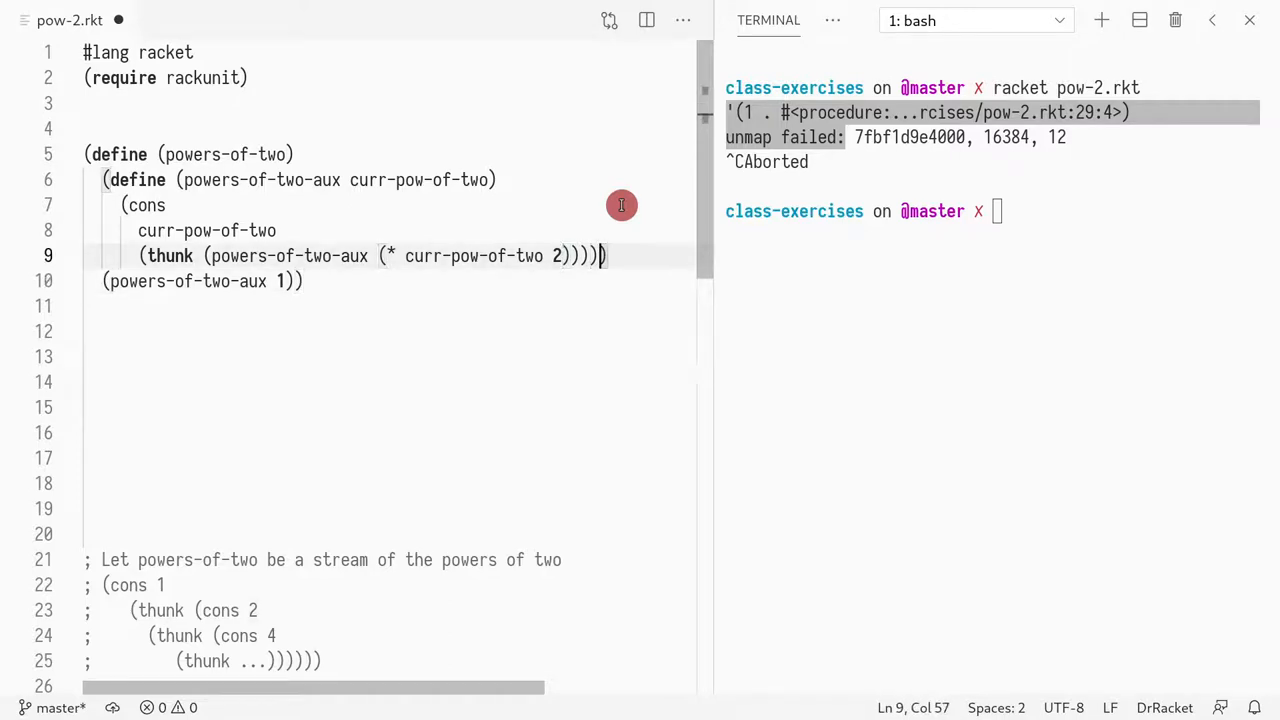
scroll("down", 3)
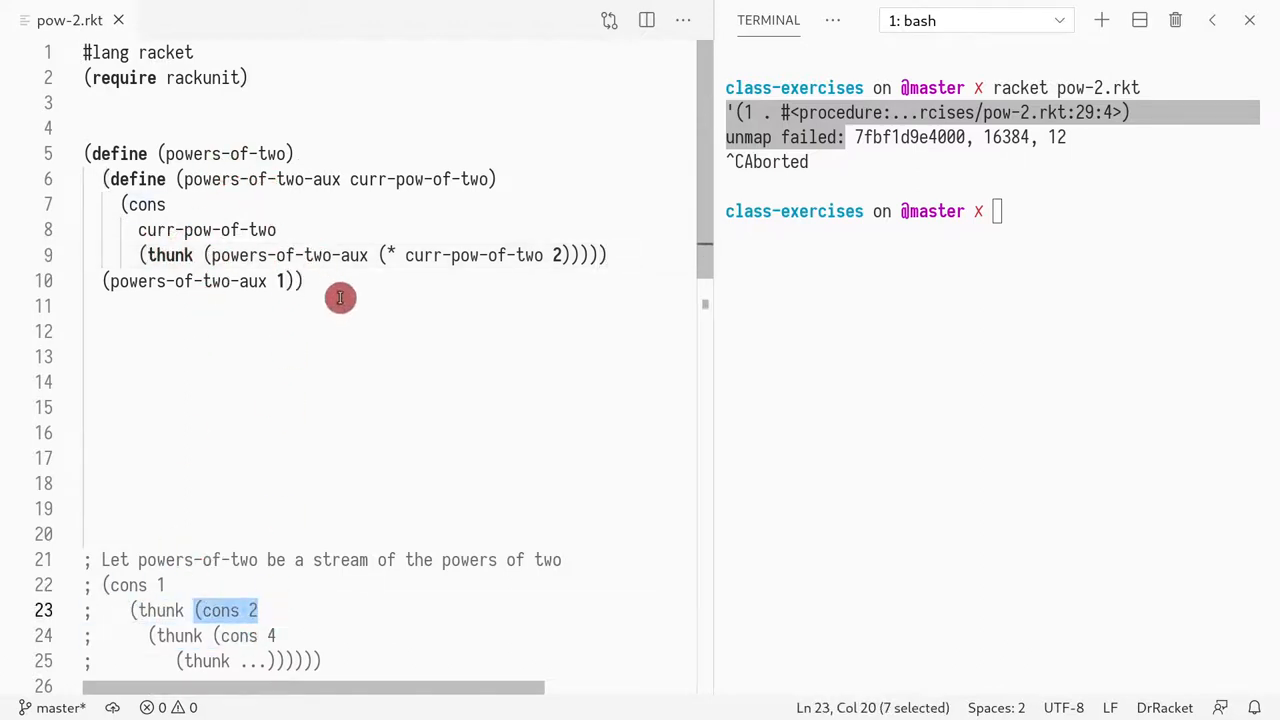
mouse_move(352, 262)
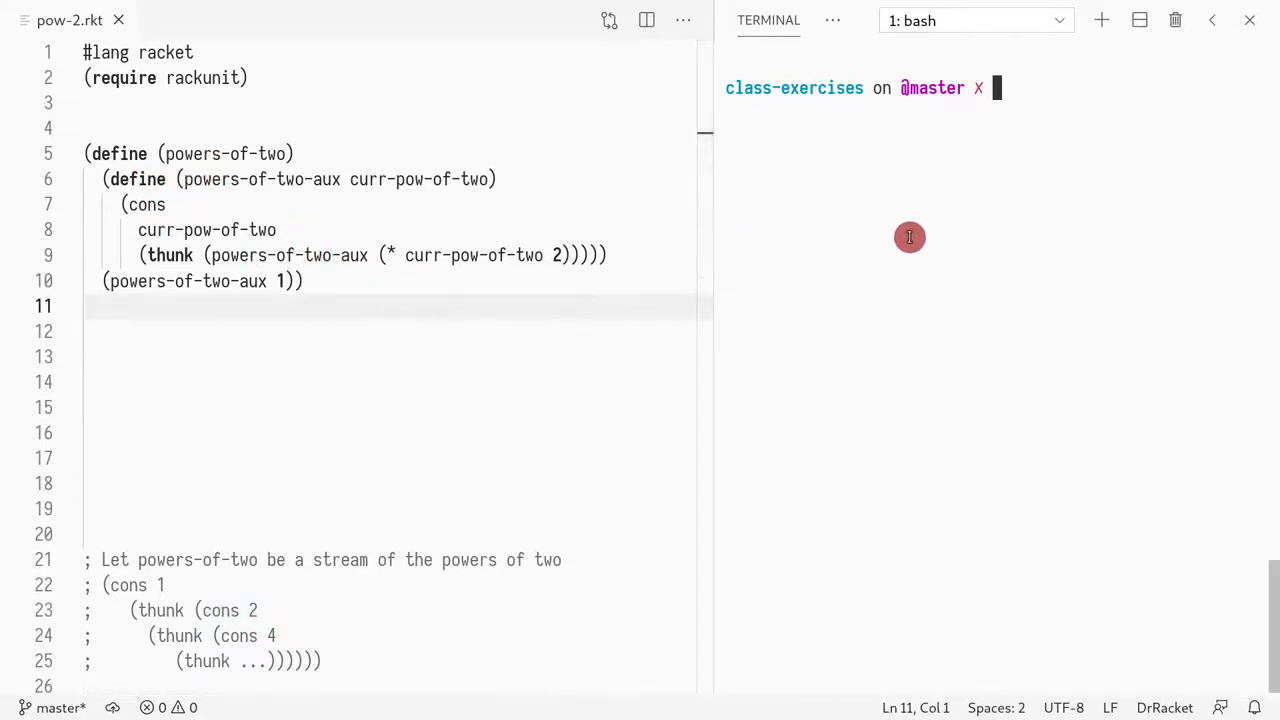
type("racket pow-2.rkt")
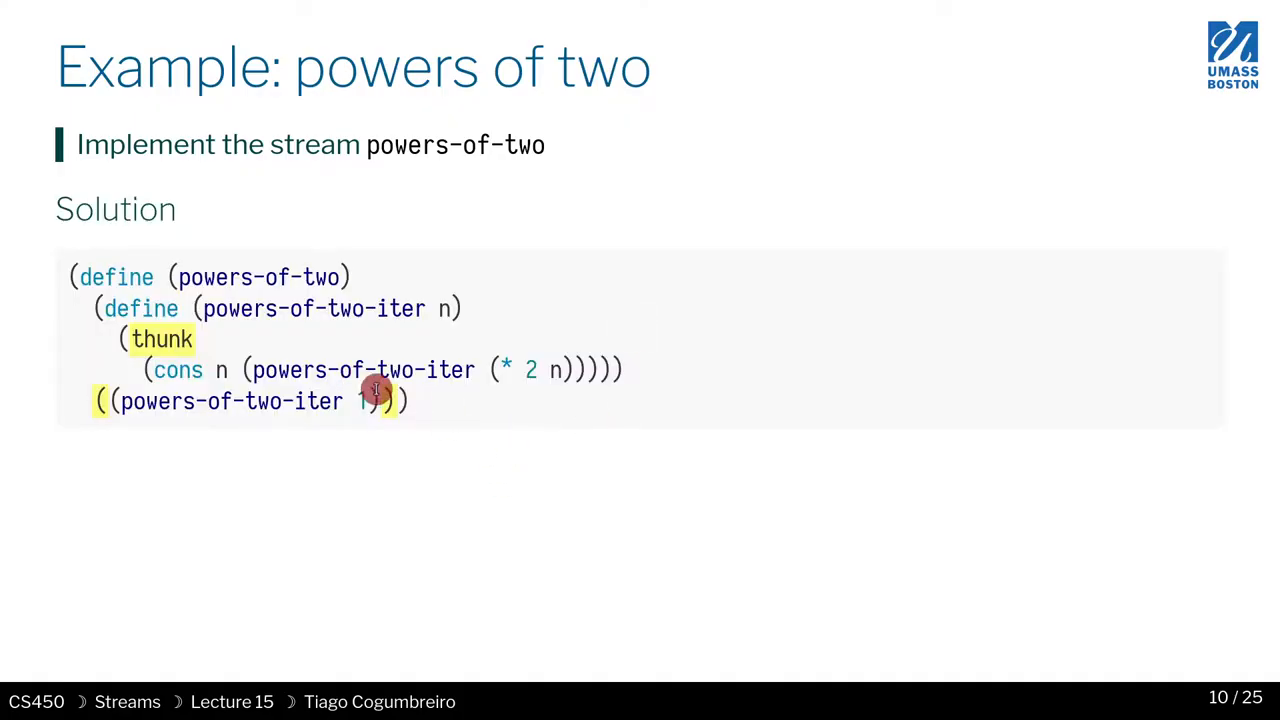
mouse_move(408, 370)
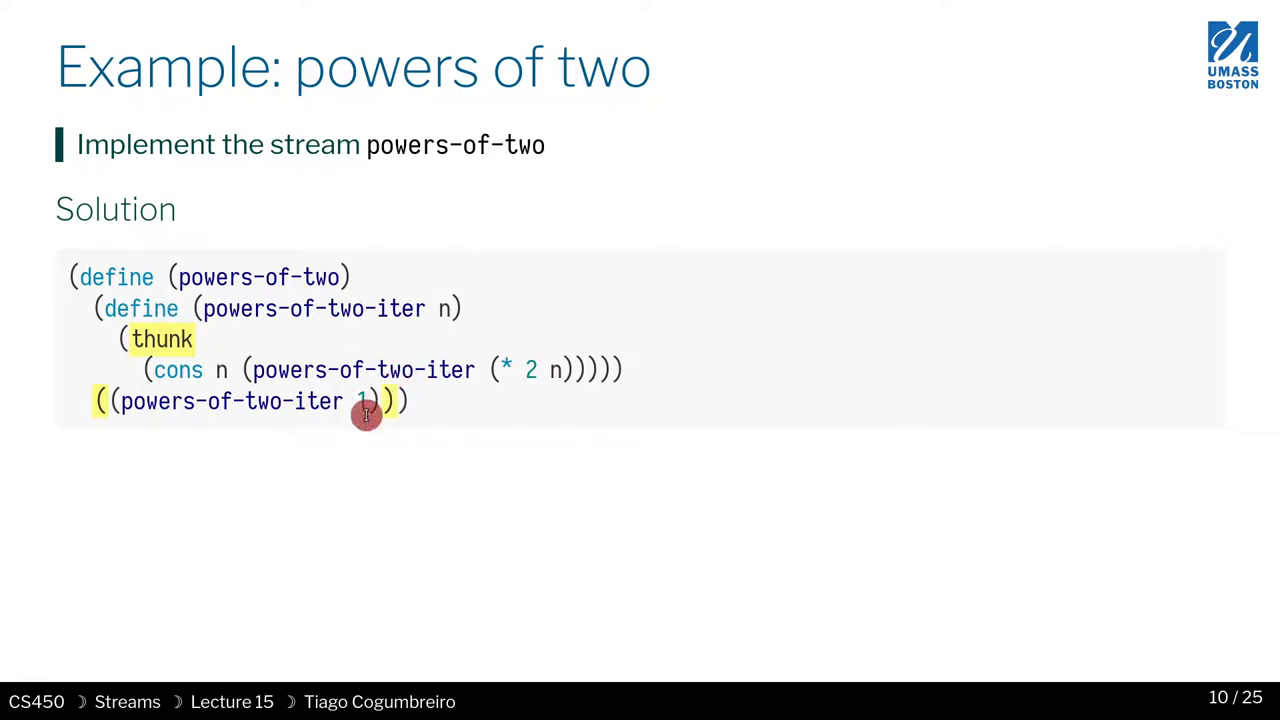
mouse_move(300, 388)
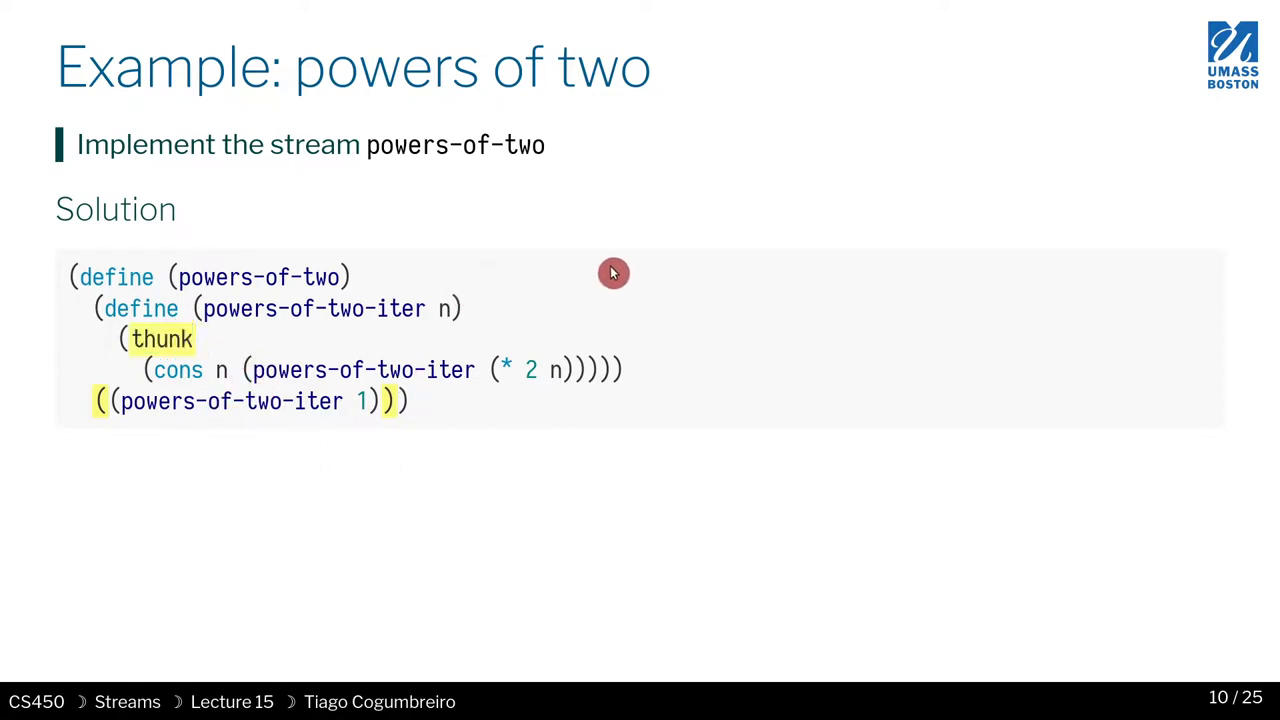
mouse_move(620, 262)
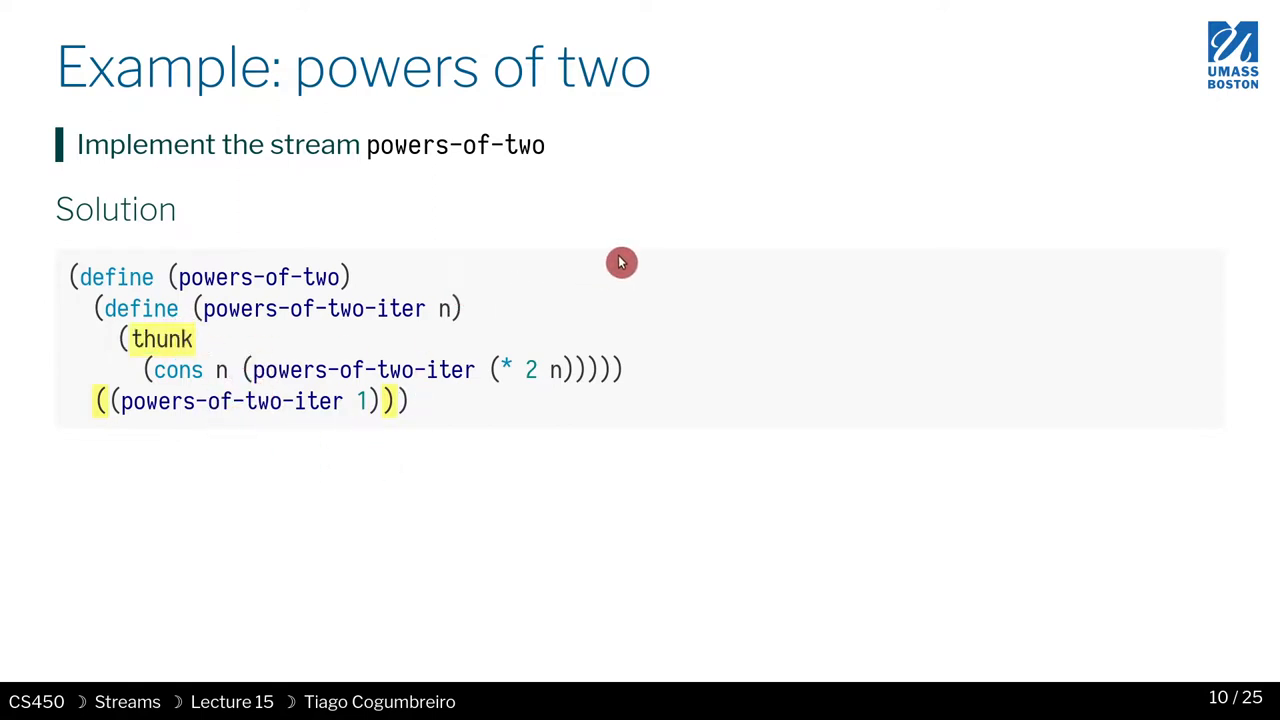
mouse_move(298, 238)
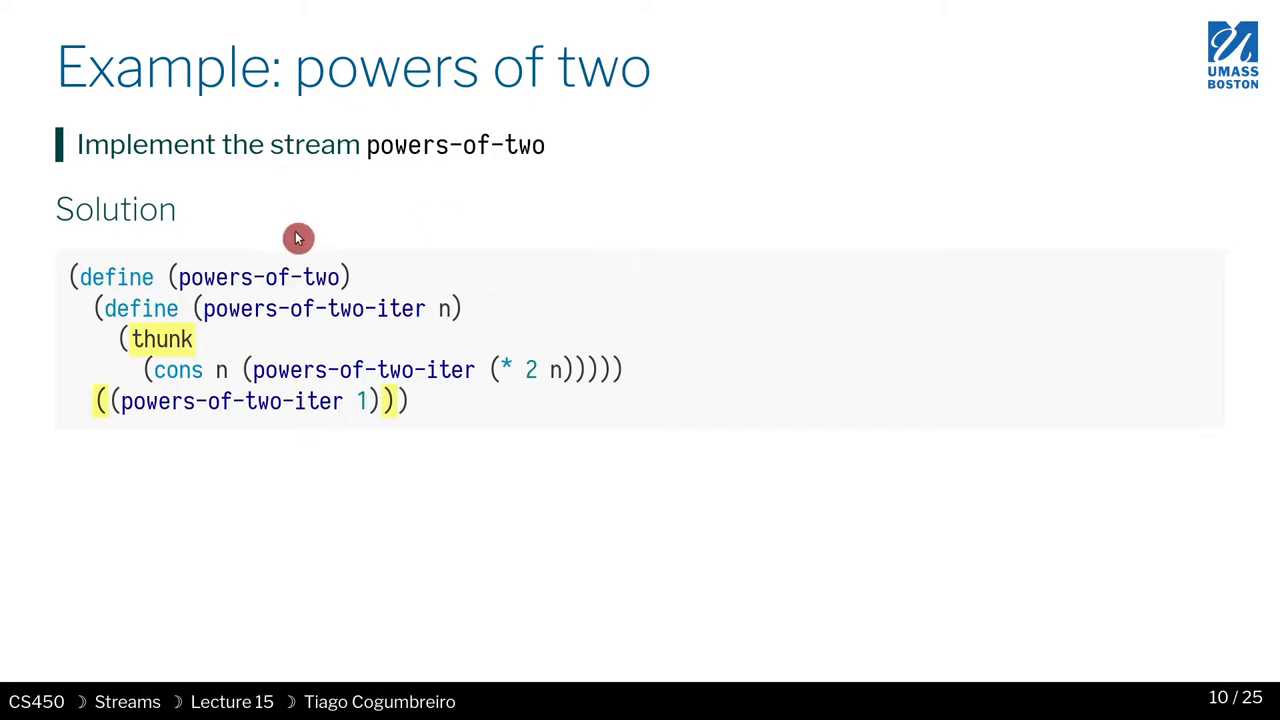